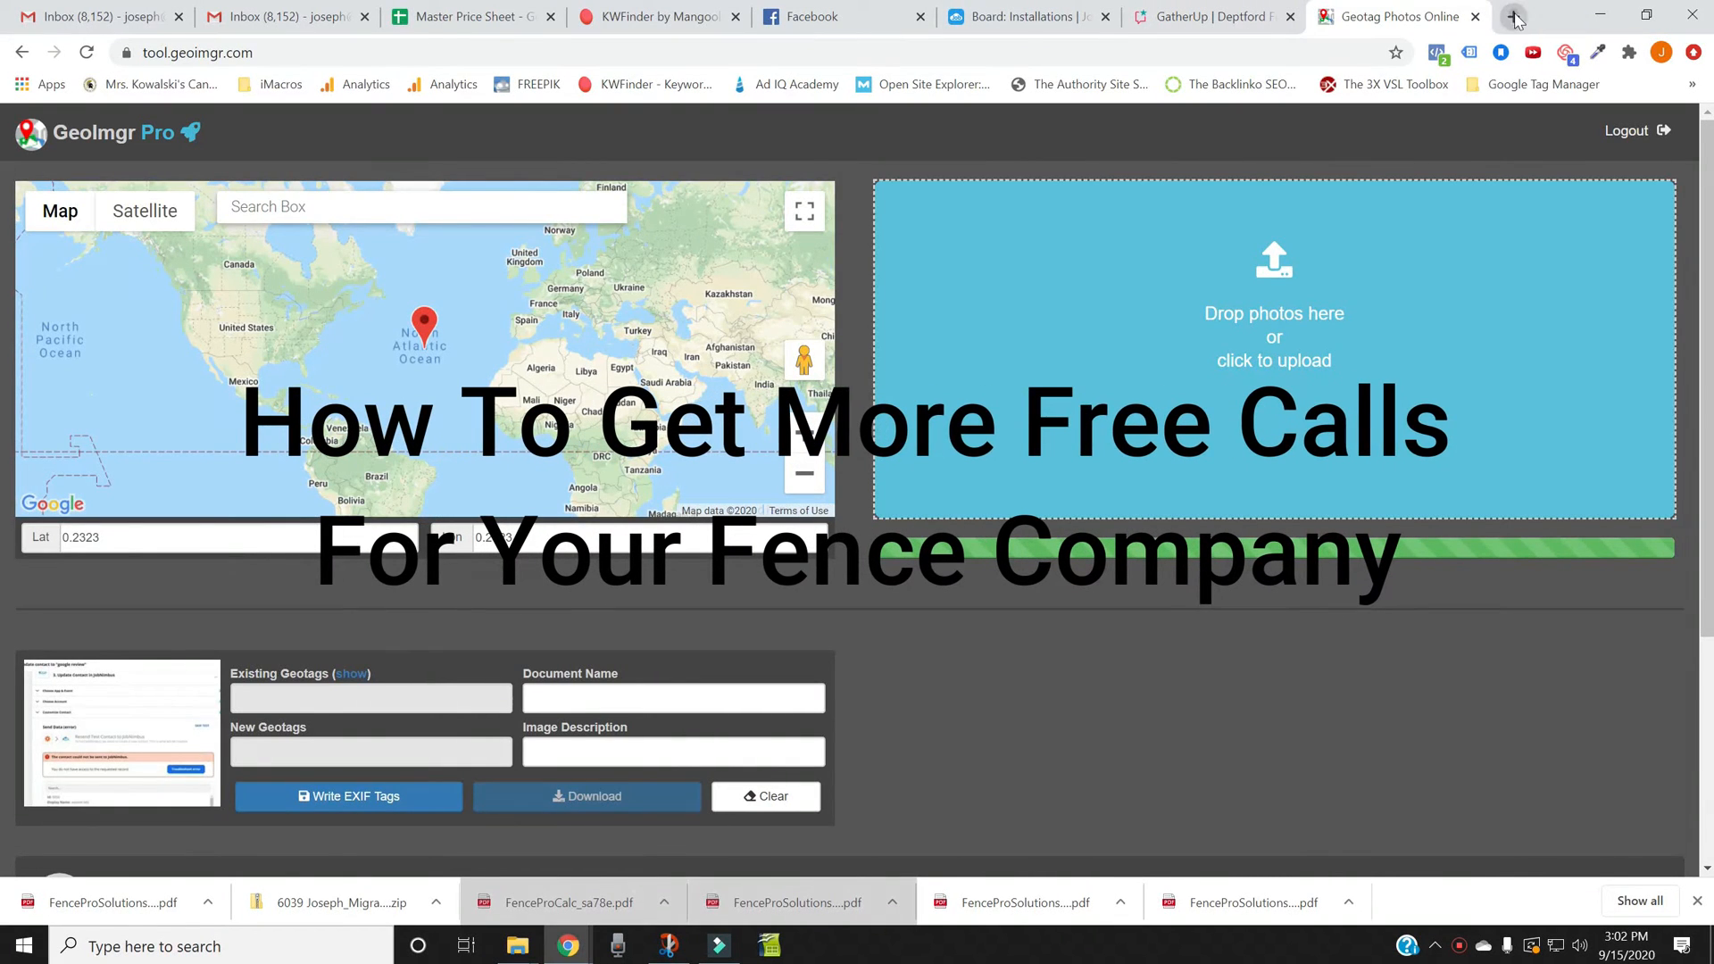
Step: Open a new Chrome tab and go to callrail.com
{"action": "left_click", "coordinate": [1516, 16]}
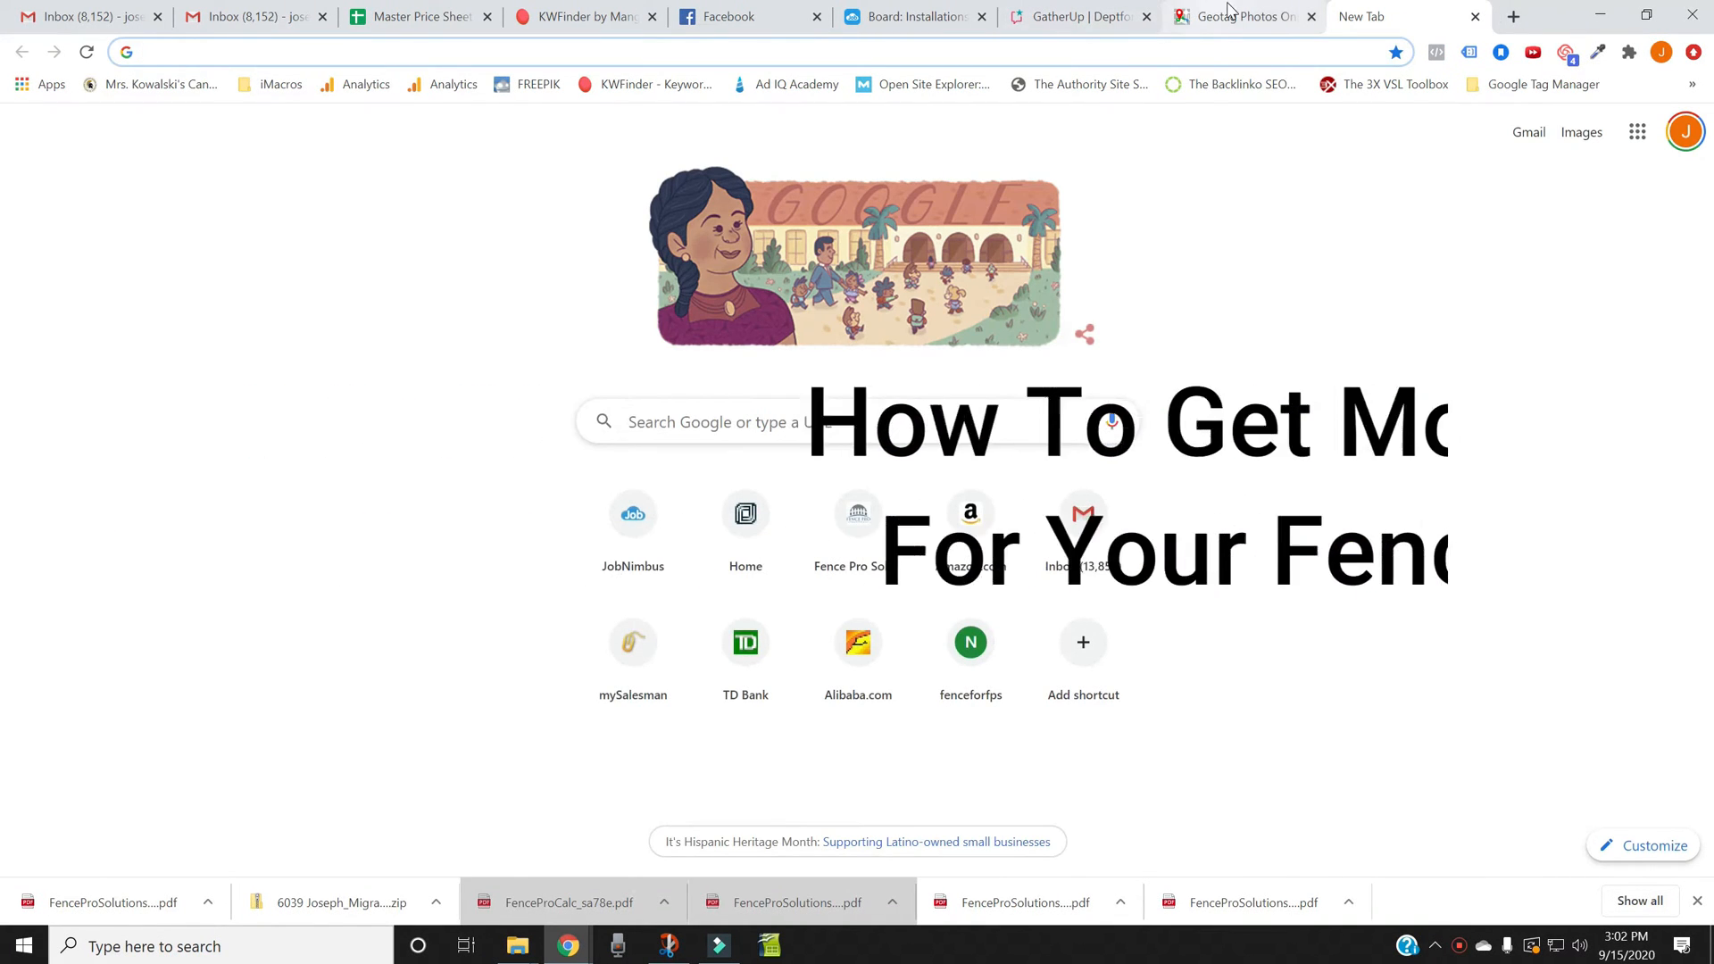
{"action": "left_click", "coordinate": [437, 51]}
{"action": "type", "text": "cal"}
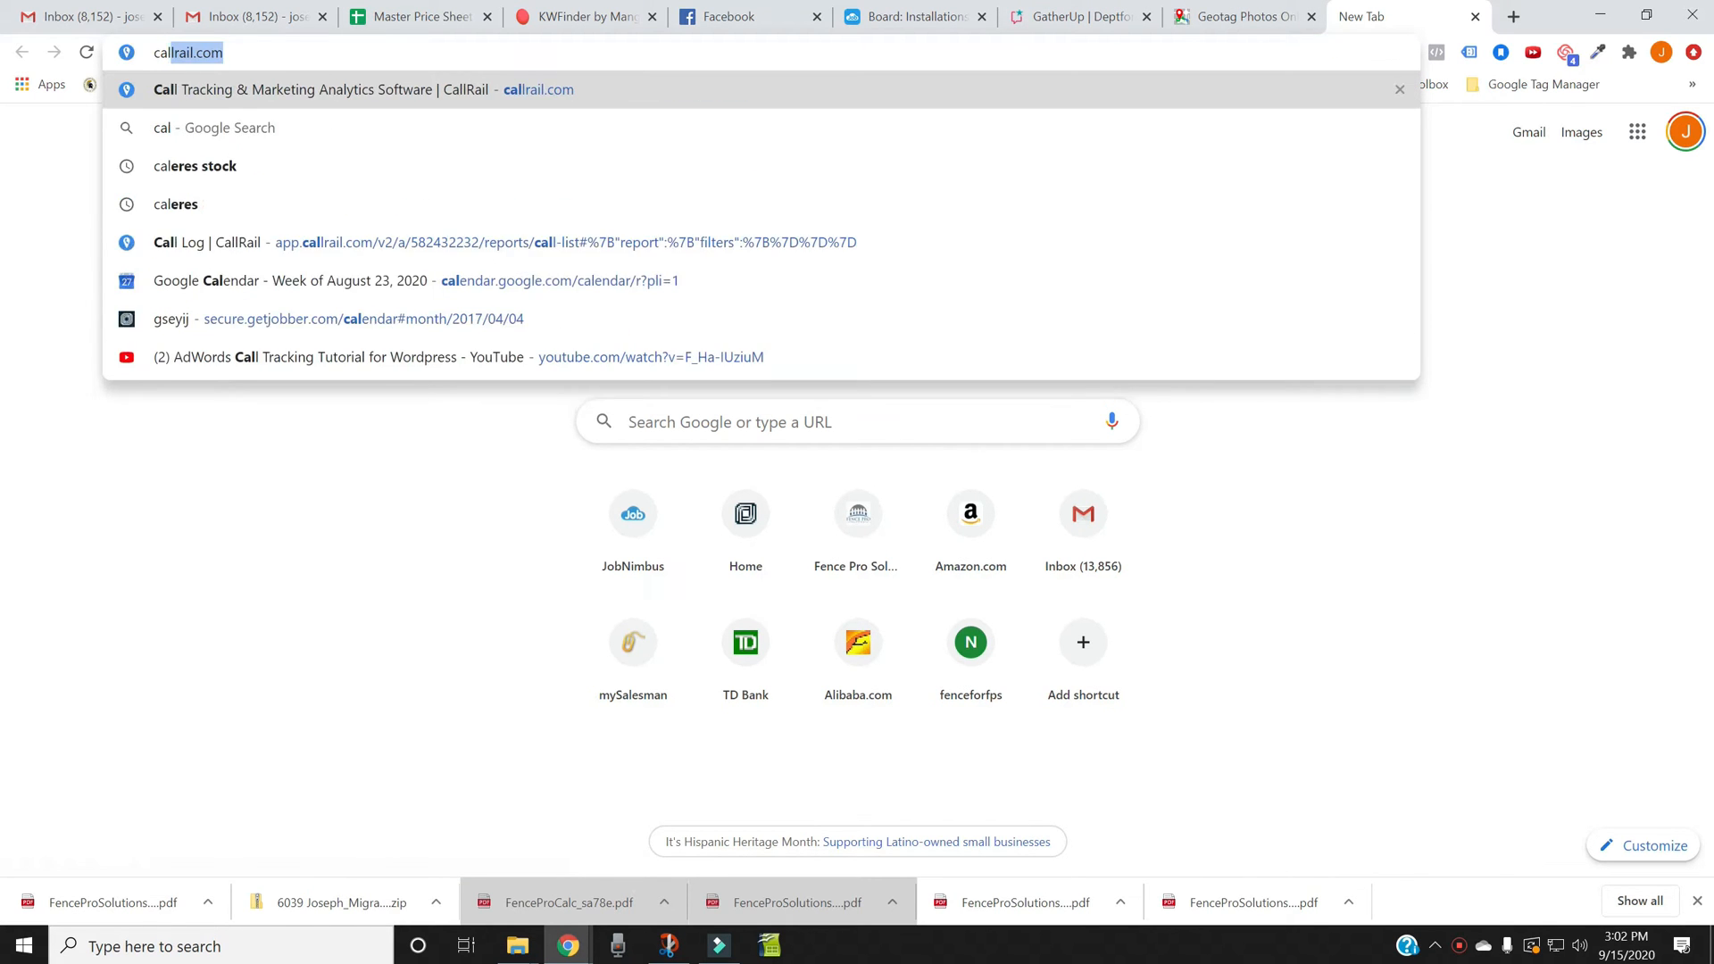
{"action": "key", "text": "Enter"}
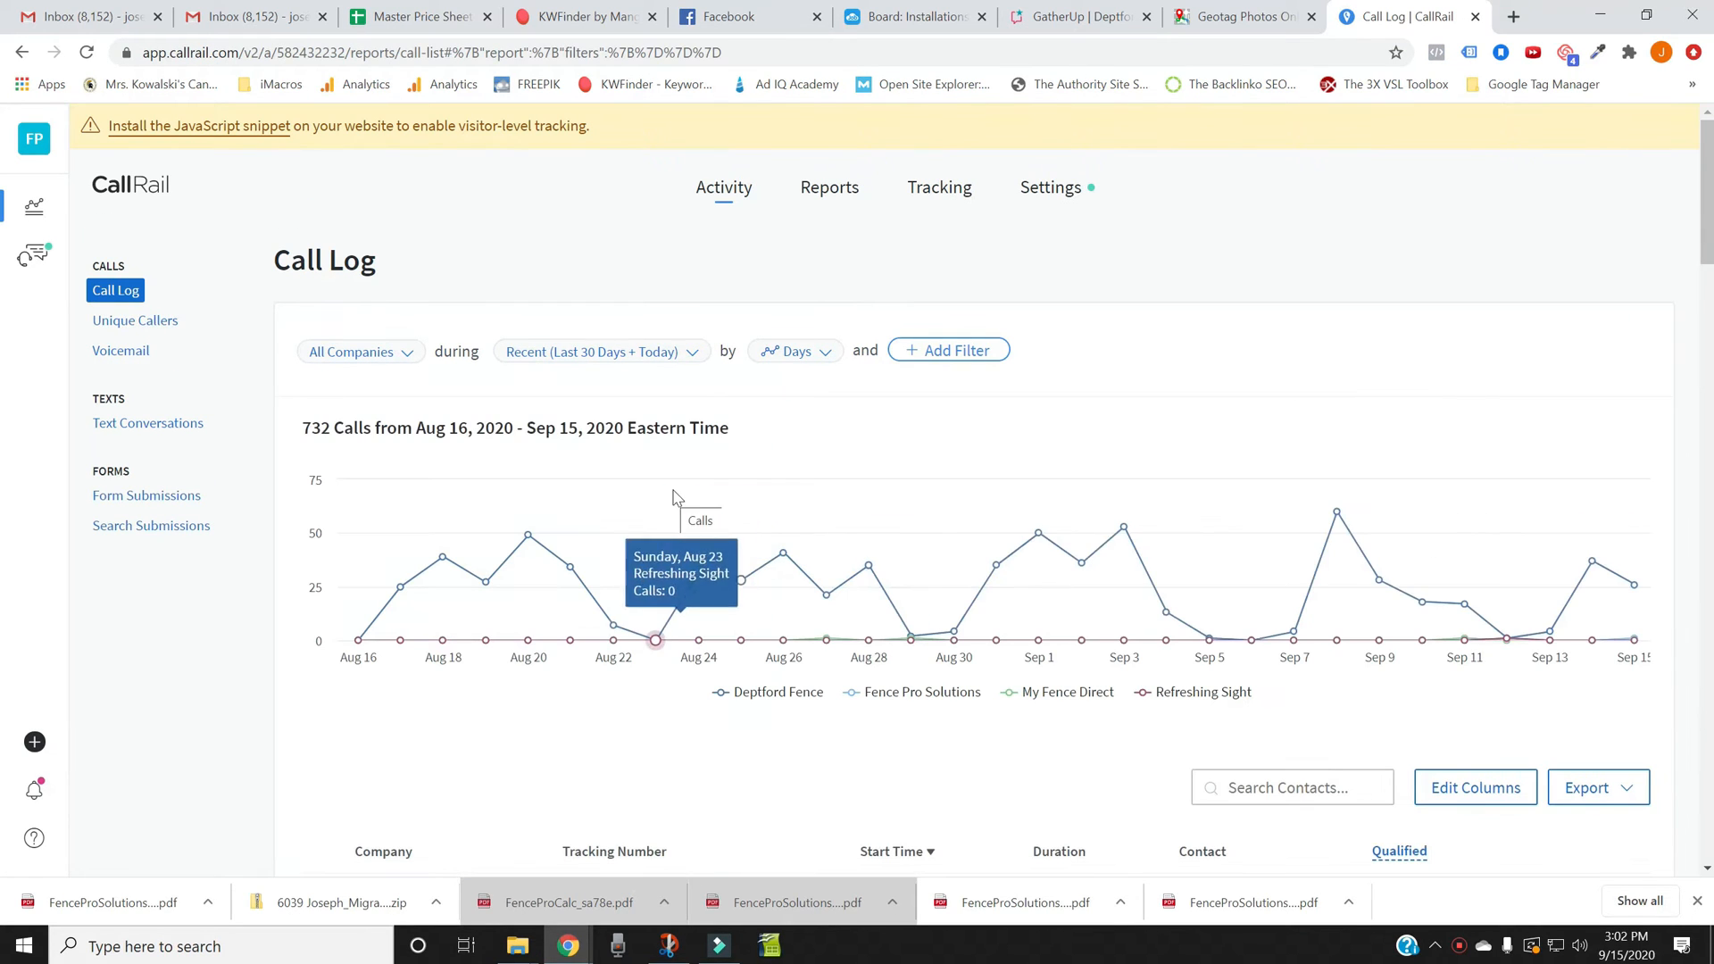
{"action": "mouse_move", "coordinate": [867, 565]}
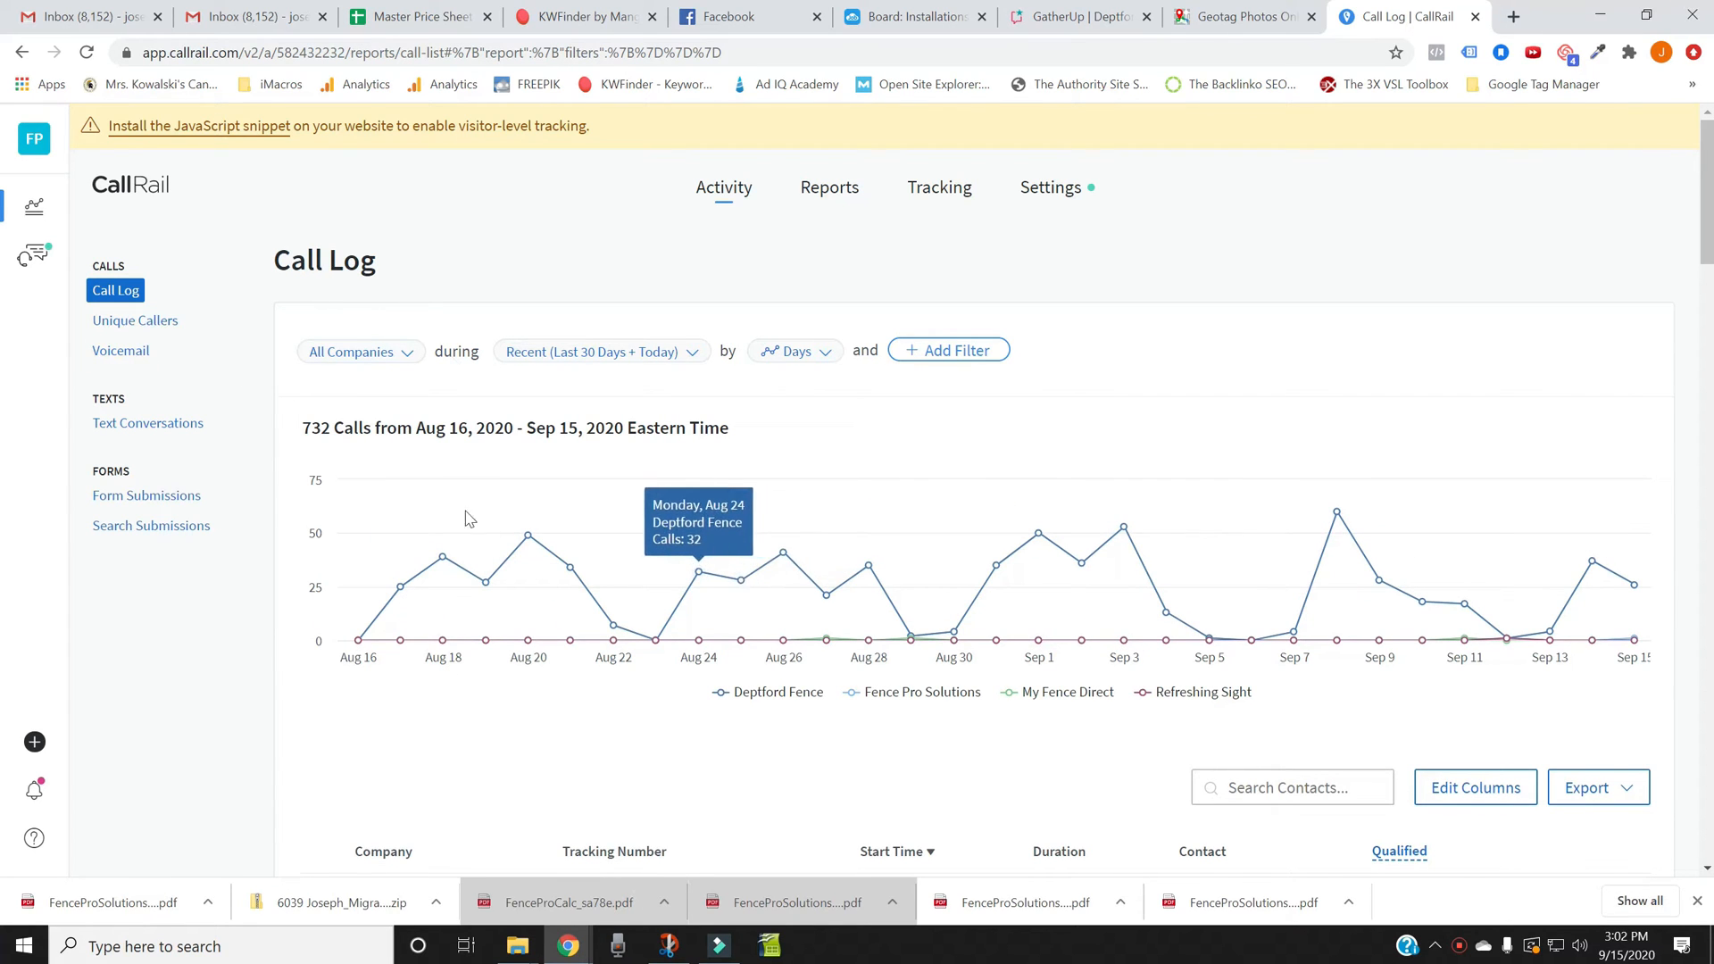
{"action": "scroll", "scroll_direction": "down", "scroll_amount": 3}
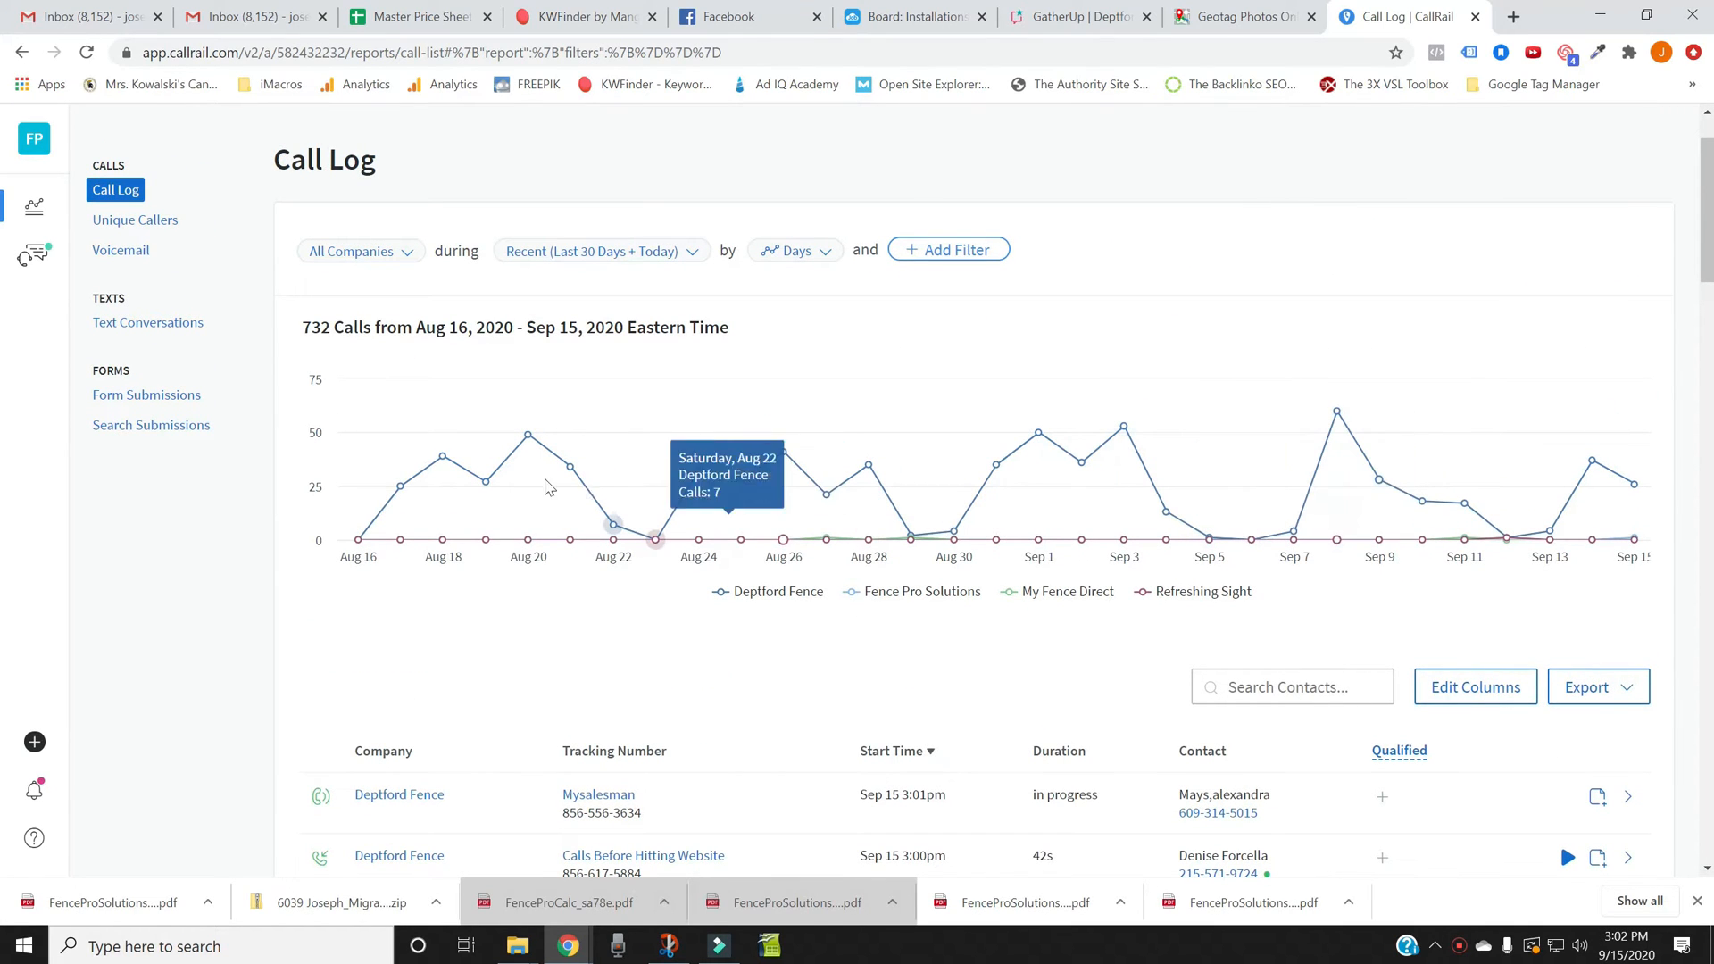
{"action": "mouse_move", "coordinate": [1379, 481]}
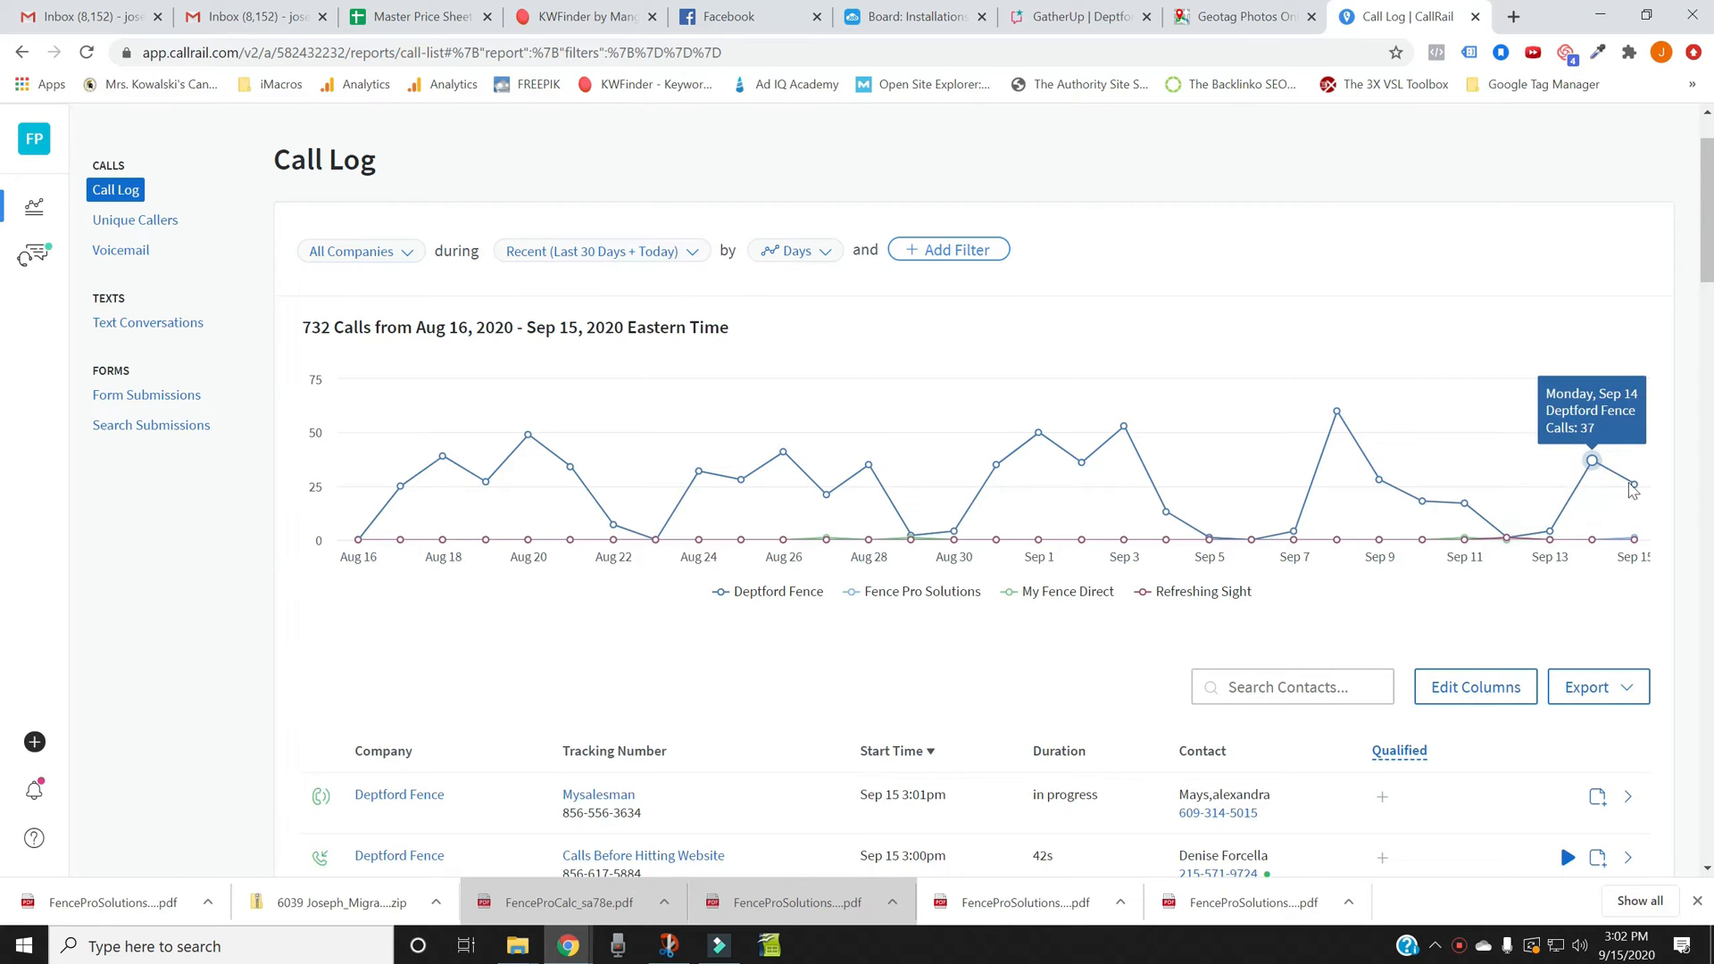
{"action": "mouse_move", "coordinate": [1629, 484]}
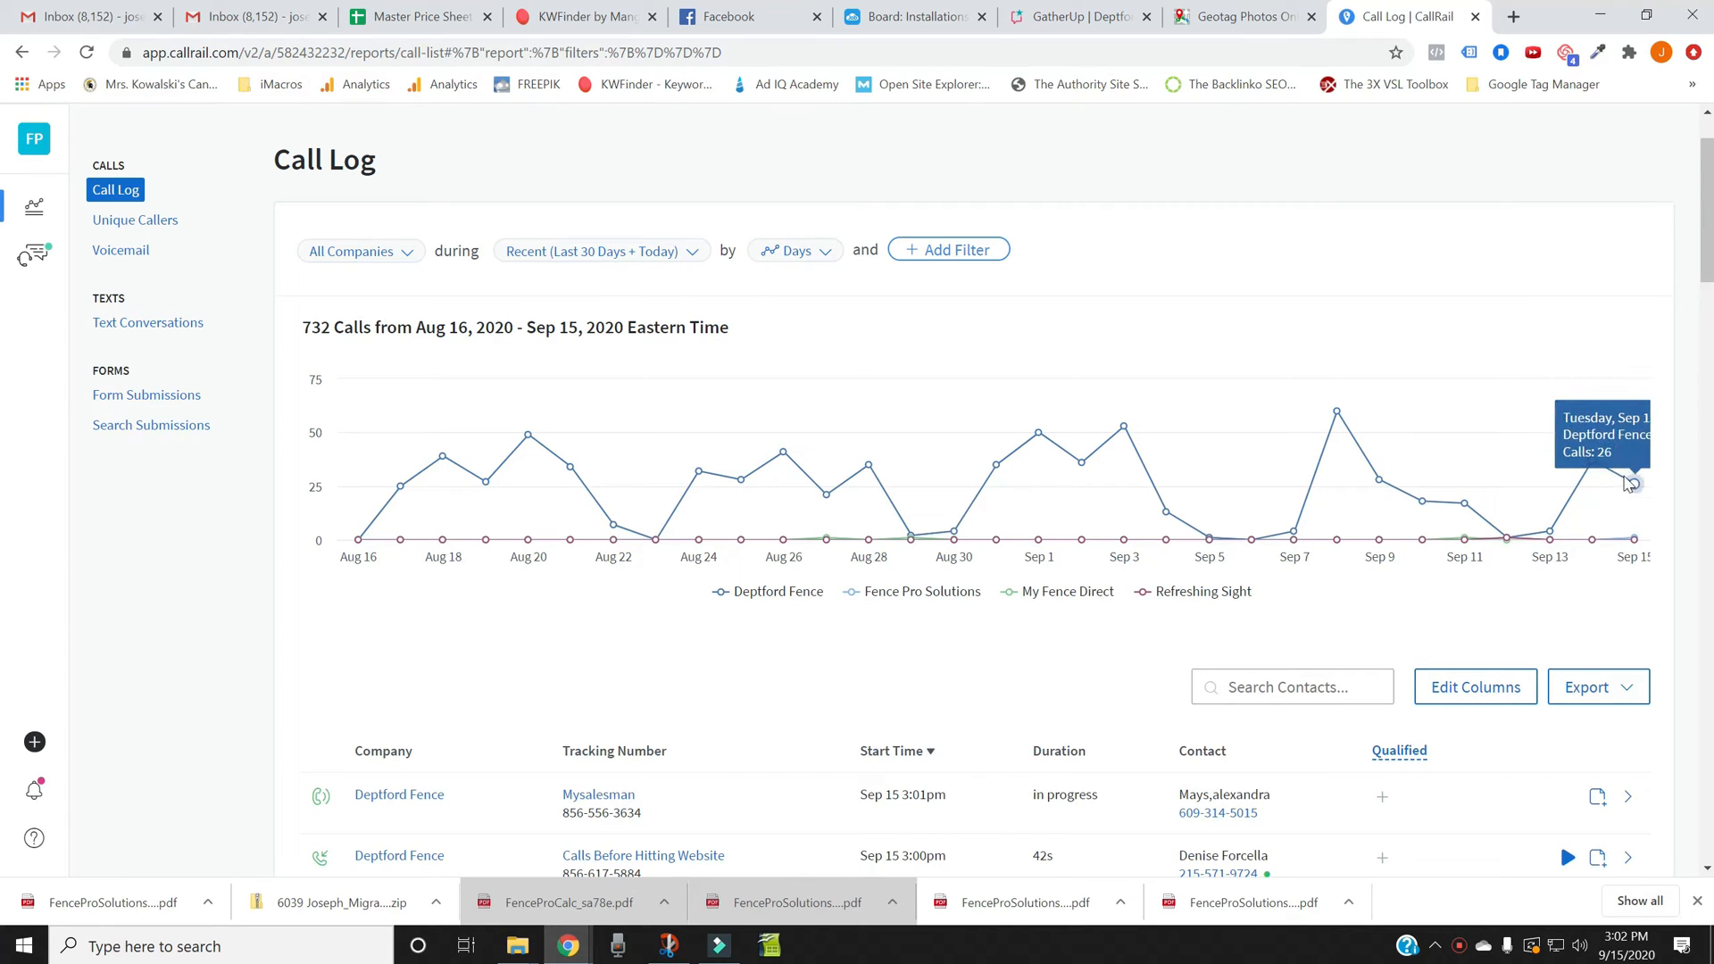
{"action": "mouse_move", "coordinate": [1591, 459]}
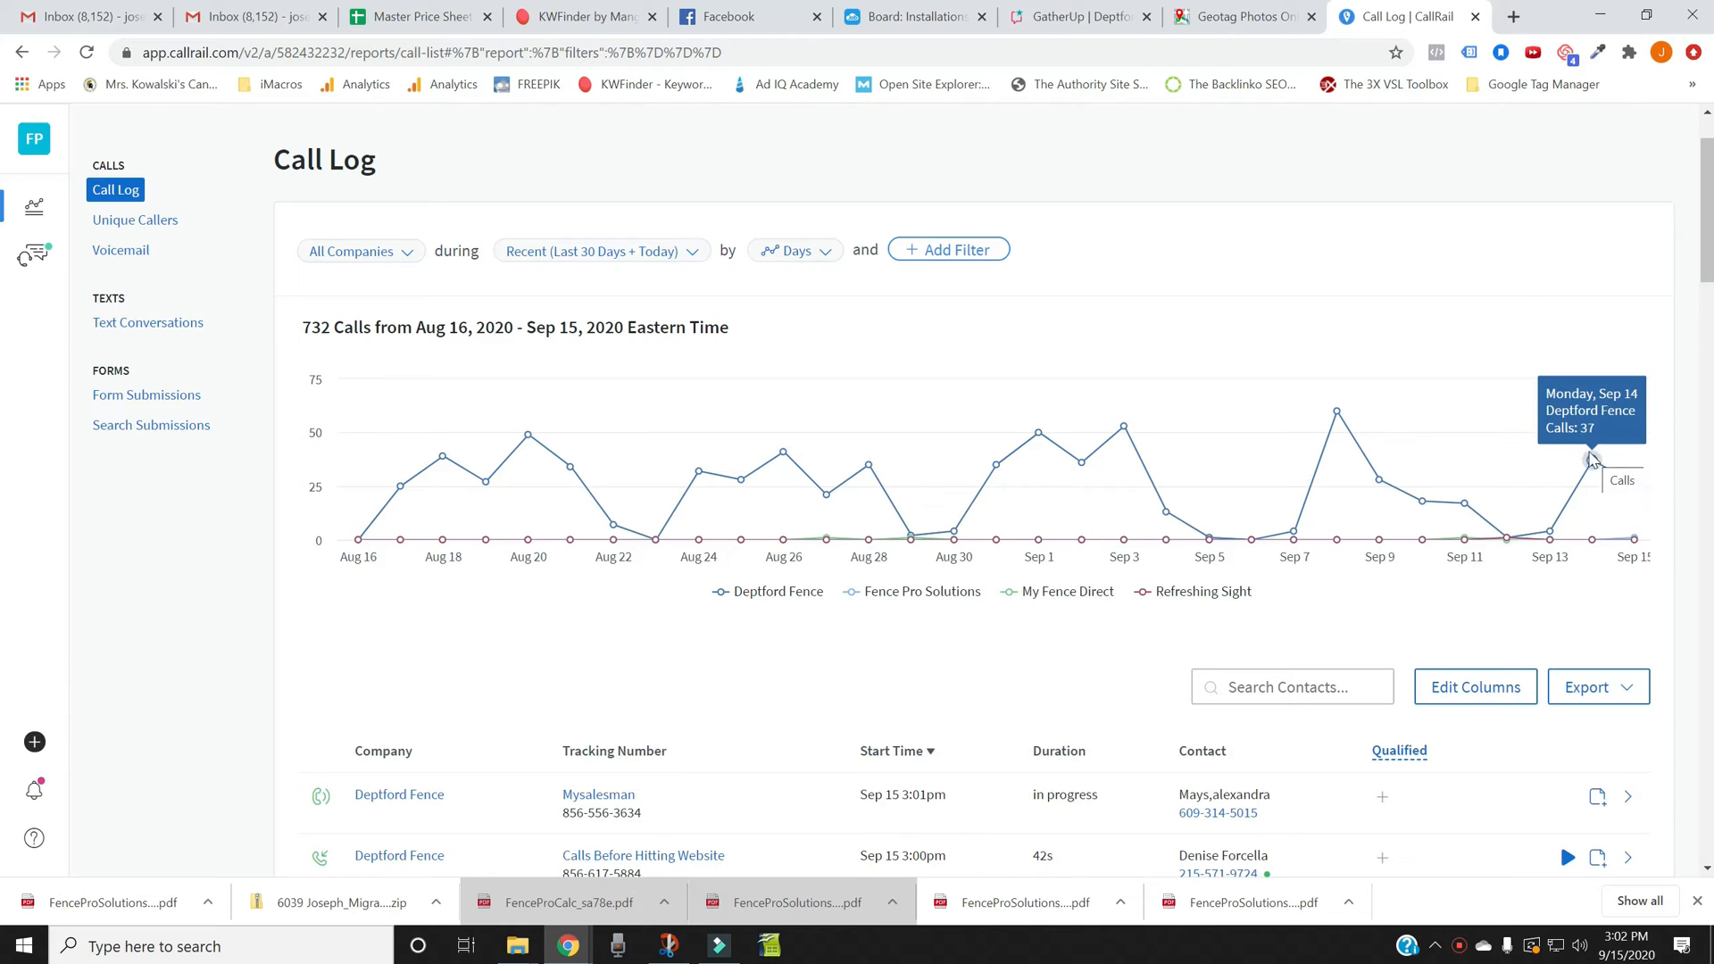
{"action": "mouse_move", "coordinate": [1334, 410]}
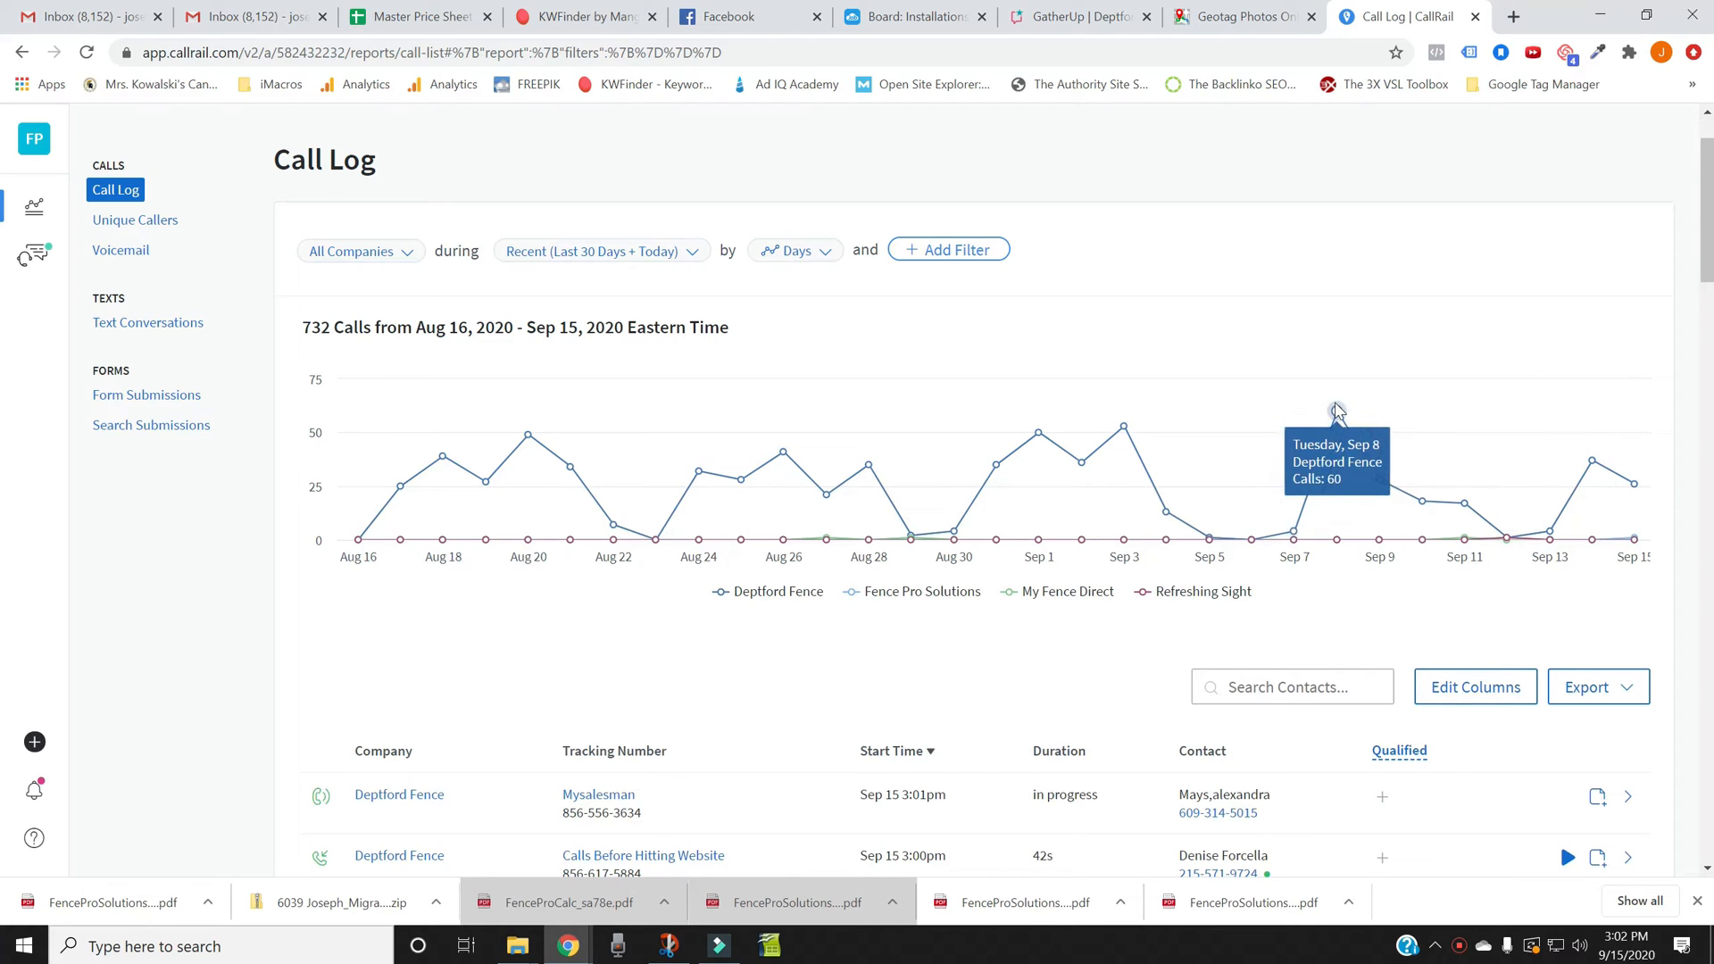
{"action": "mouse_move", "coordinate": [1122, 419]}
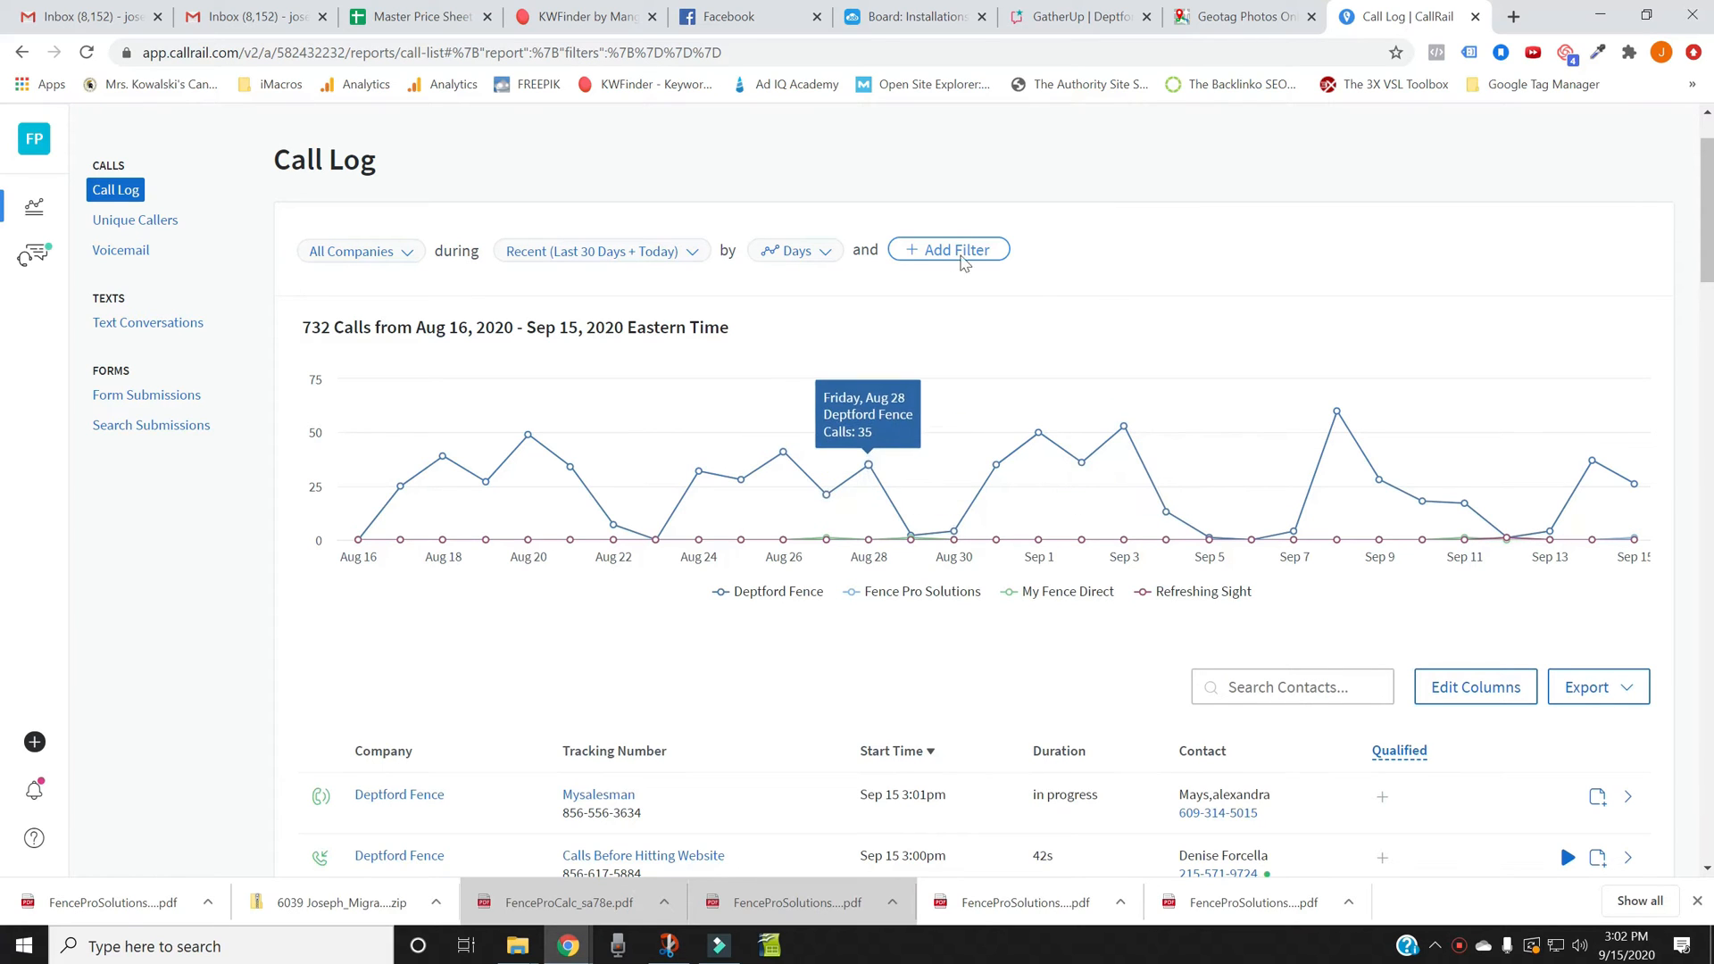
{"action": "left_click", "coordinate": [946, 249]}
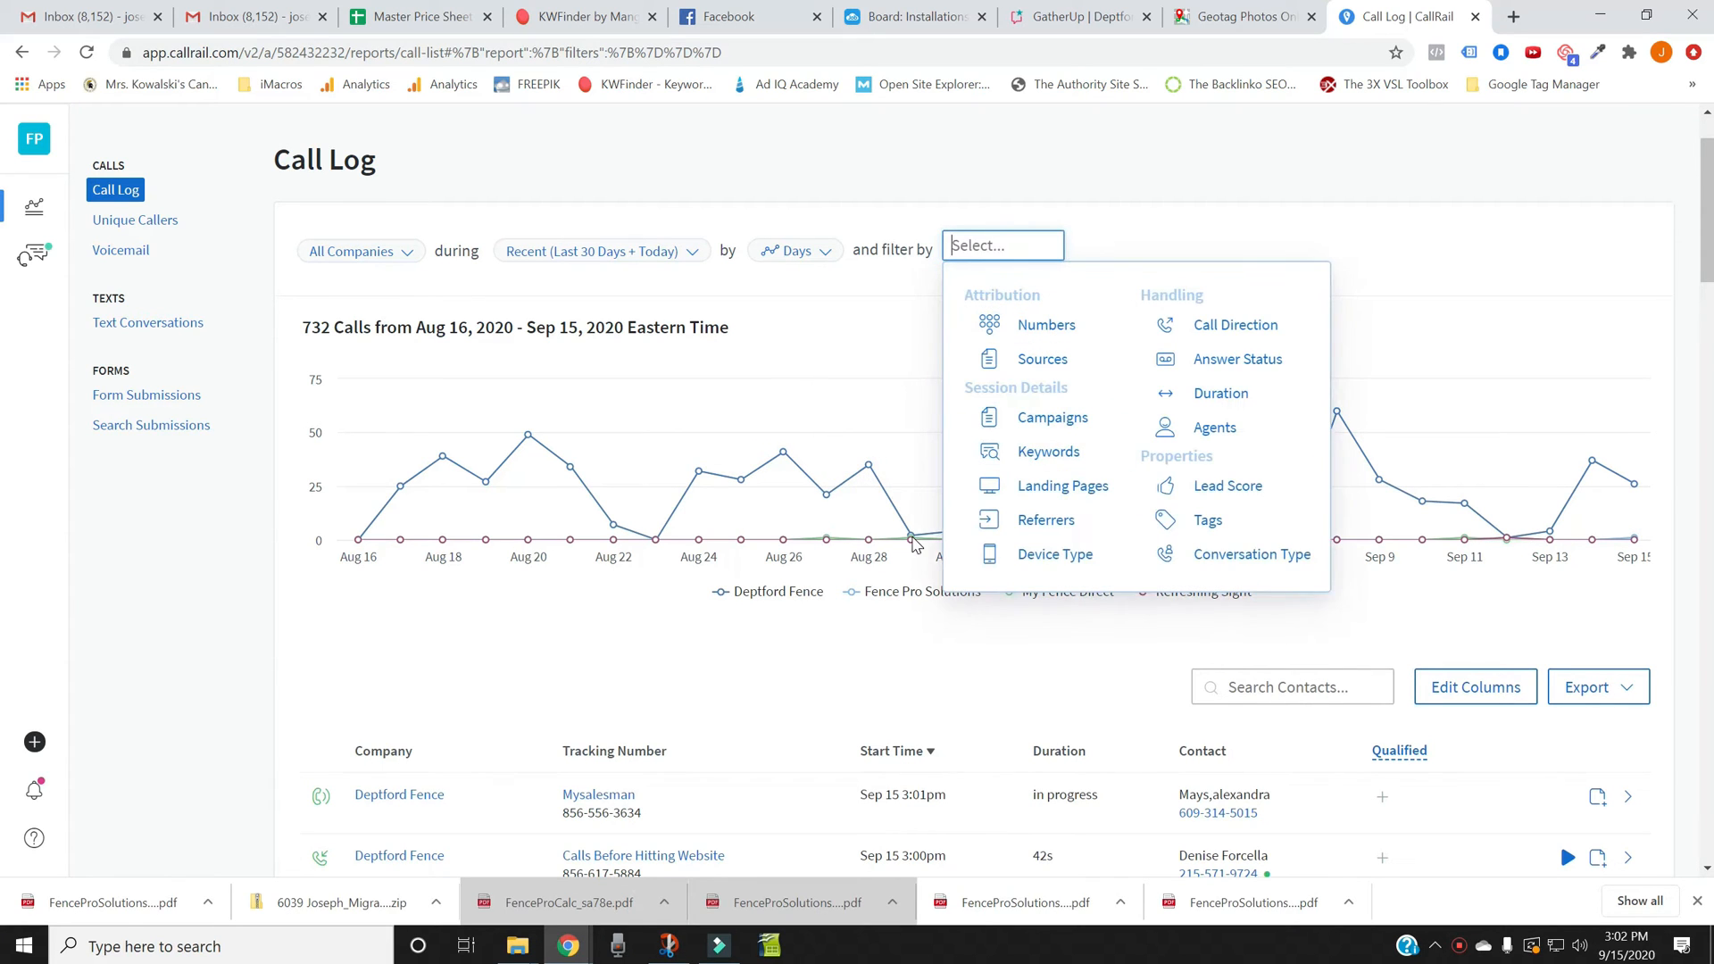
{"action": "scroll", "scroll_direction": "down", "scroll_amount": 3}
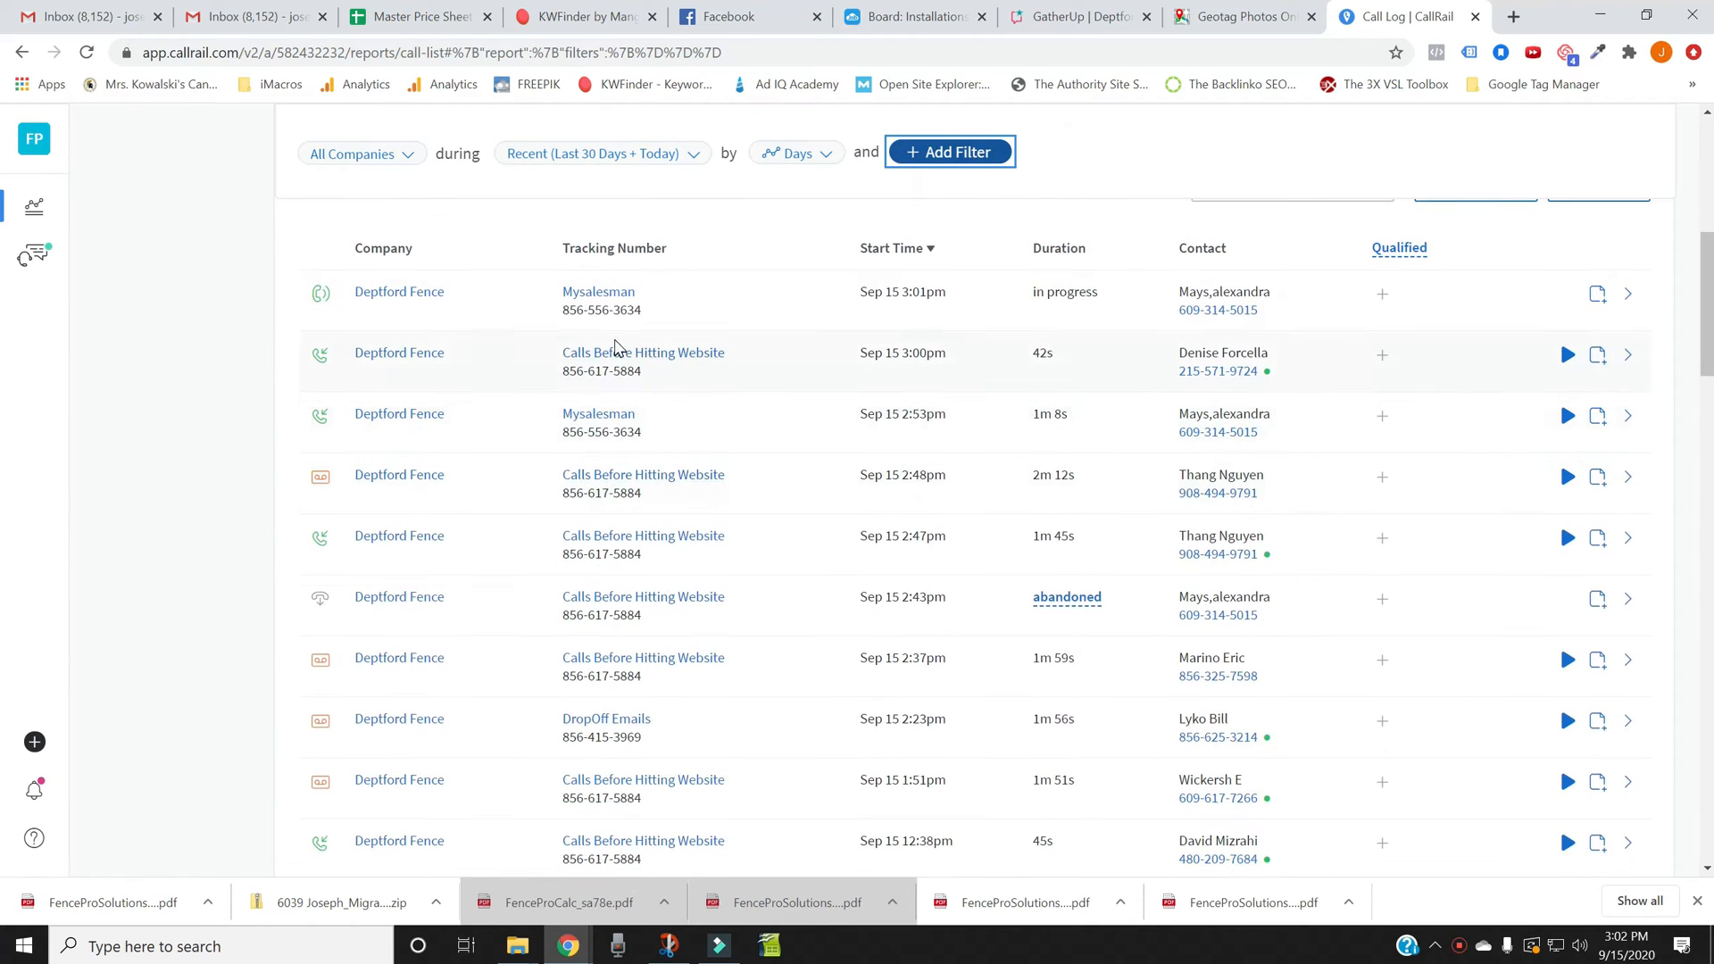
{"action": "mouse_move", "coordinate": [643, 351]}
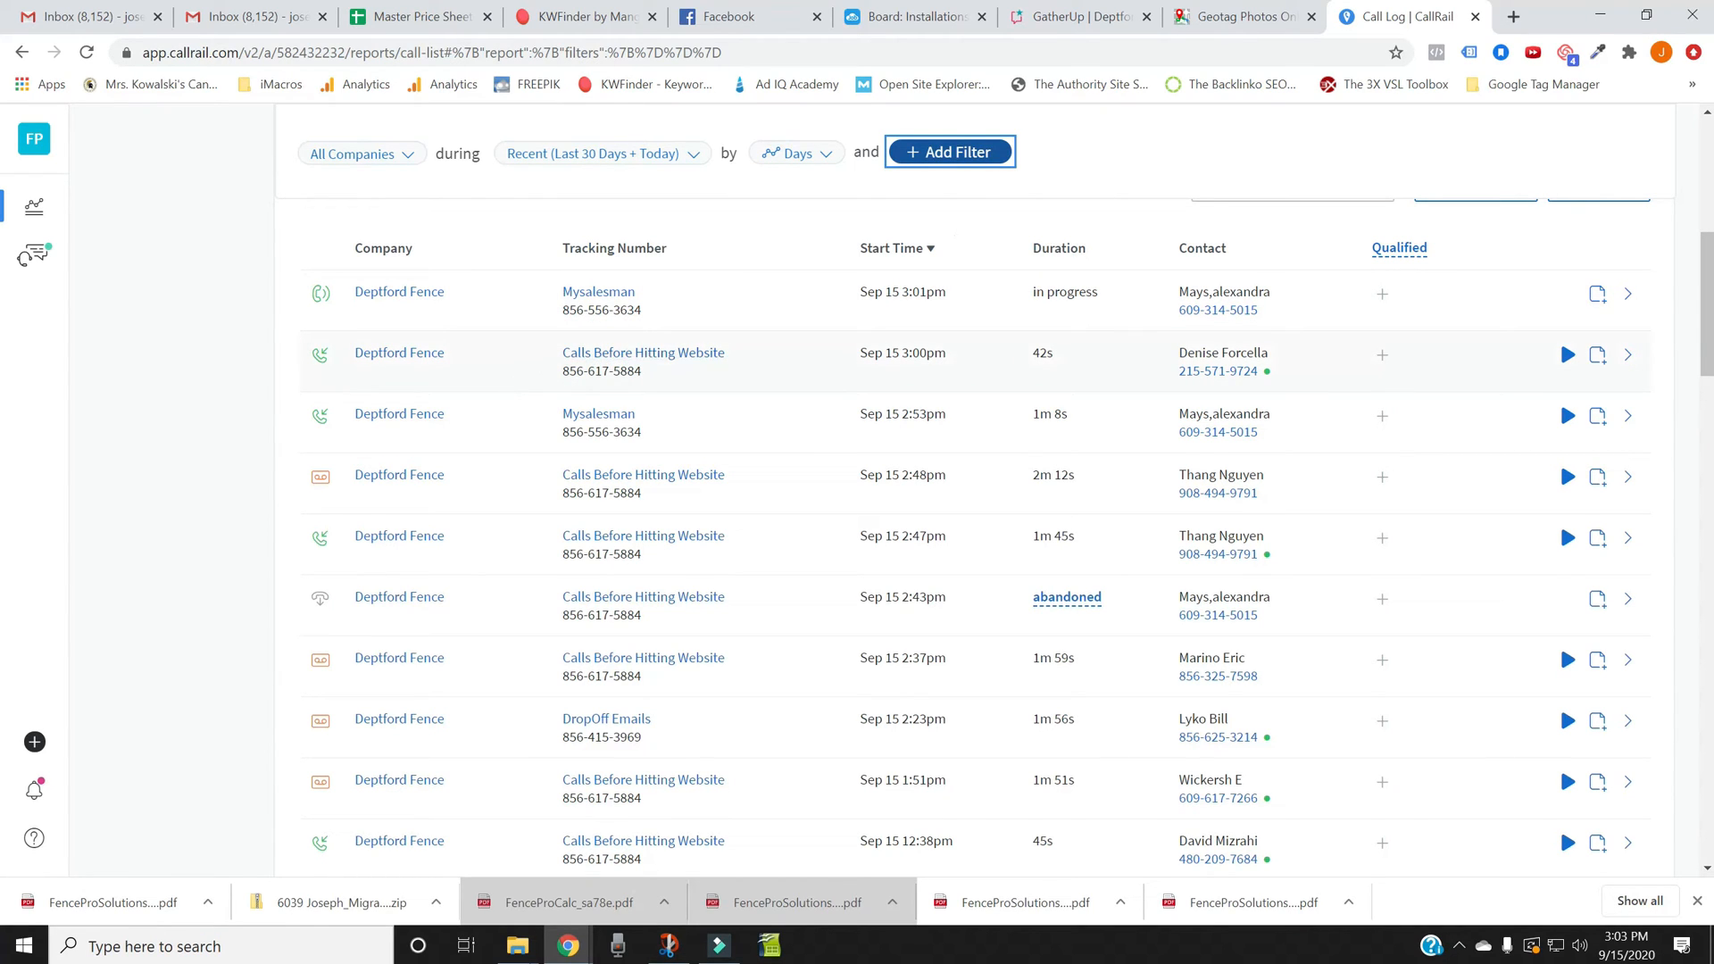
{"action": "scroll", "scroll_direction": "down", "scroll_amount": 3}
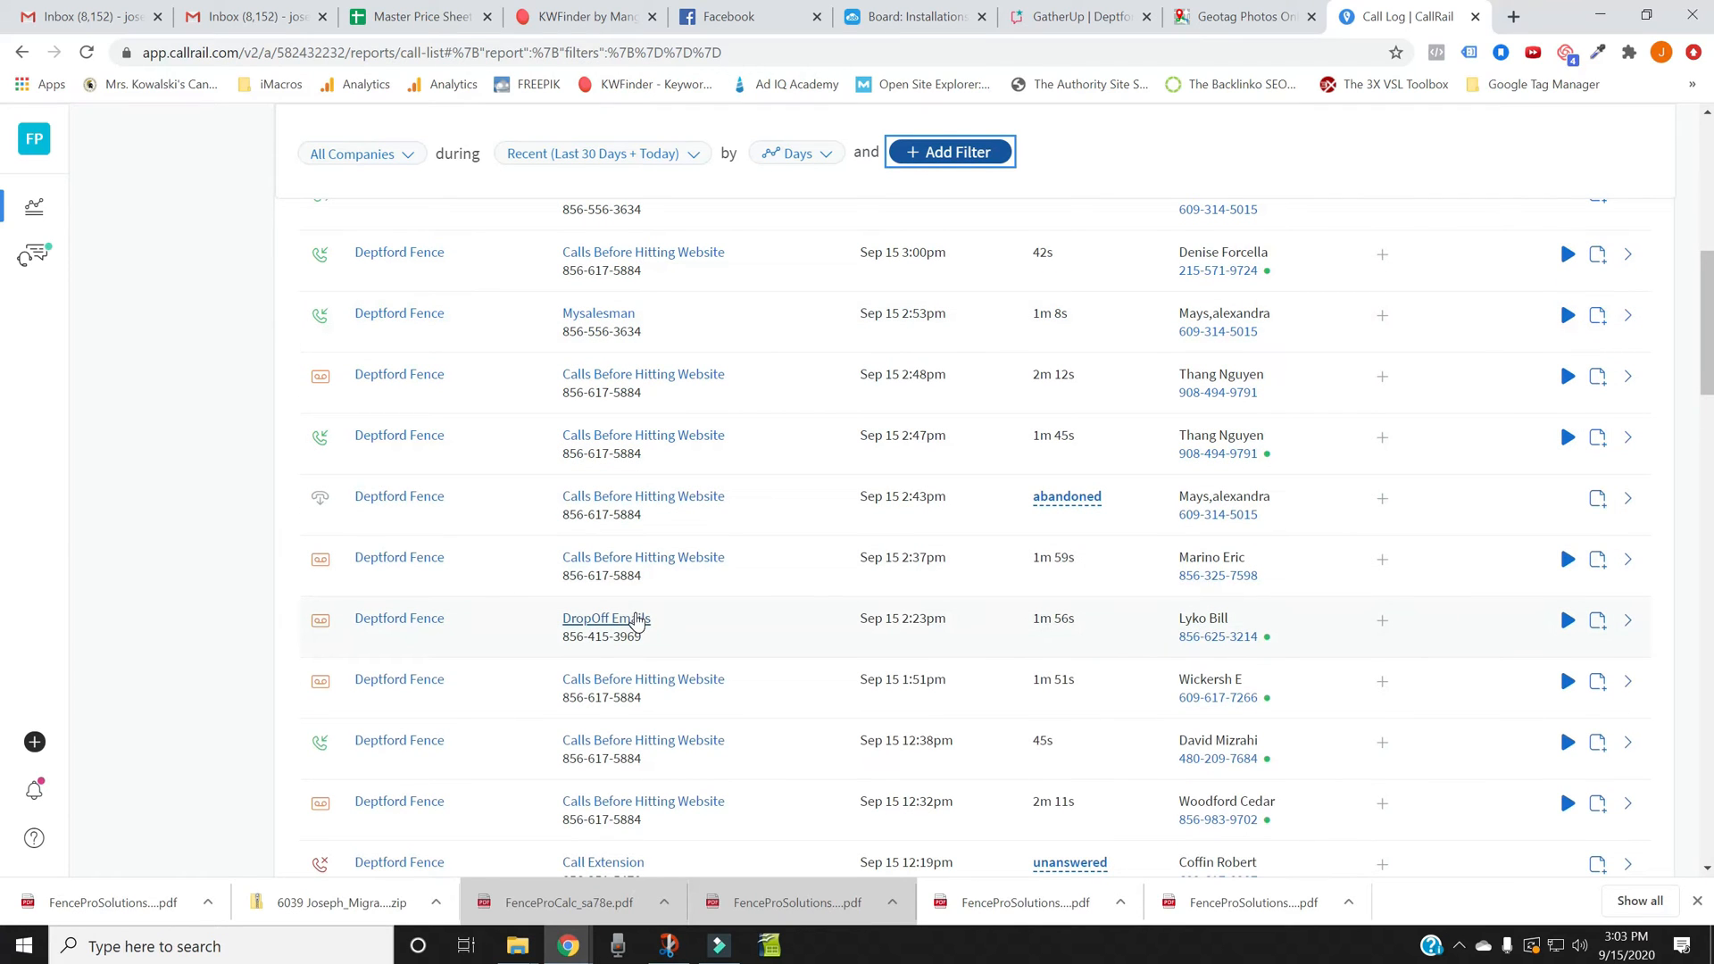
{"action": "mouse_move", "coordinate": [632, 624]}
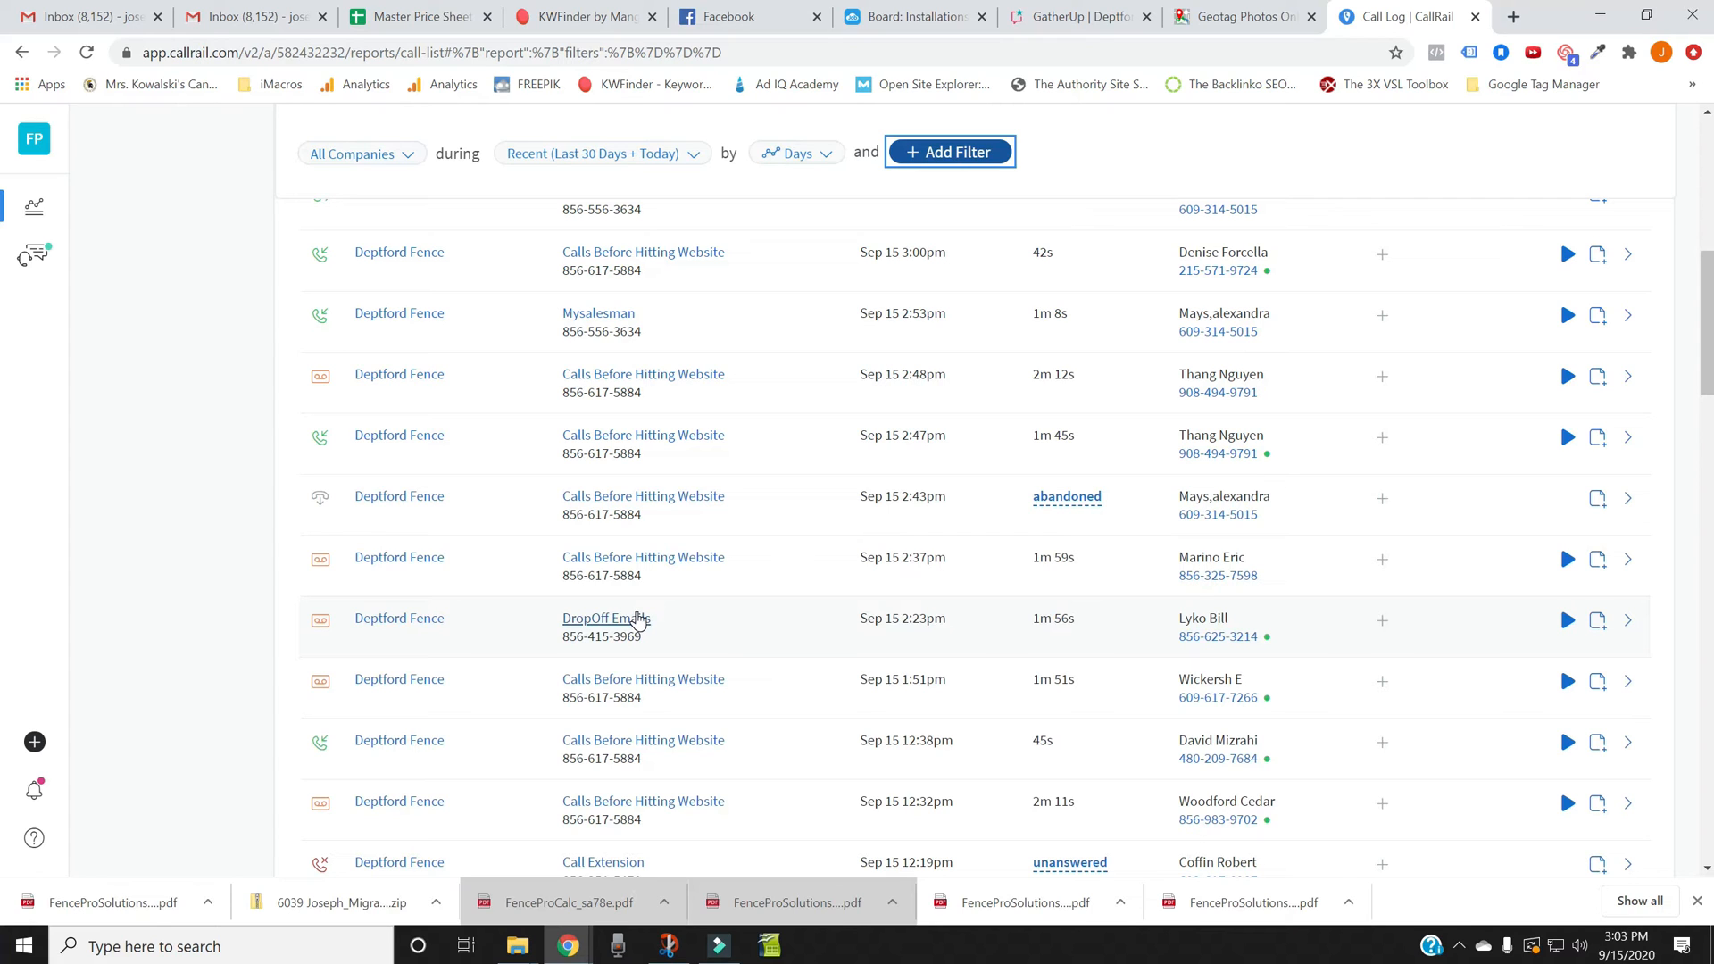
{"action": "mouse_move", "coordinate": [645, 615]}
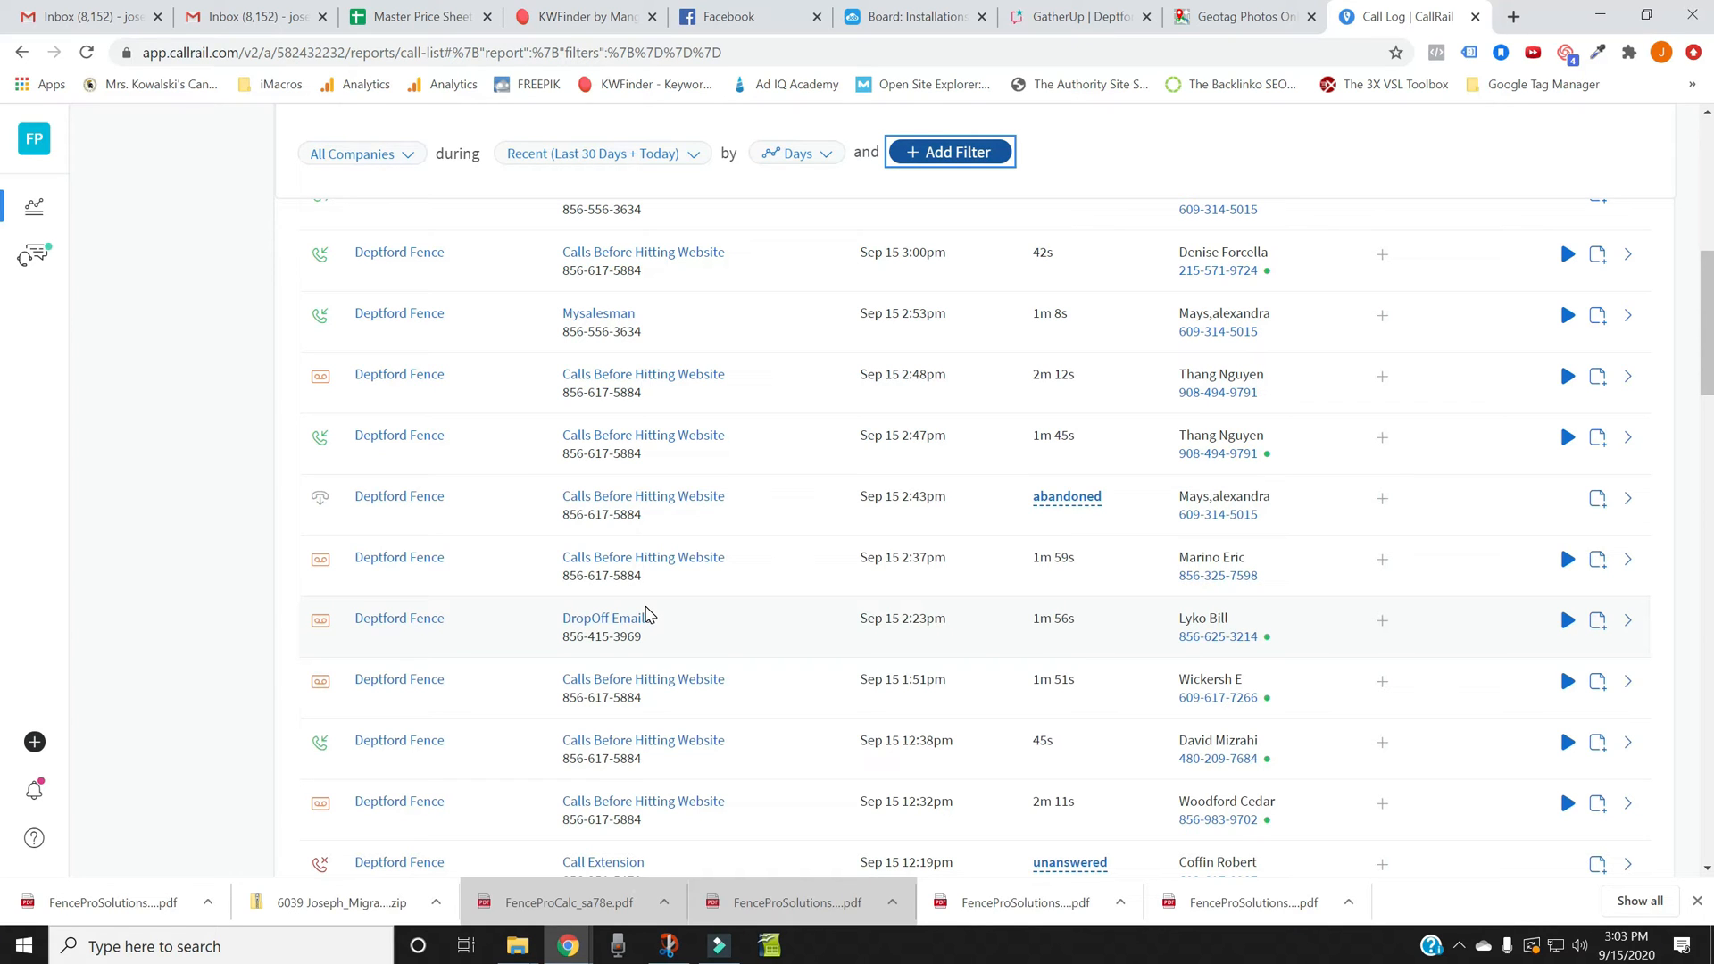
{"action": "scroll", "scroll_direction": "down", "scroll_amount": 3}
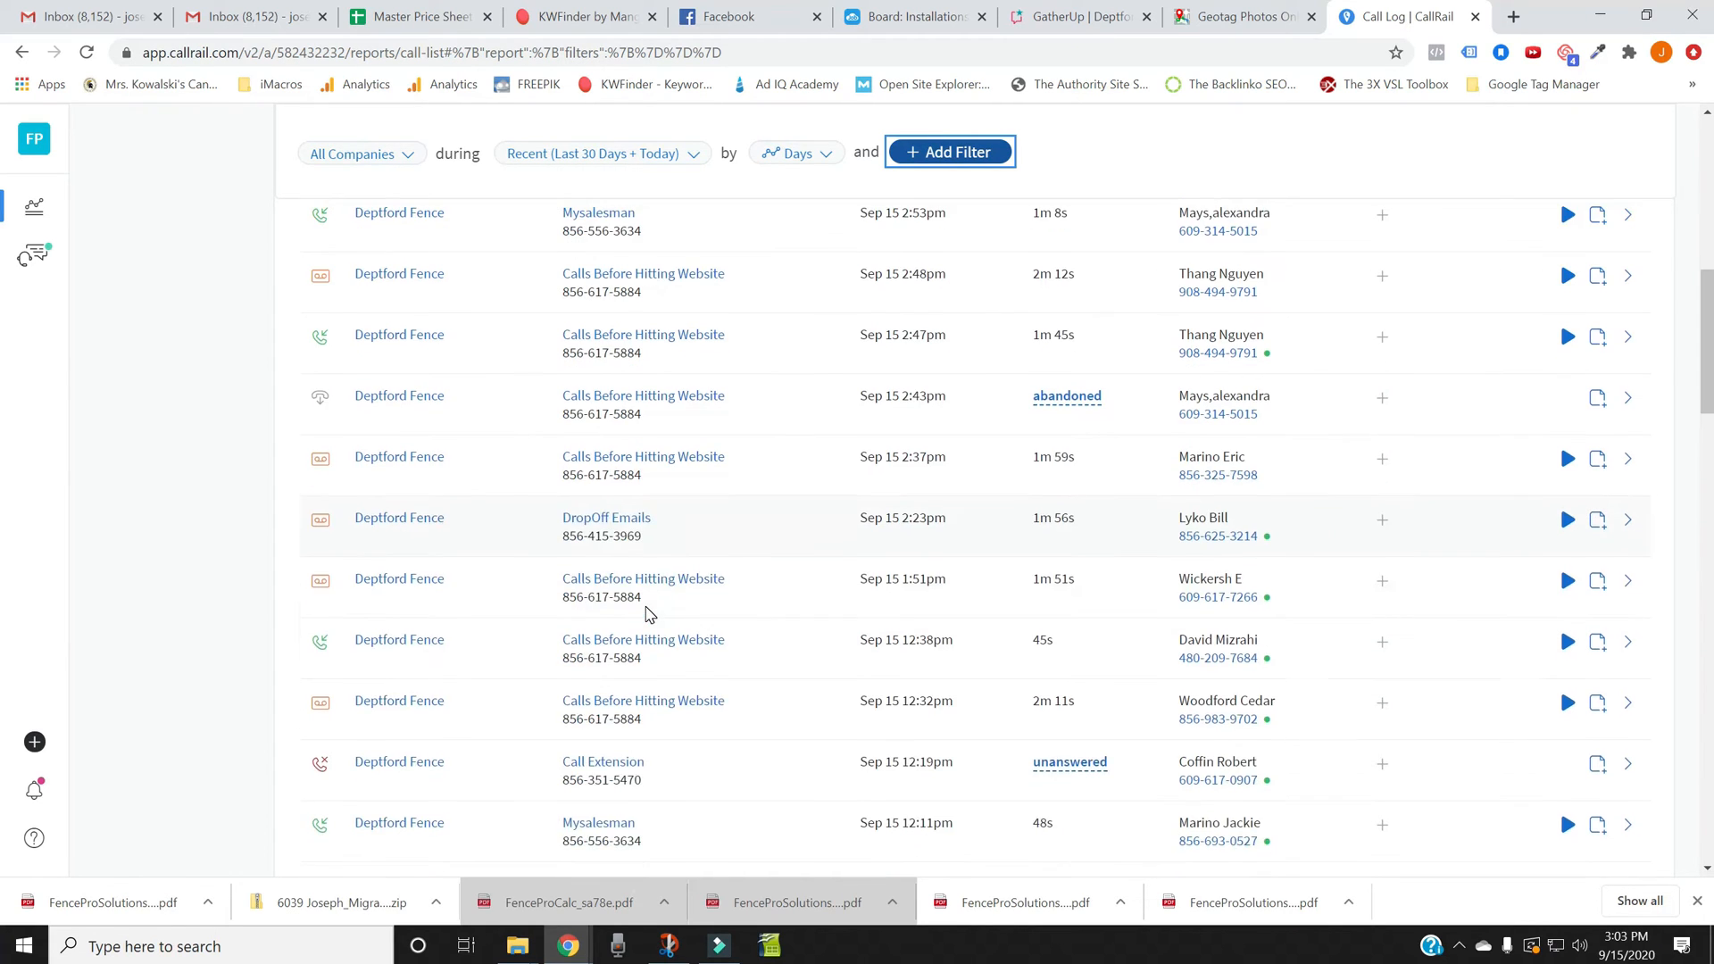
{"action": "scroll", "scroll_direction": "down", "scroll_amount": 3}
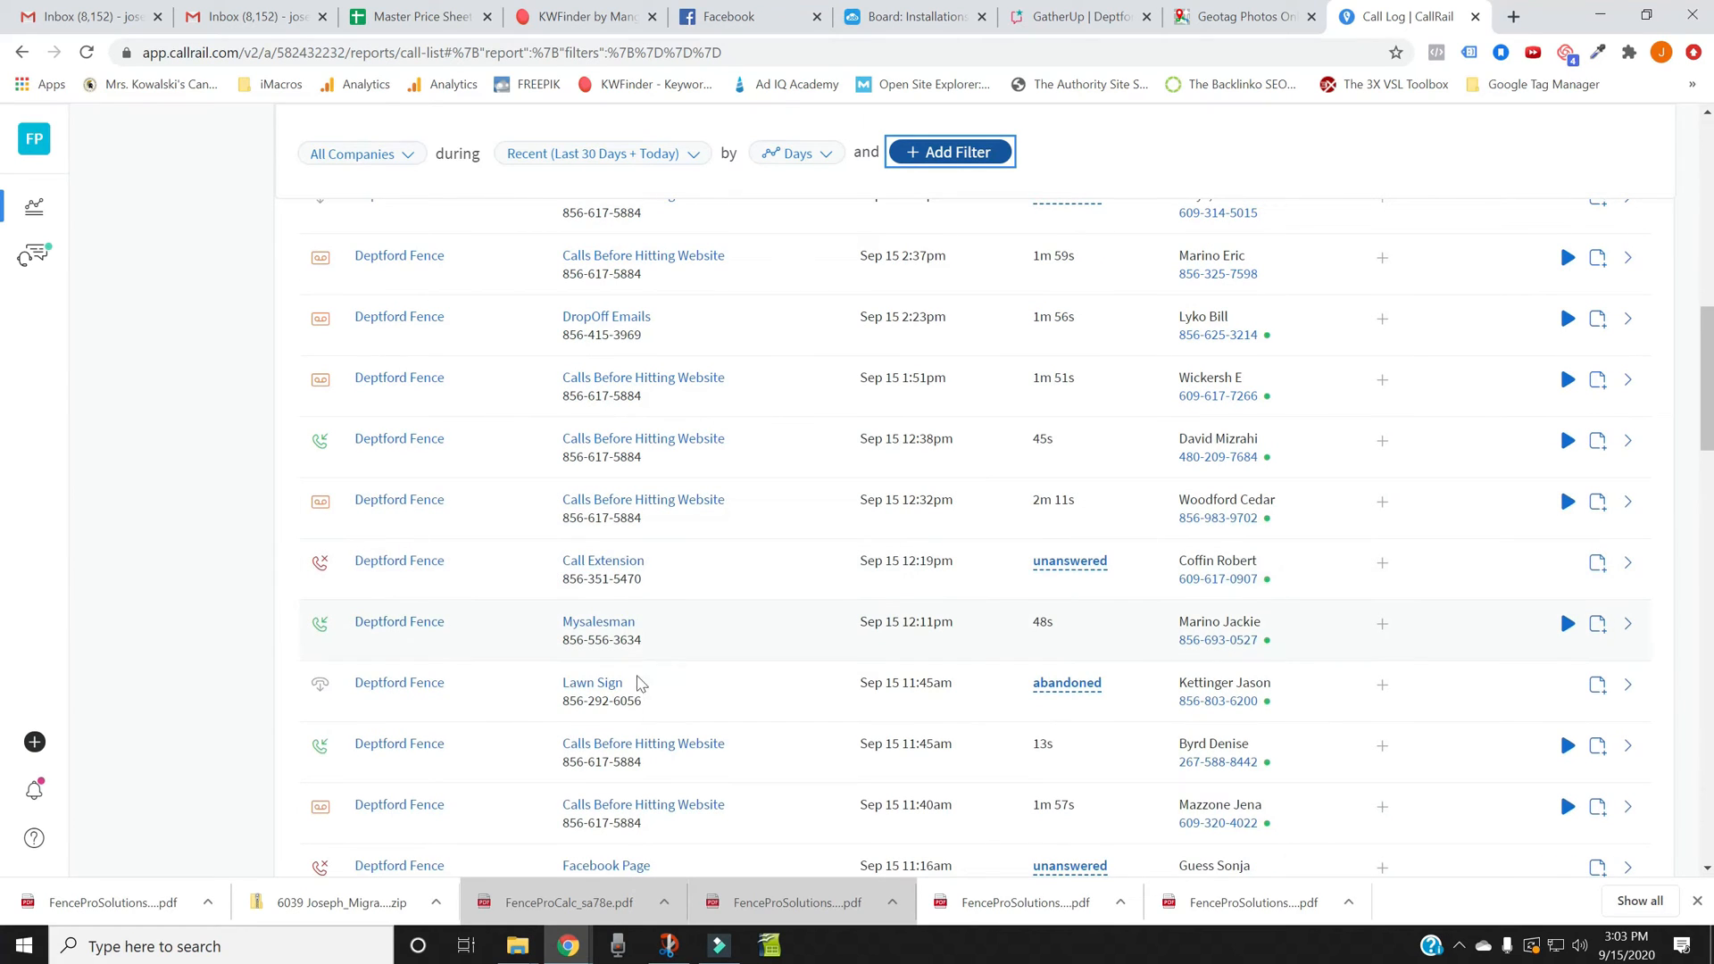
{"action": "scroll", "scroll_direction": "down", "scroll_amount": 3}
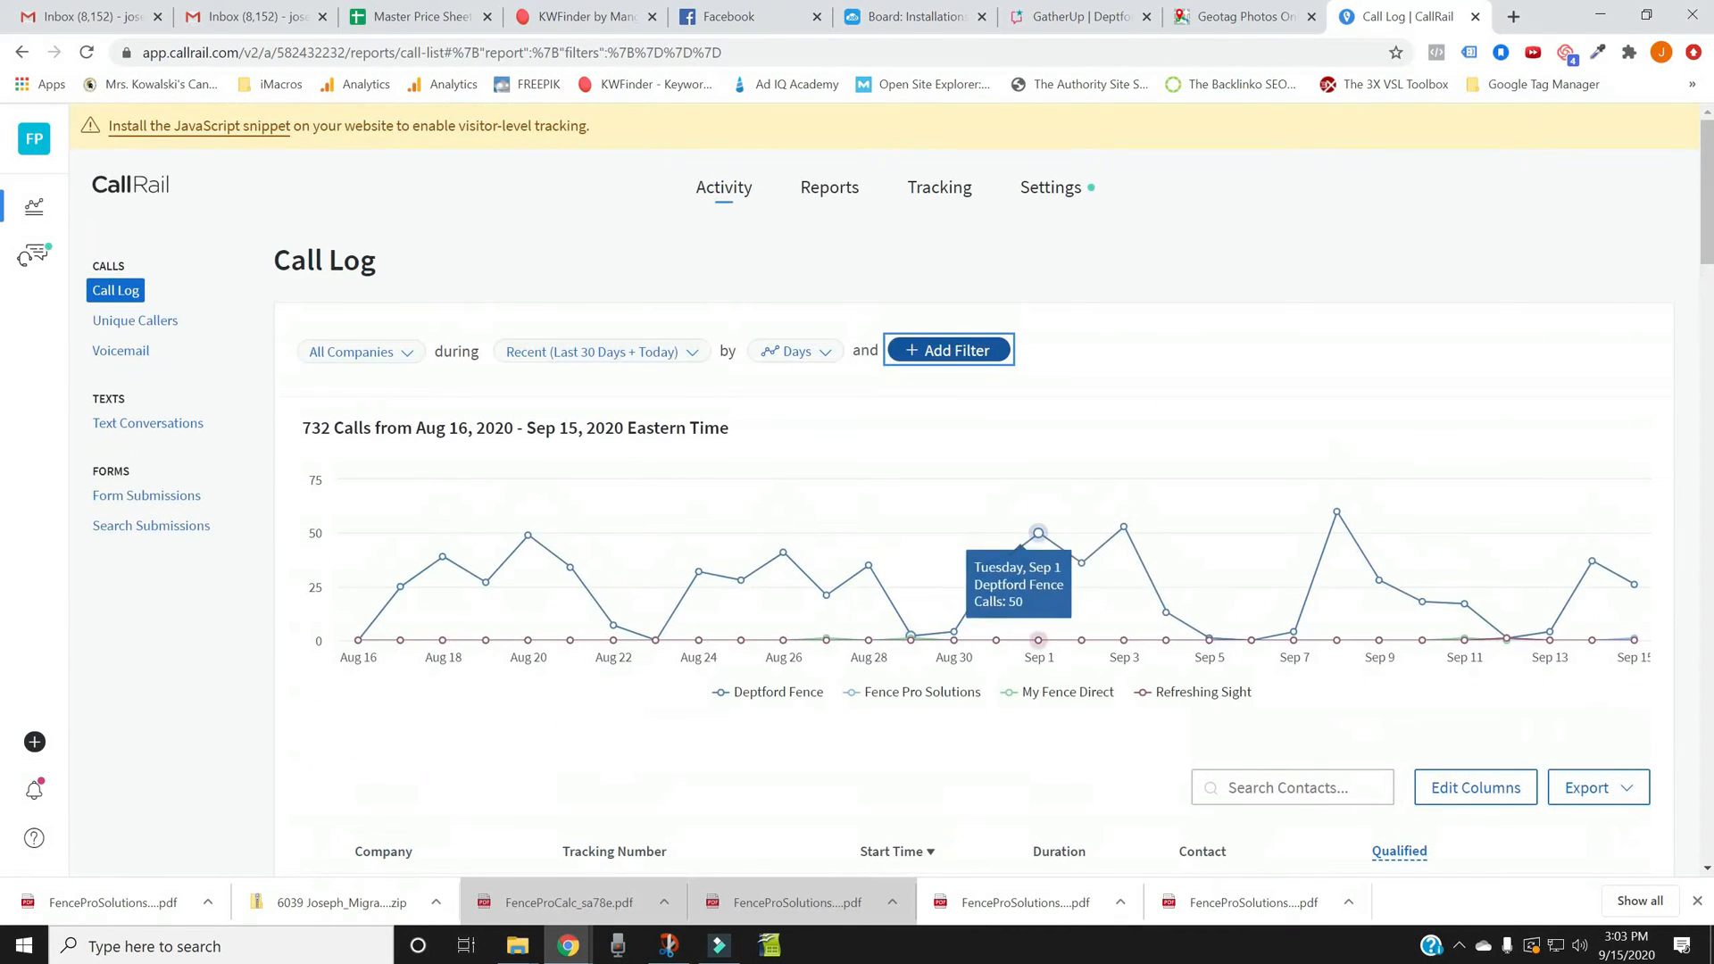
Step: Filter the call log by source and the Calls Before Hitting Website number
{"action": "left_click", "coordinate": [947, 350]}
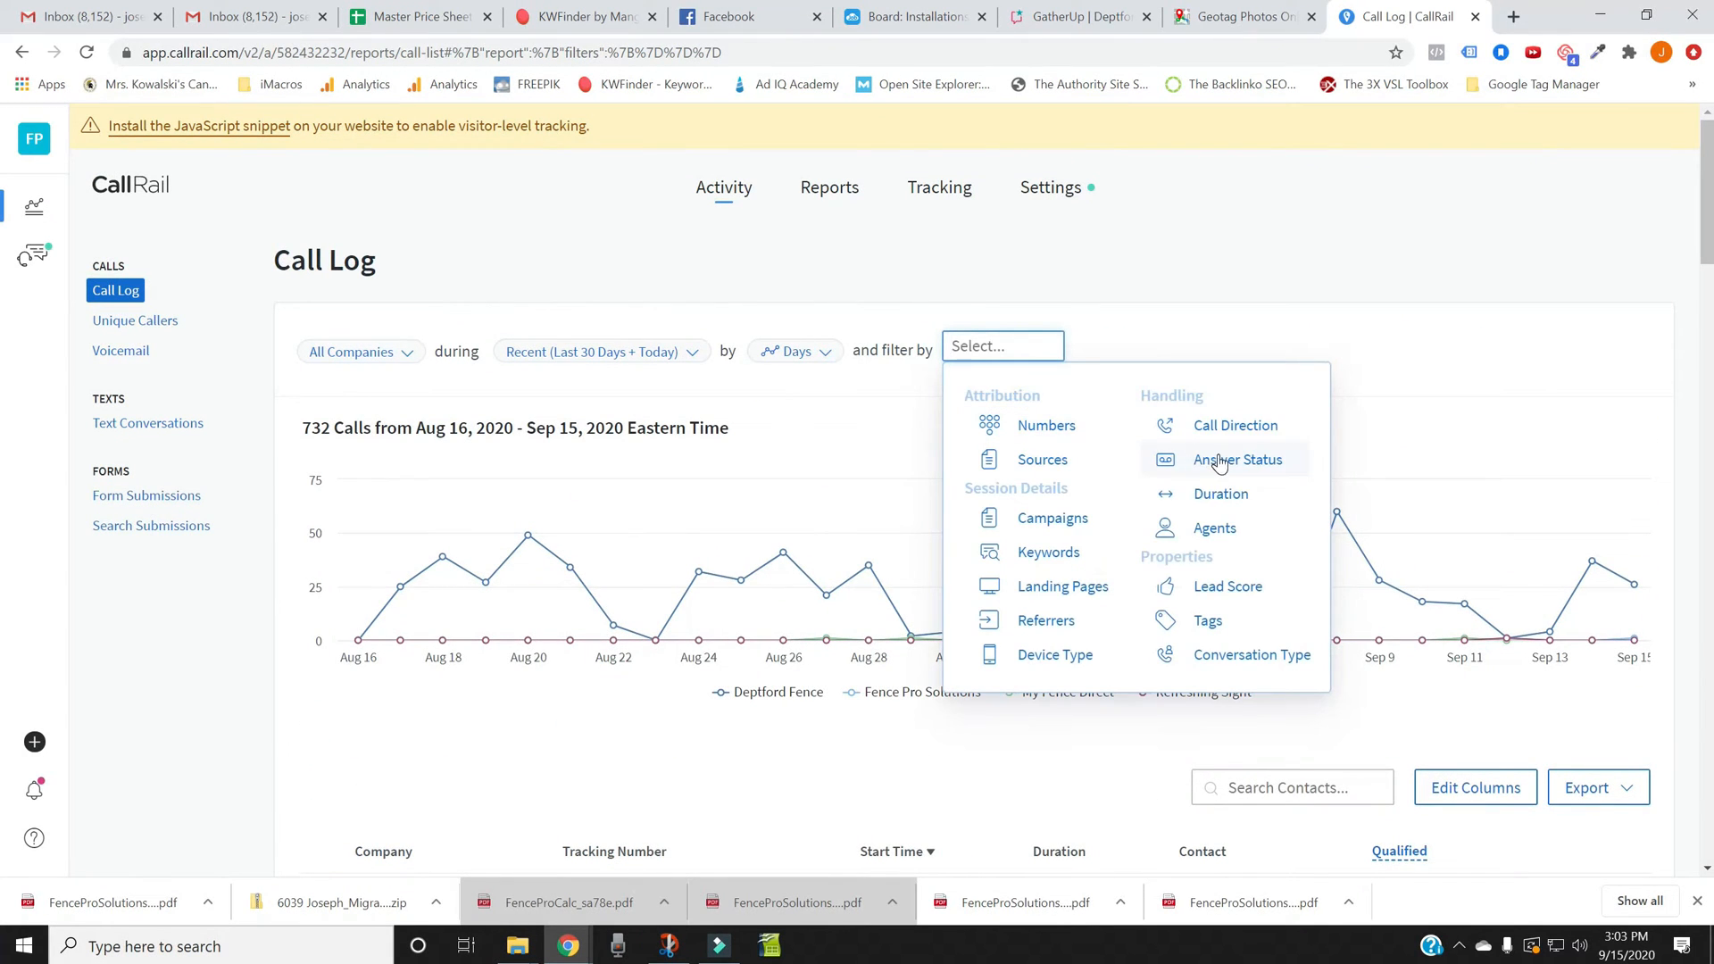
{"action": "left_click", "coordinate": [1042, 459]}
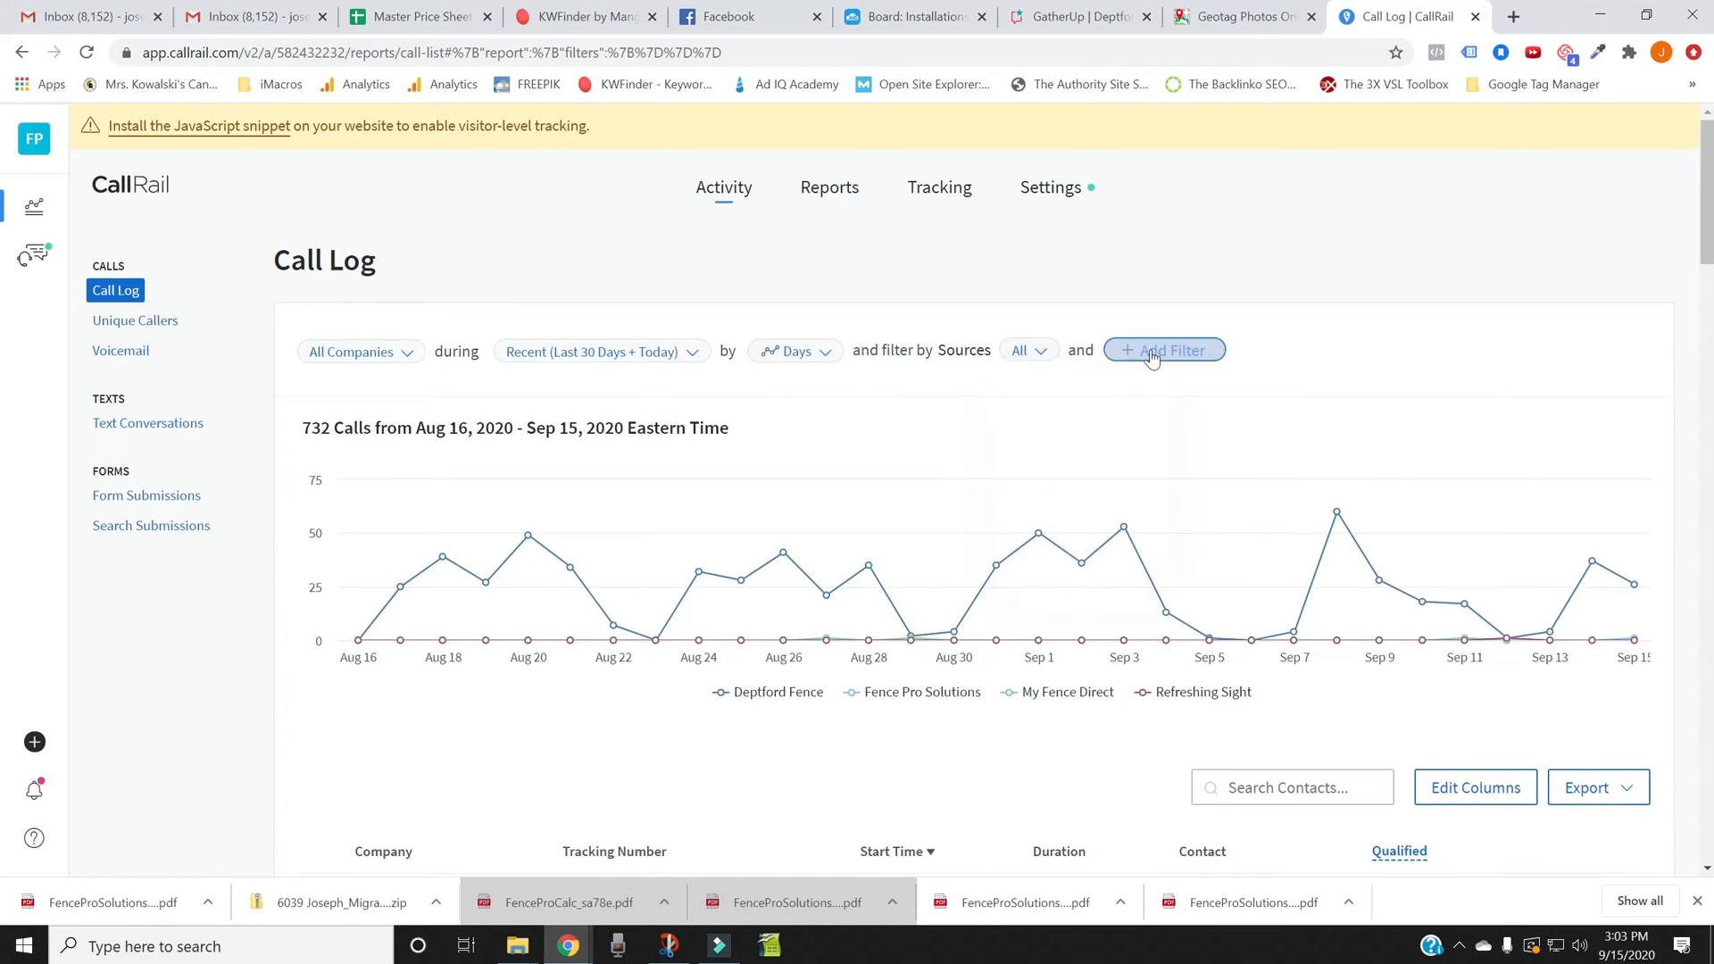
{"action": "left_click", "coordinate": [1163, 350]}
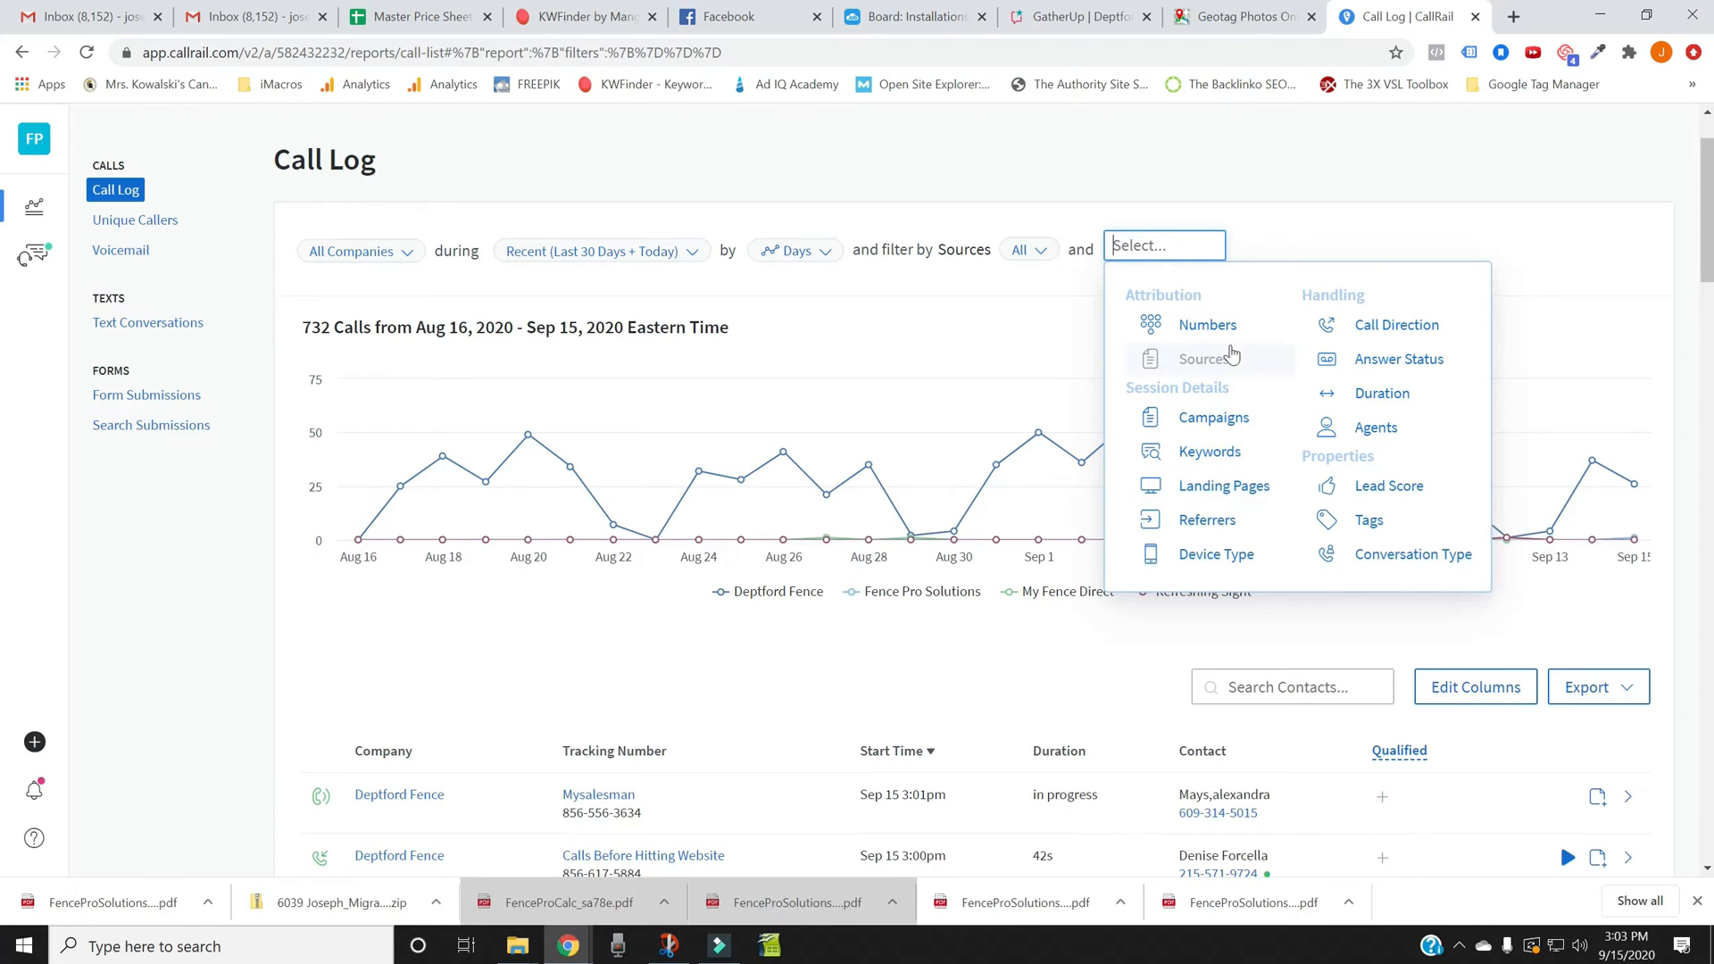
{"action": "left_click", "coordinate": [1207, 325]}
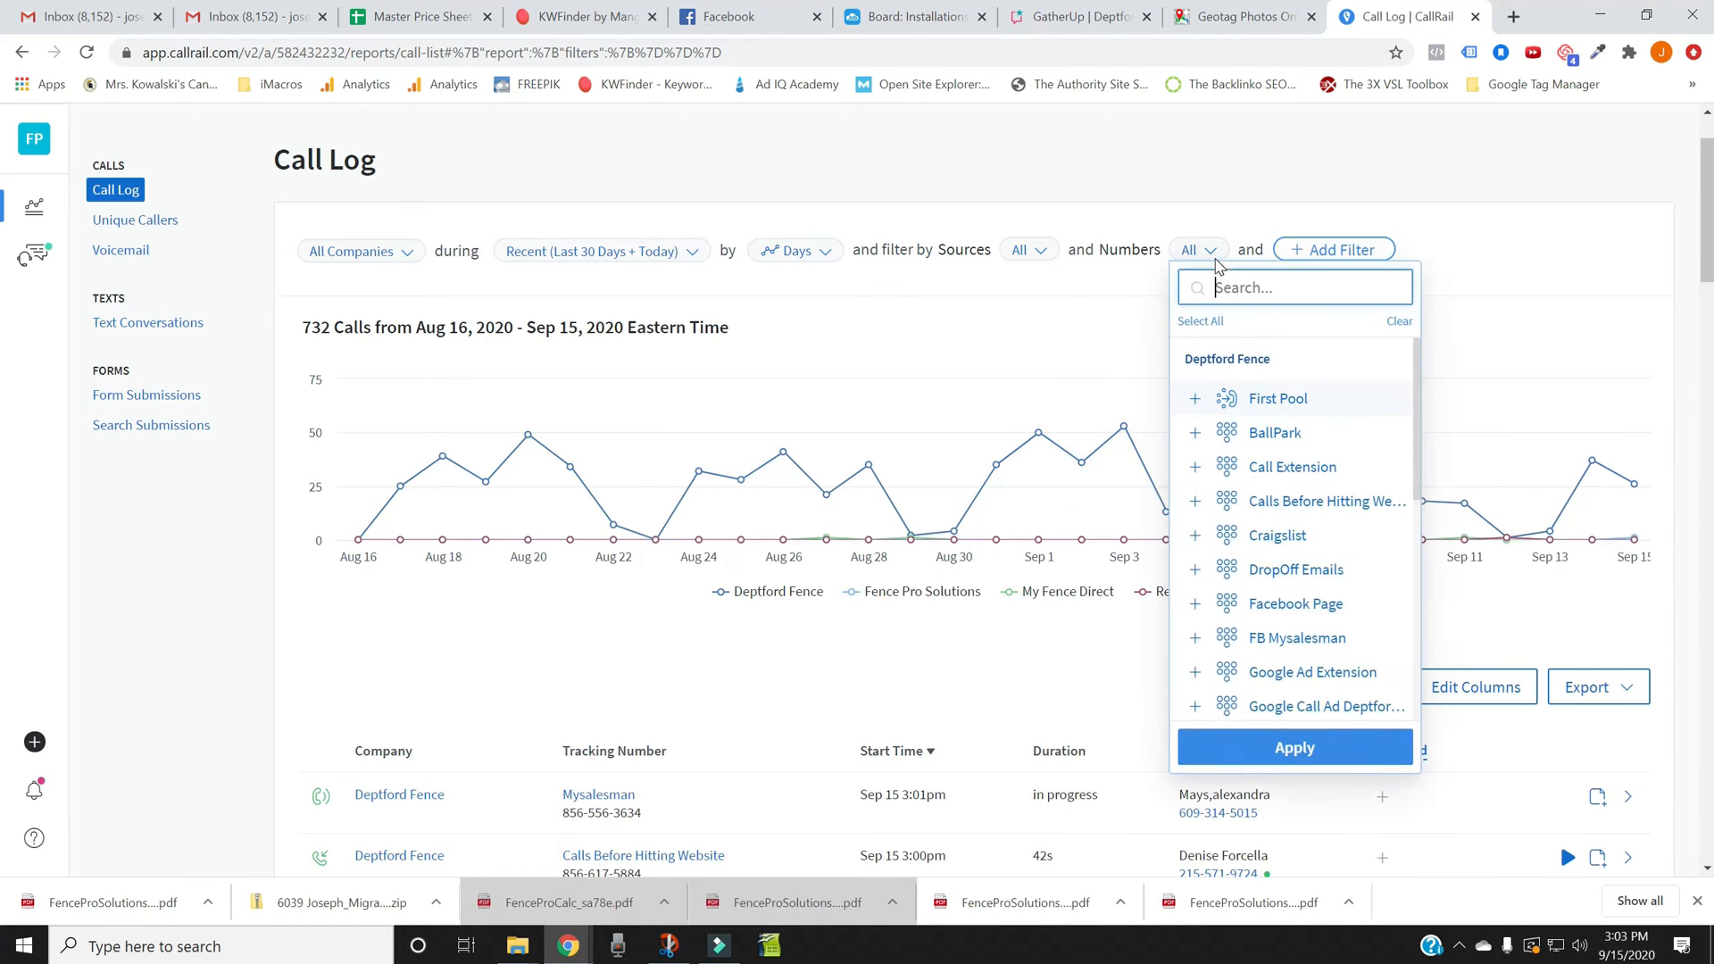
{"action": "left_click", "coordinate": [1326, 501]}
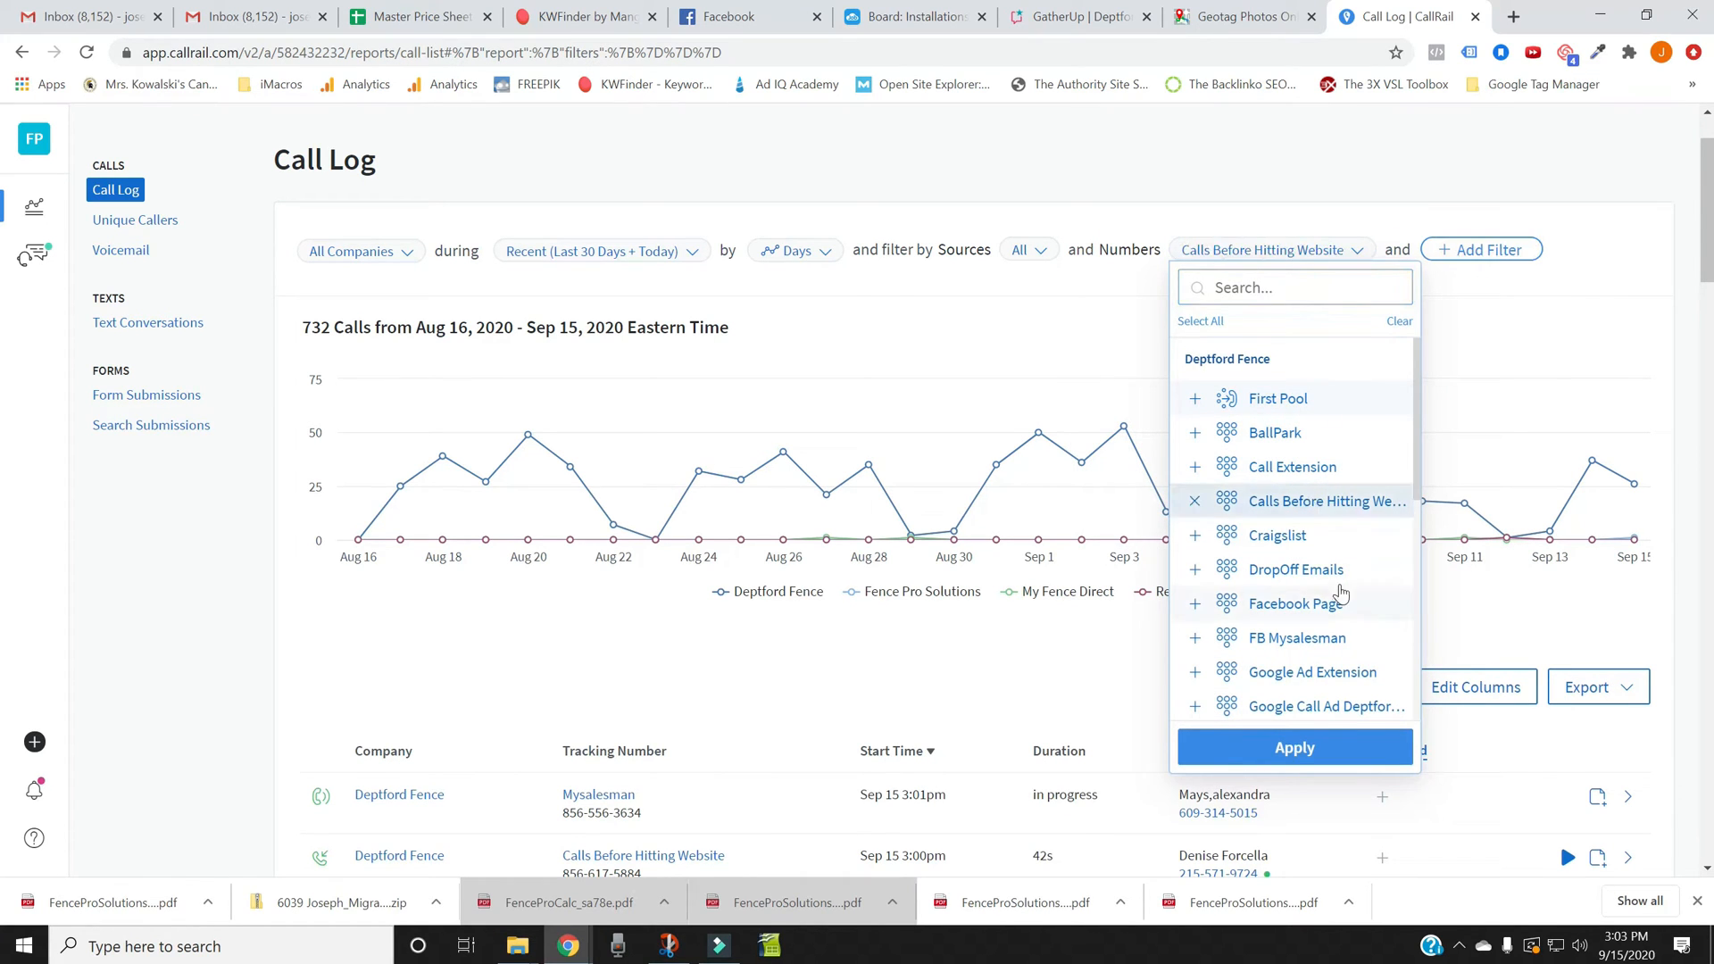
{"action": "left_click", "coordinate": [1294, 748]}
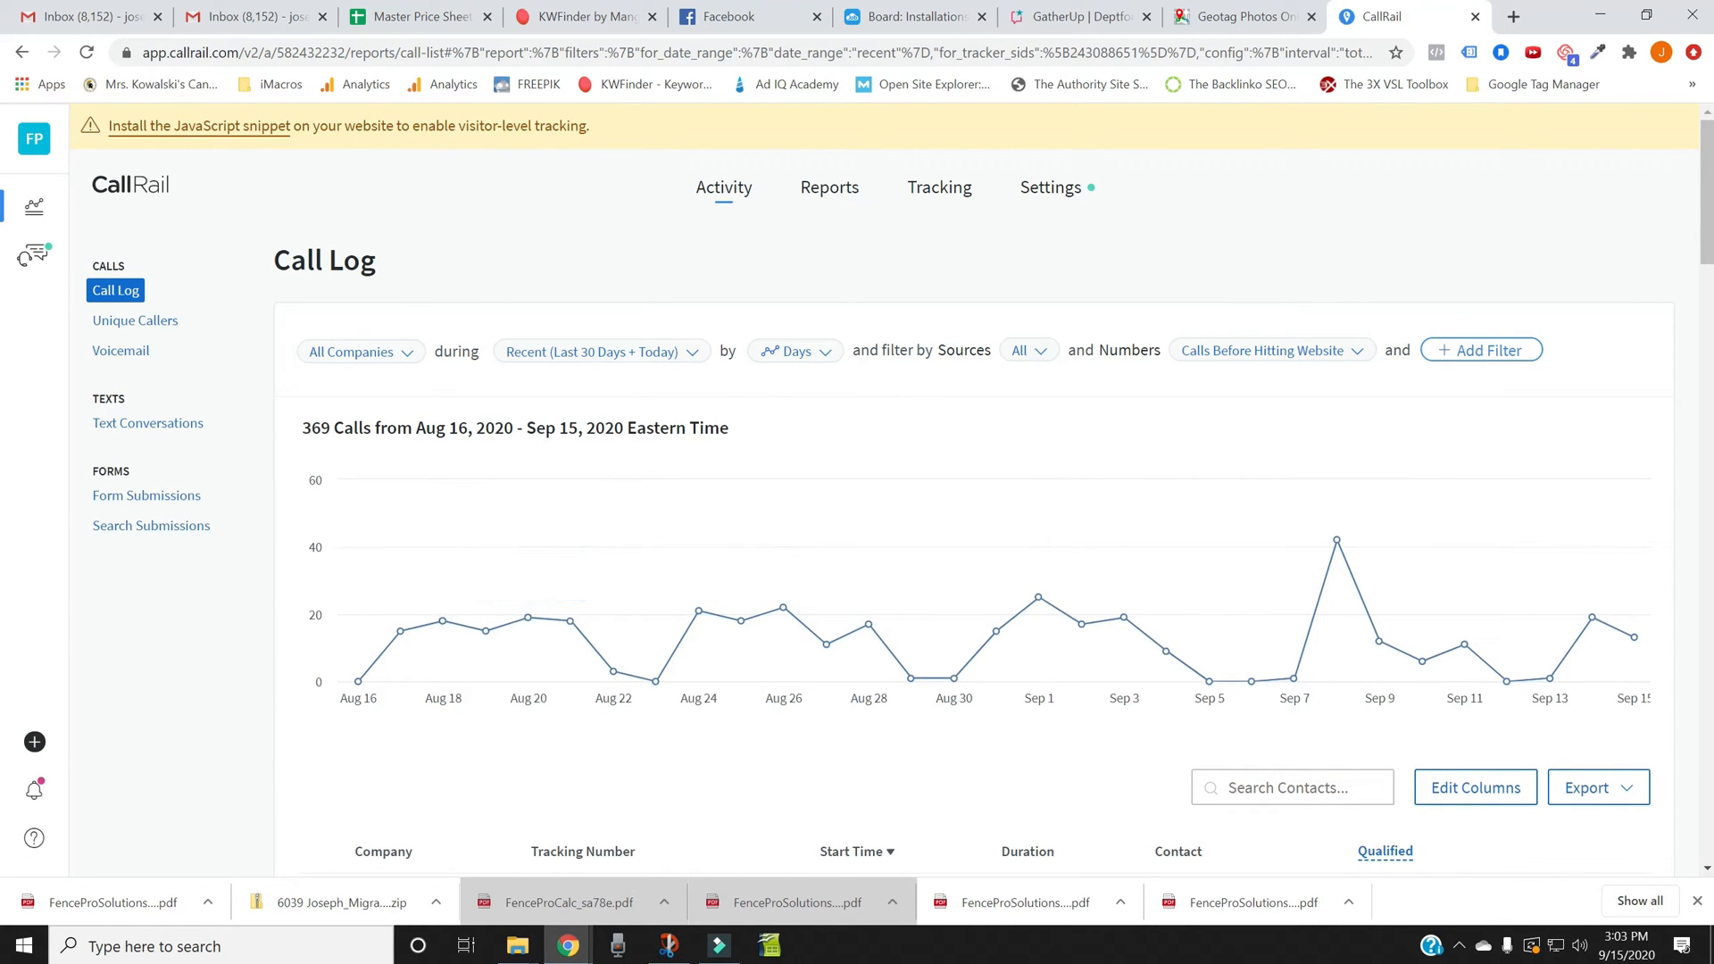
{"action": "mouse_move", "coordinate": [527, 618]}
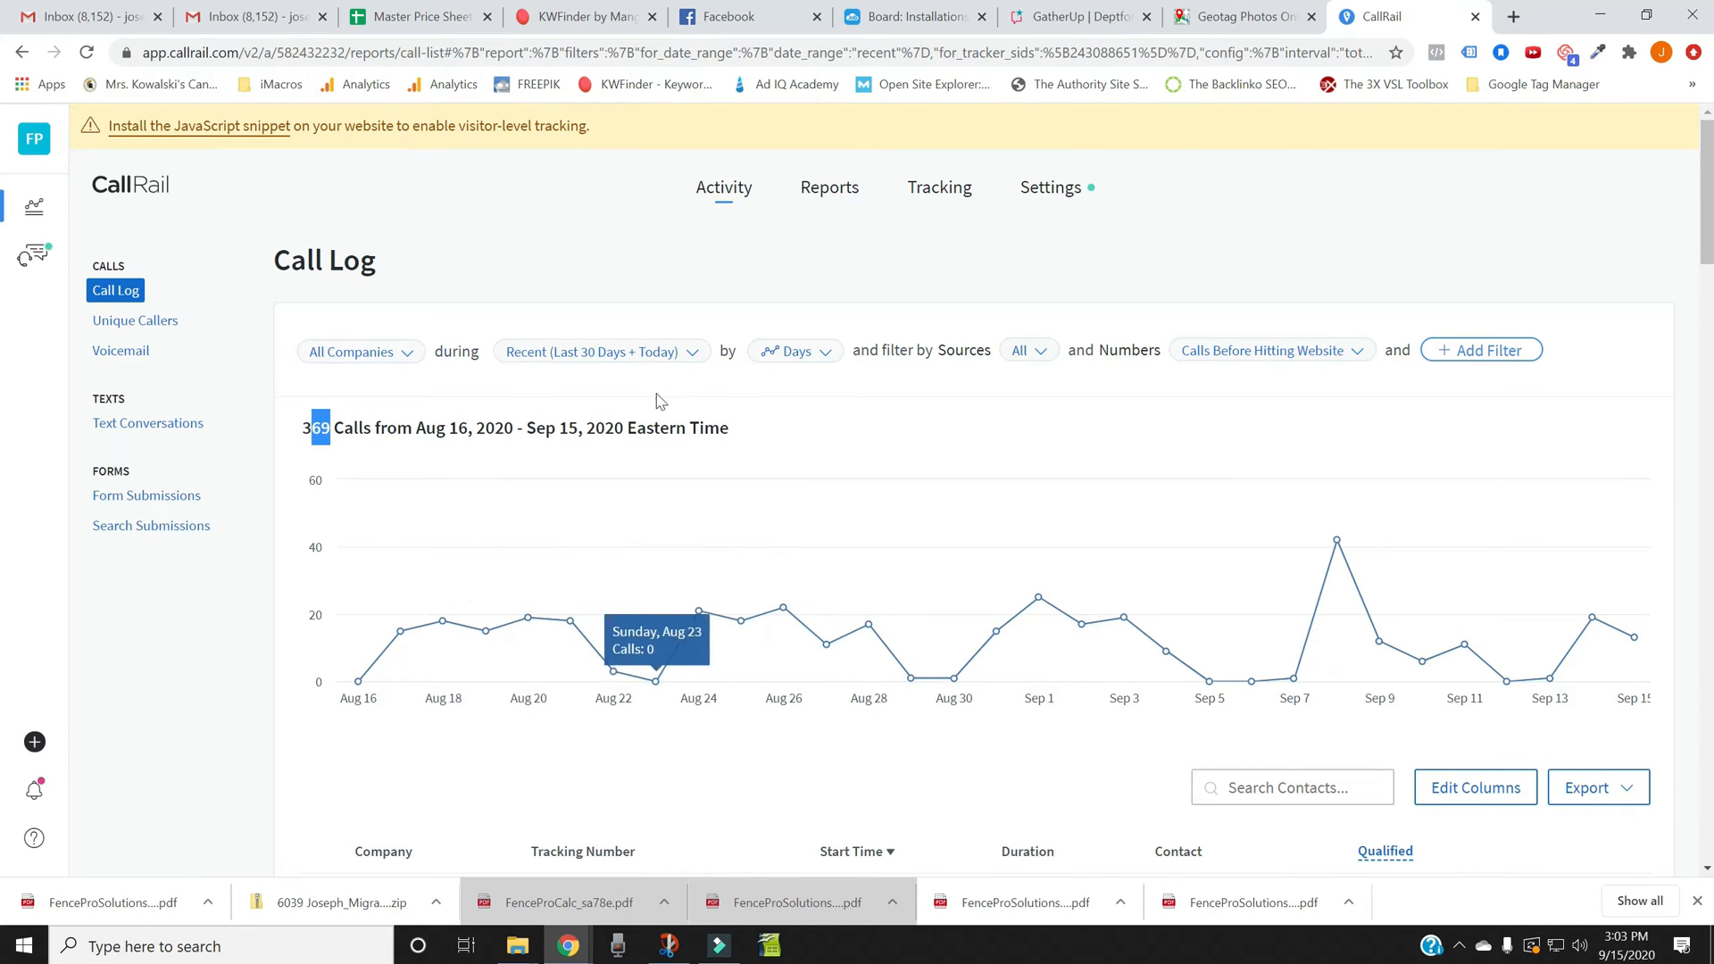
Step: Set the call log date range to This Year, showing 3,290 calls by week
{"action": "left_click", "coordinate": [600, 351]}
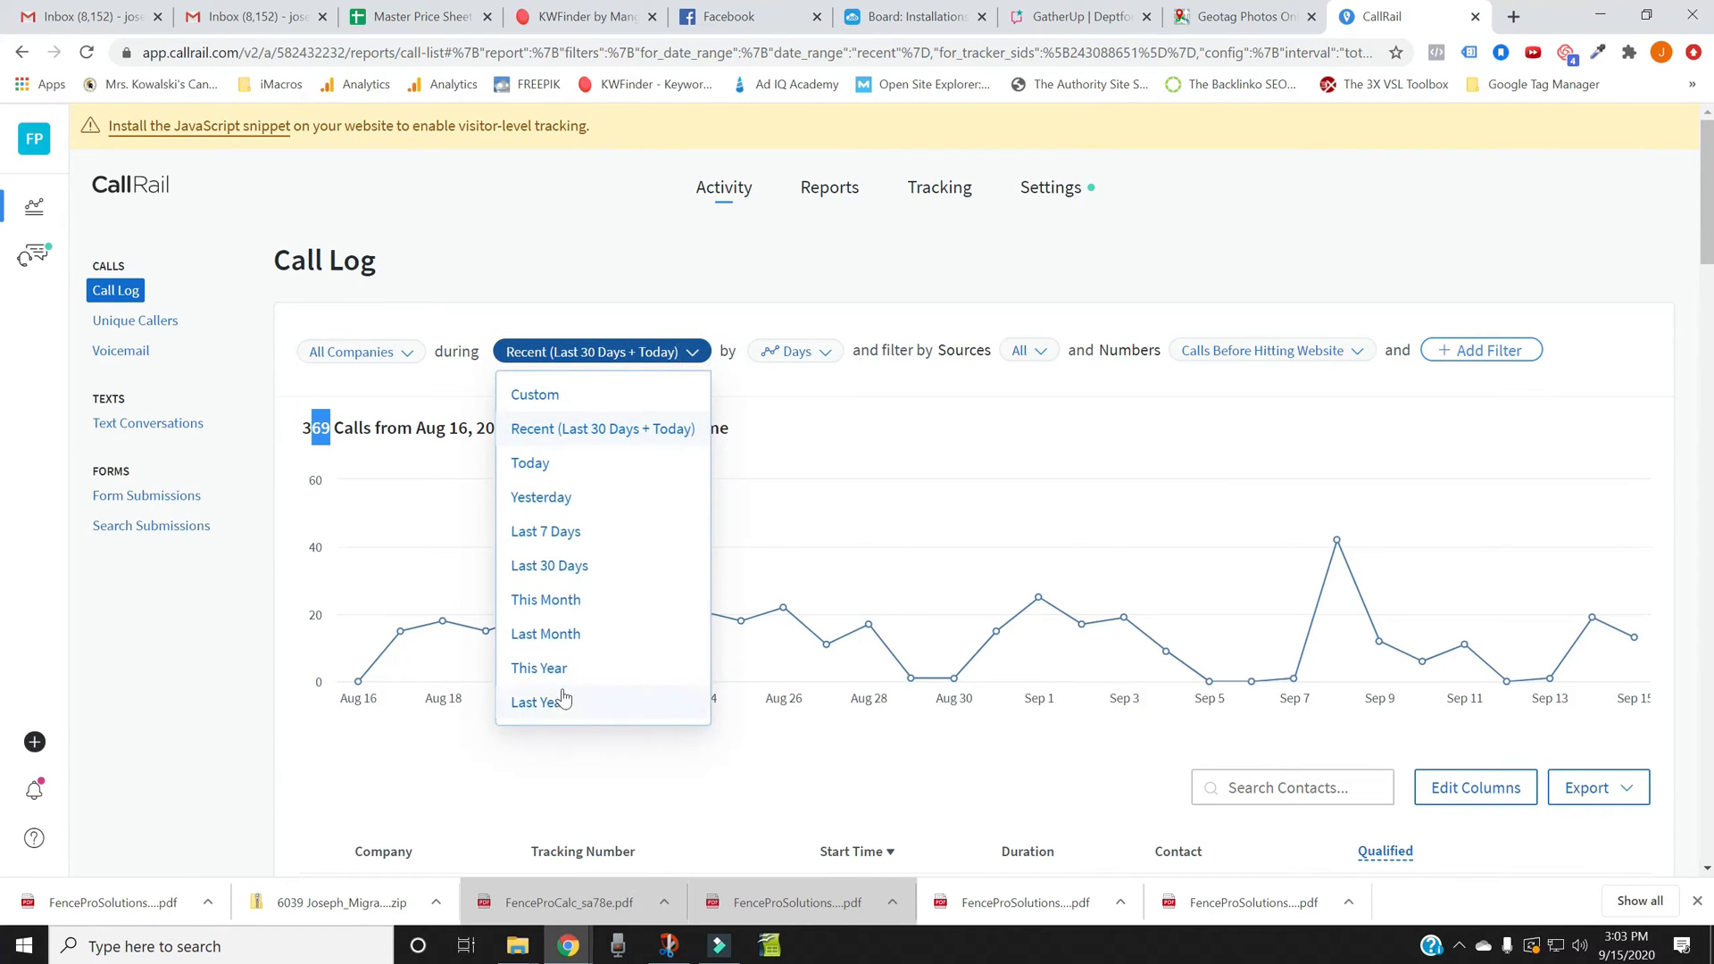
{"action": "left_click", "coordinate": [538, 668]}
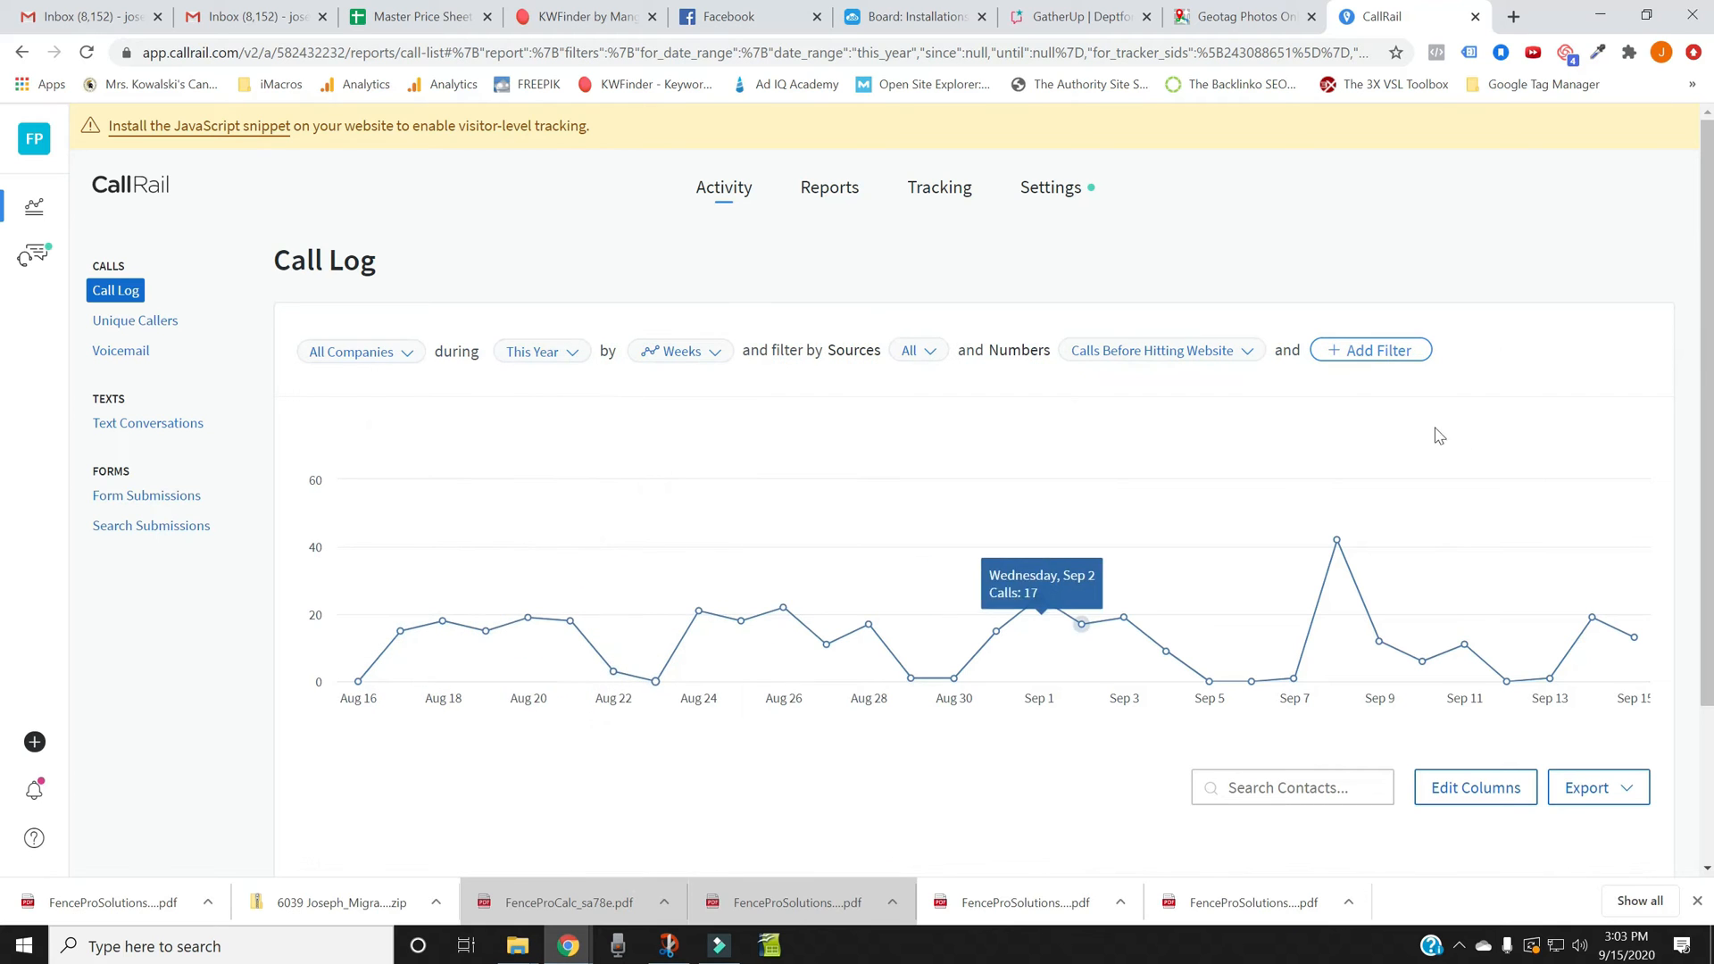
{"action": "scroll", "scroll_direction": "down", "scroll_amount": 3}
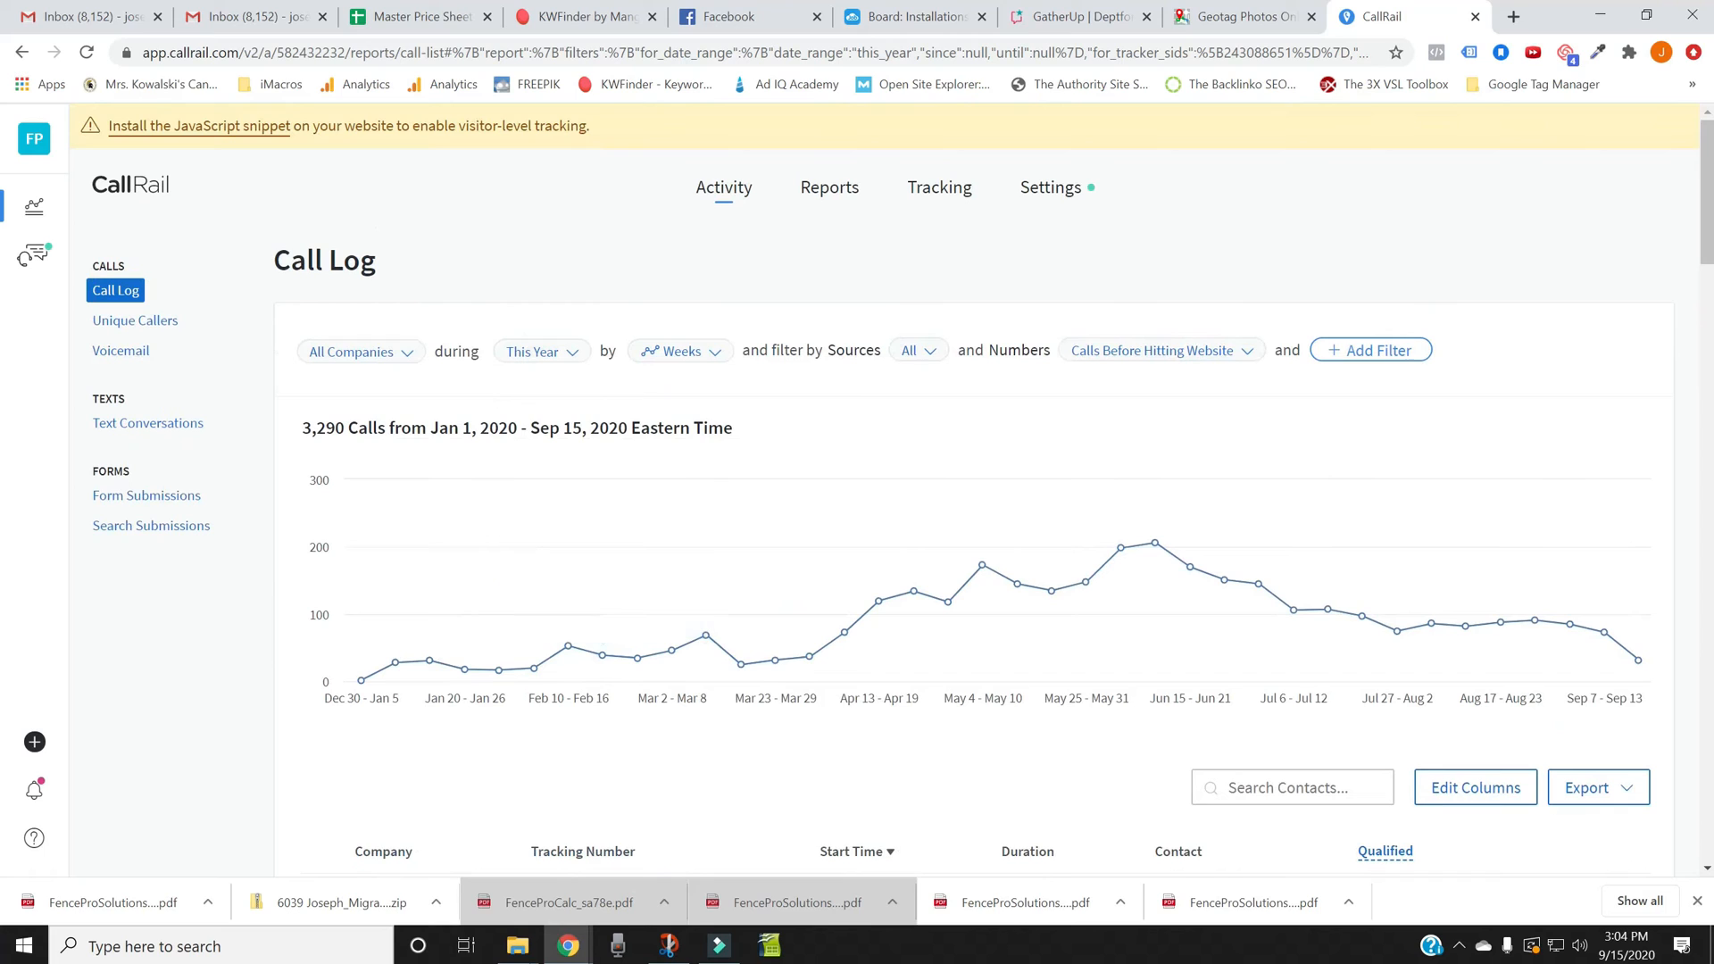
{"action": "mouse_move", "coordinate": [474, 479]}
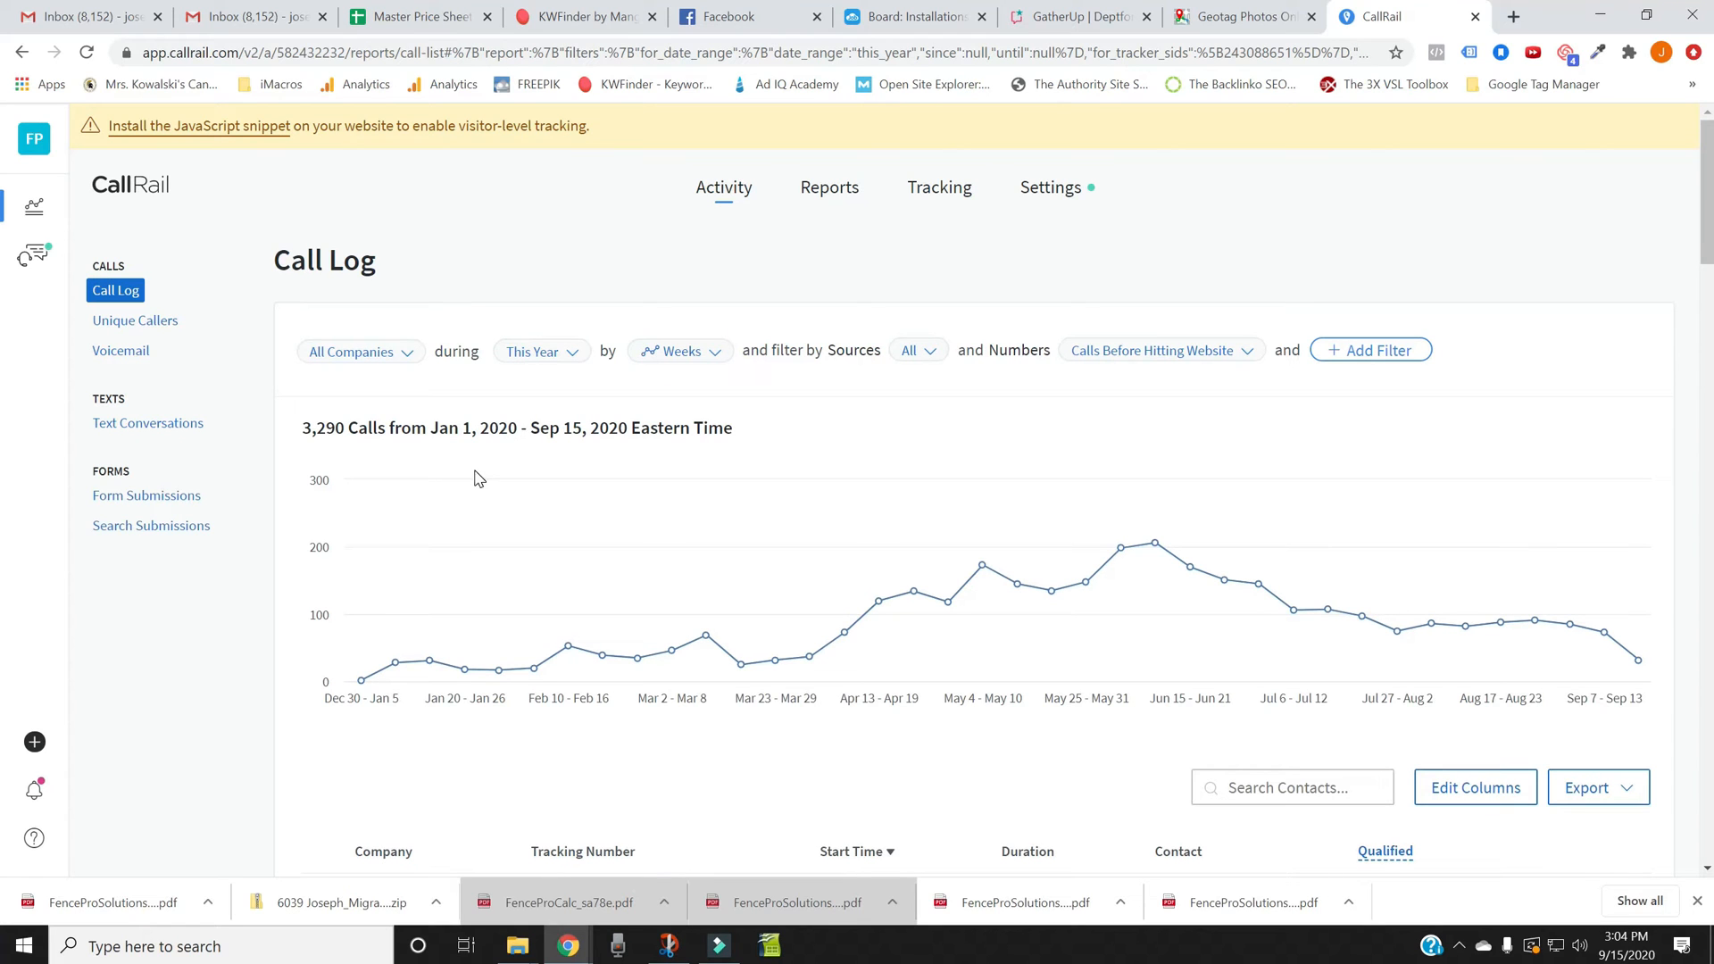
{"action": "mouse_move", "coordinate": [1504, 29]}
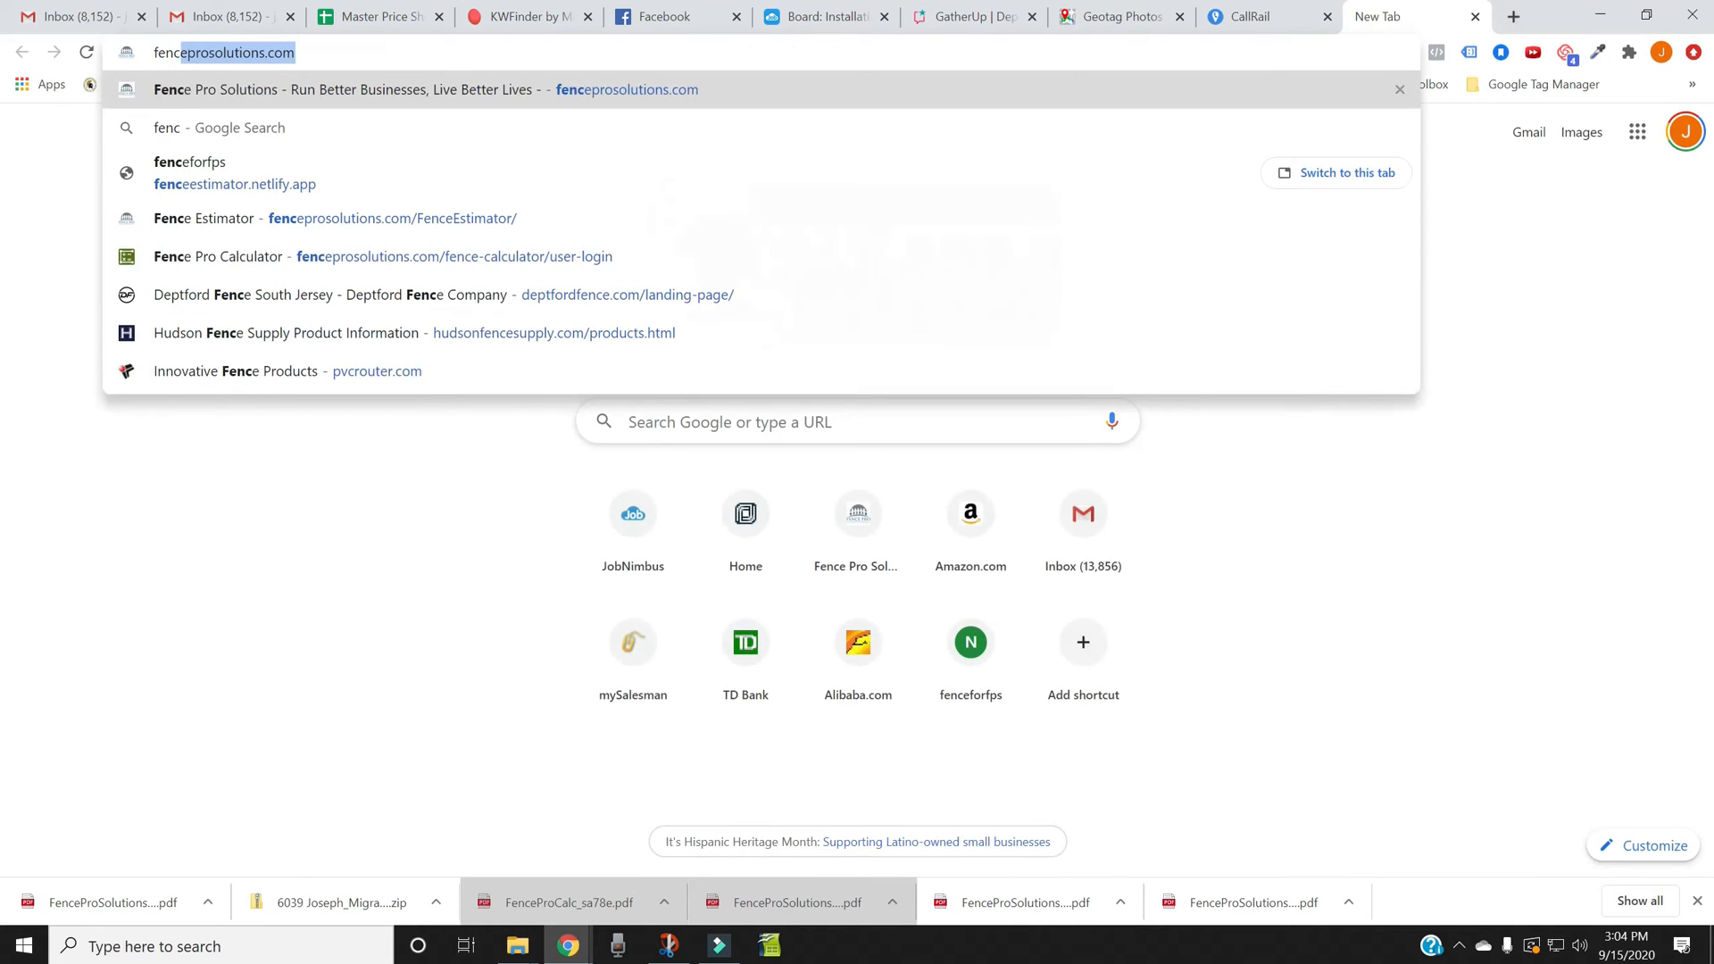
Step: Search 'fence company near me' and browse the local map pack listings
{"action": "type", "text": "fence company near me"}
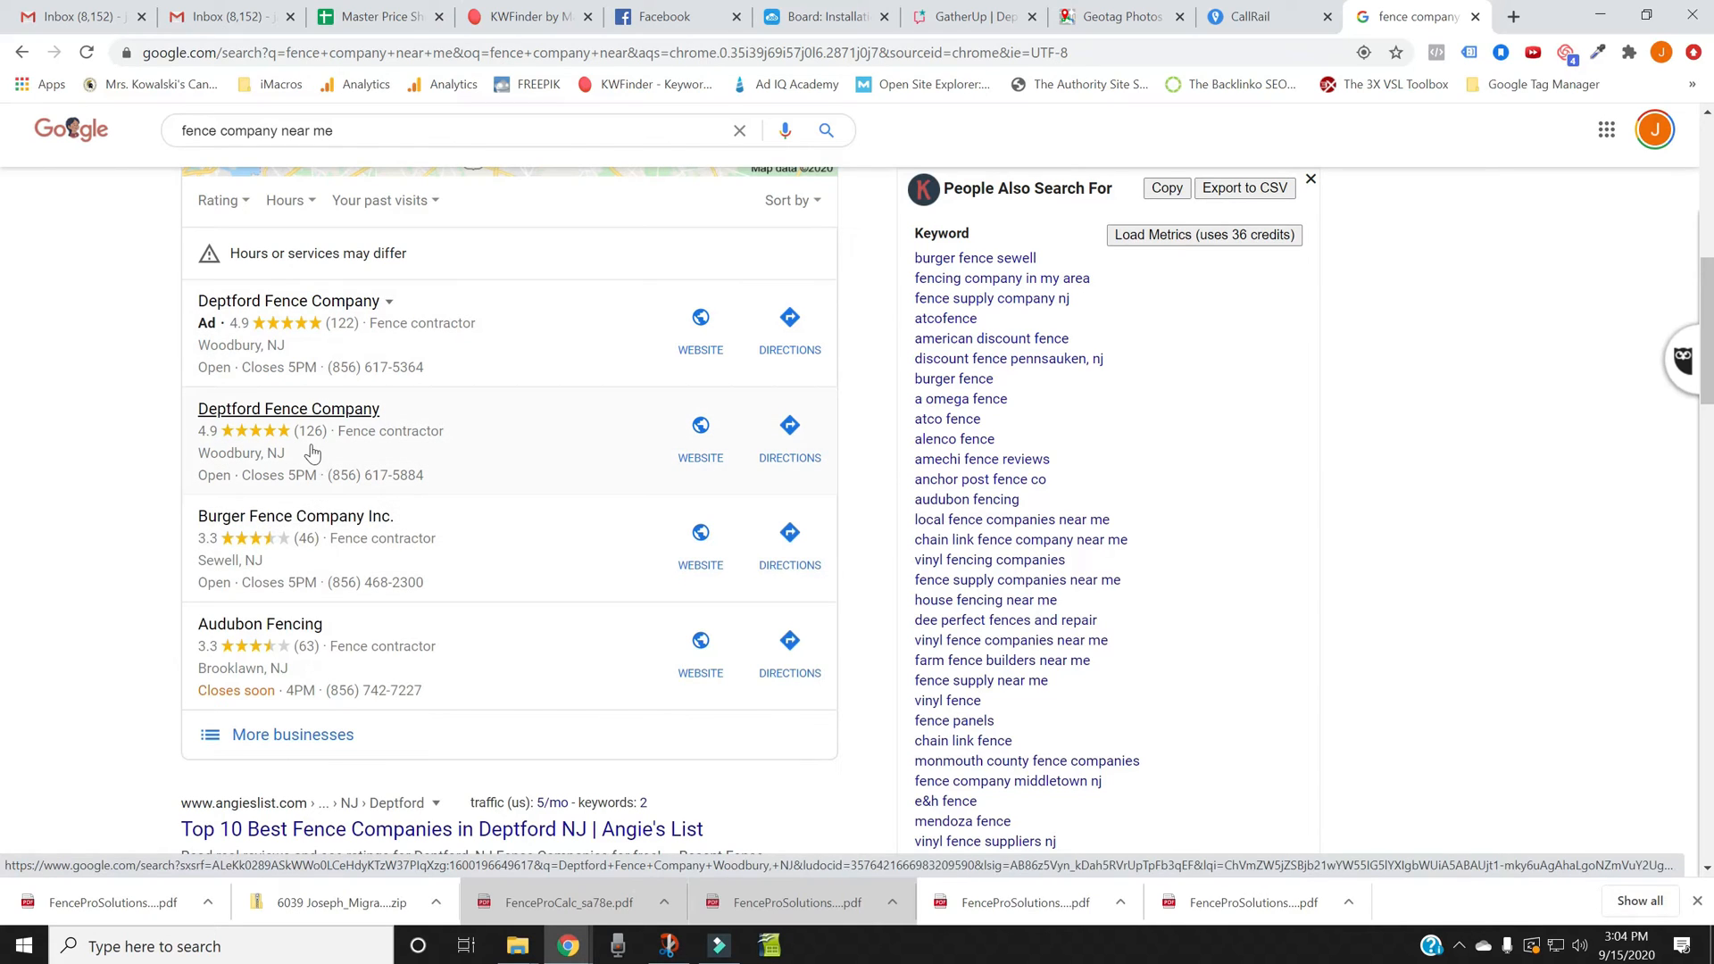
{"action": "mouse_move", "coordinate": [413, 471]}
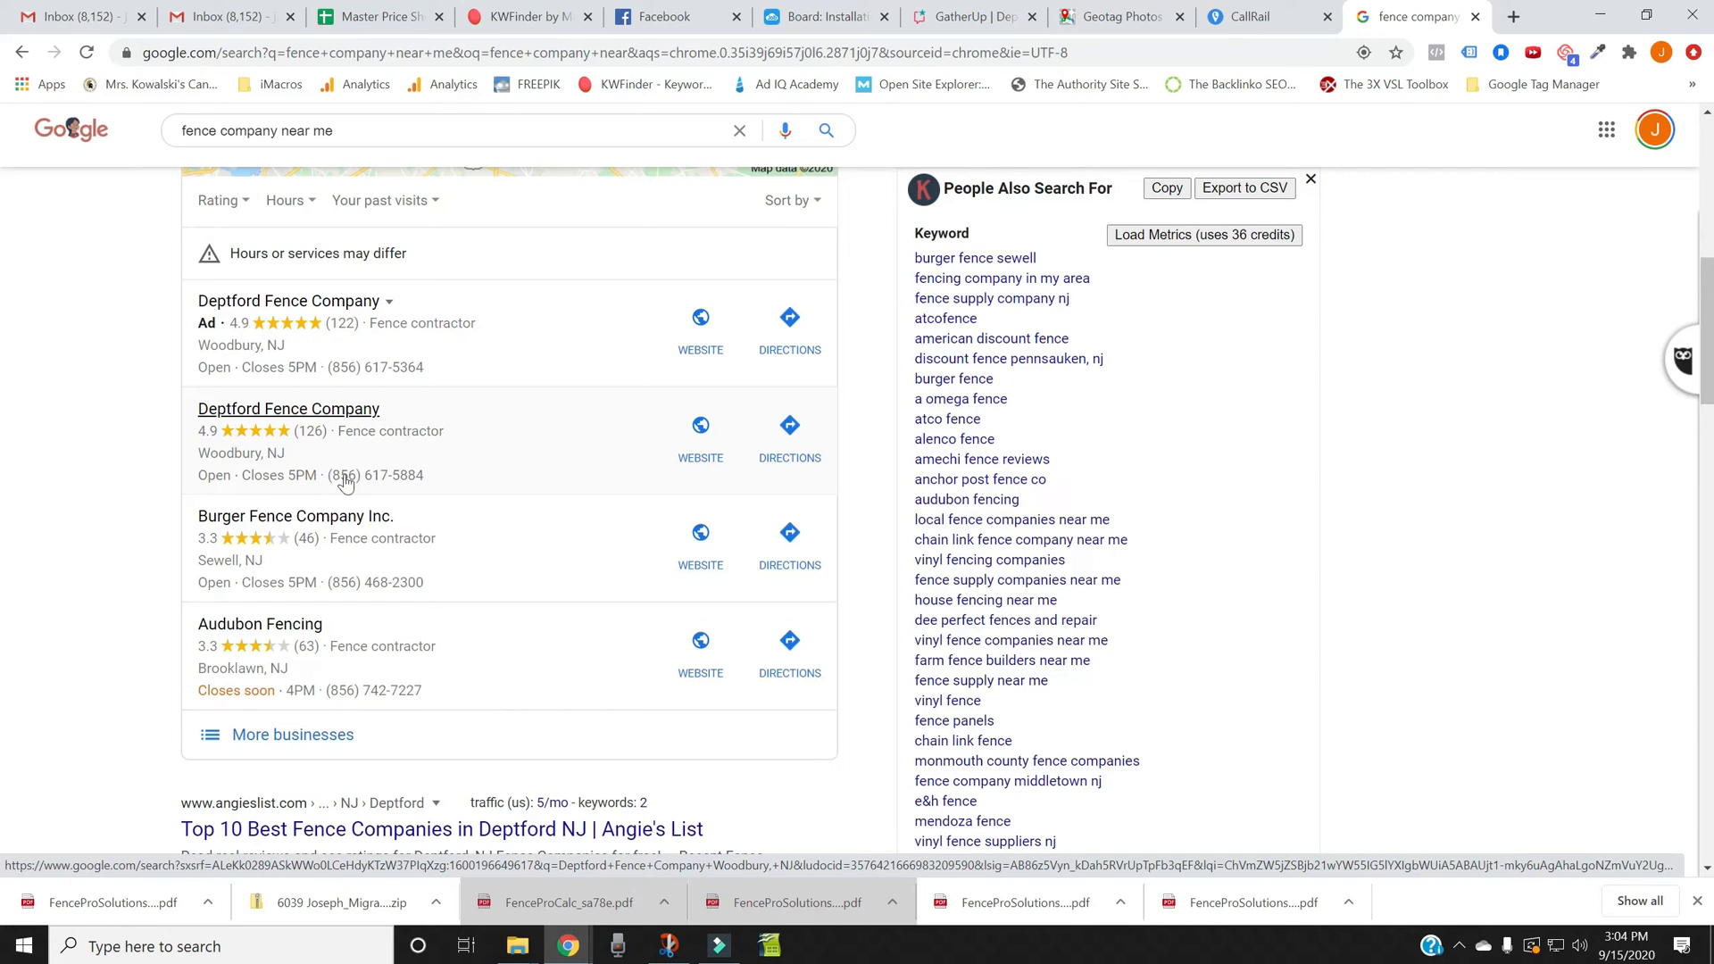
{"action": "mouse_move", "coordinate": [360, 468]}
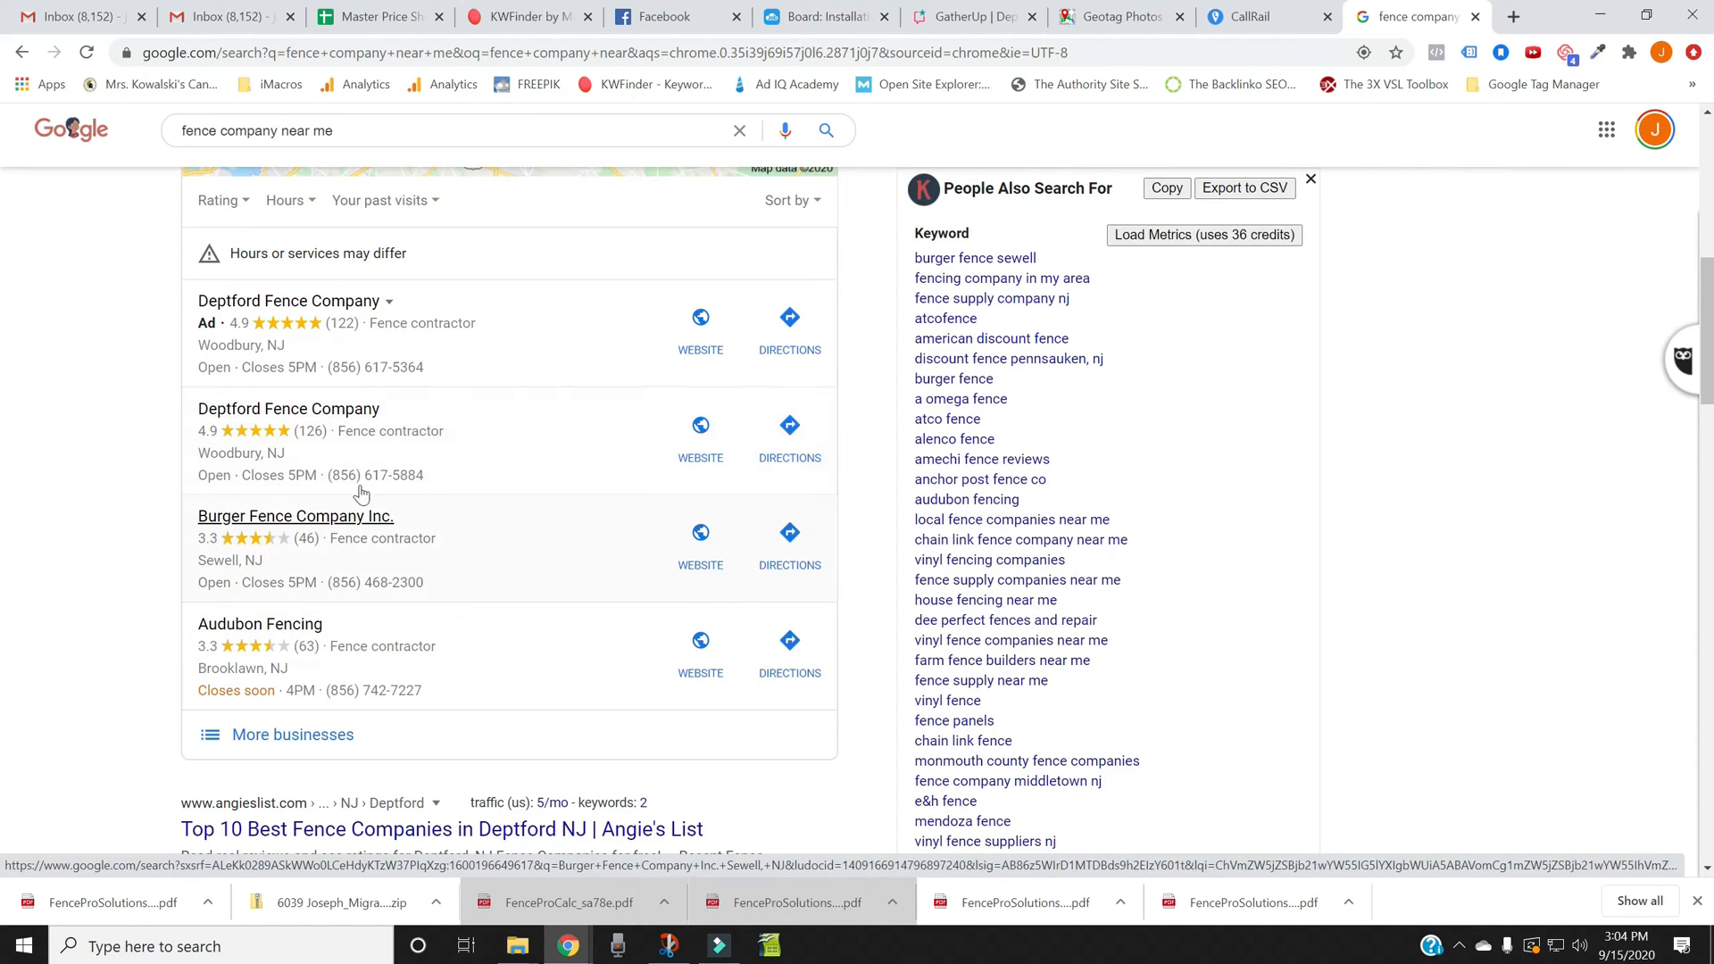
{"action": "mouse_move", "coordinate": [288, 408]}
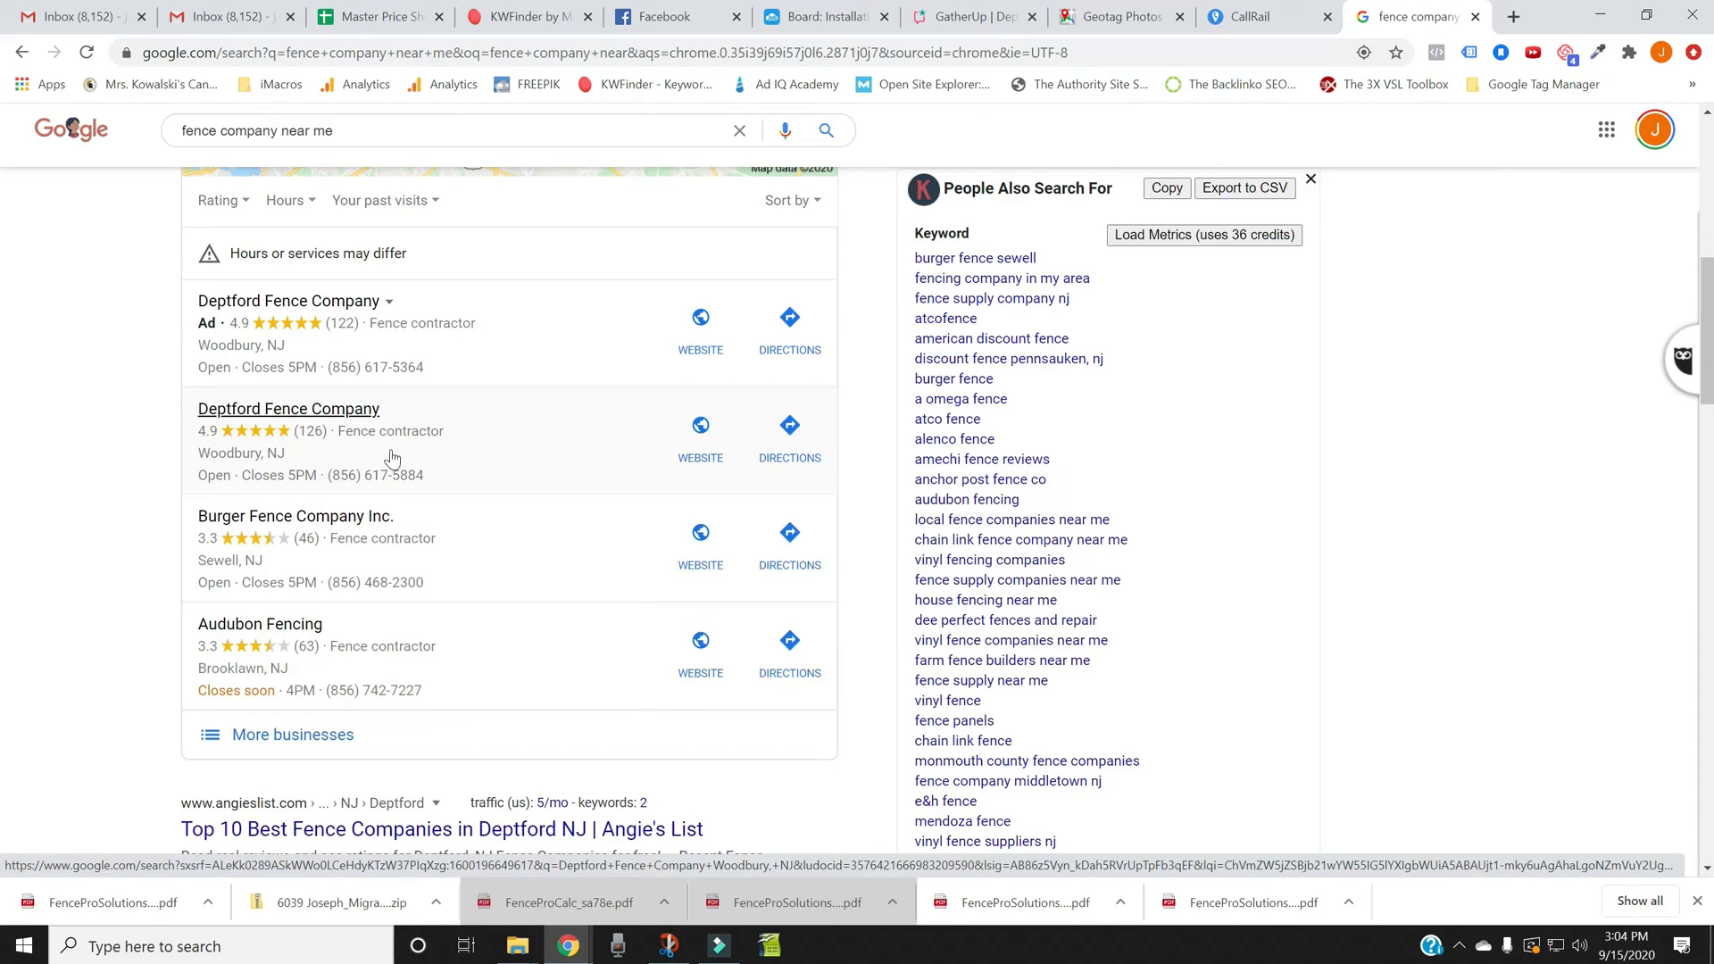
{"action": "mouse_move", "coordinate": [226, 447]}
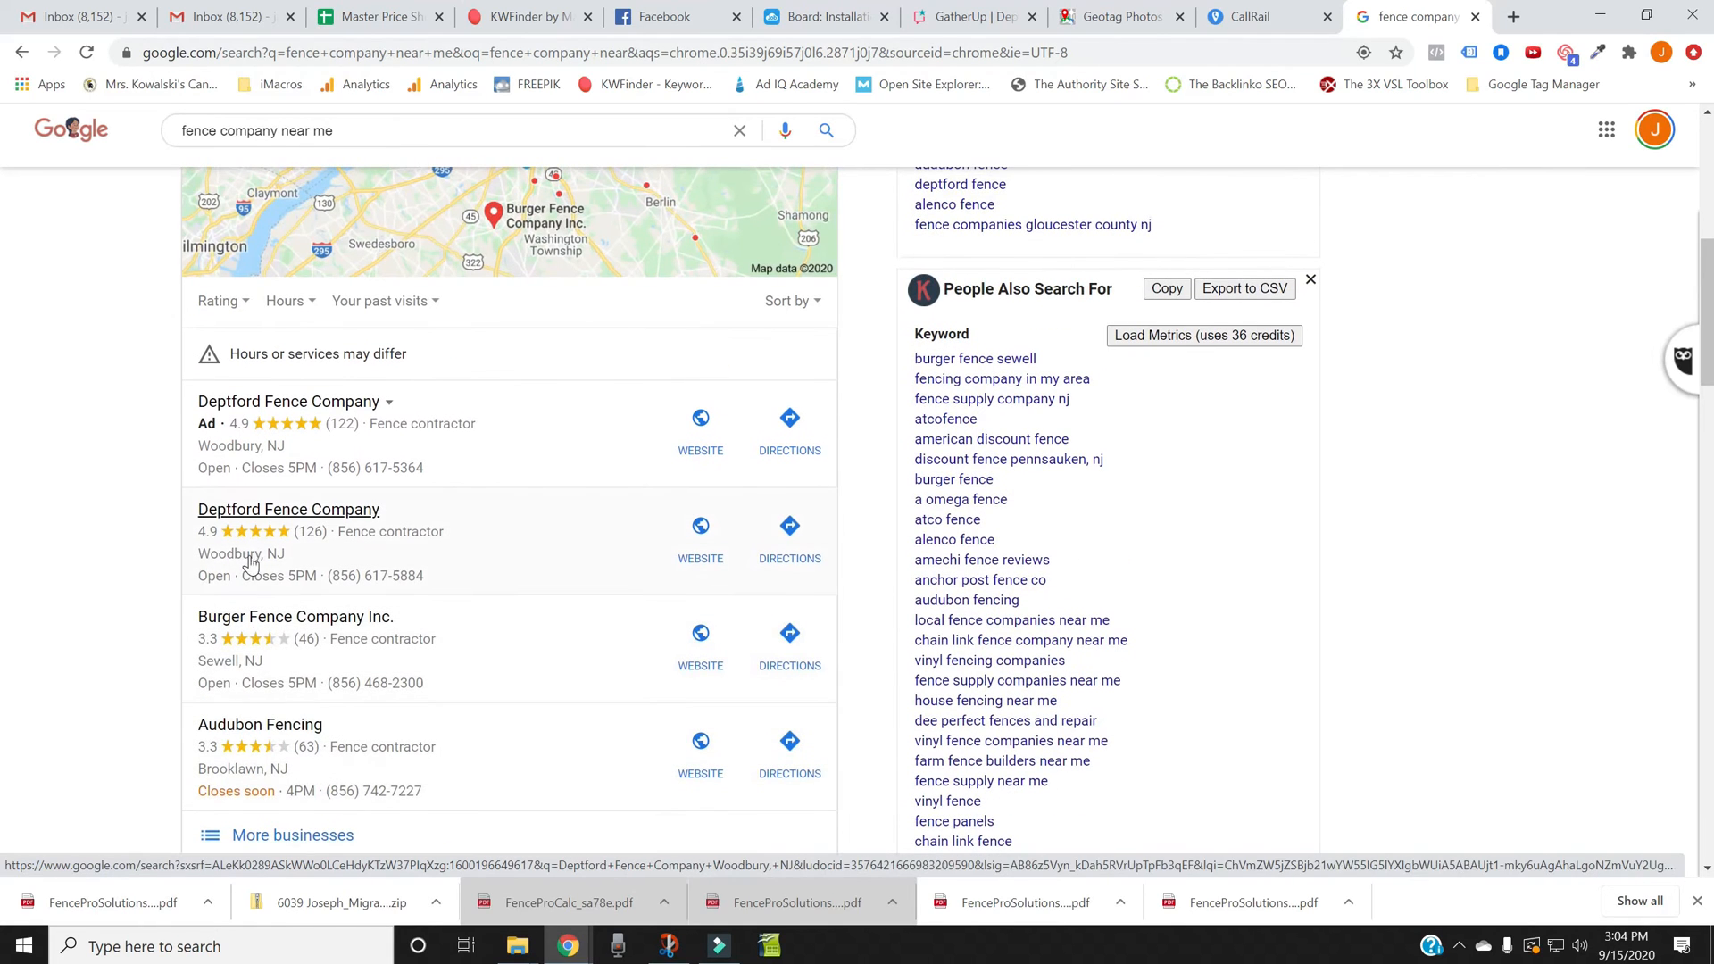
{"action": "mouse_move", "coordinate": [310, 544]}
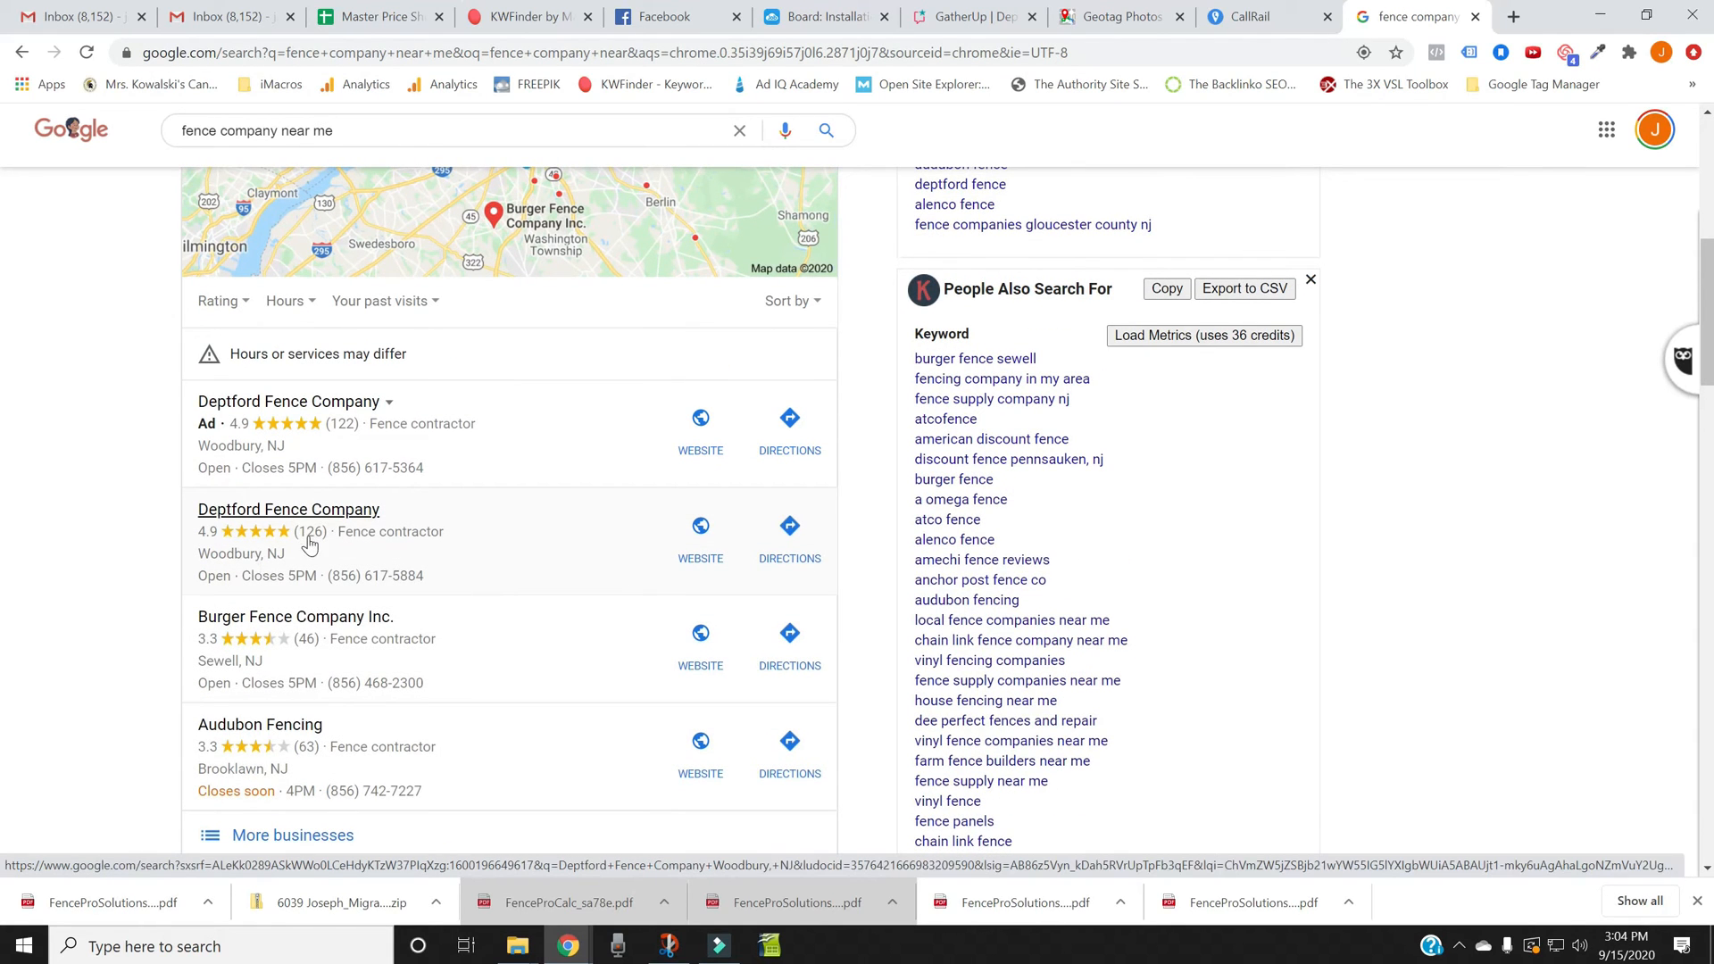
{"action": "mouse_move", "coordinate": [383, 599]}
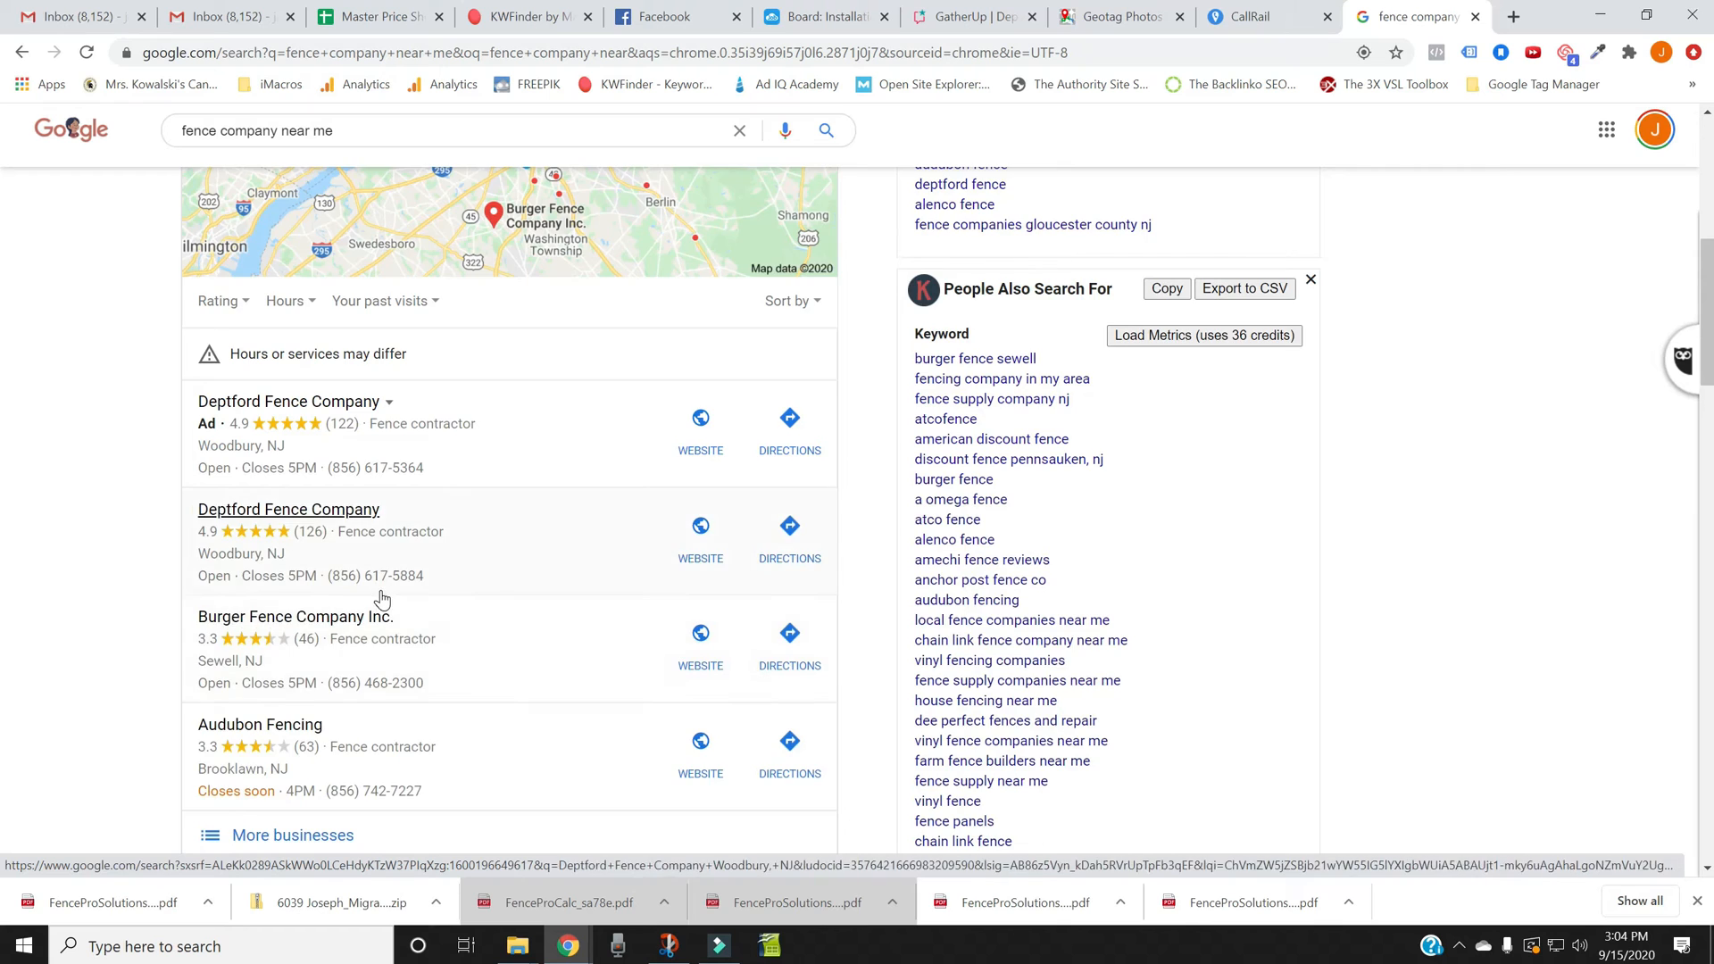
{"action": "scroll", "scroll_direction": "down", "scroll_amount": 3}
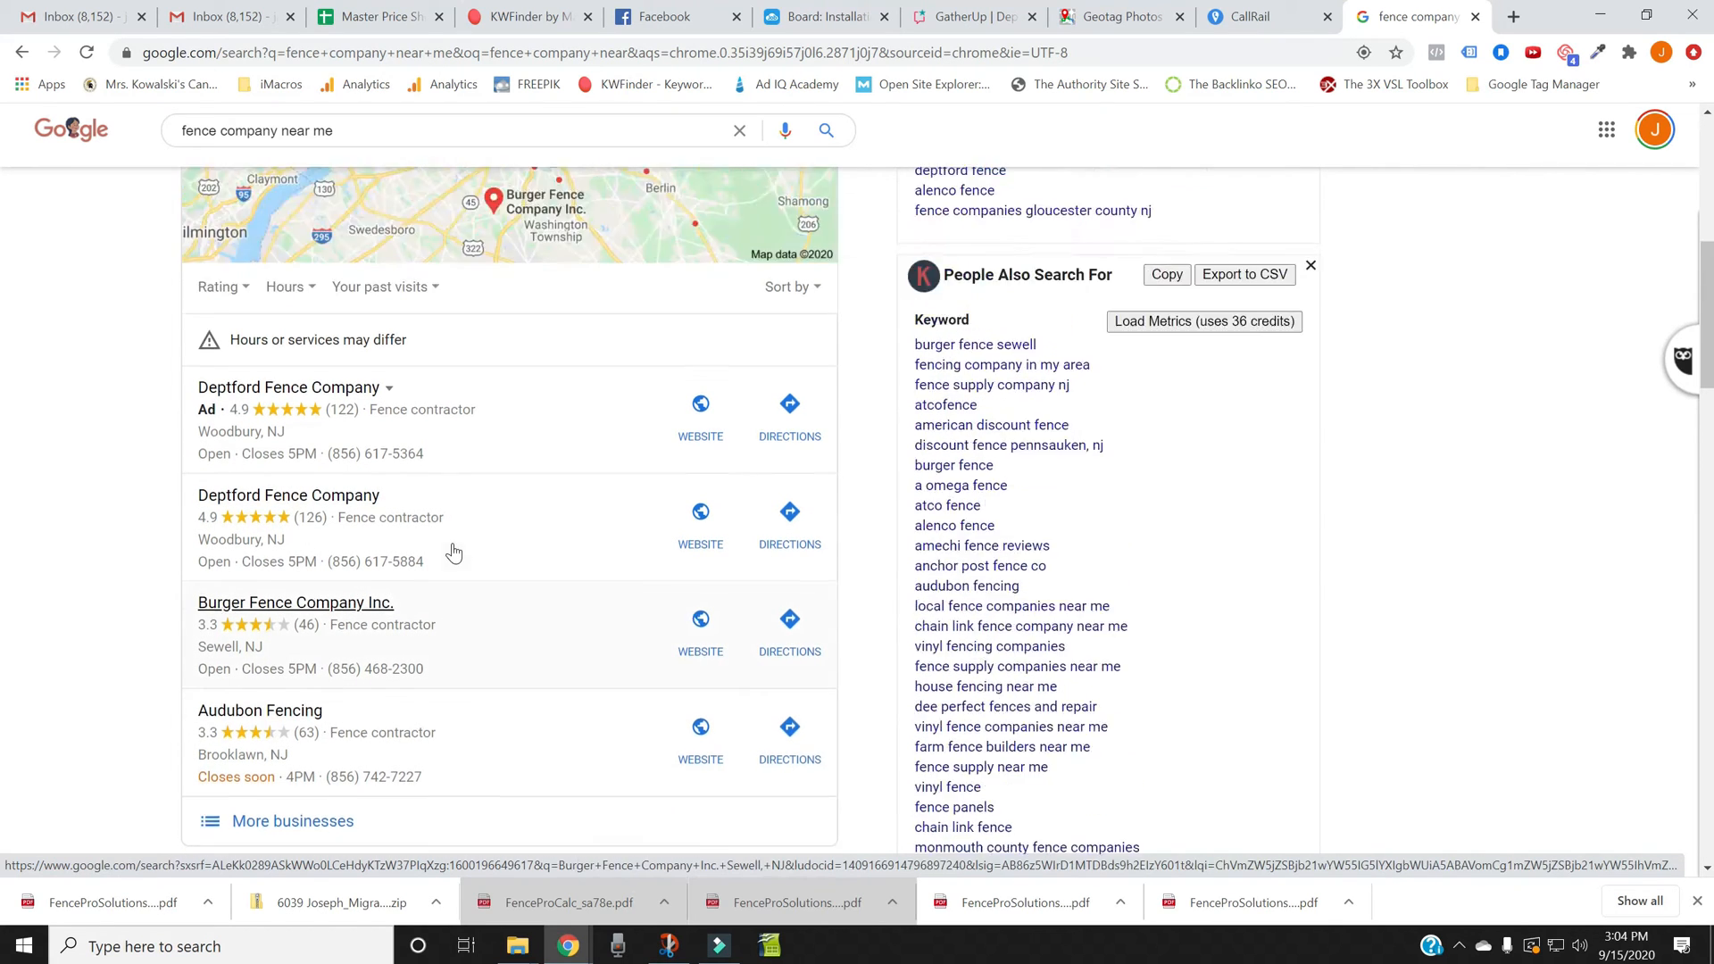
{"action": "scroll", "scroll_direction": "up", "scroll_amount": 3}
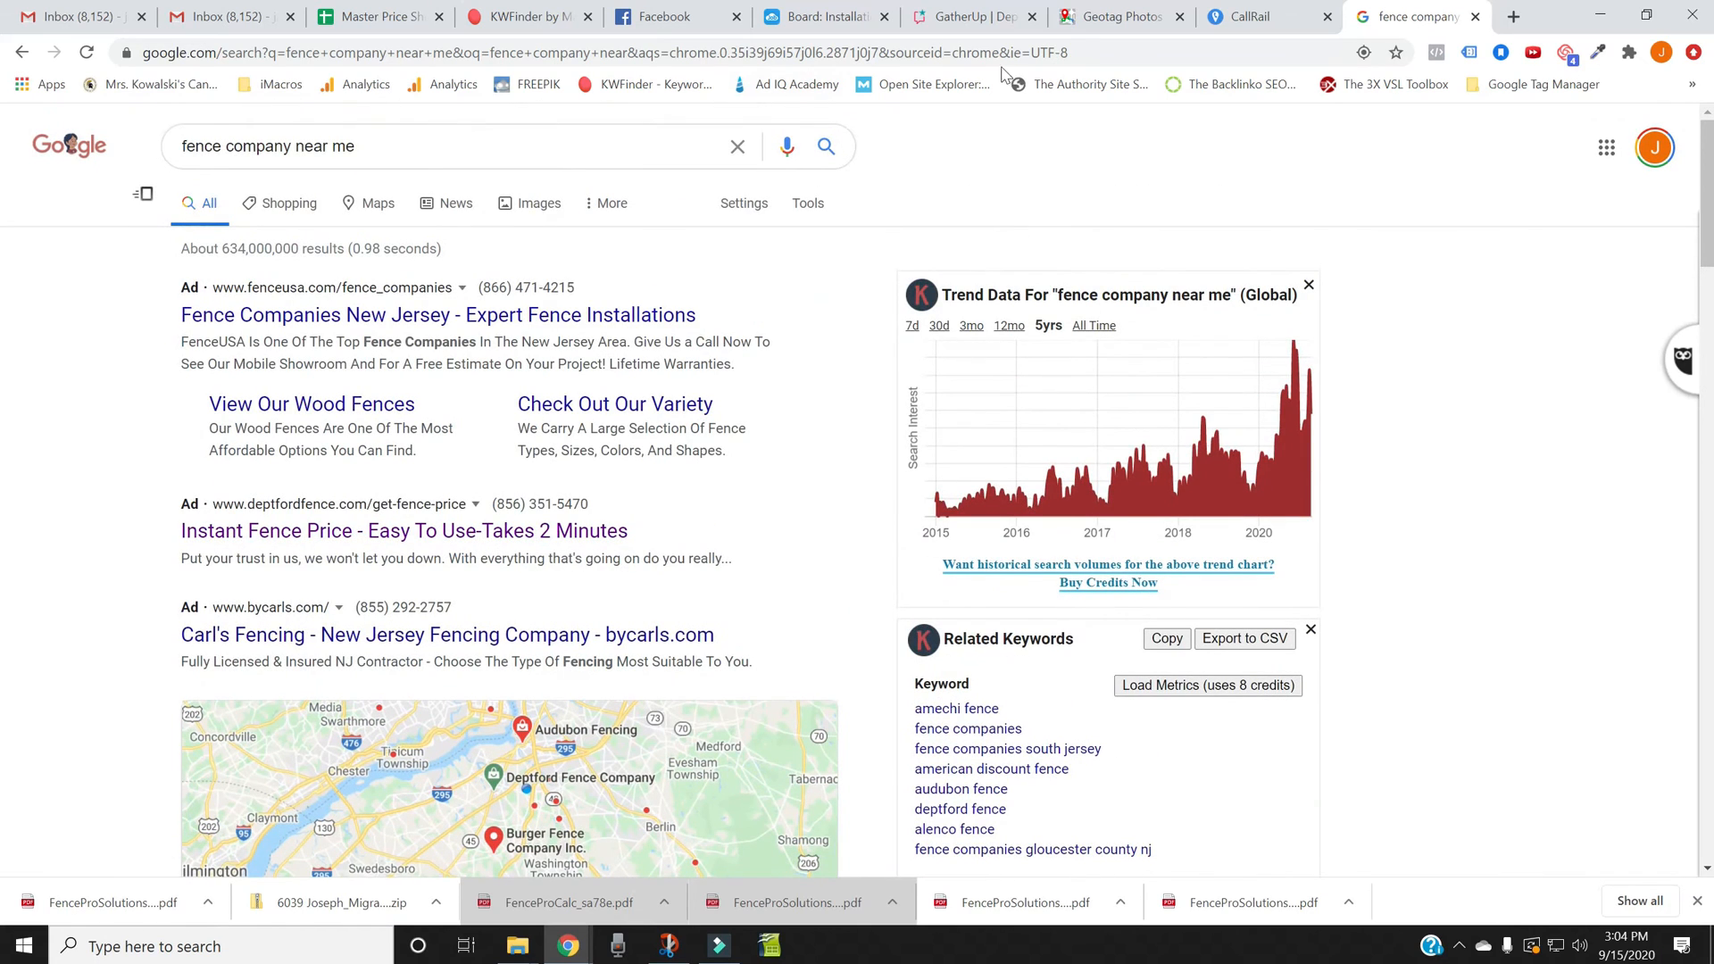
{"action": "mouse_move", "coordinate": [1004, 74]}
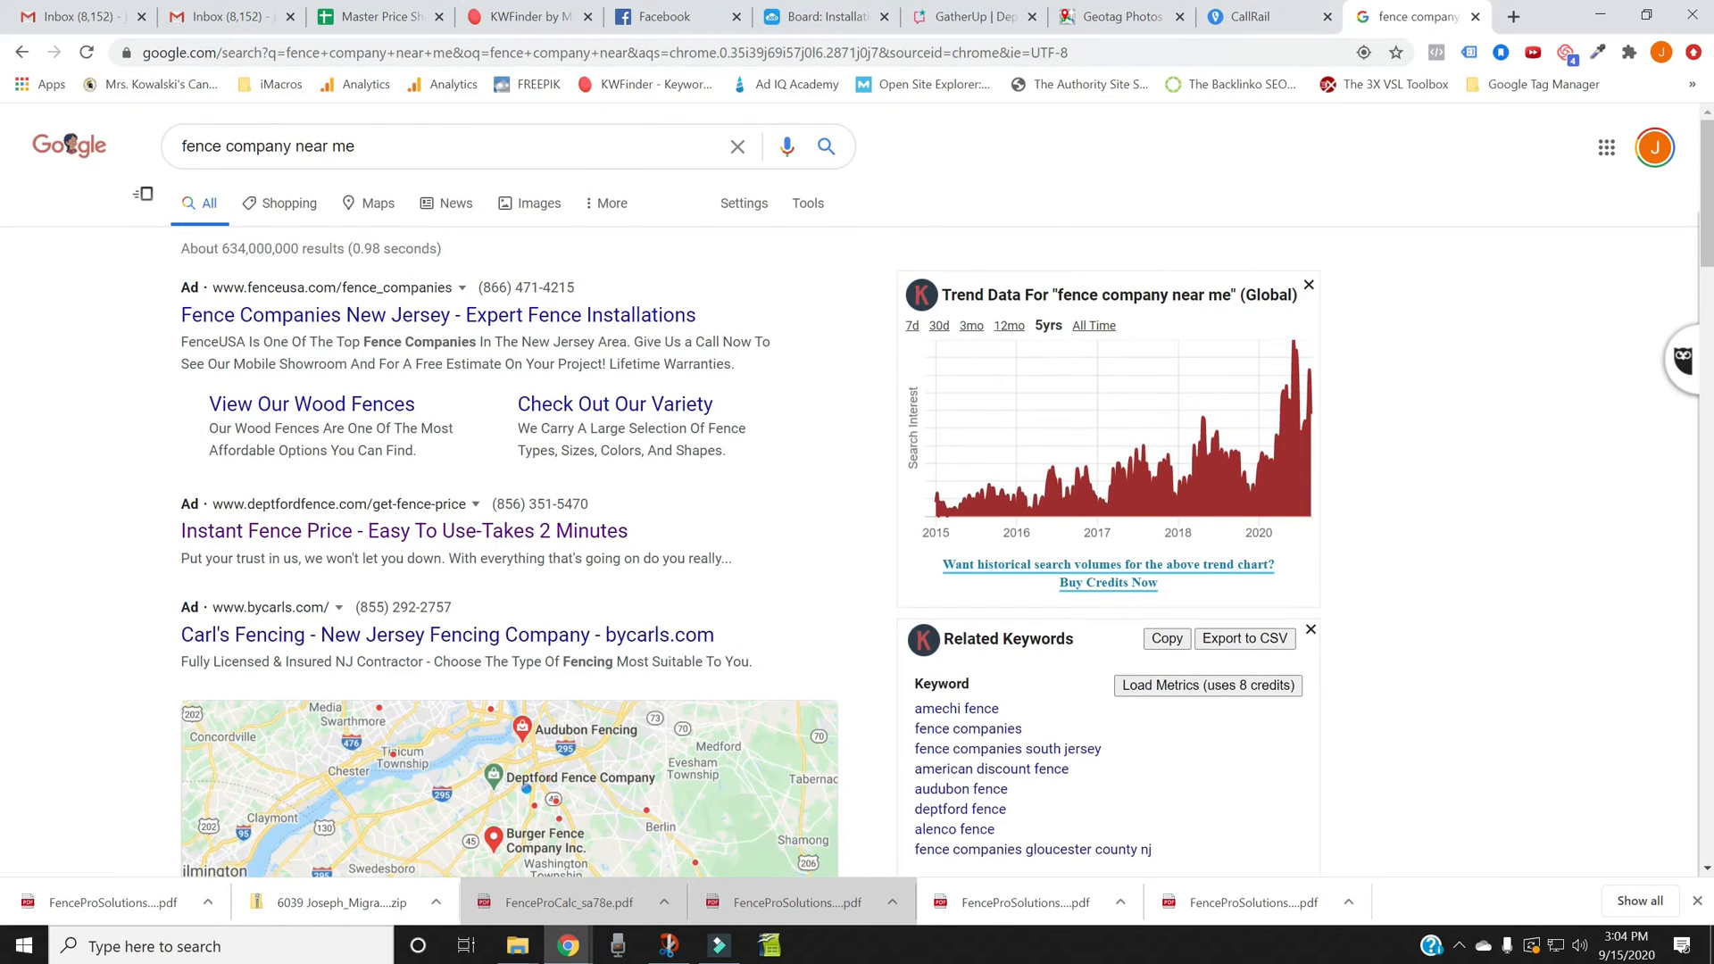
{"action": "scroll", "scroll_direction": "down", "scroll_amount": 3}
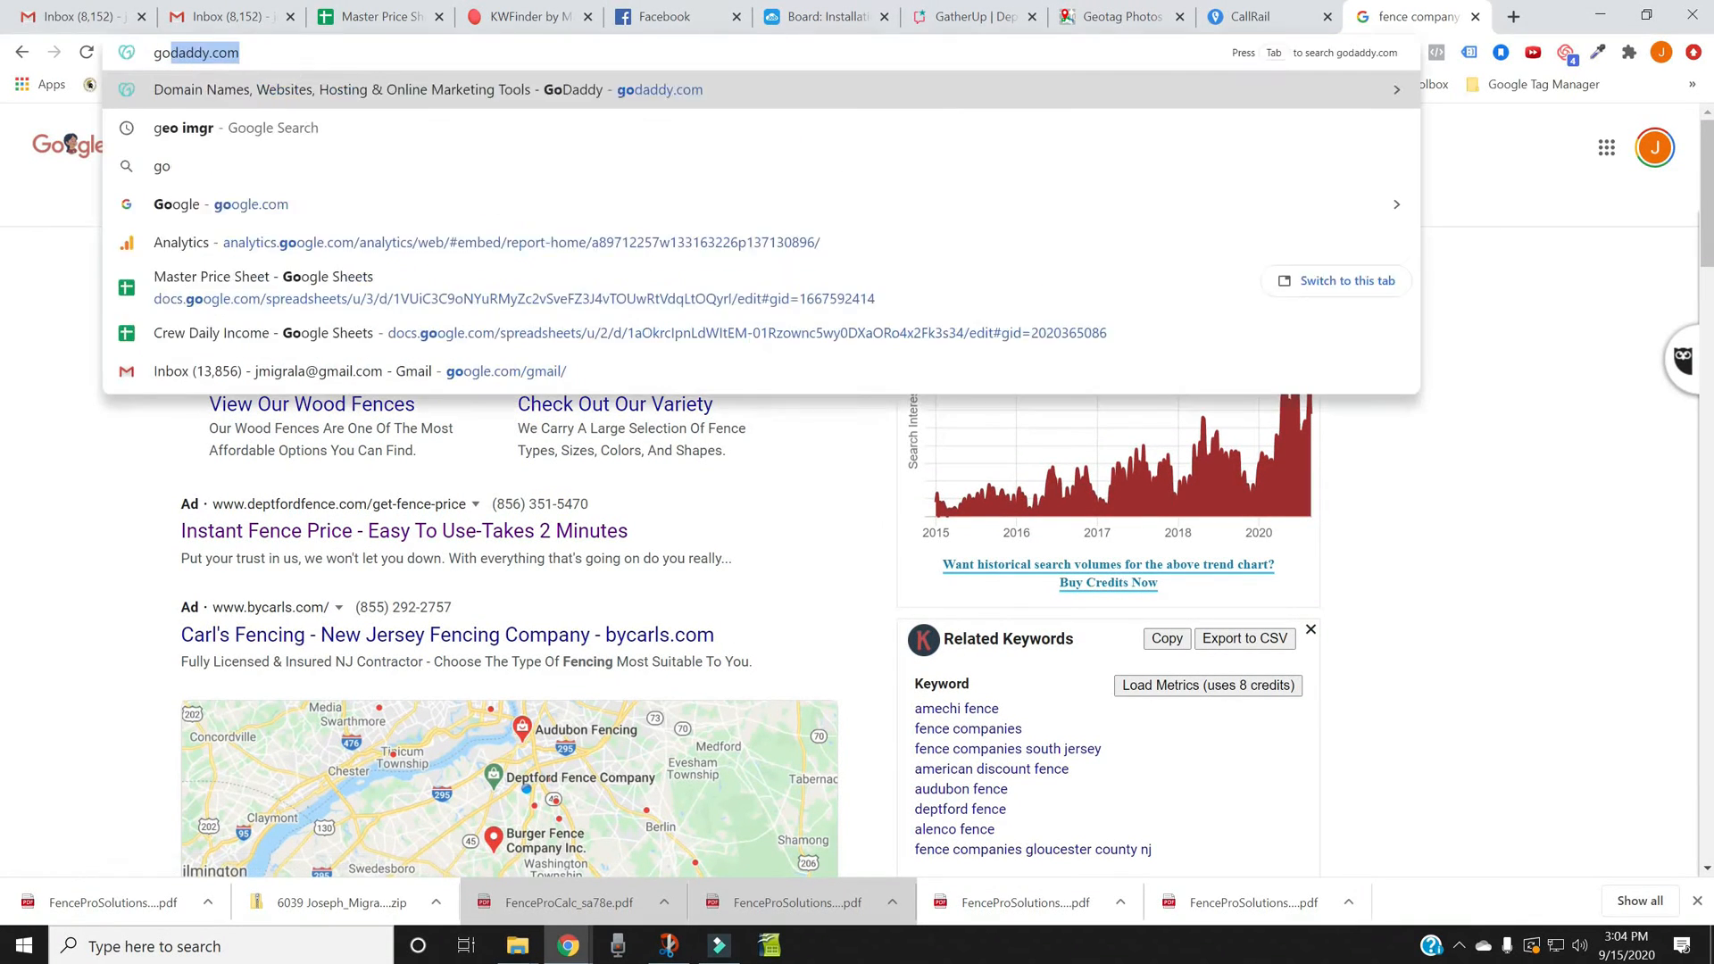
Step: Search 'google my business' and open Deptford Fence Company's dashboard Home page
{"action": "type", "text": "googl"}
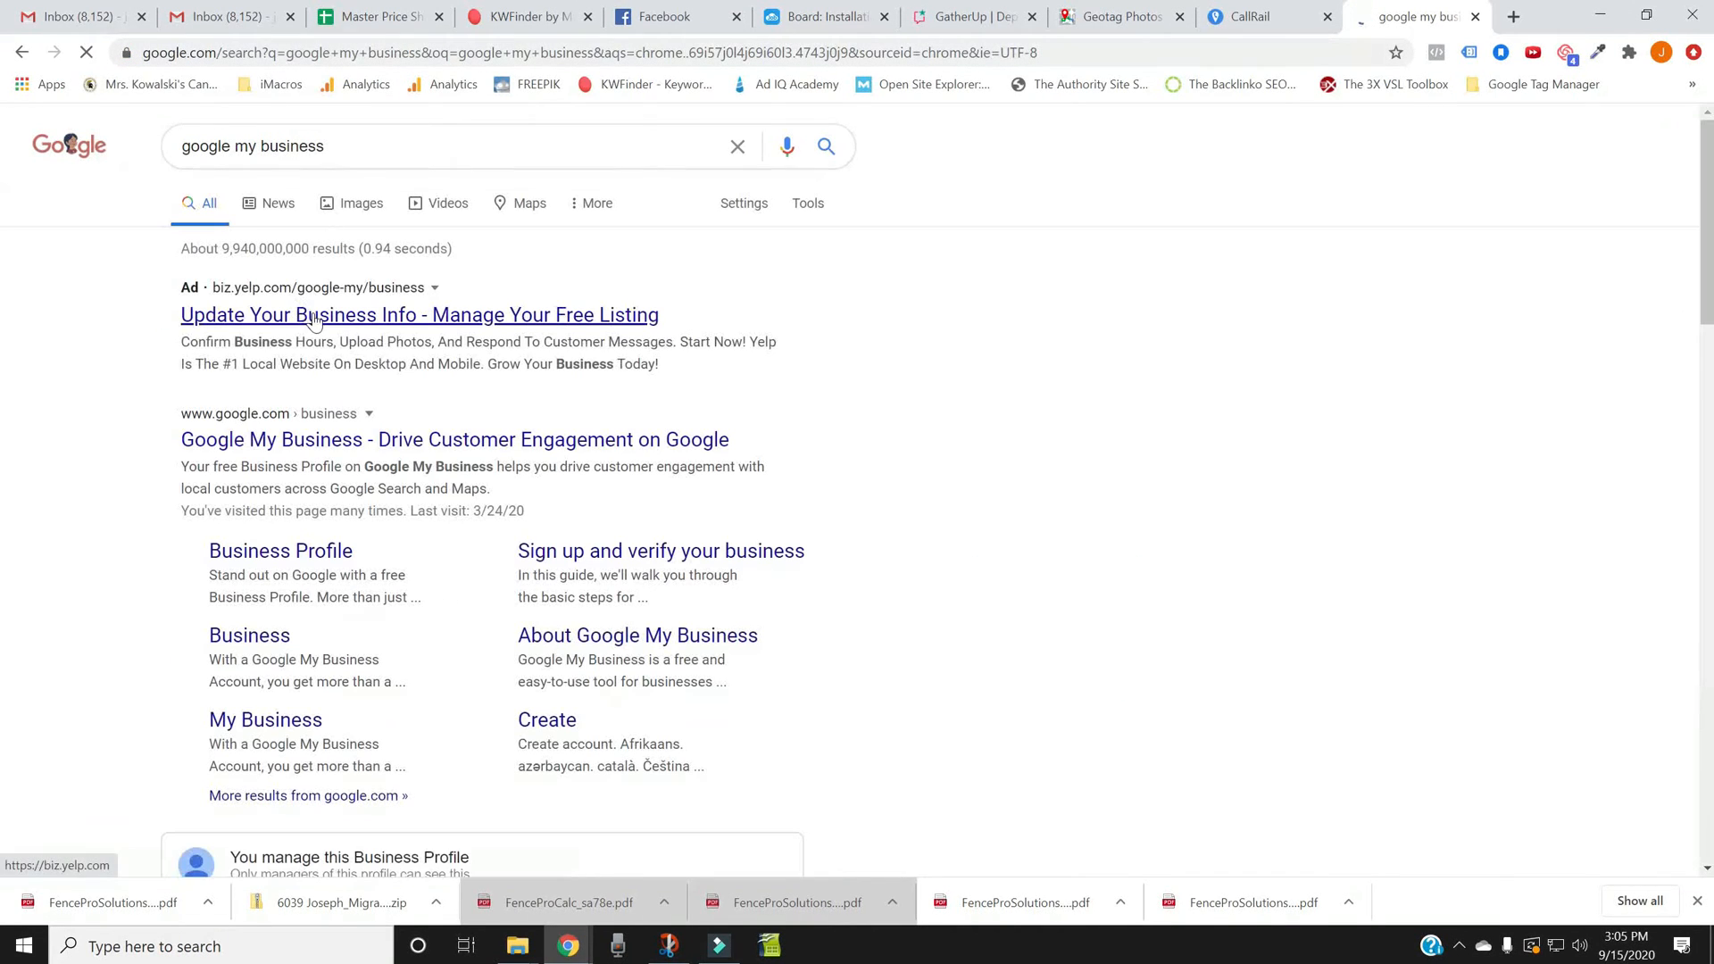
{"action": "left_click", "coordinate": [453, 440]}
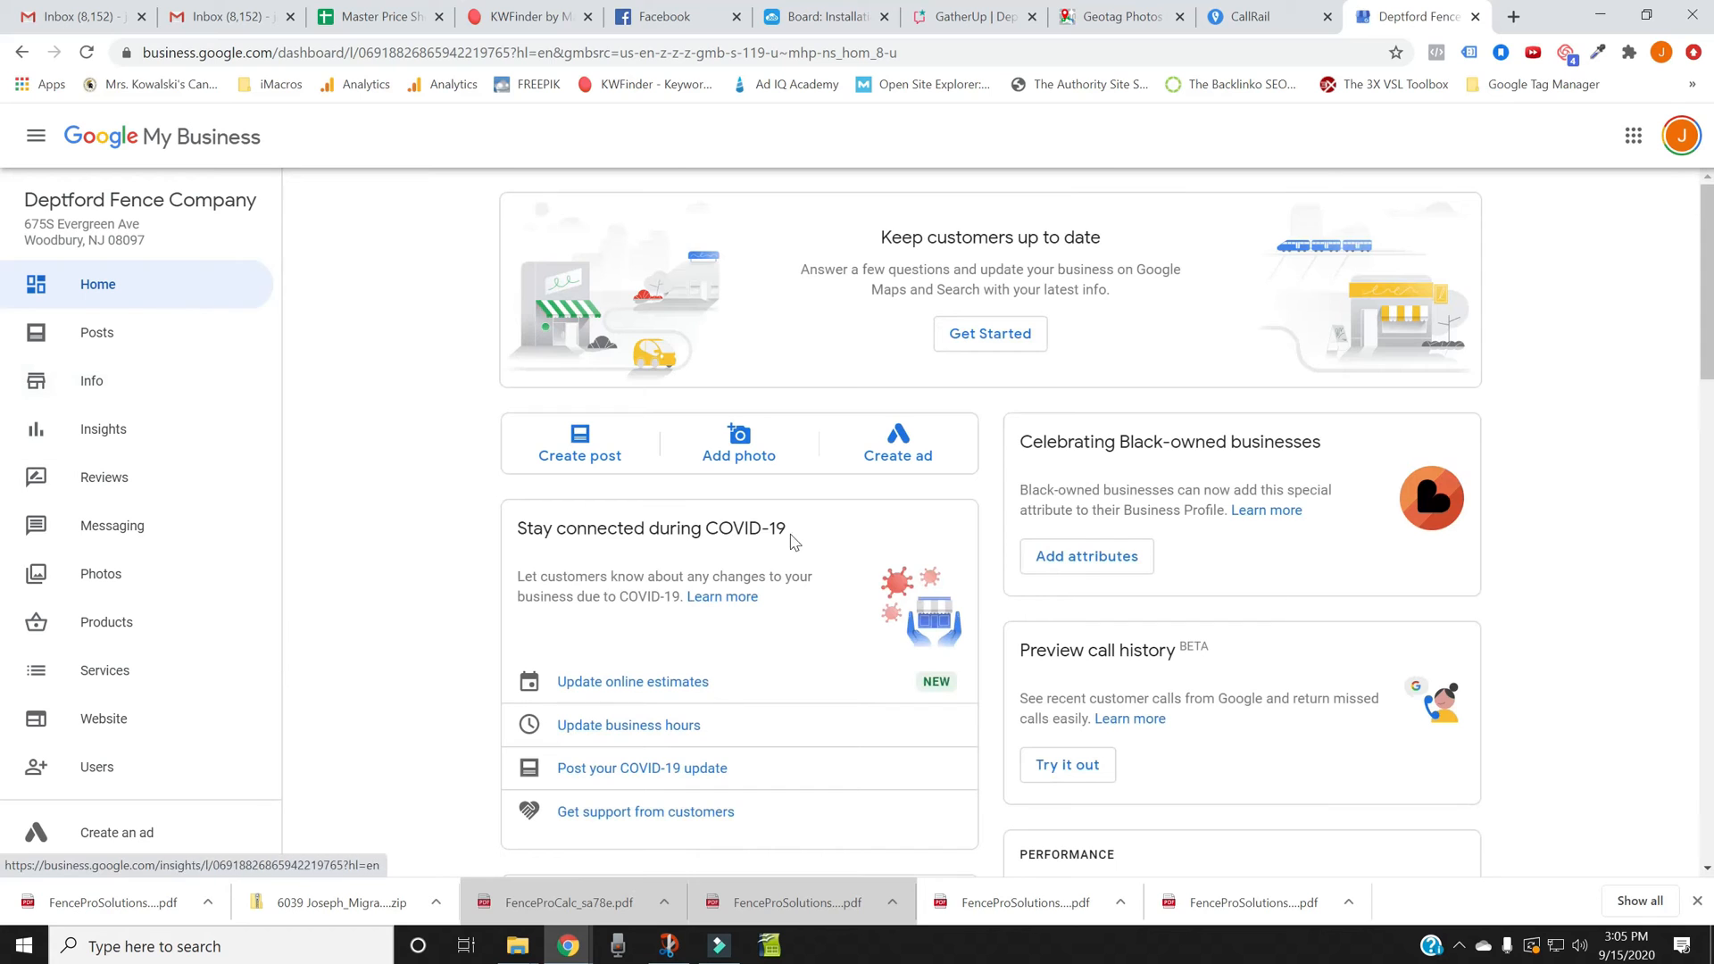
{"action": "scroll", "scroll_direction": "down", "scroll_amount": 3}
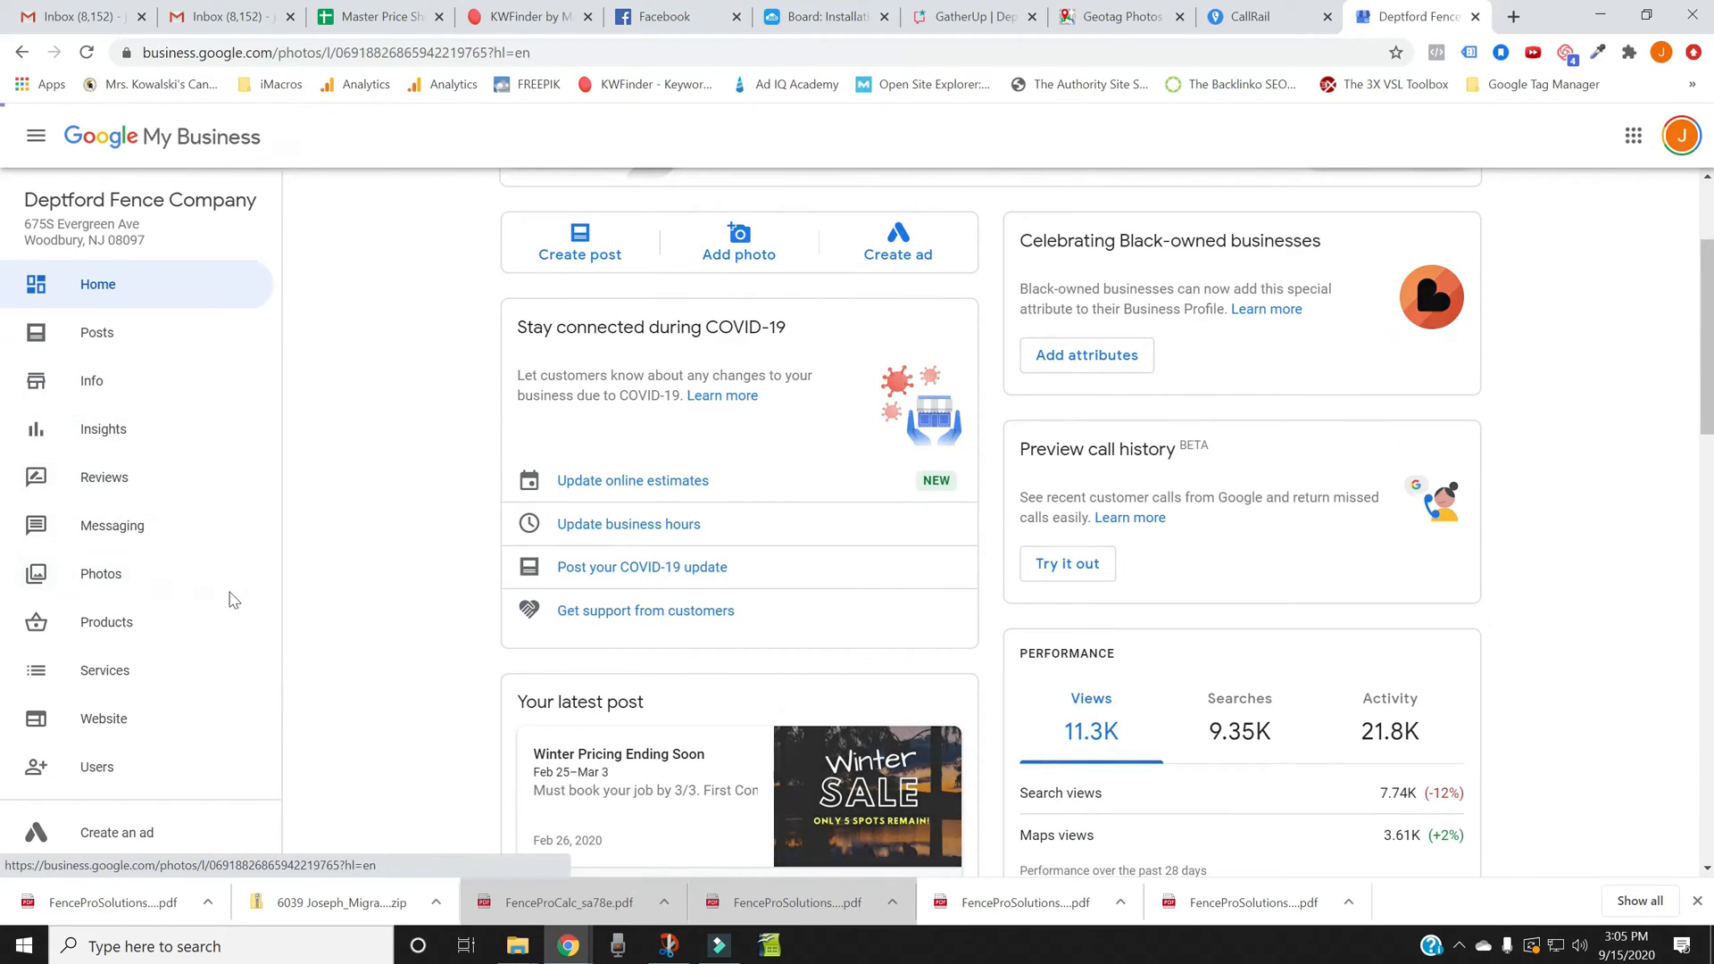
Step: Open the Photos section and scroll through the existing photo gallery
{"action": "left_click", "coordinate": [101, 574]}
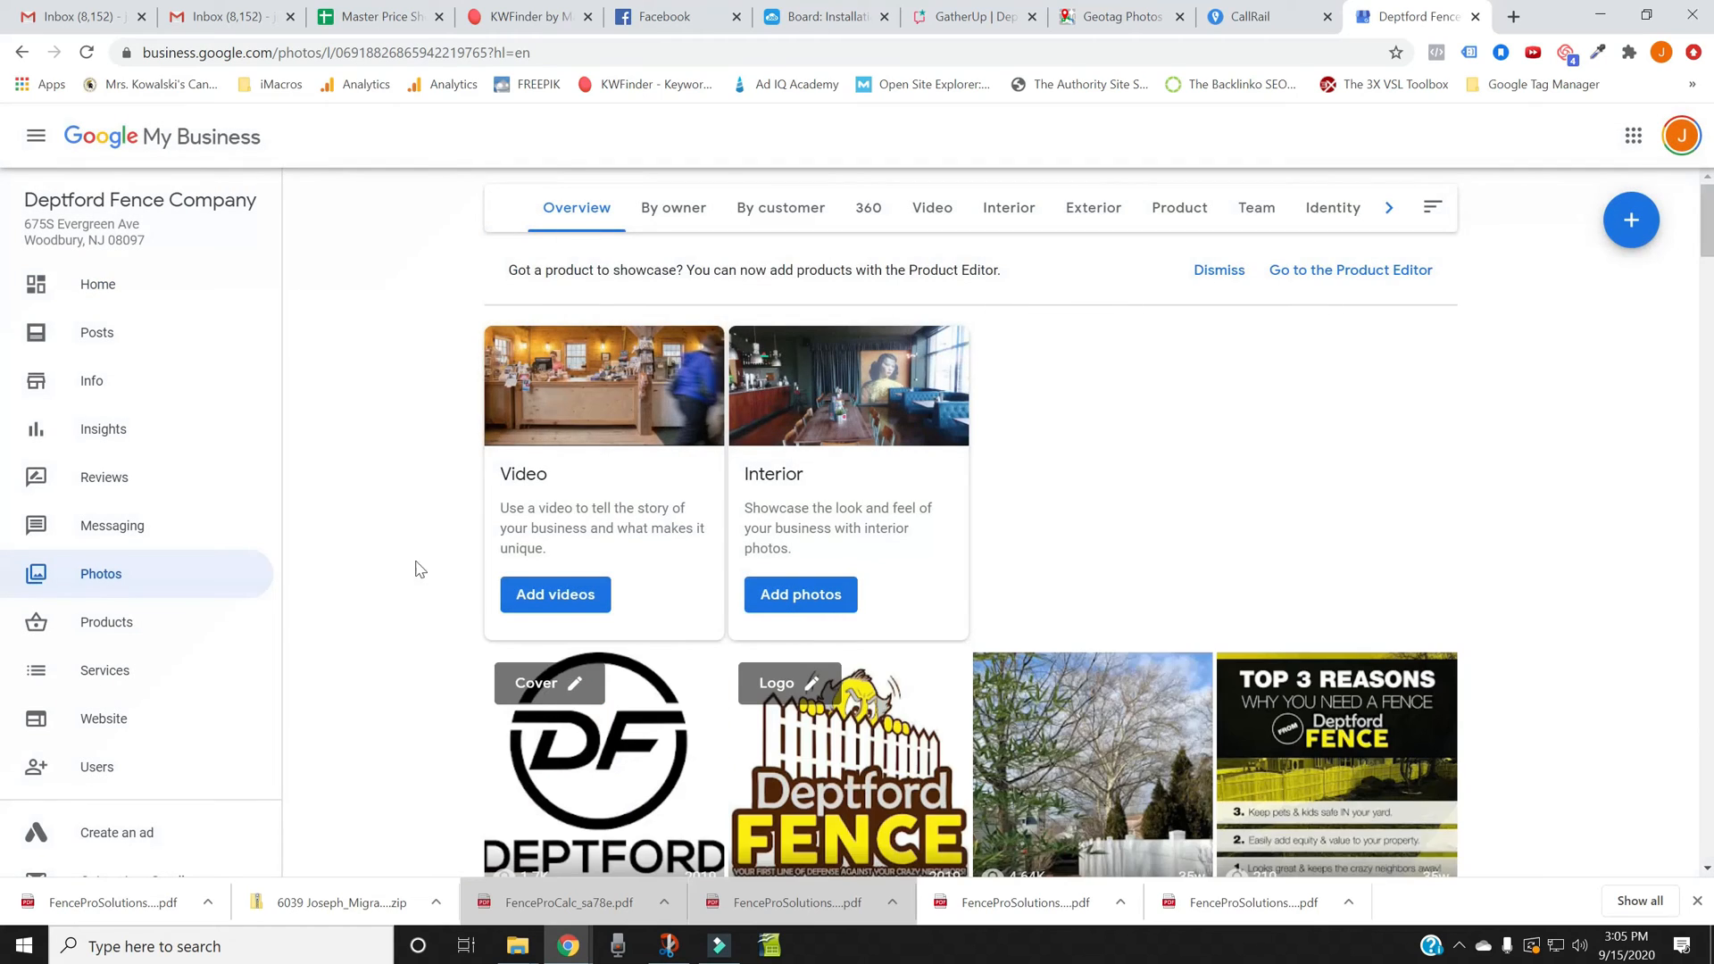
{"action": "scroll", "scroll_direction": "down", "scroll_amount": 3}
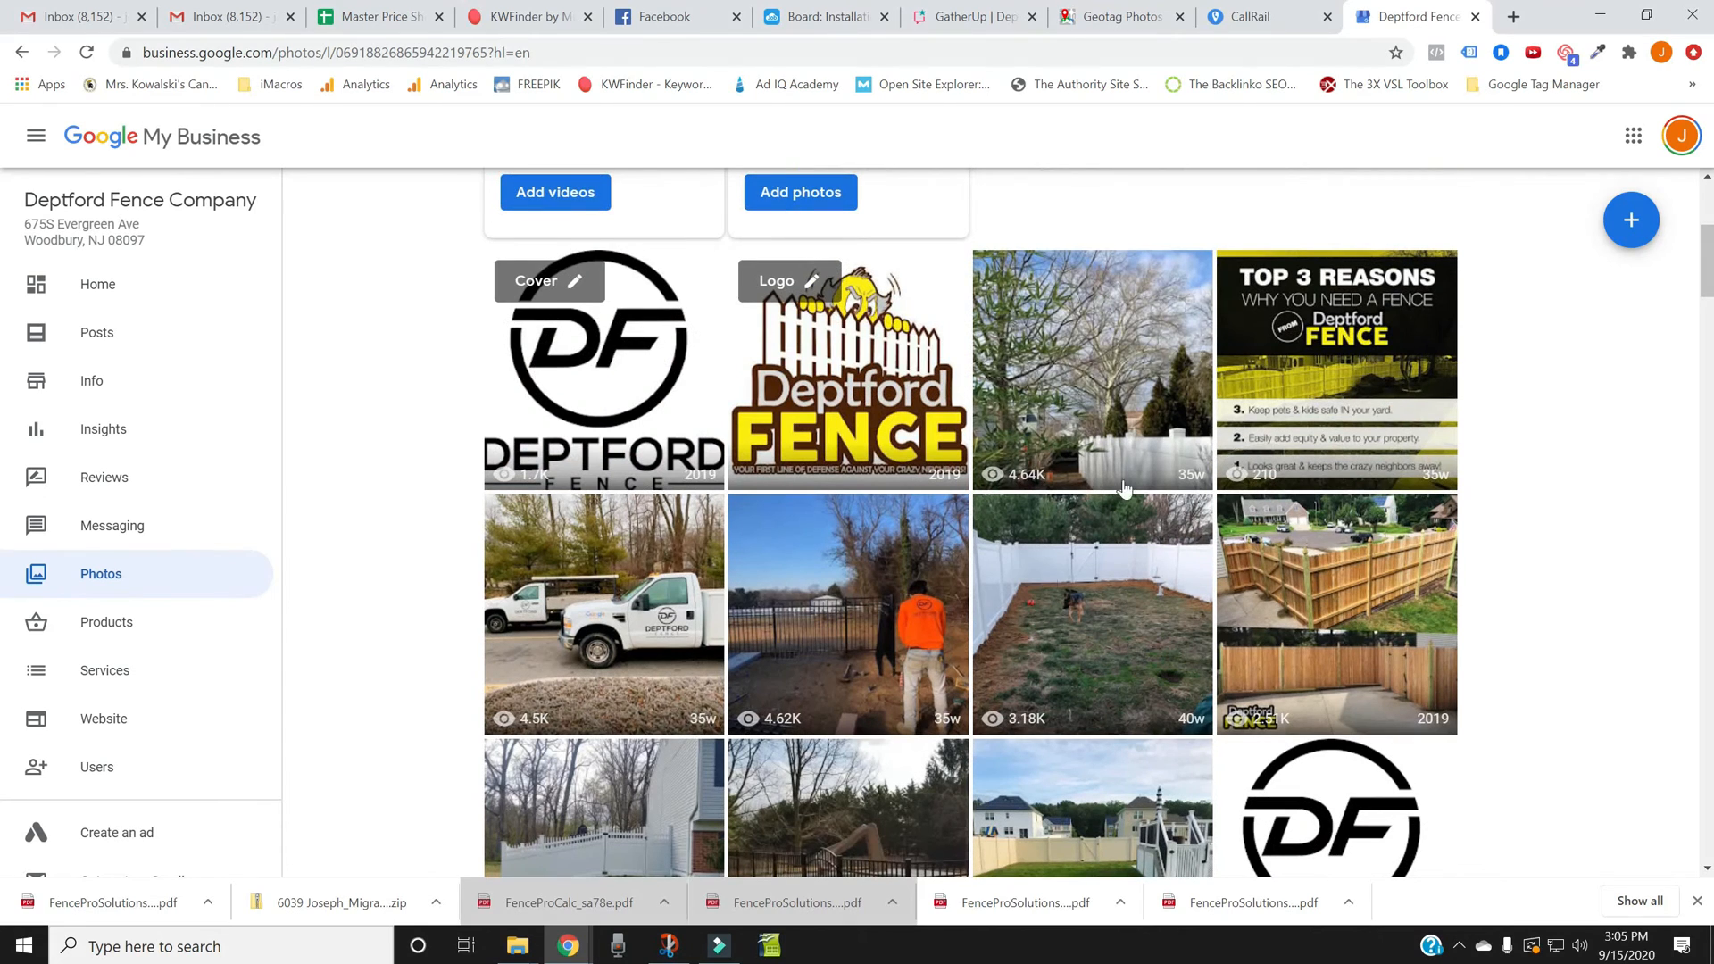
{"action": "mouse_move", "coordinate": [641, 691]}
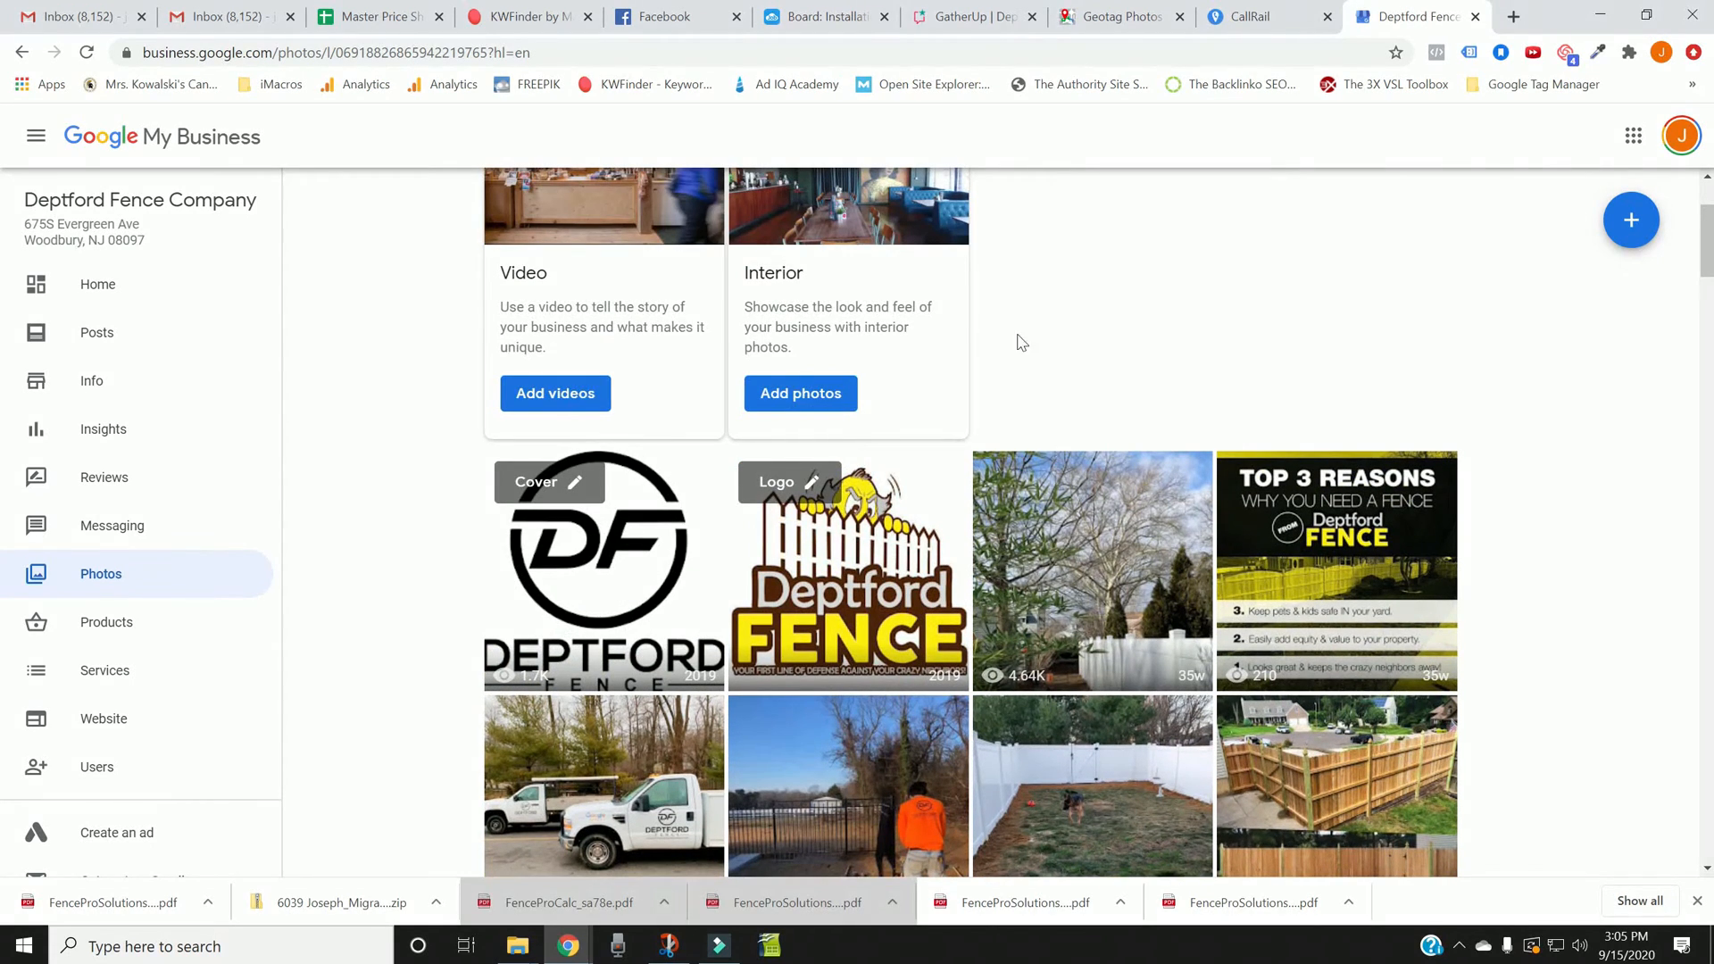
{"action": "mouse_move", "coordinate": [1115, 16]}
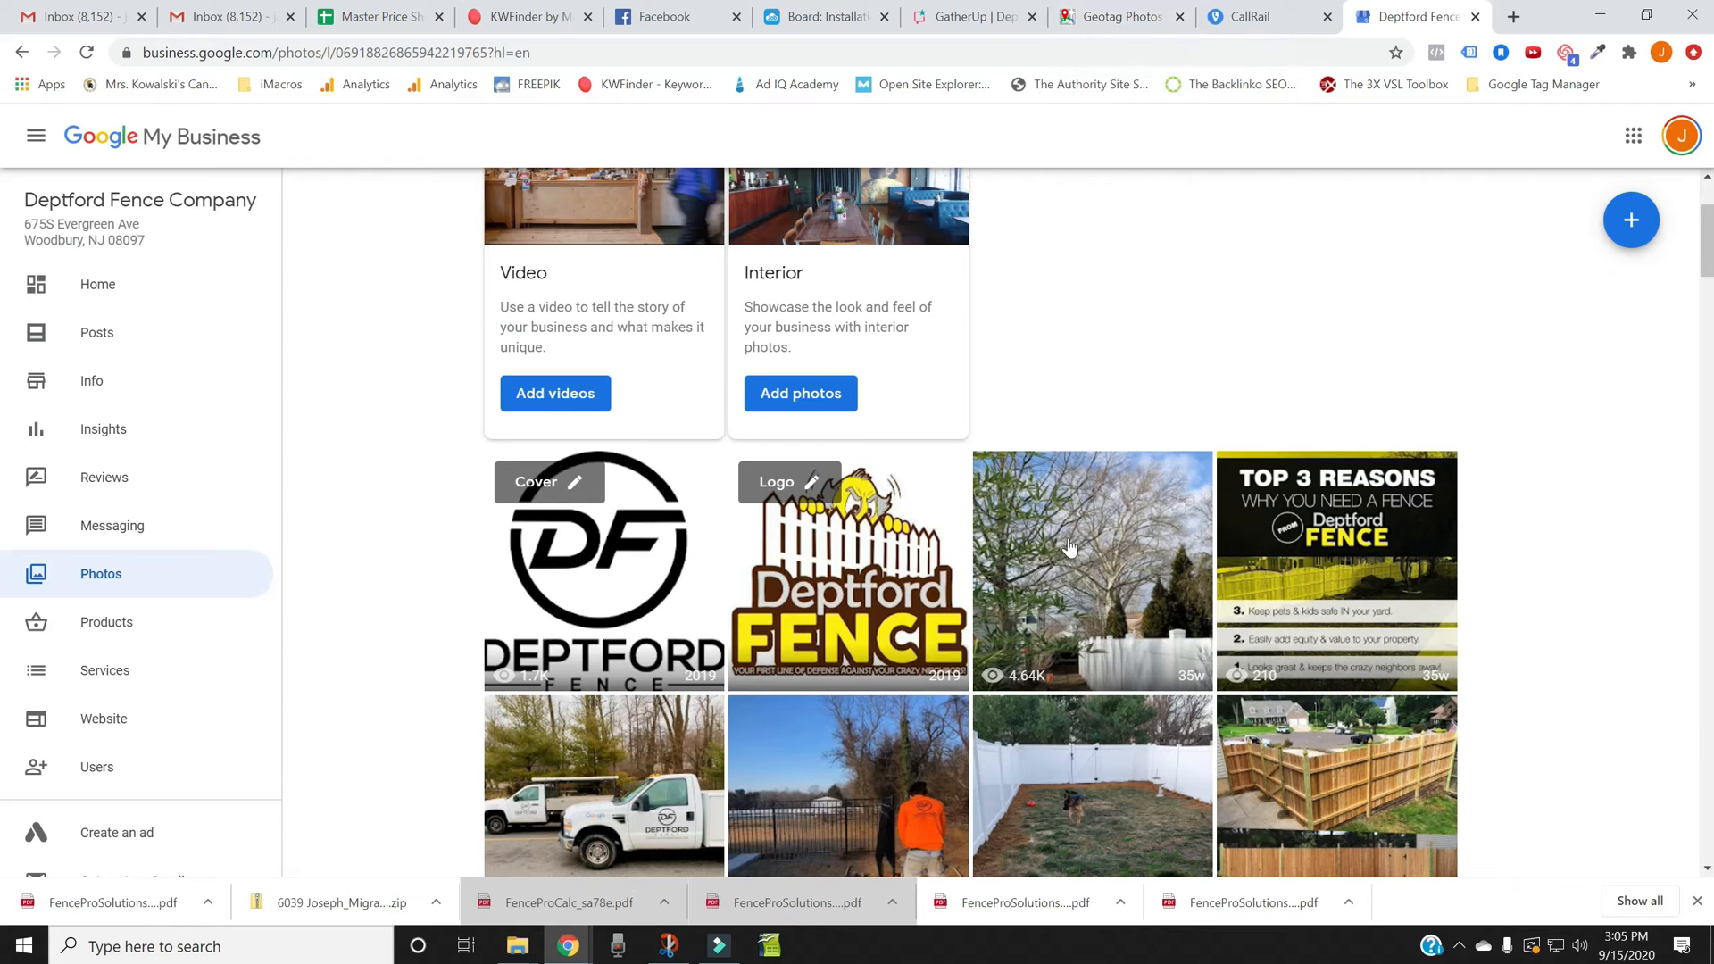
{"action": "mouse_move", "coordinate": [1033, 563]}
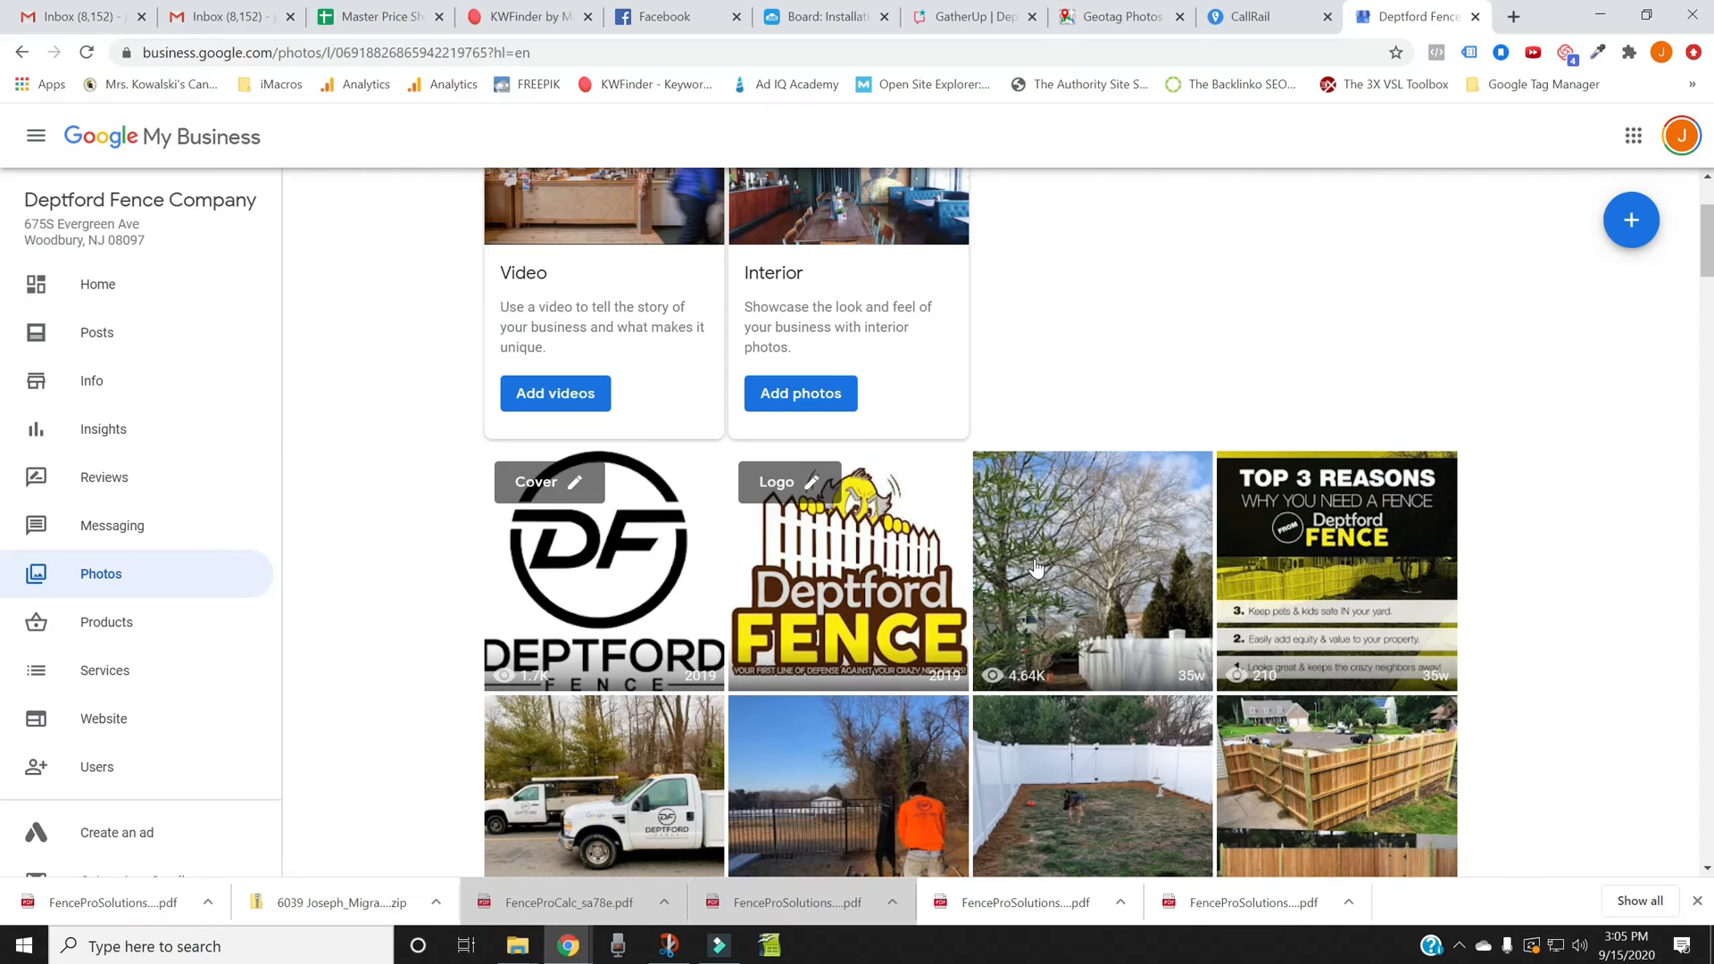
{"action": "mouse_move", "coordinate": [897, 571]}
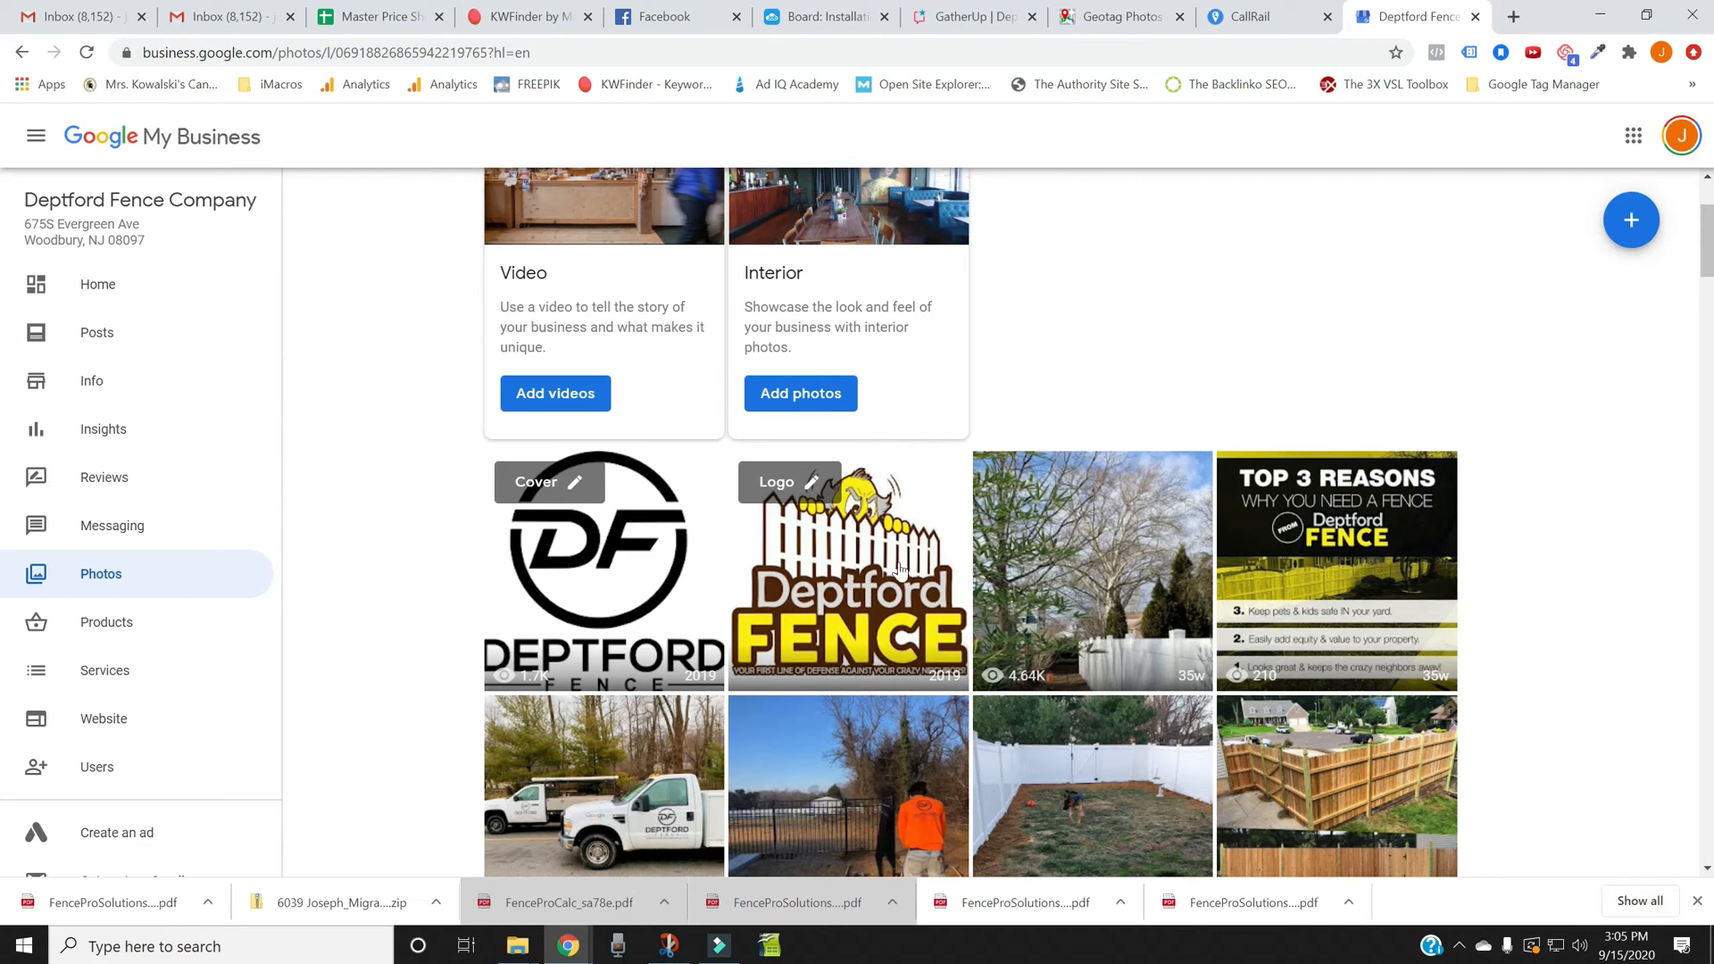
{"action": "mouse_move", "coordinate": [1090, 629]}
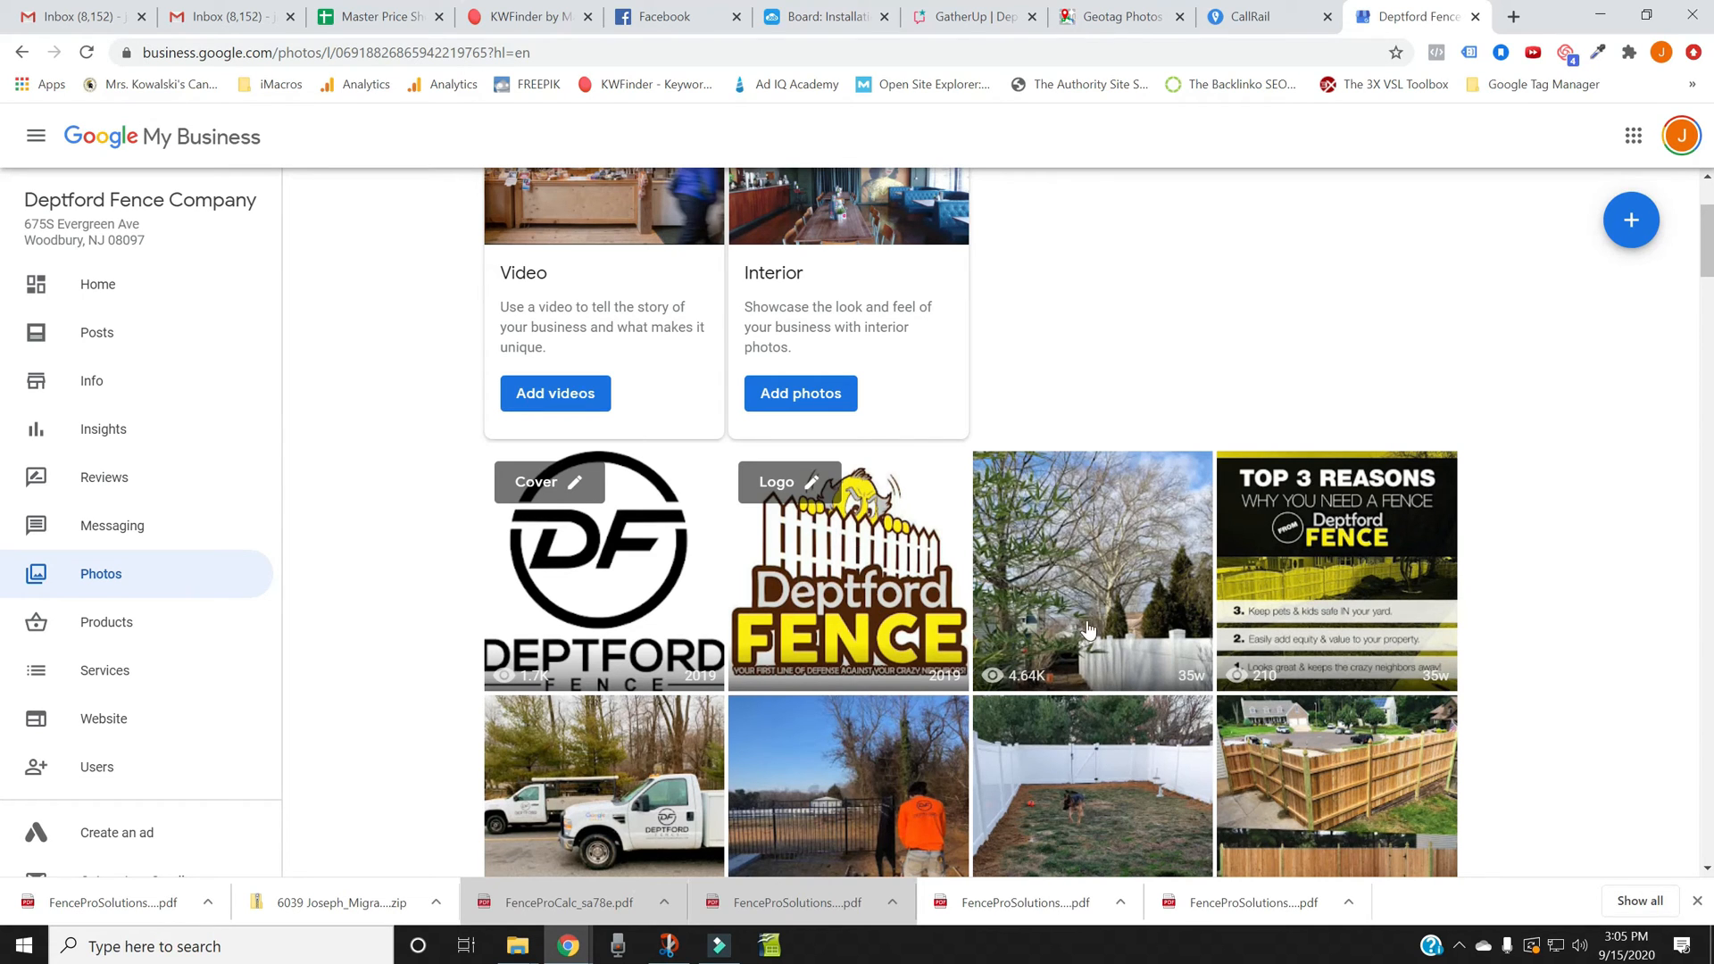
{"action": "mouse_move", "coordinate": [997, 620]}
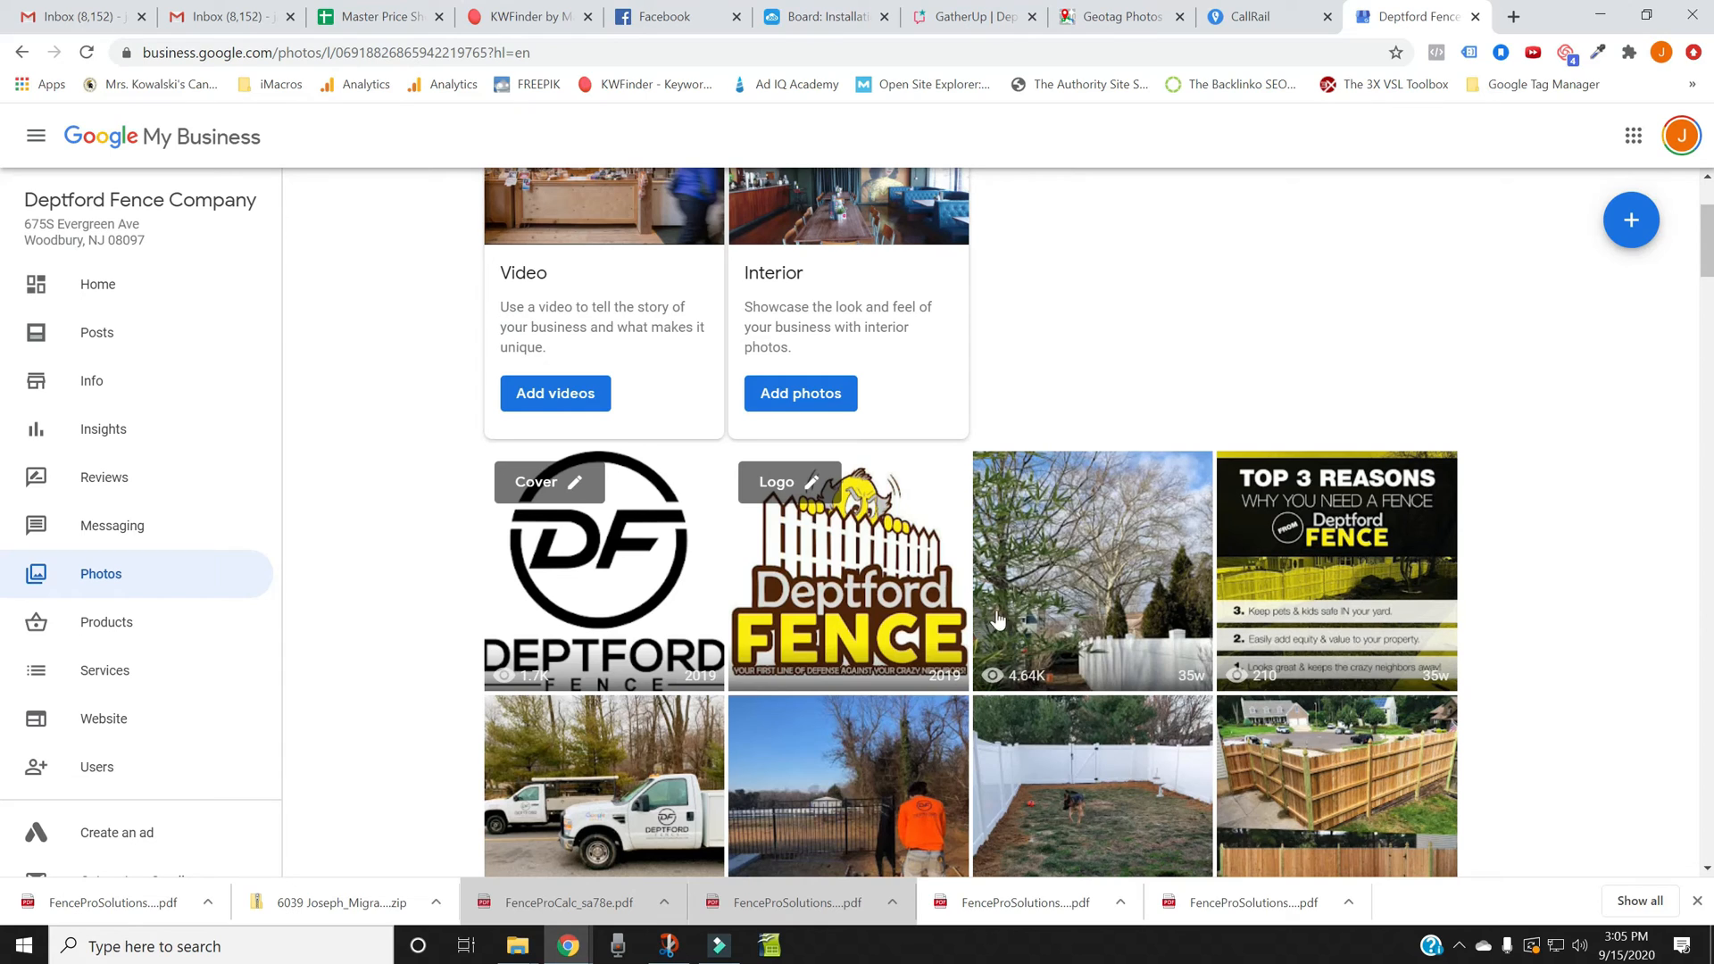
{"action": "mouse_move", "coordinate": [1129, 678]}
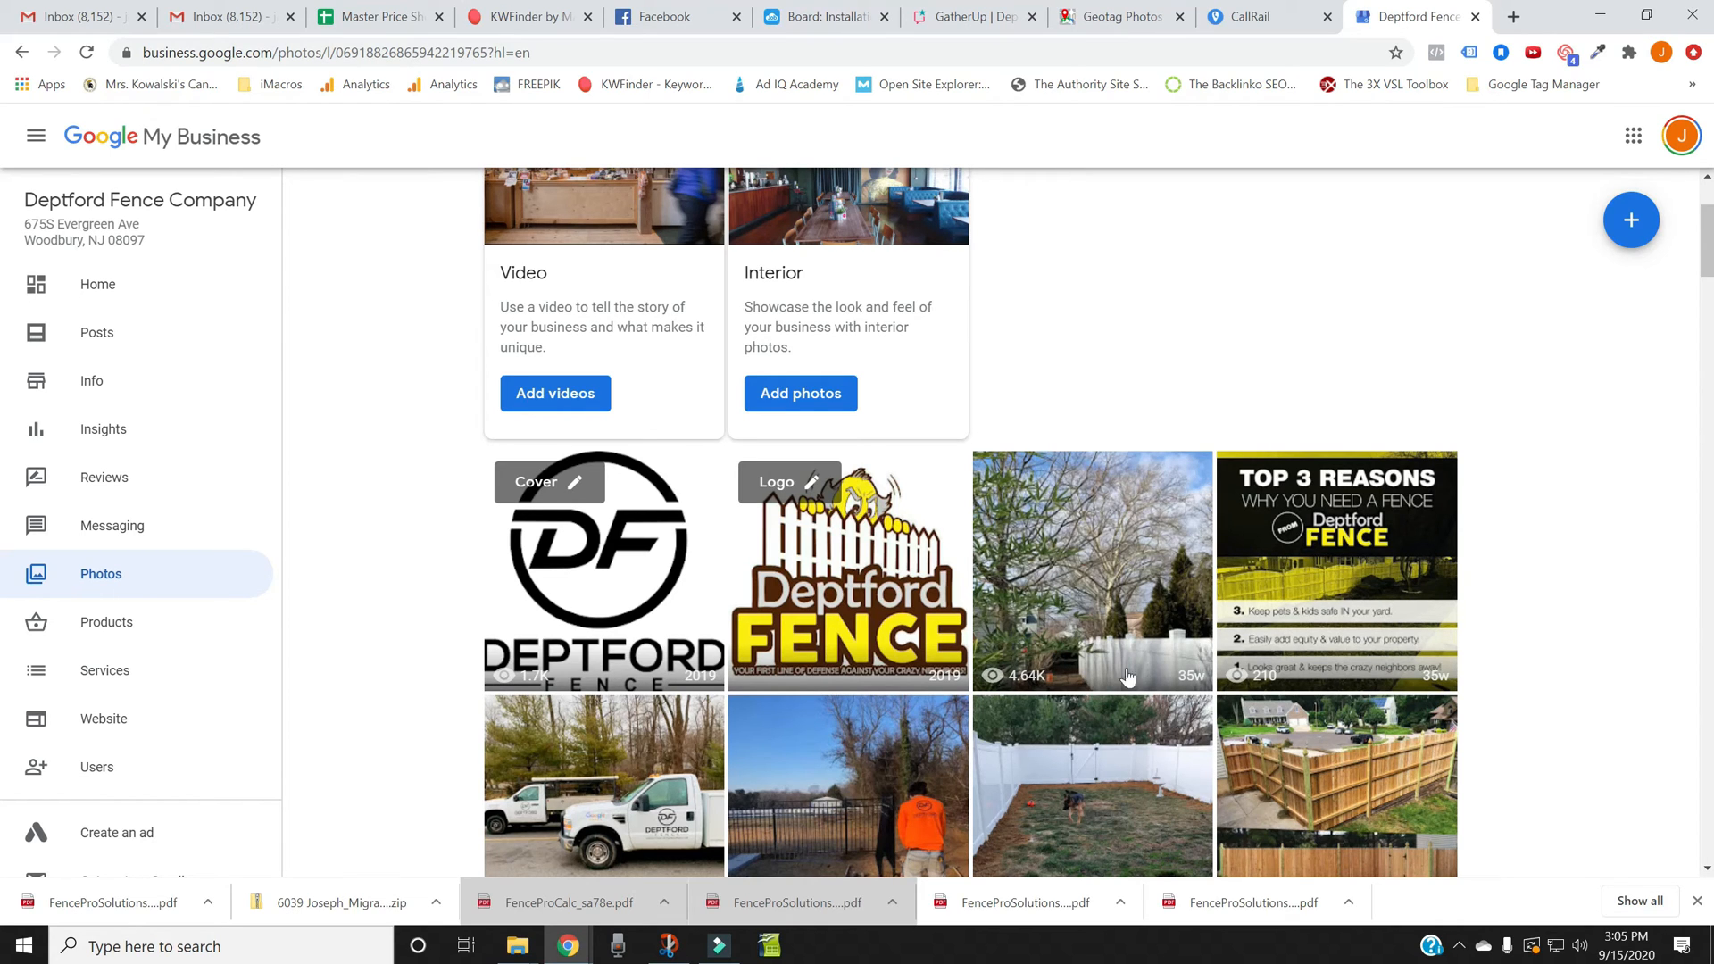
{"action": "mouse_move", "coordinate": [1000, 621]}
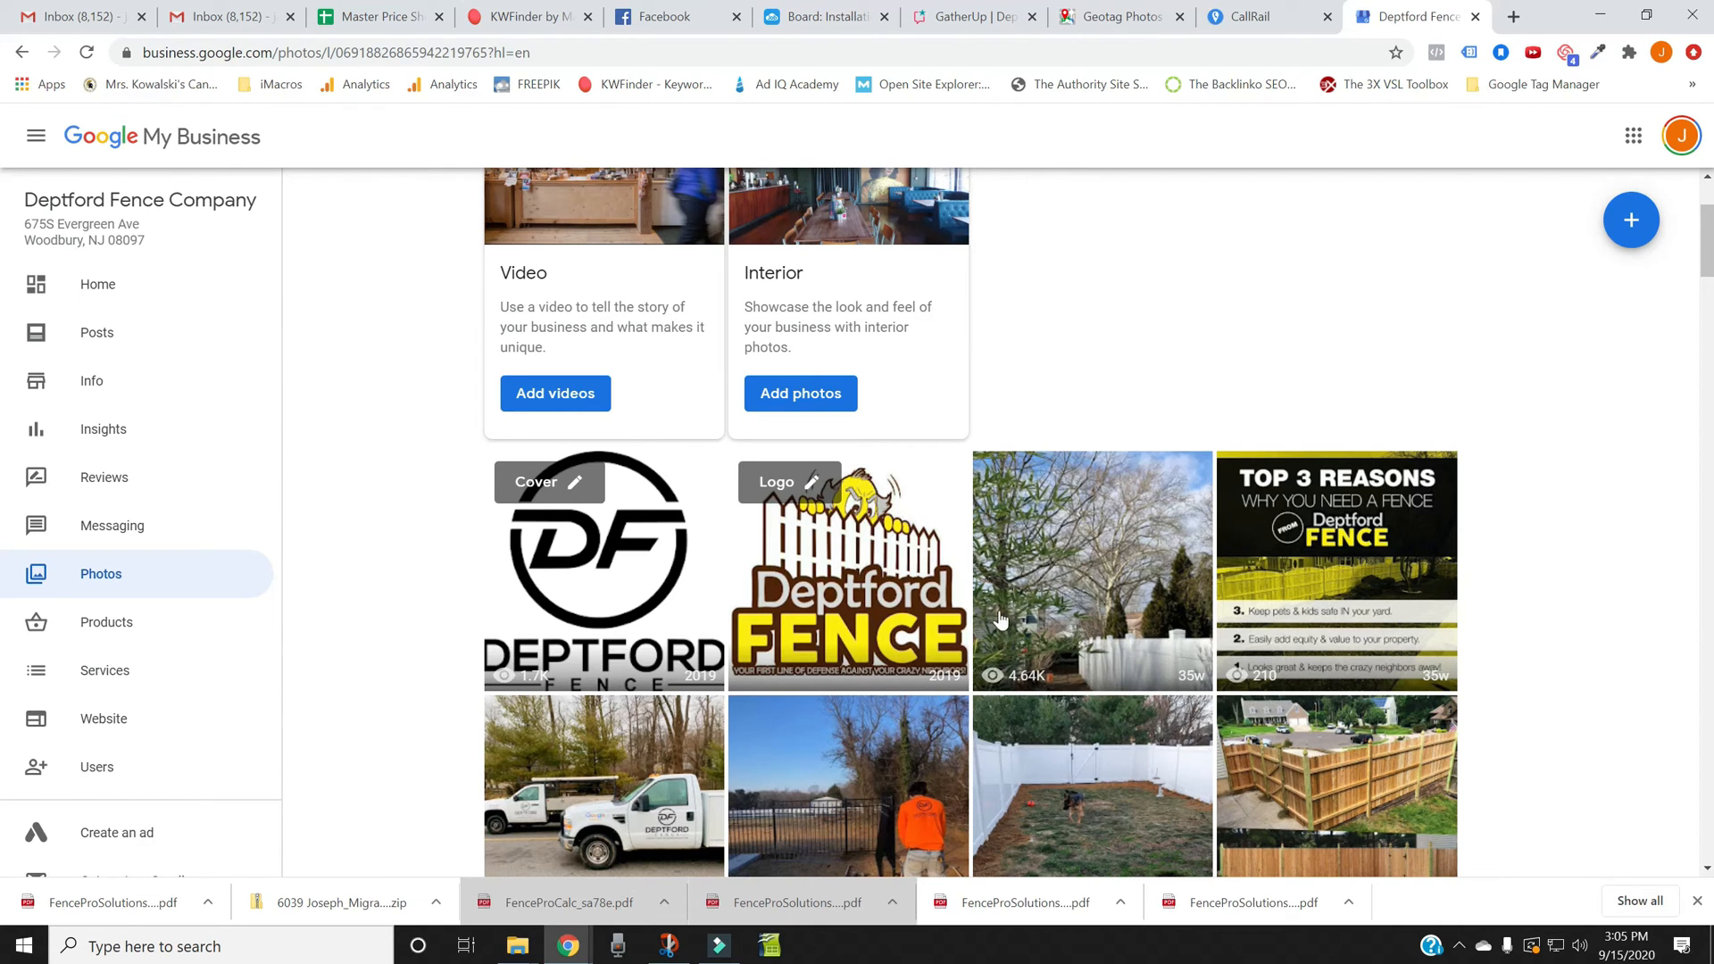
{"action": "mouse_move", "coordinate": [1047, 654]}
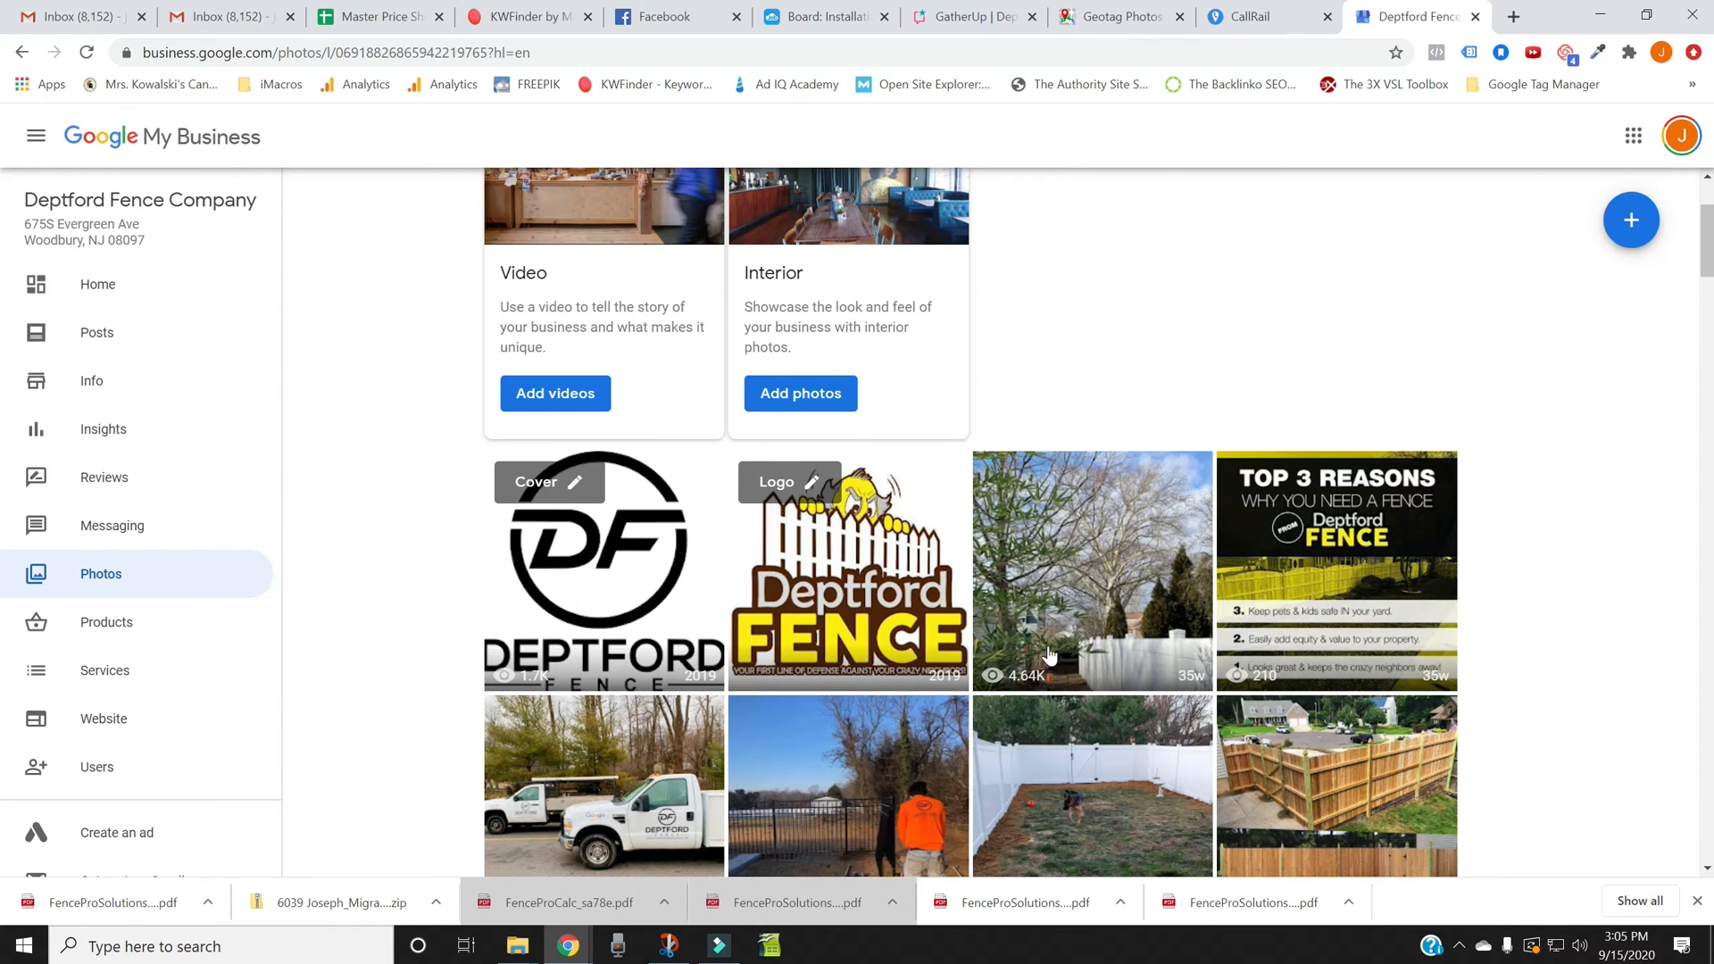
{"action": "scroll", "scroll_direction": "down", "scroll_amount": 3}
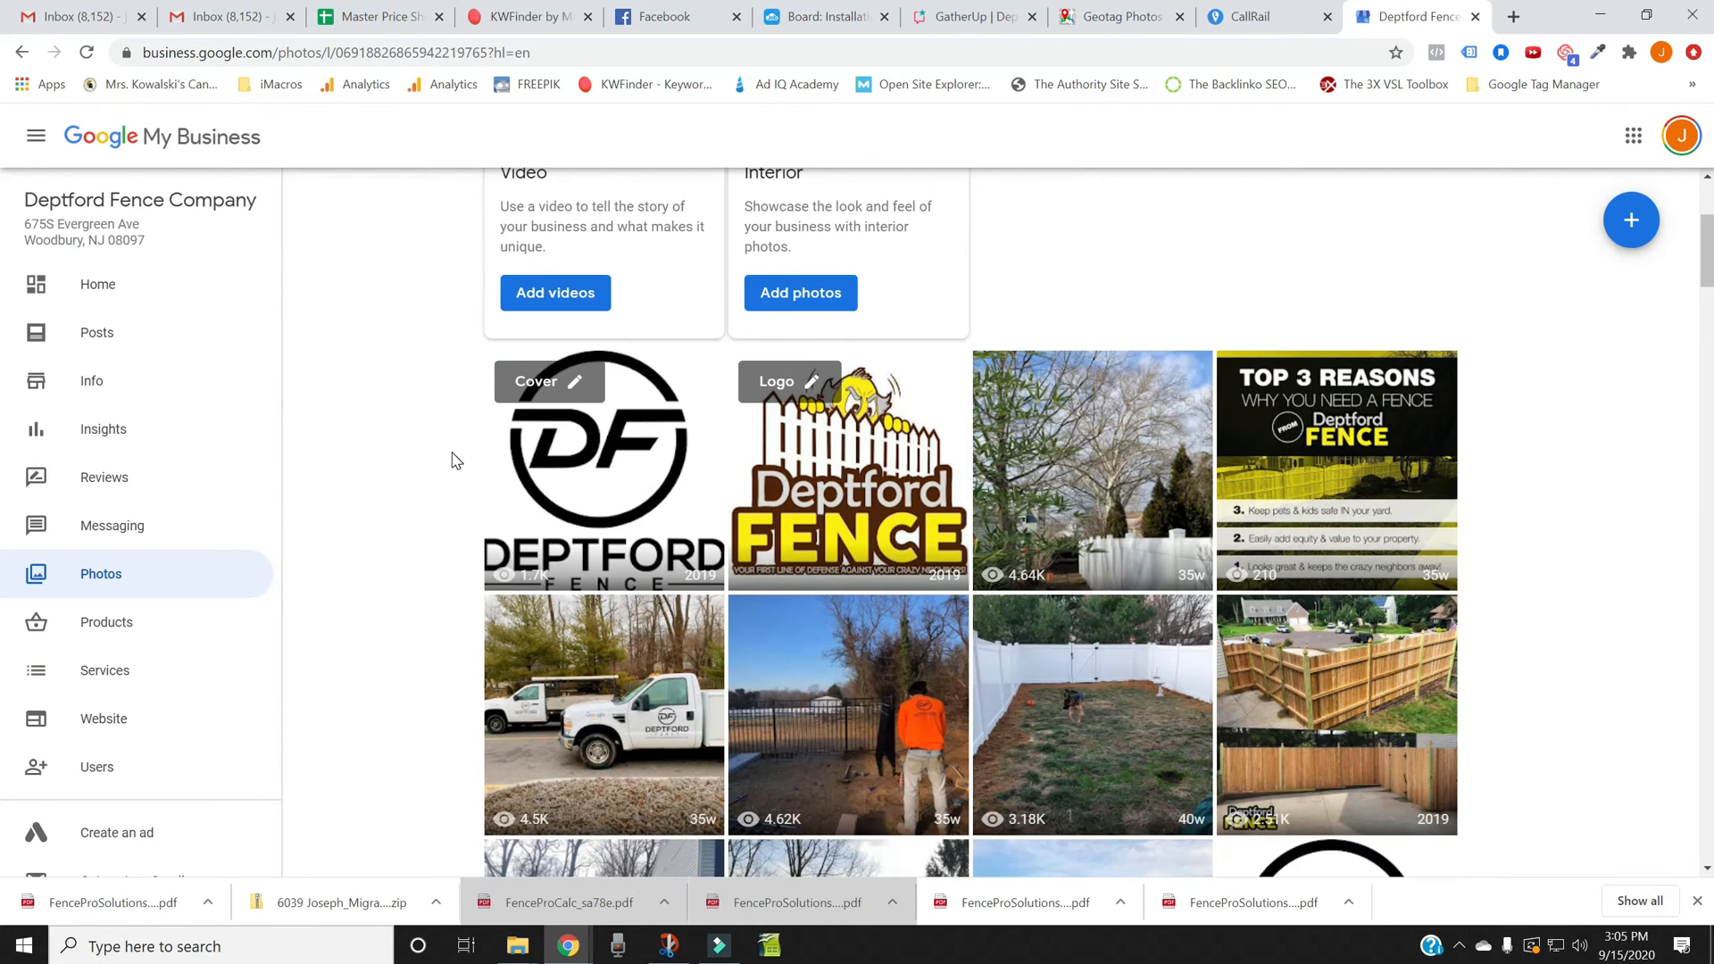
{"action": "mouse_move", "coordinate": [1026, 517]}
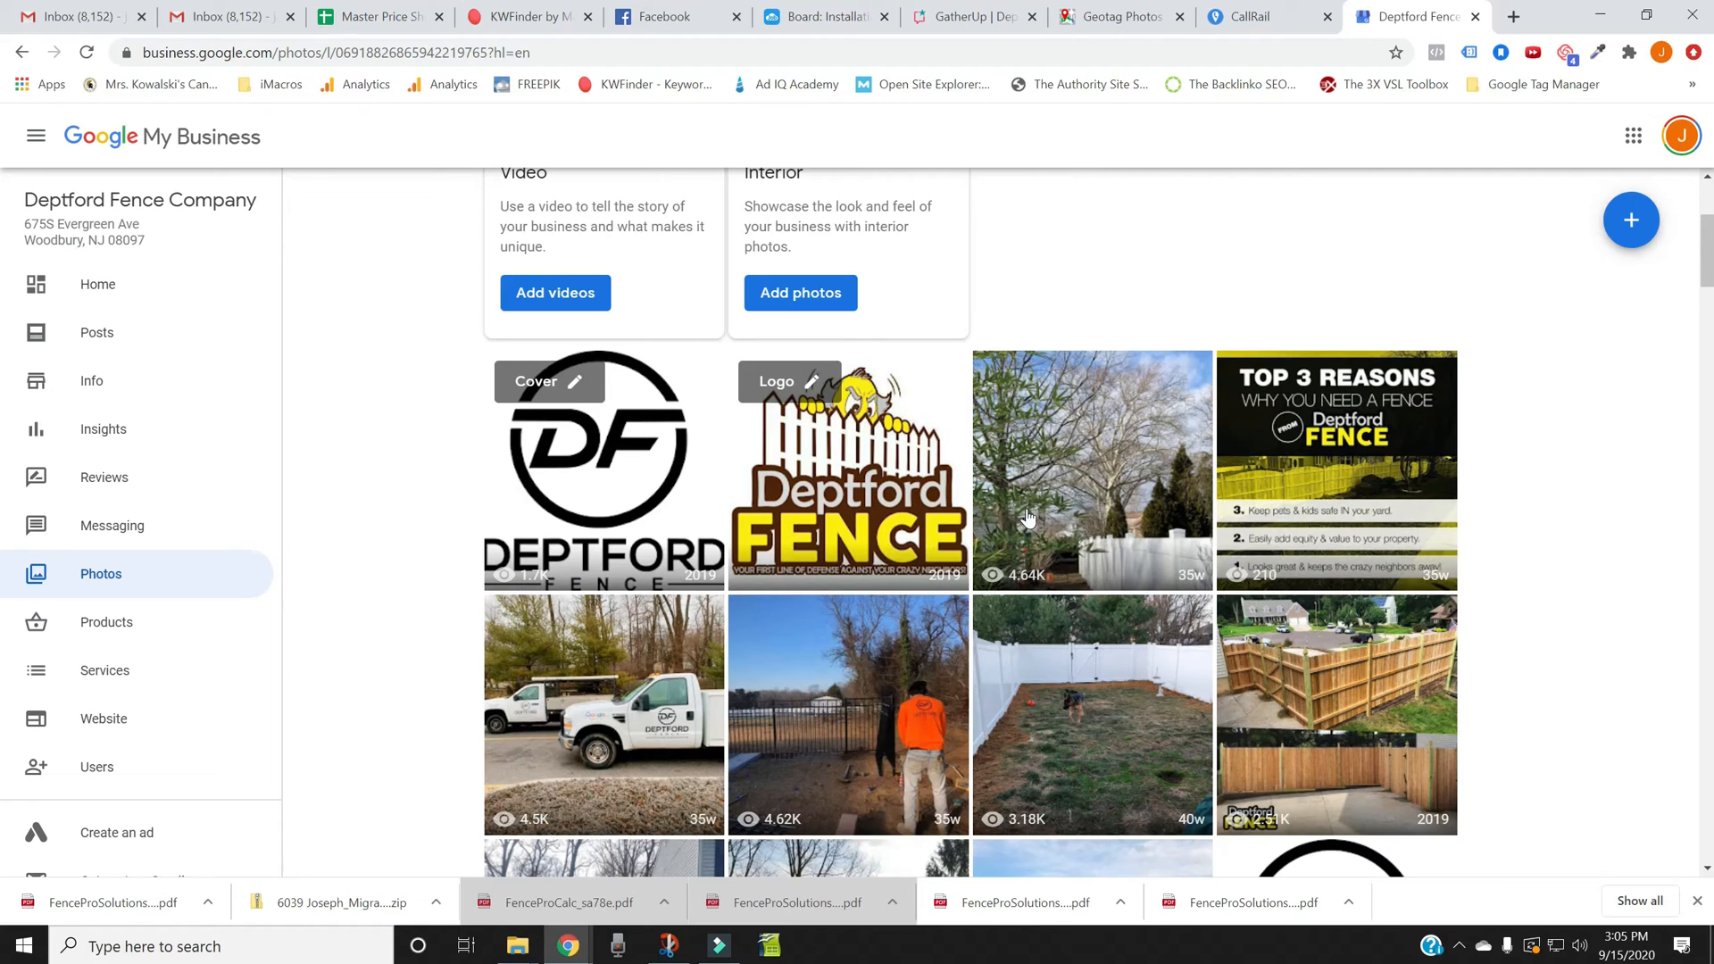
{"action": "mouse_move", "coordinate": [998, 478]}
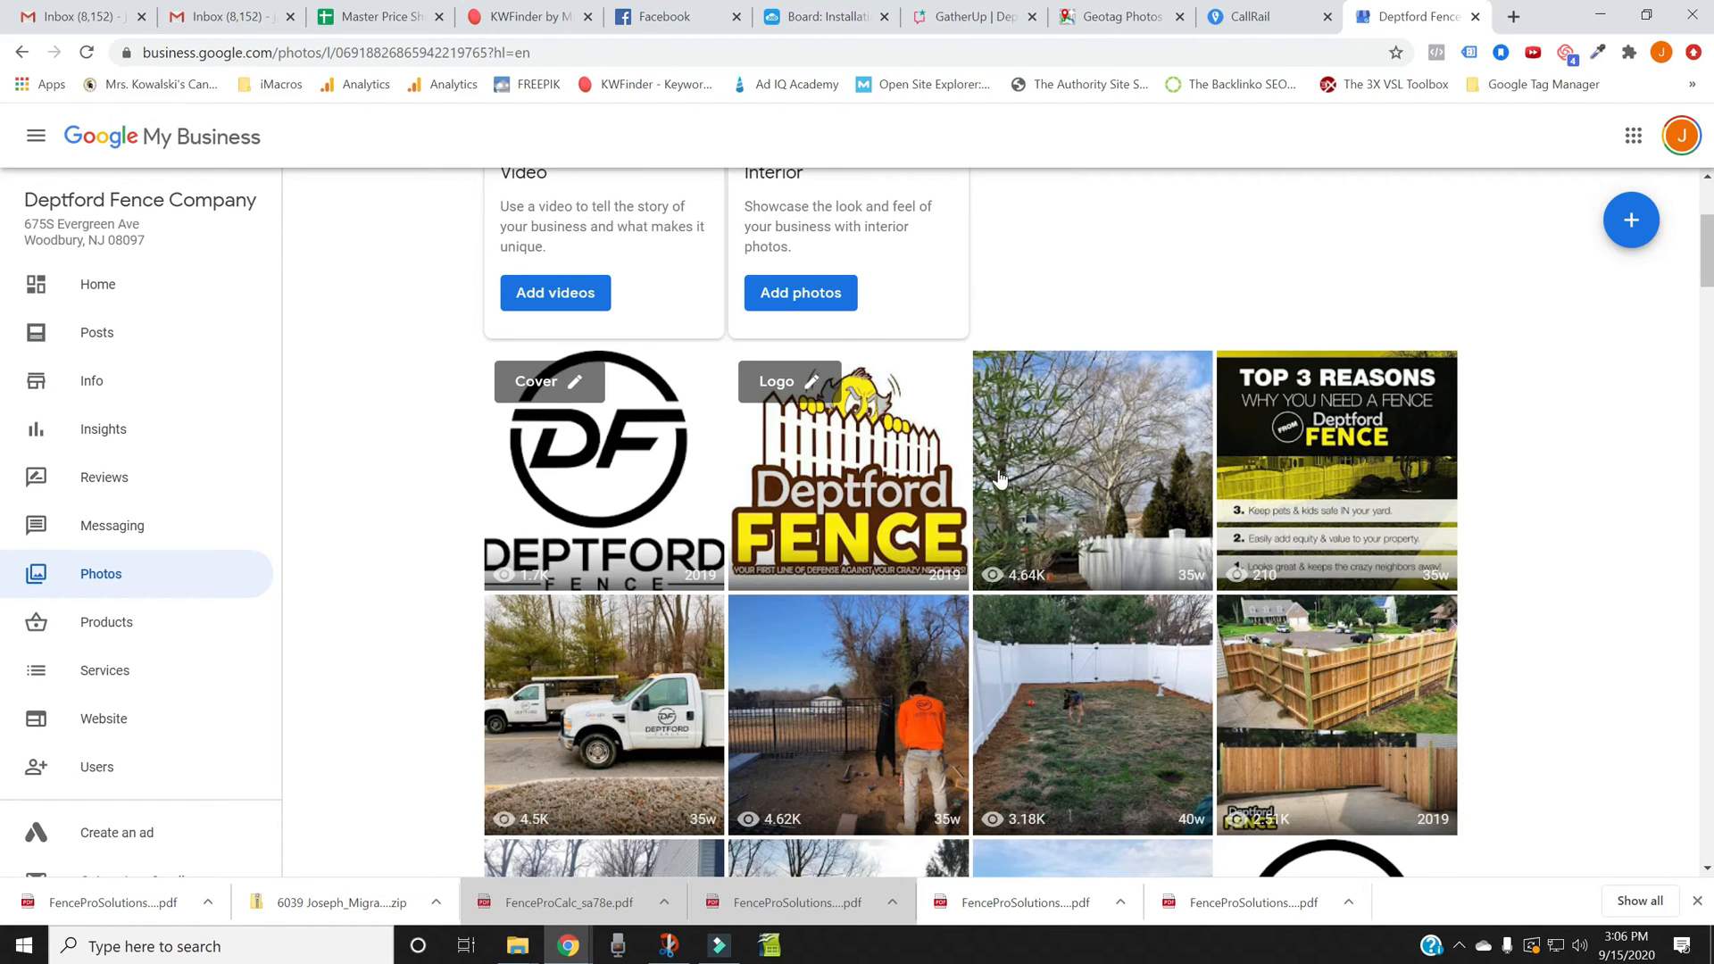
{"action": "mouse_move", "coordinate": [1097, 518]}
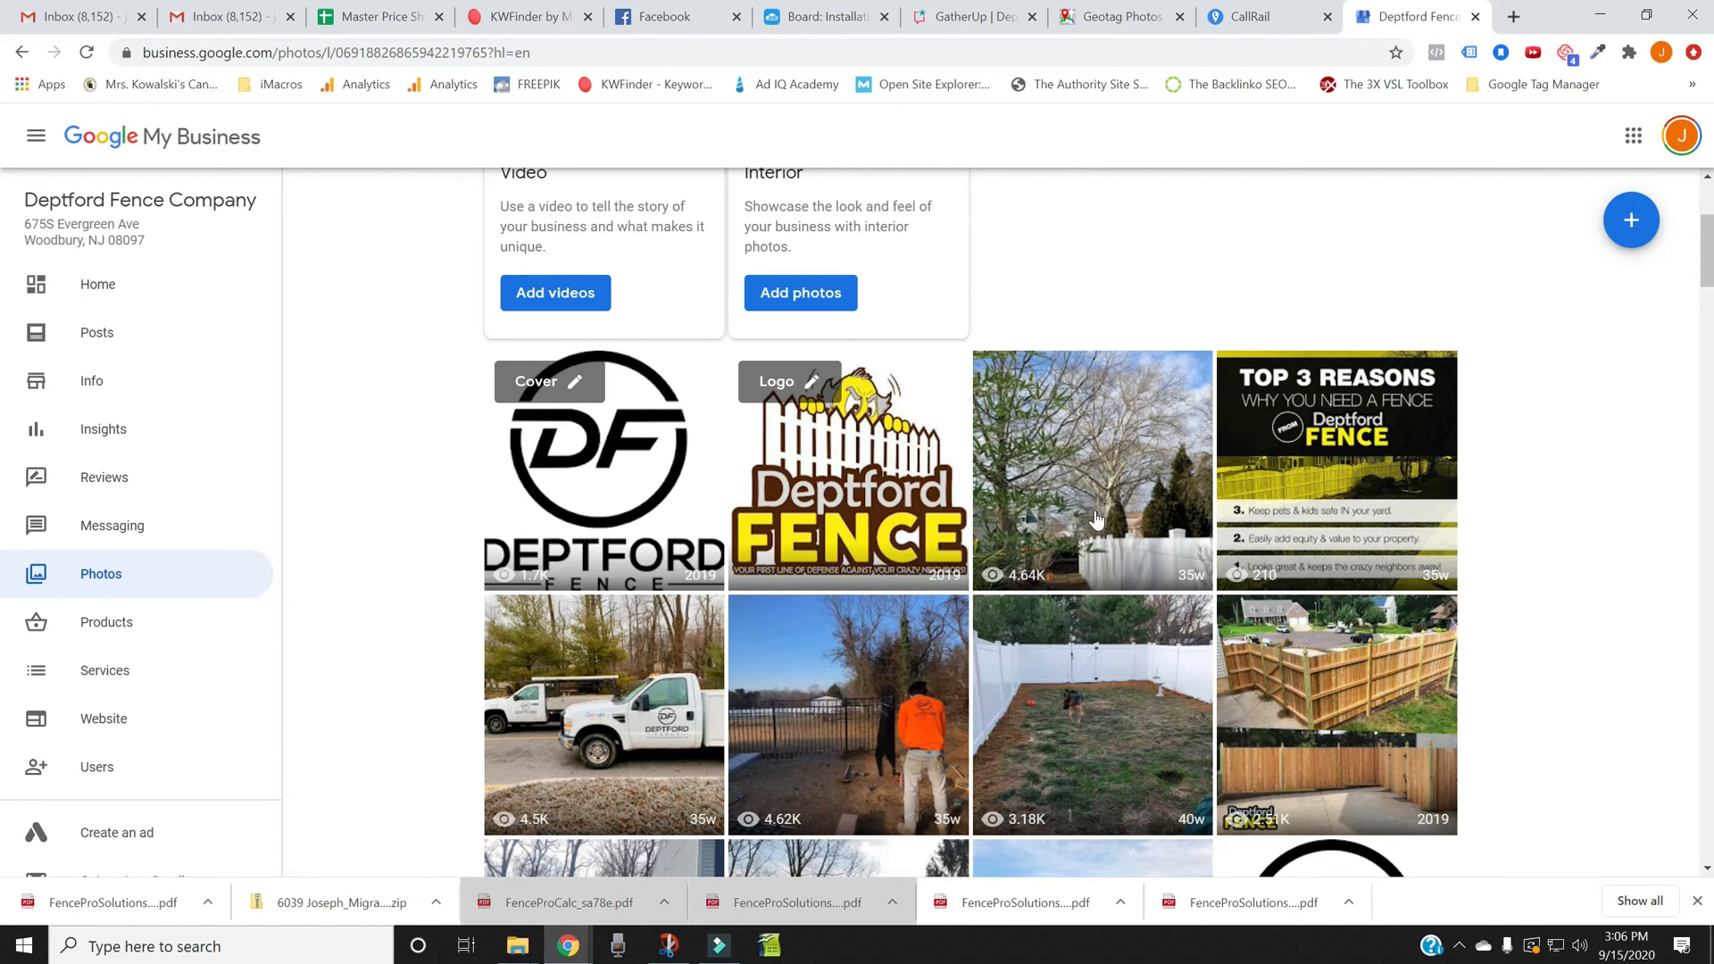
{"action": "mouse_move", "coordinate": [985, 623]}
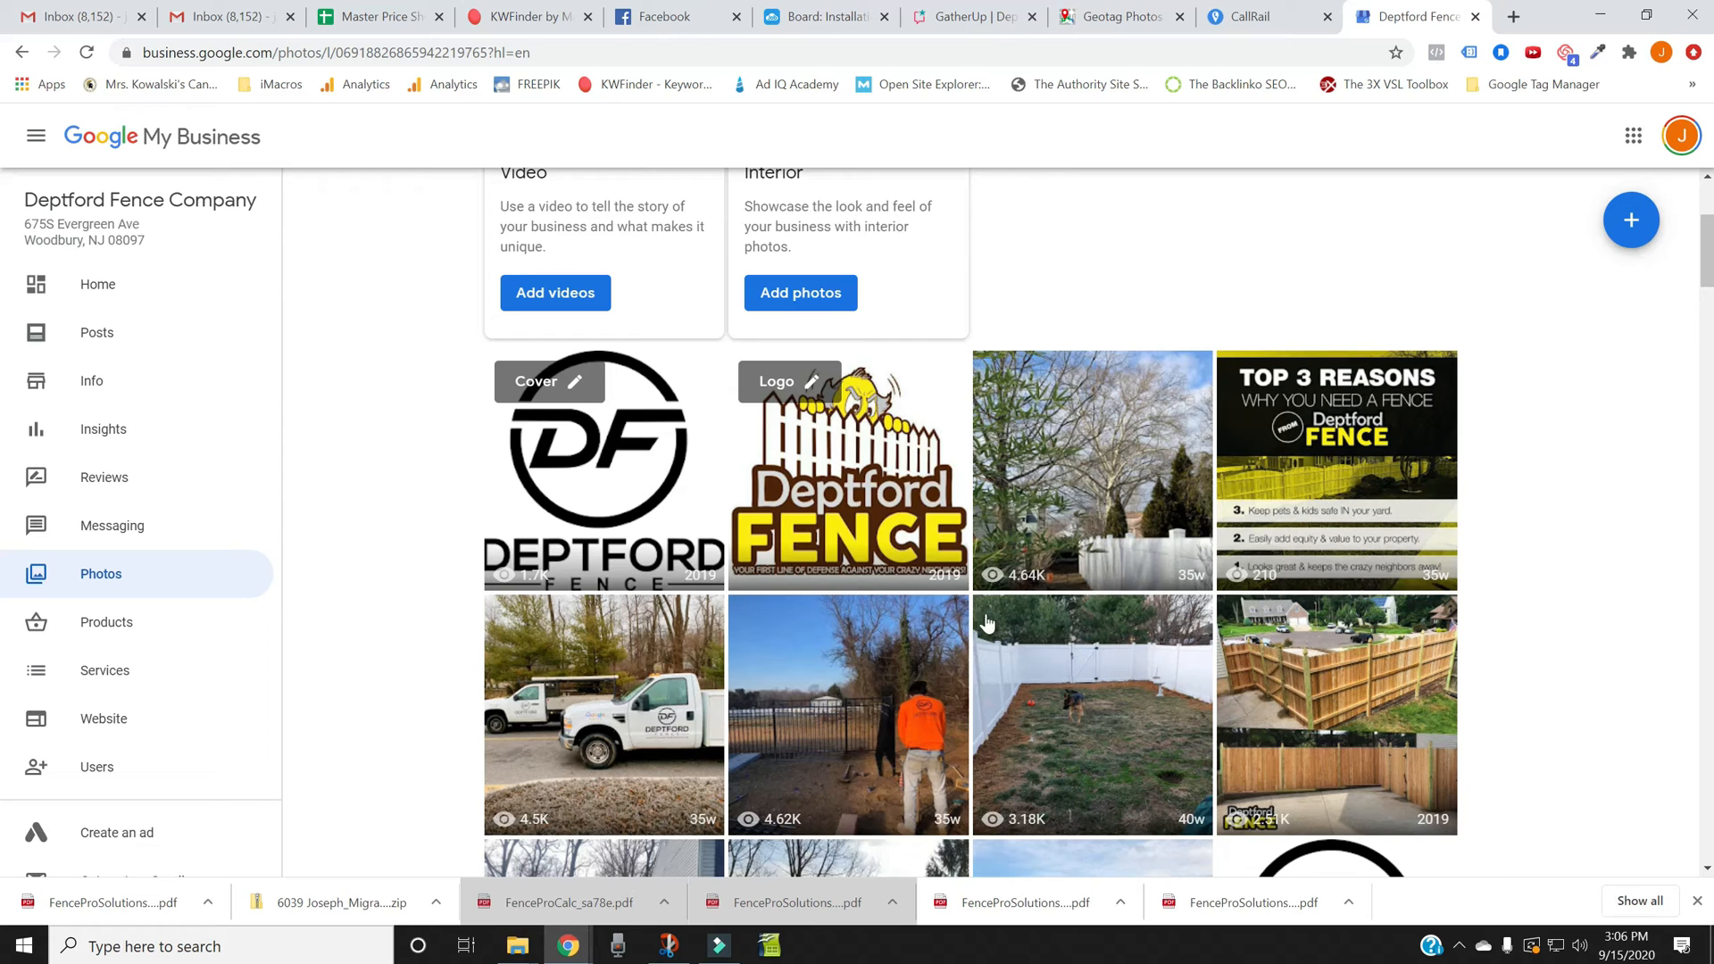
{"action": "scroll", "scroll_direction": "up", "scroll_amount": 3}
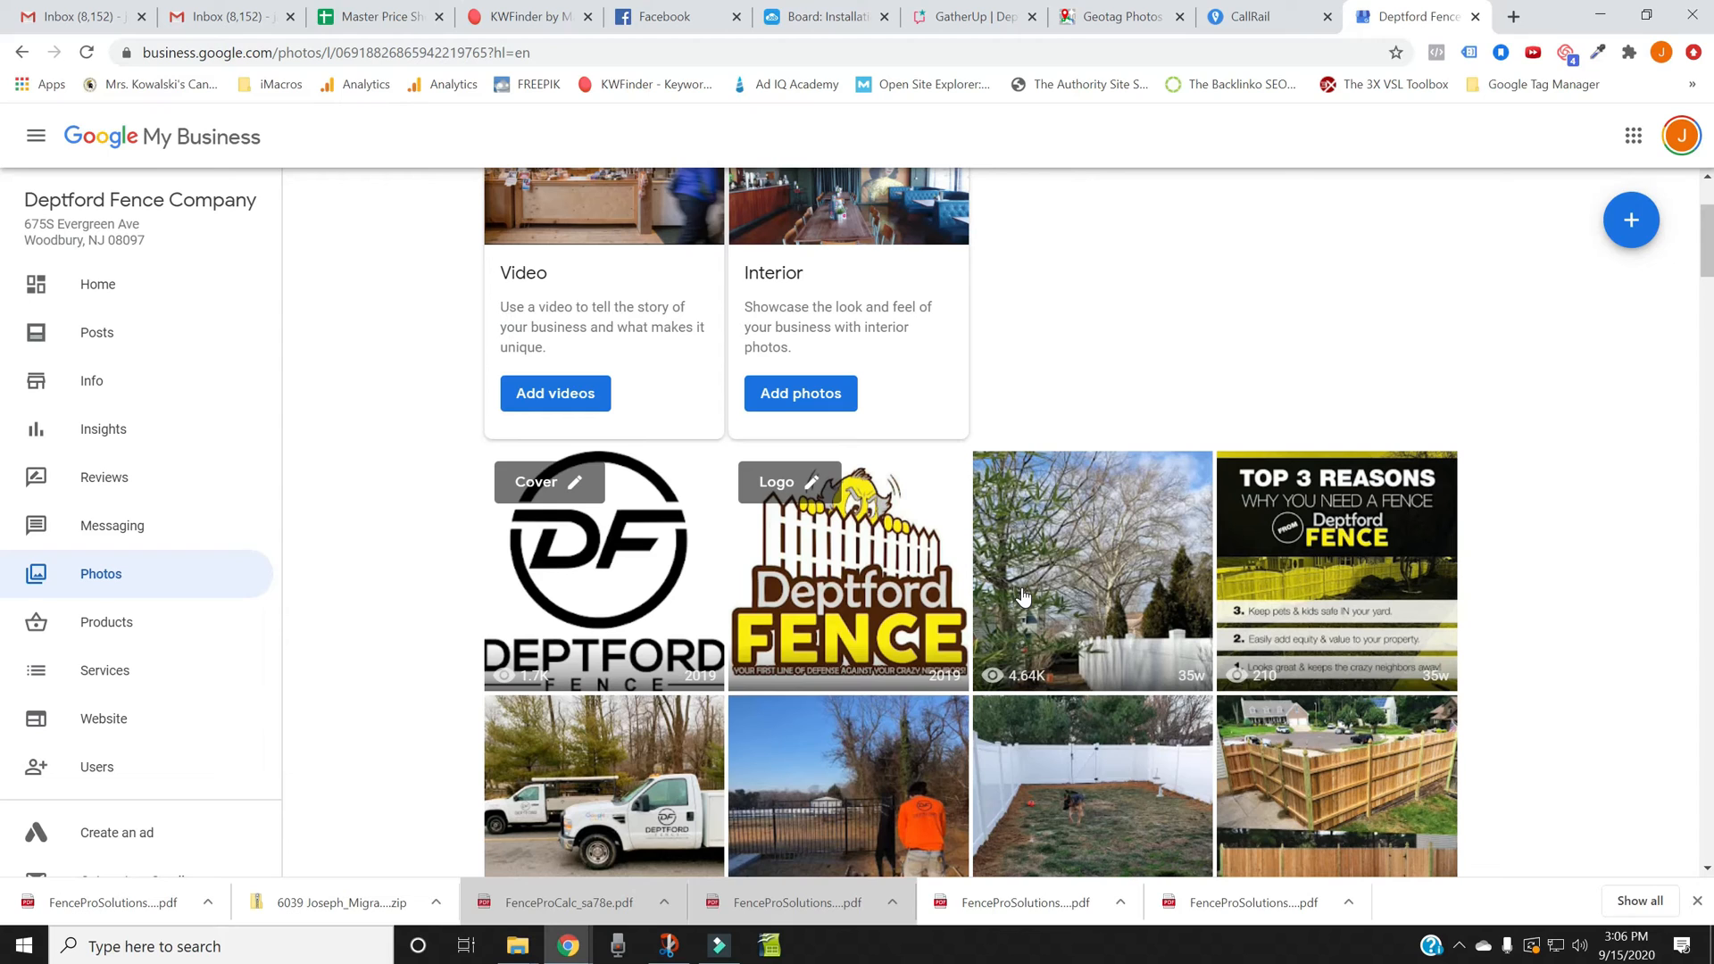
{"action": "mouse_move", "coordinate": [976, 594]}
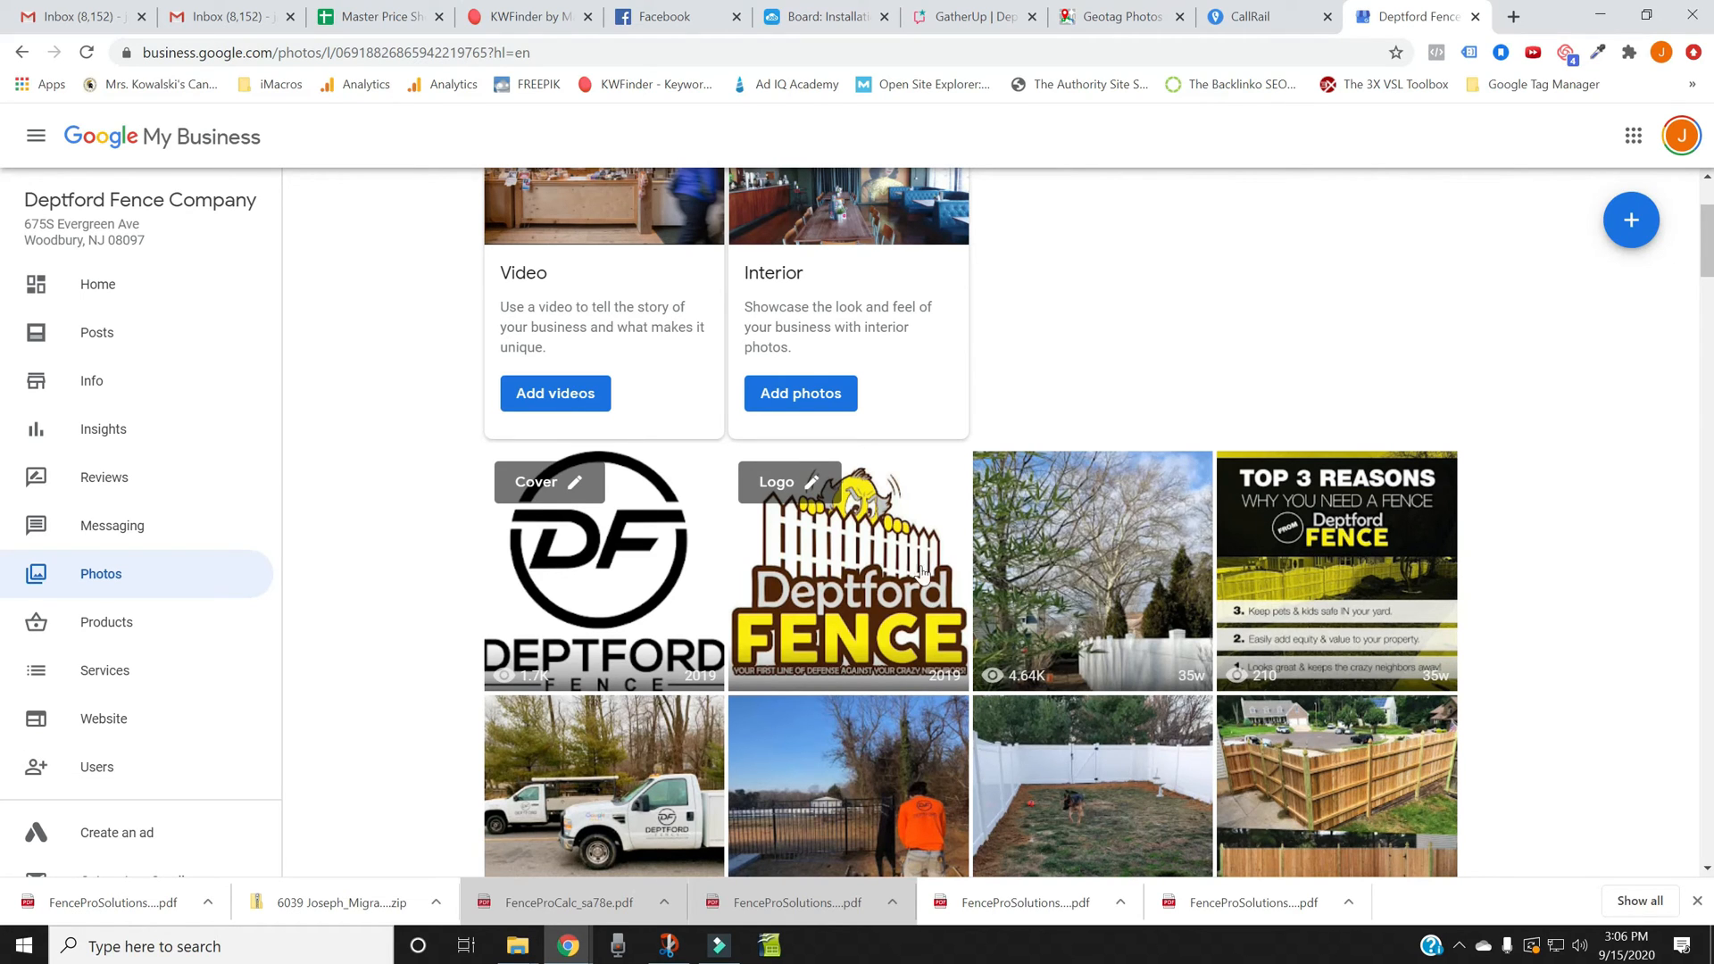
{"action": "mouse_move", "coordinate": [579, 593]}
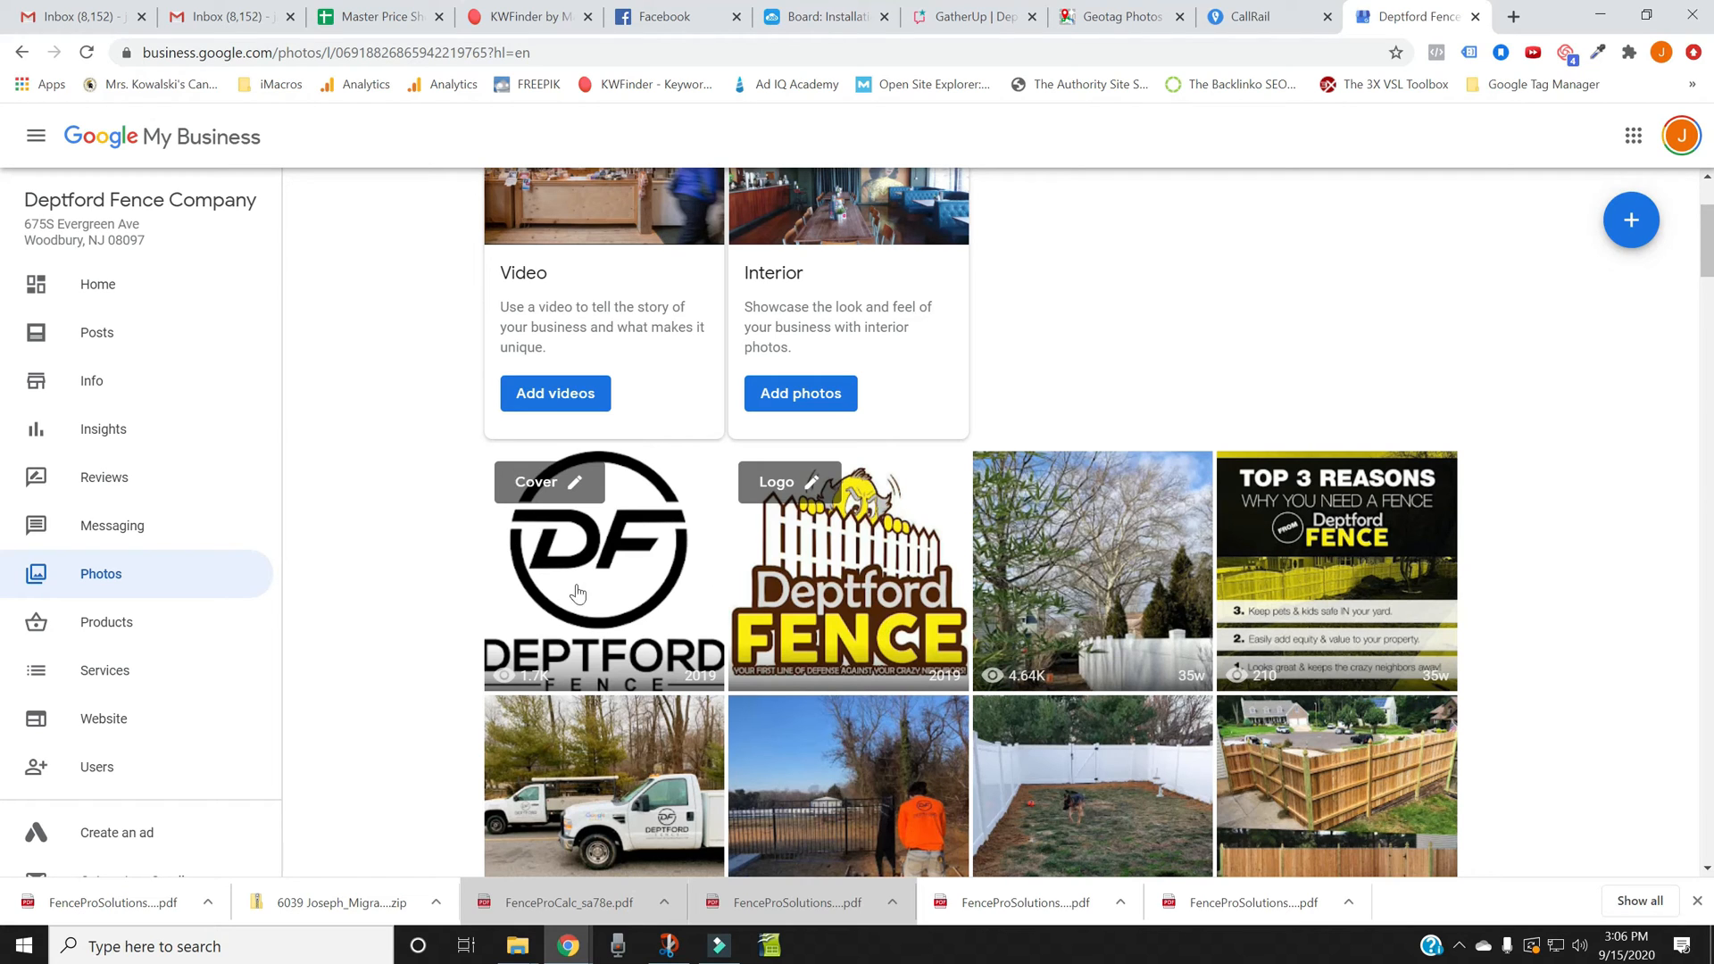
{"action": "mouse_move", "coordinate": [1120, 606]}
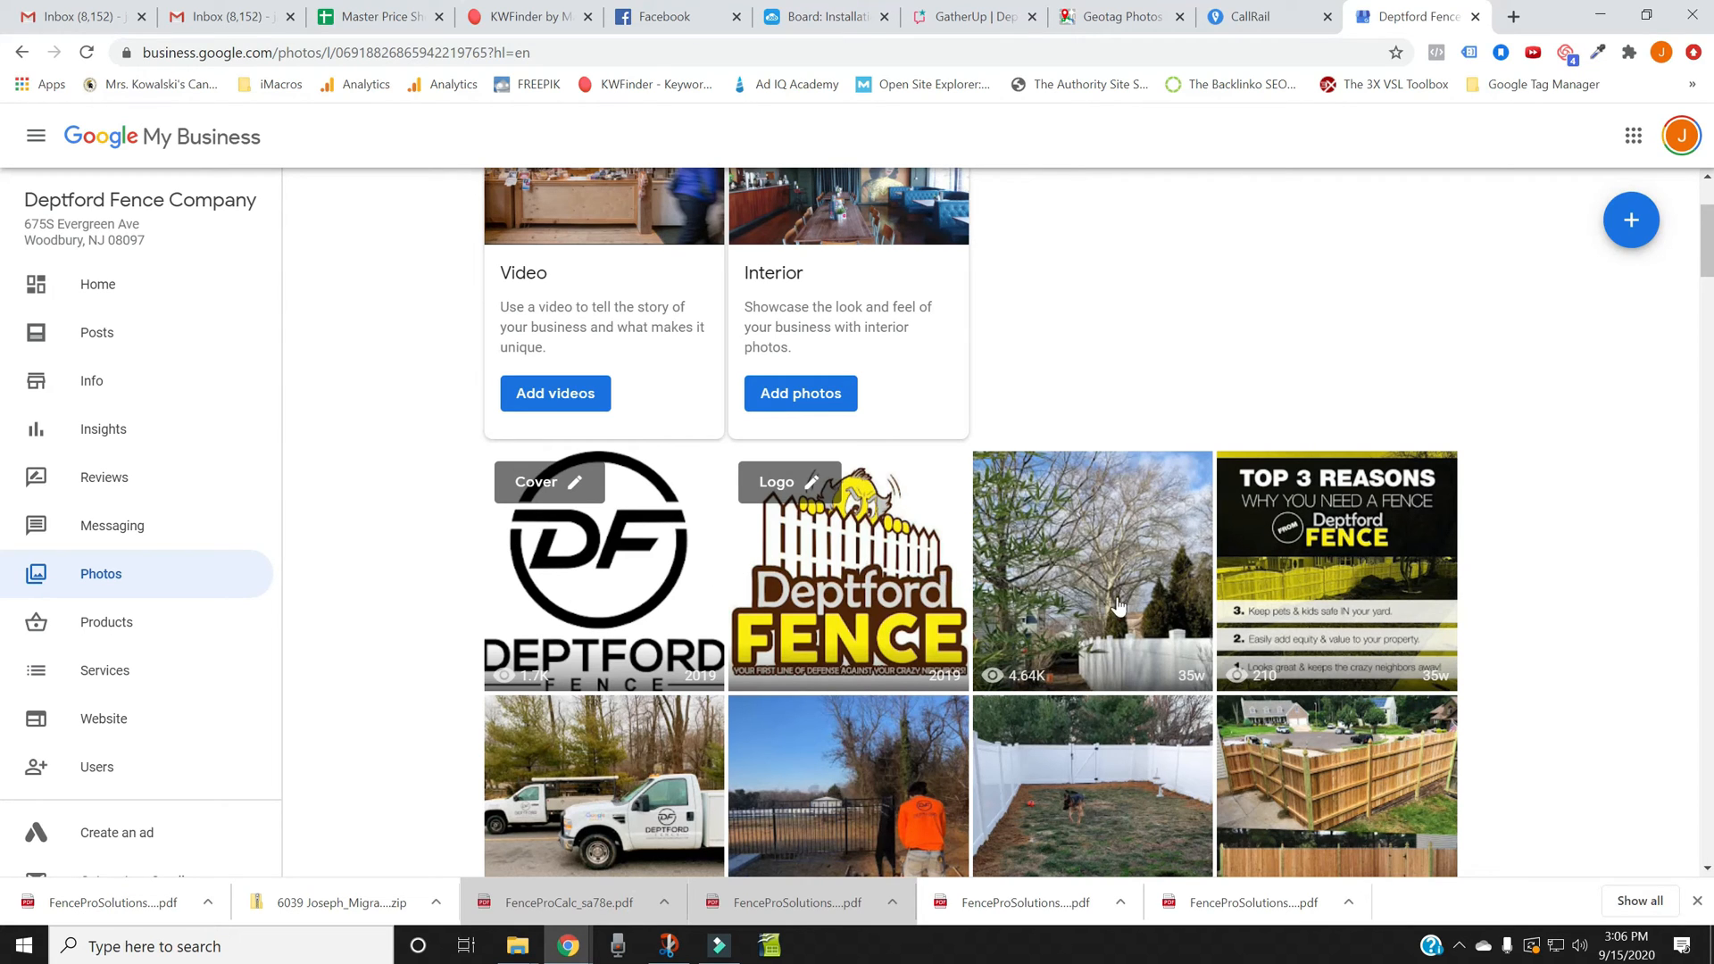
{"action": "mouse_move", "coordinate": [375, 227]}
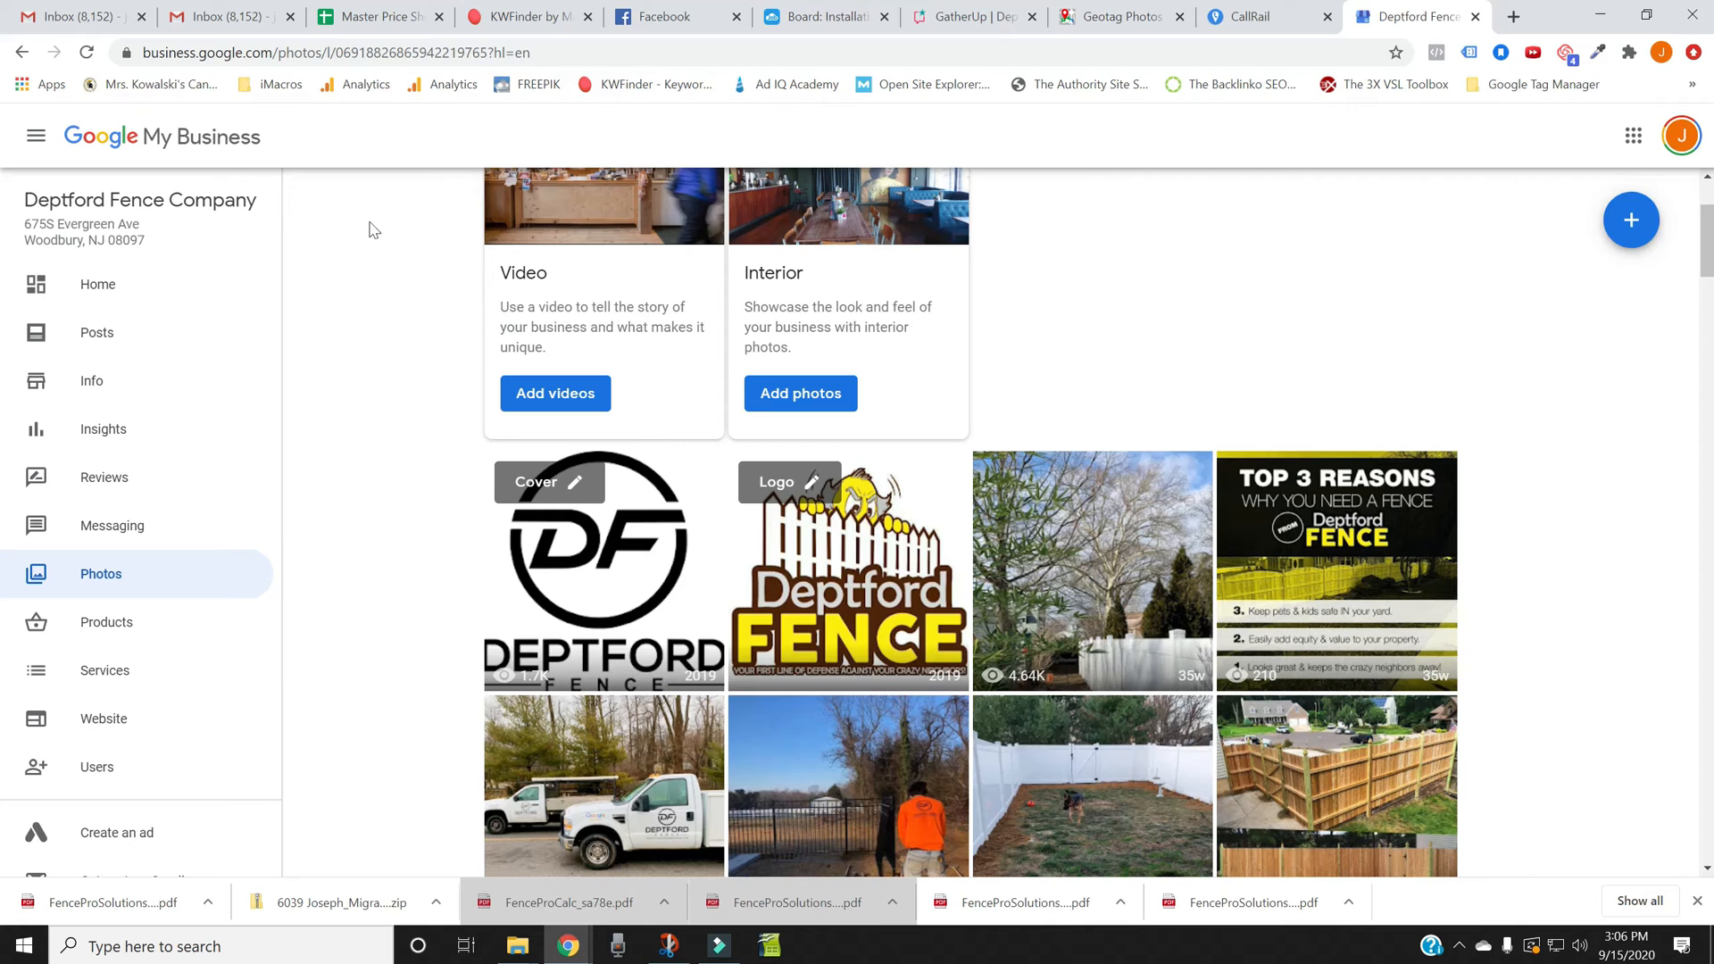
{"action": "mouse_move", "coordinate": [1187, 570]}
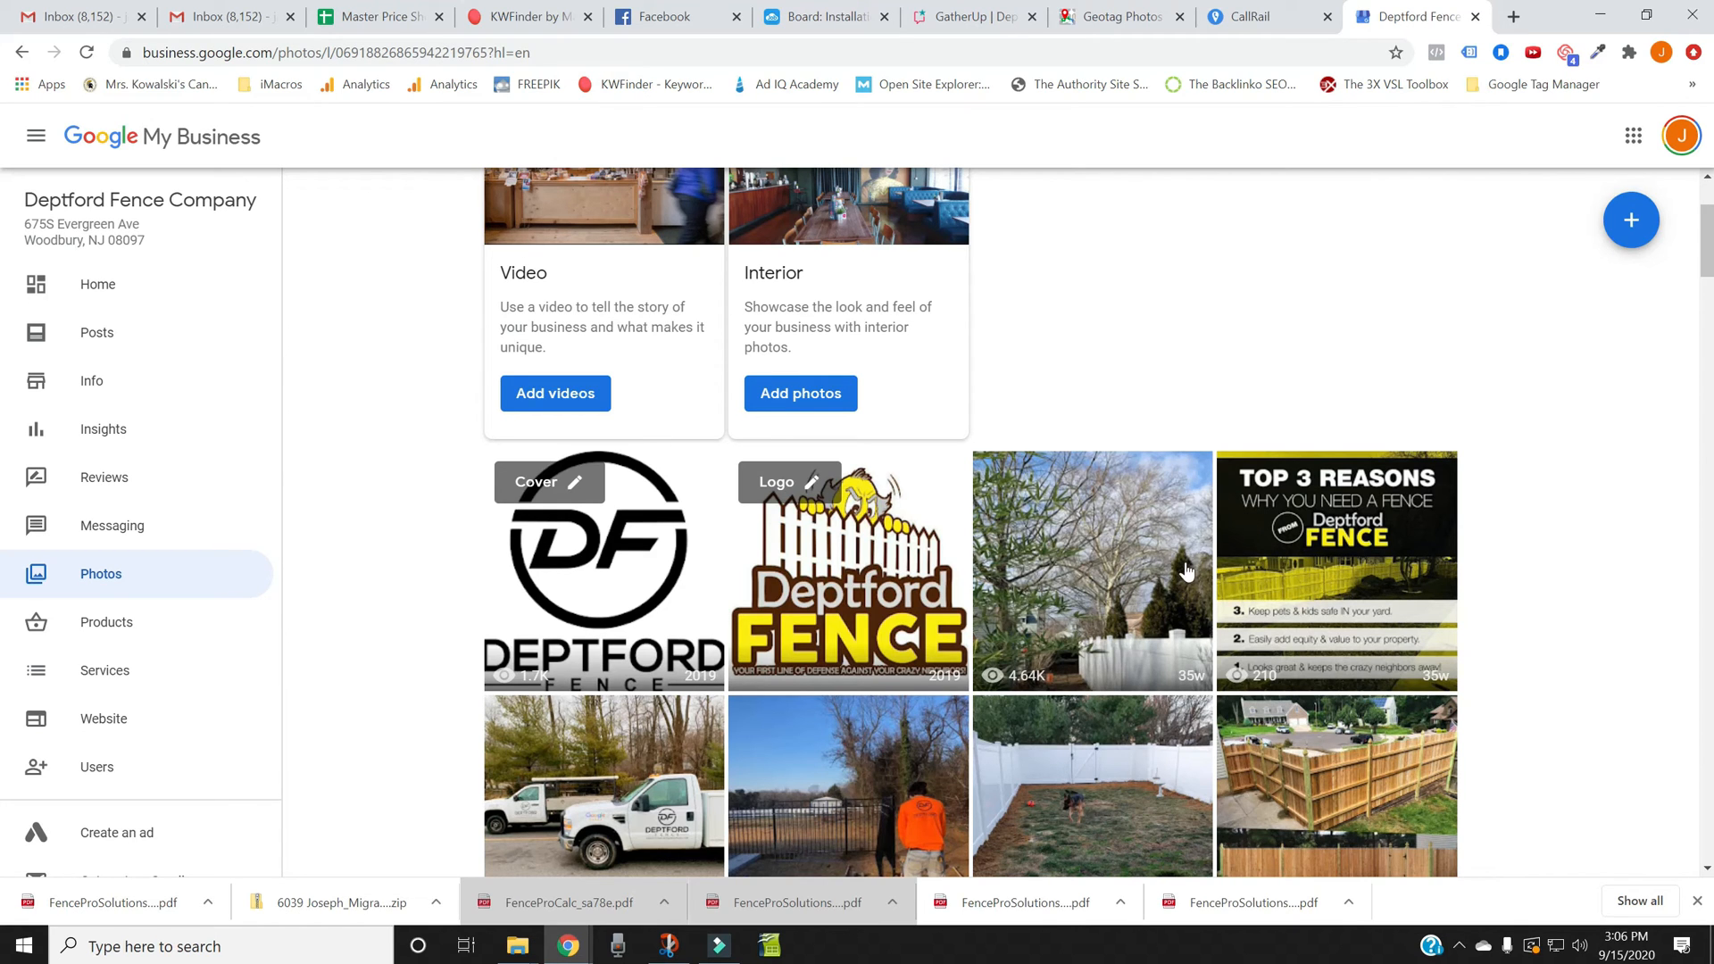
{"action": "mouse_move", "coordinate": [1038, 686]}
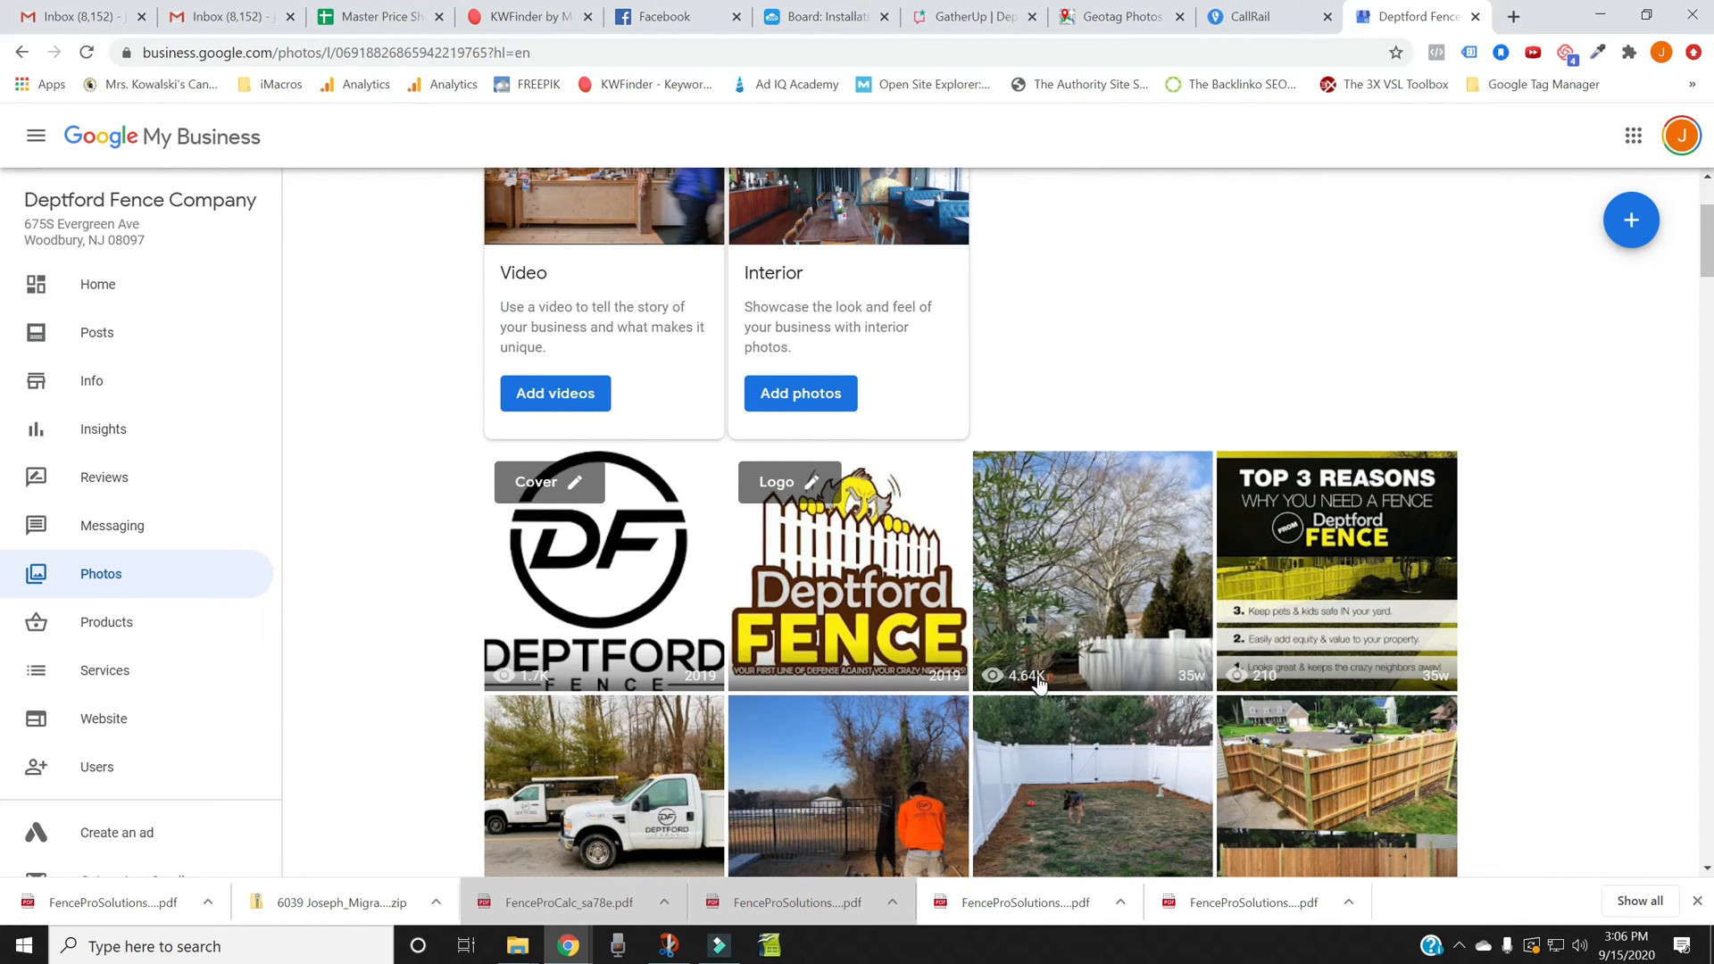
{"action": "scroll", "scroll_direction": "down", "scroll_amount": 3}
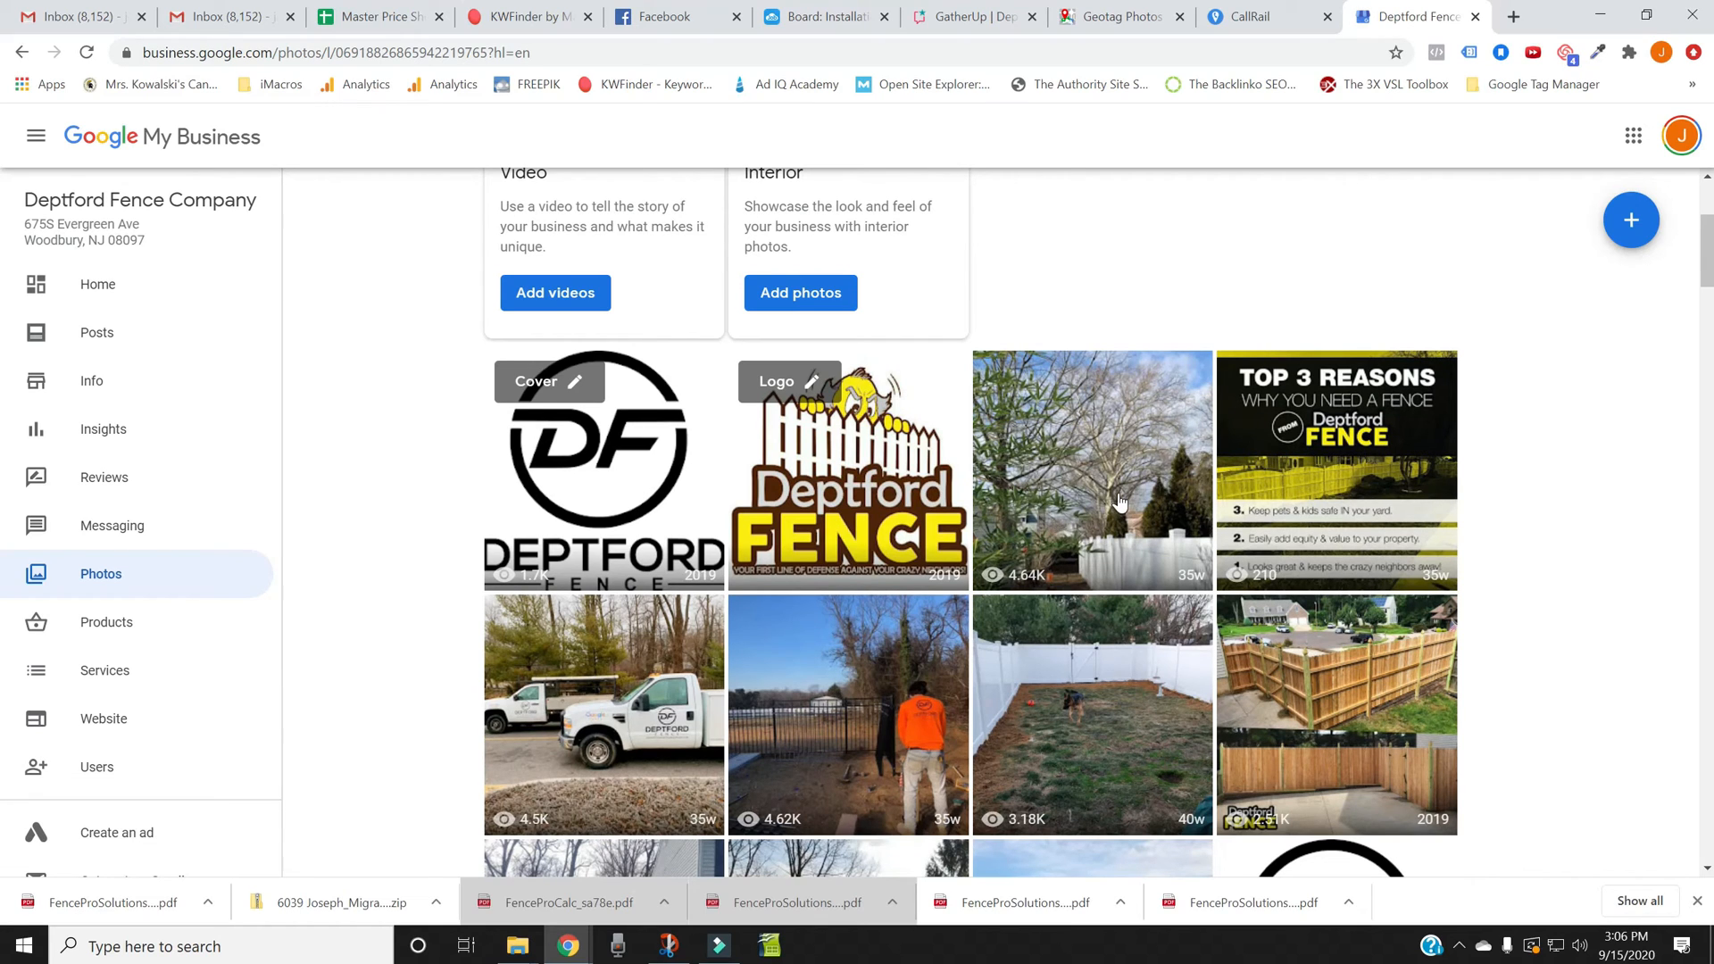
{"action": "mouse_move", "coordinate": [1132, 525]}
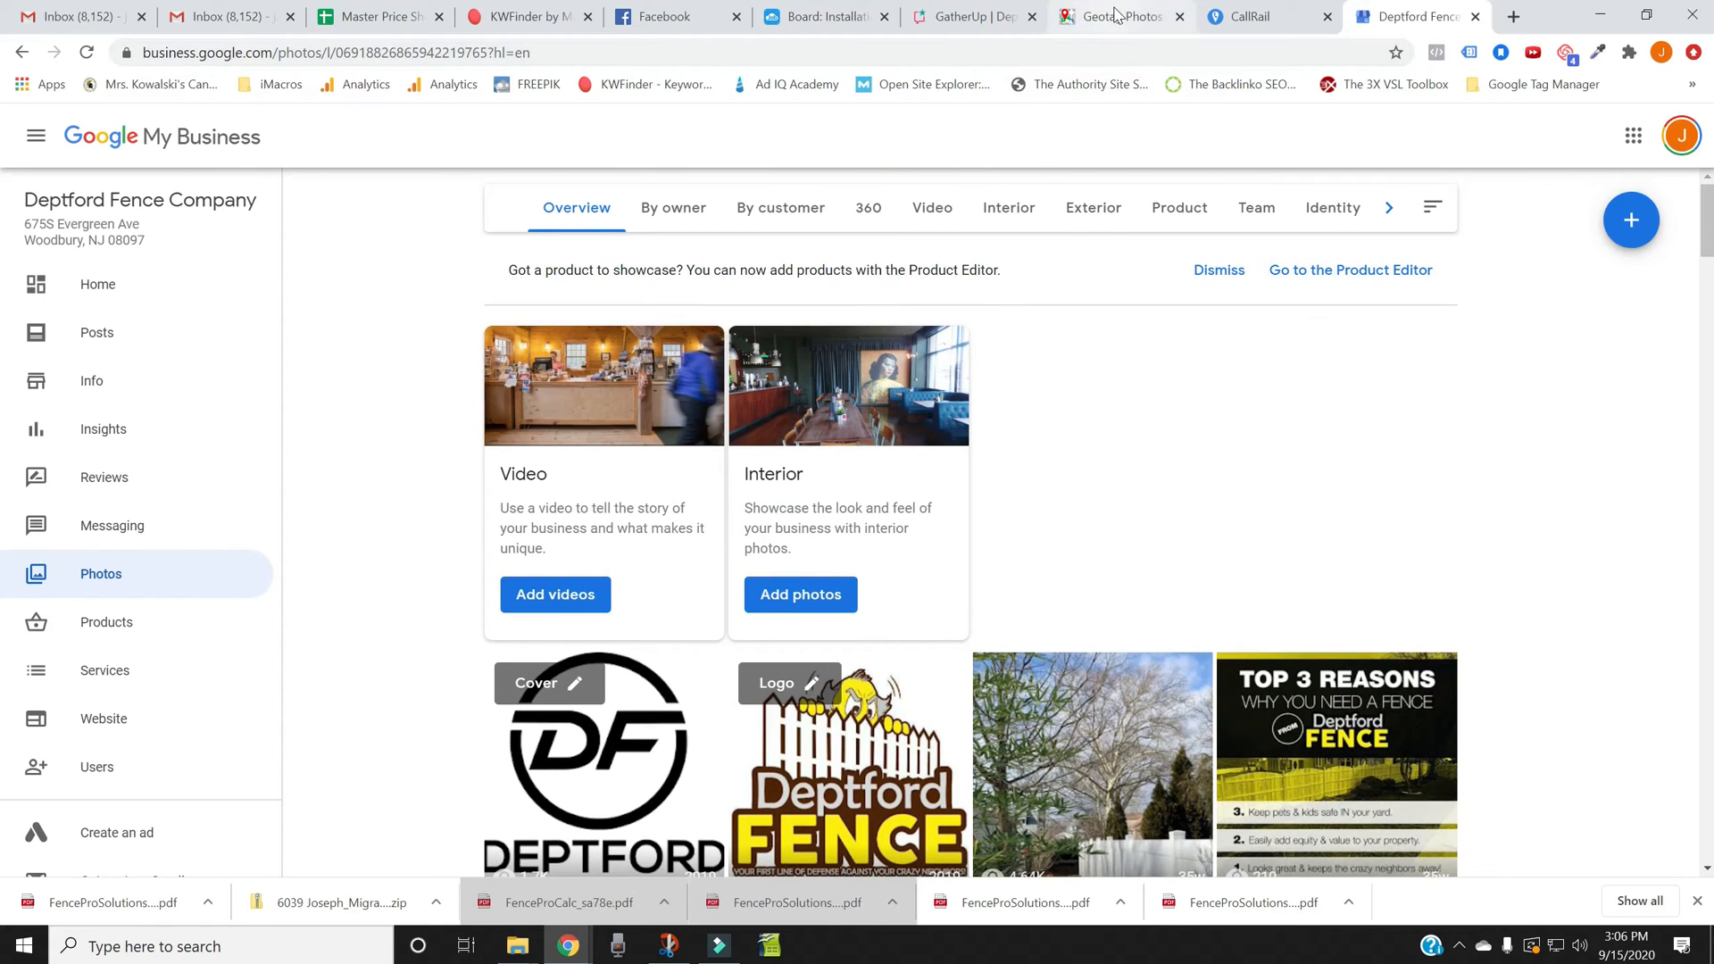
Step: Switch to GeoImgr, upload the photo, and search the map for Bellmawr
{"action": "left_click", "coordinate": [1115, 15]}
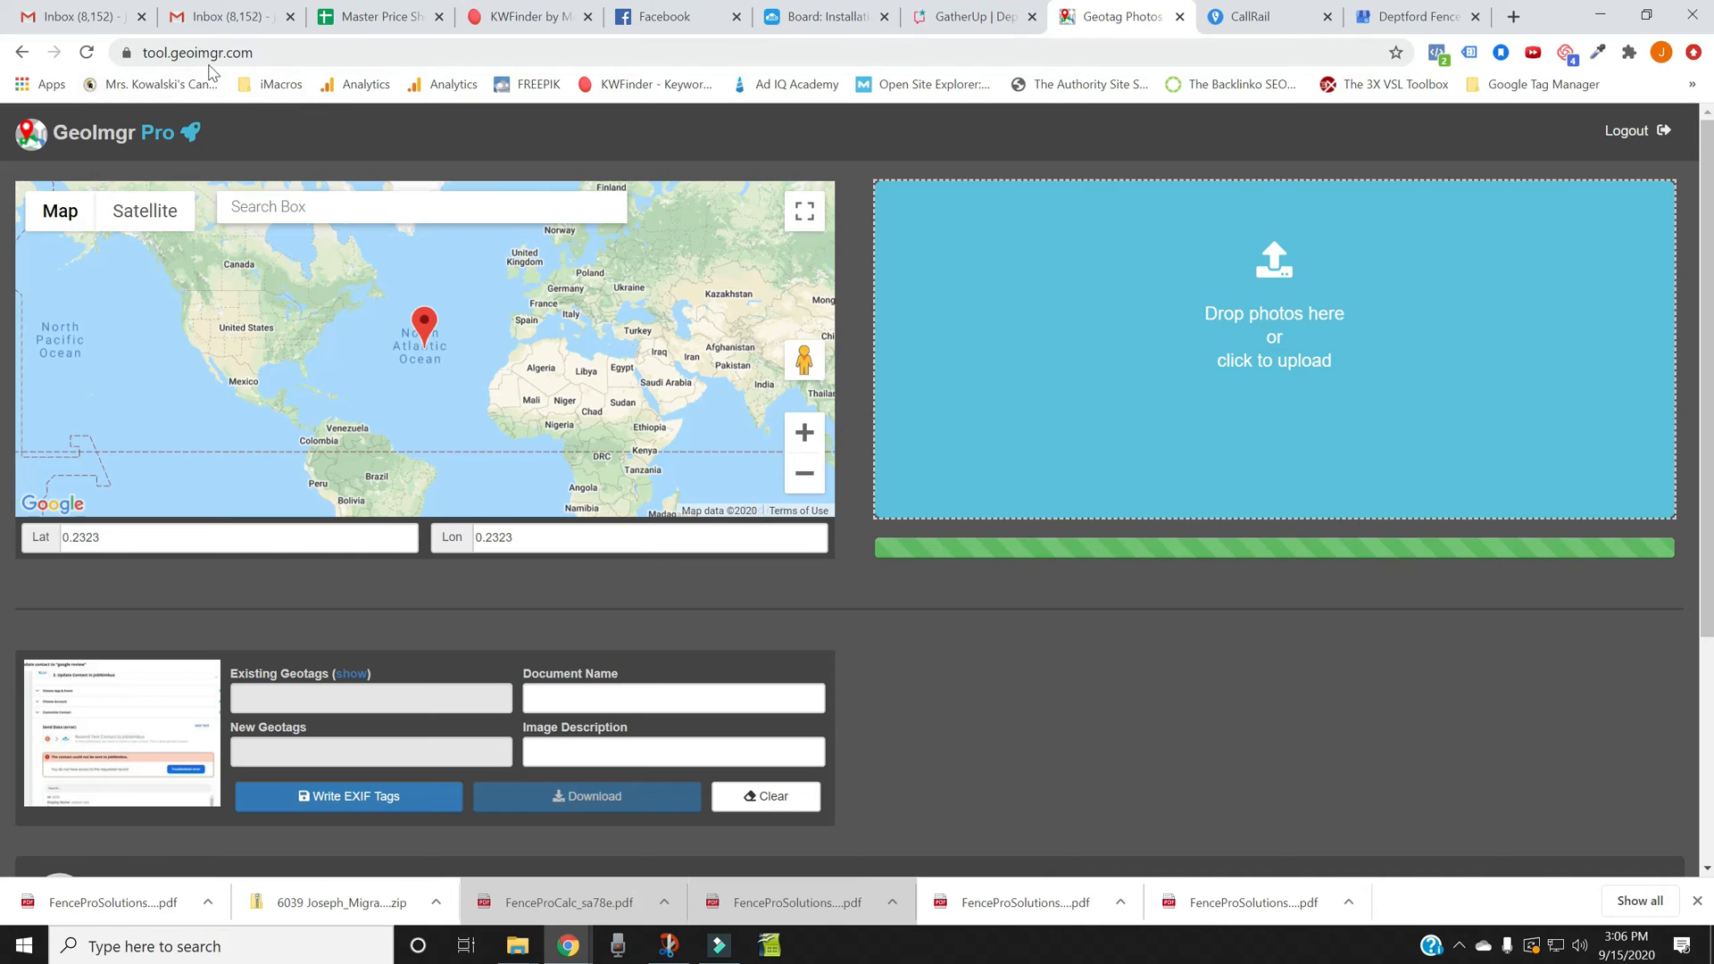
{"action": "mouse_move", "coordinate": [293, 74]}
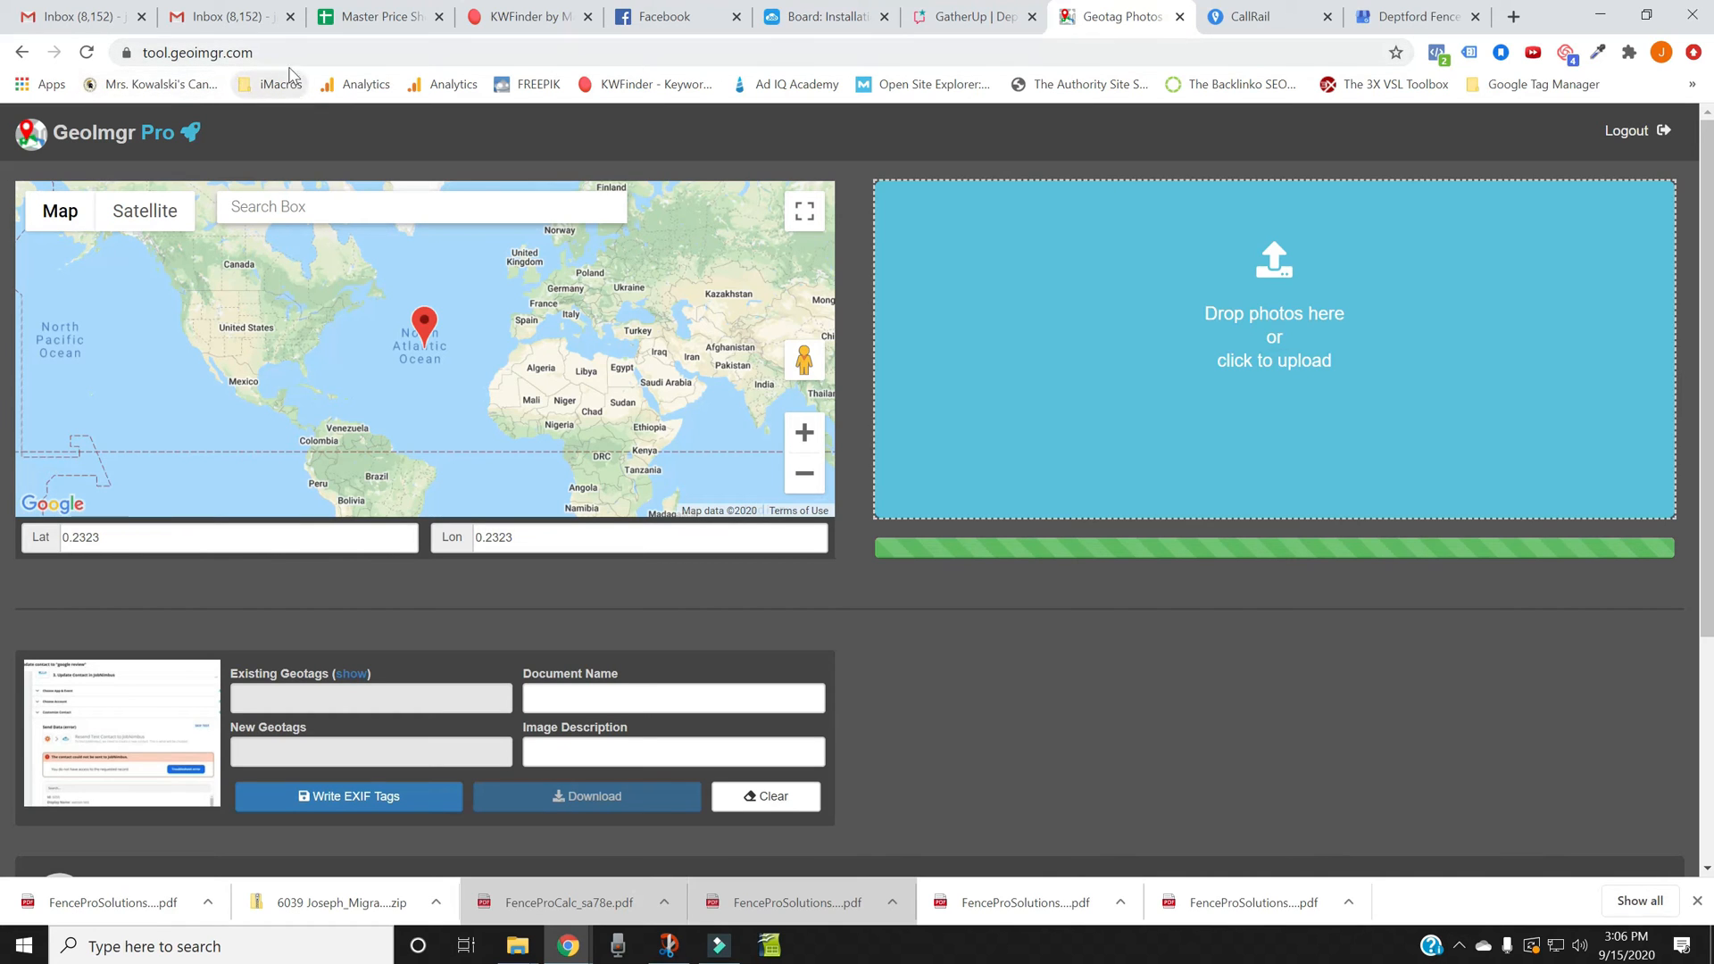
{"action": "mouse_move", "coordinate": [1280, 301]}
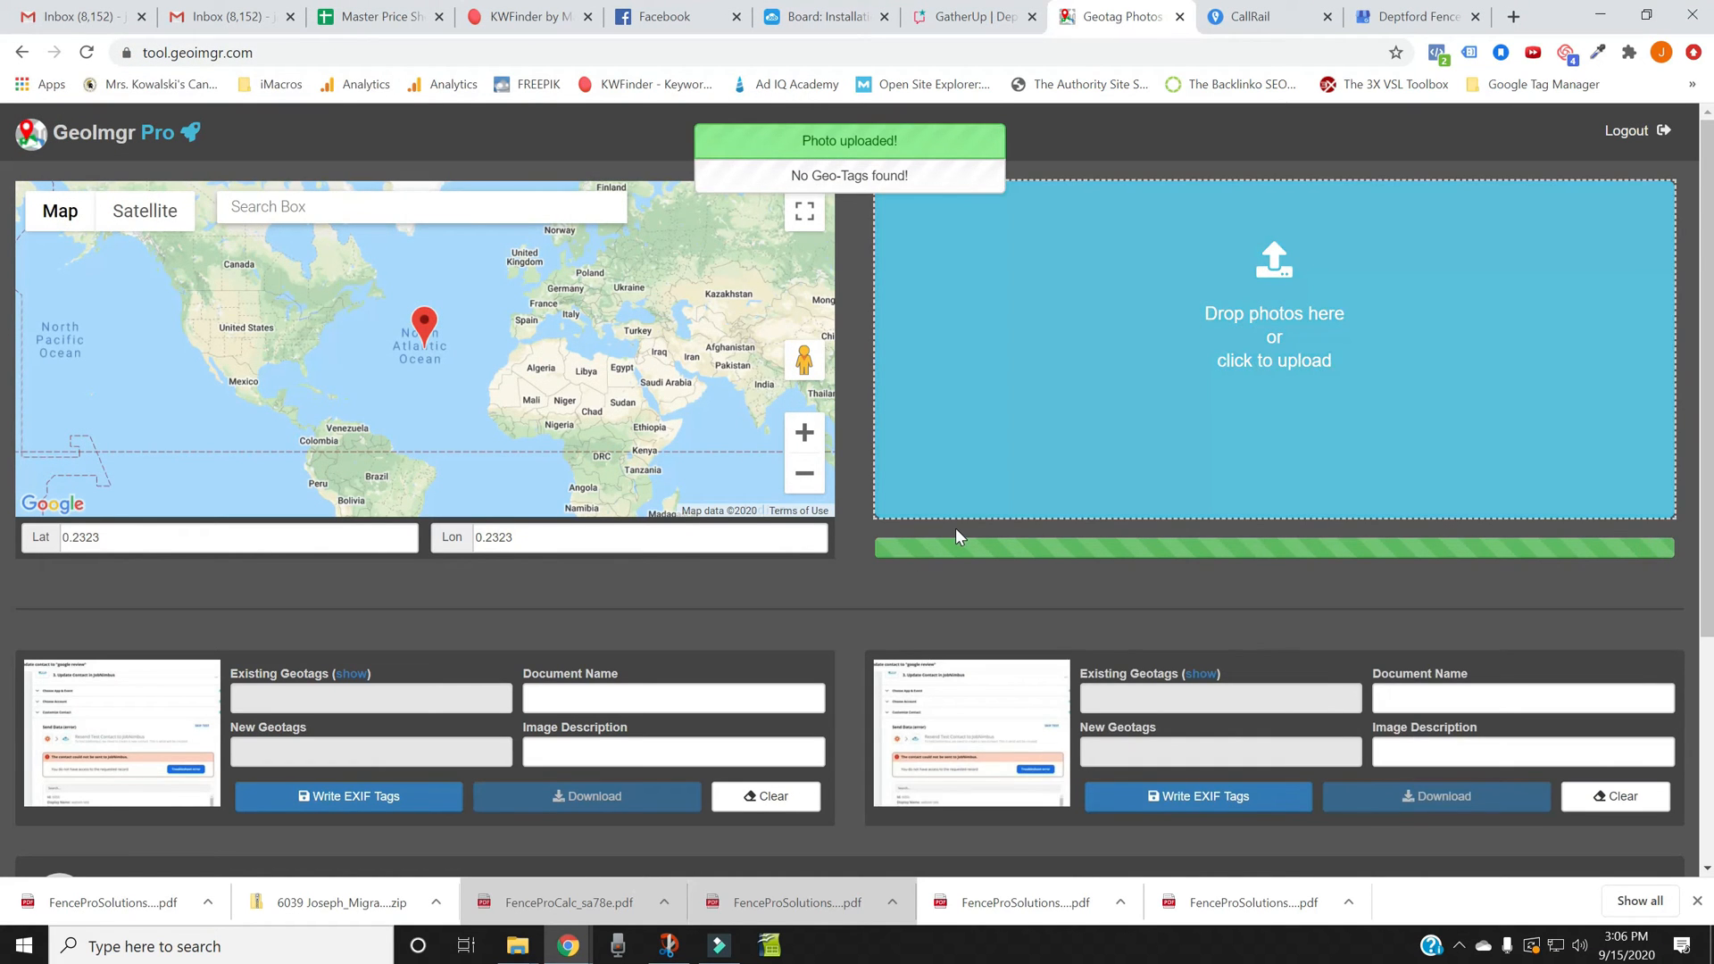
{"action": "scroll", "scroll_direction": "down", "scroll_amount": 3}
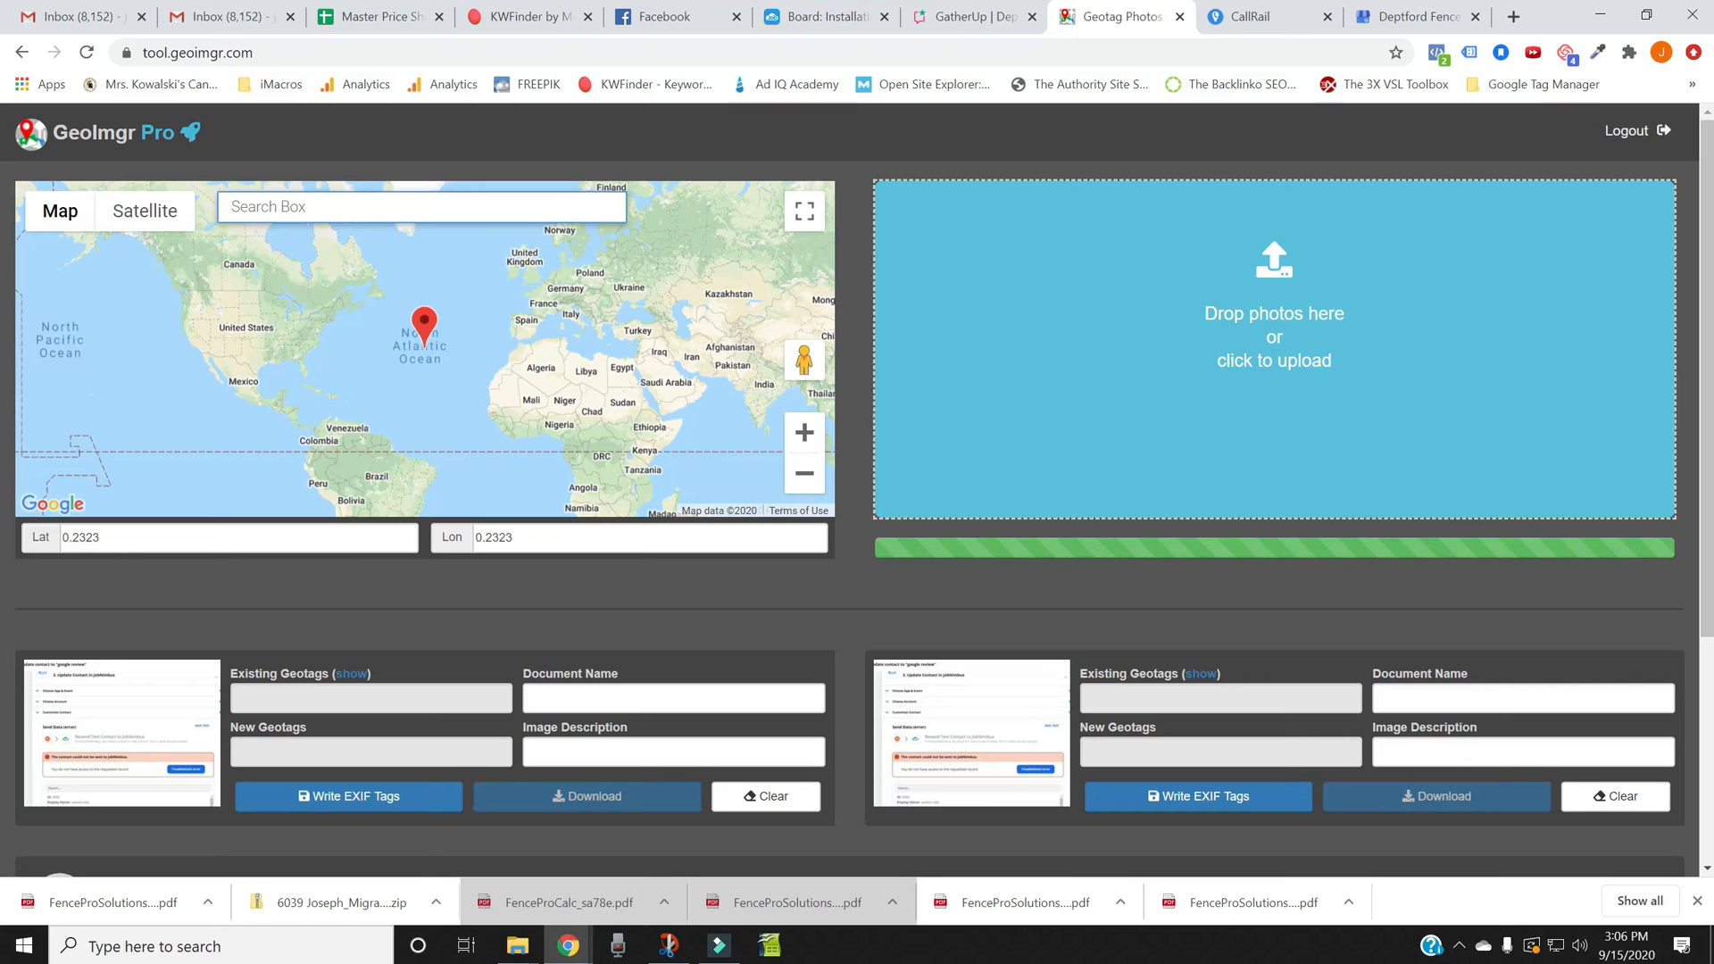
{"action": "type", "text": "bellmaw"}
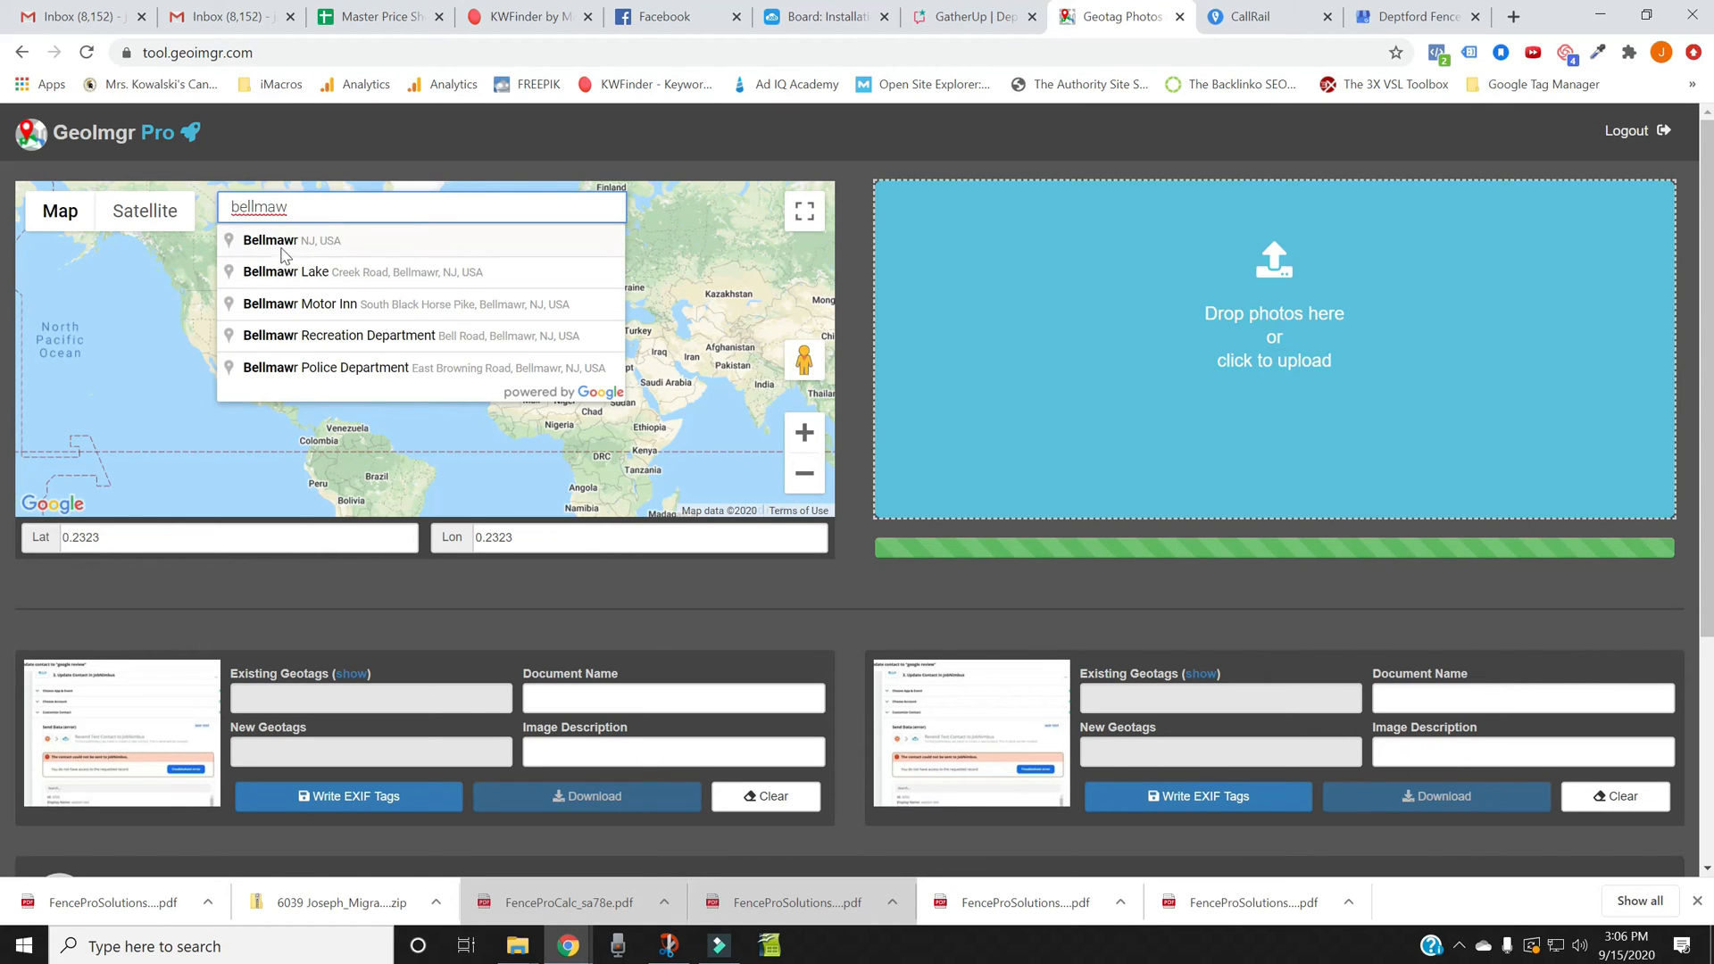
Step: Geotag the photo at Bellmawr, NJ and write the EXIF tags
{"action": "left_click", "coordinate": [268, 239]}
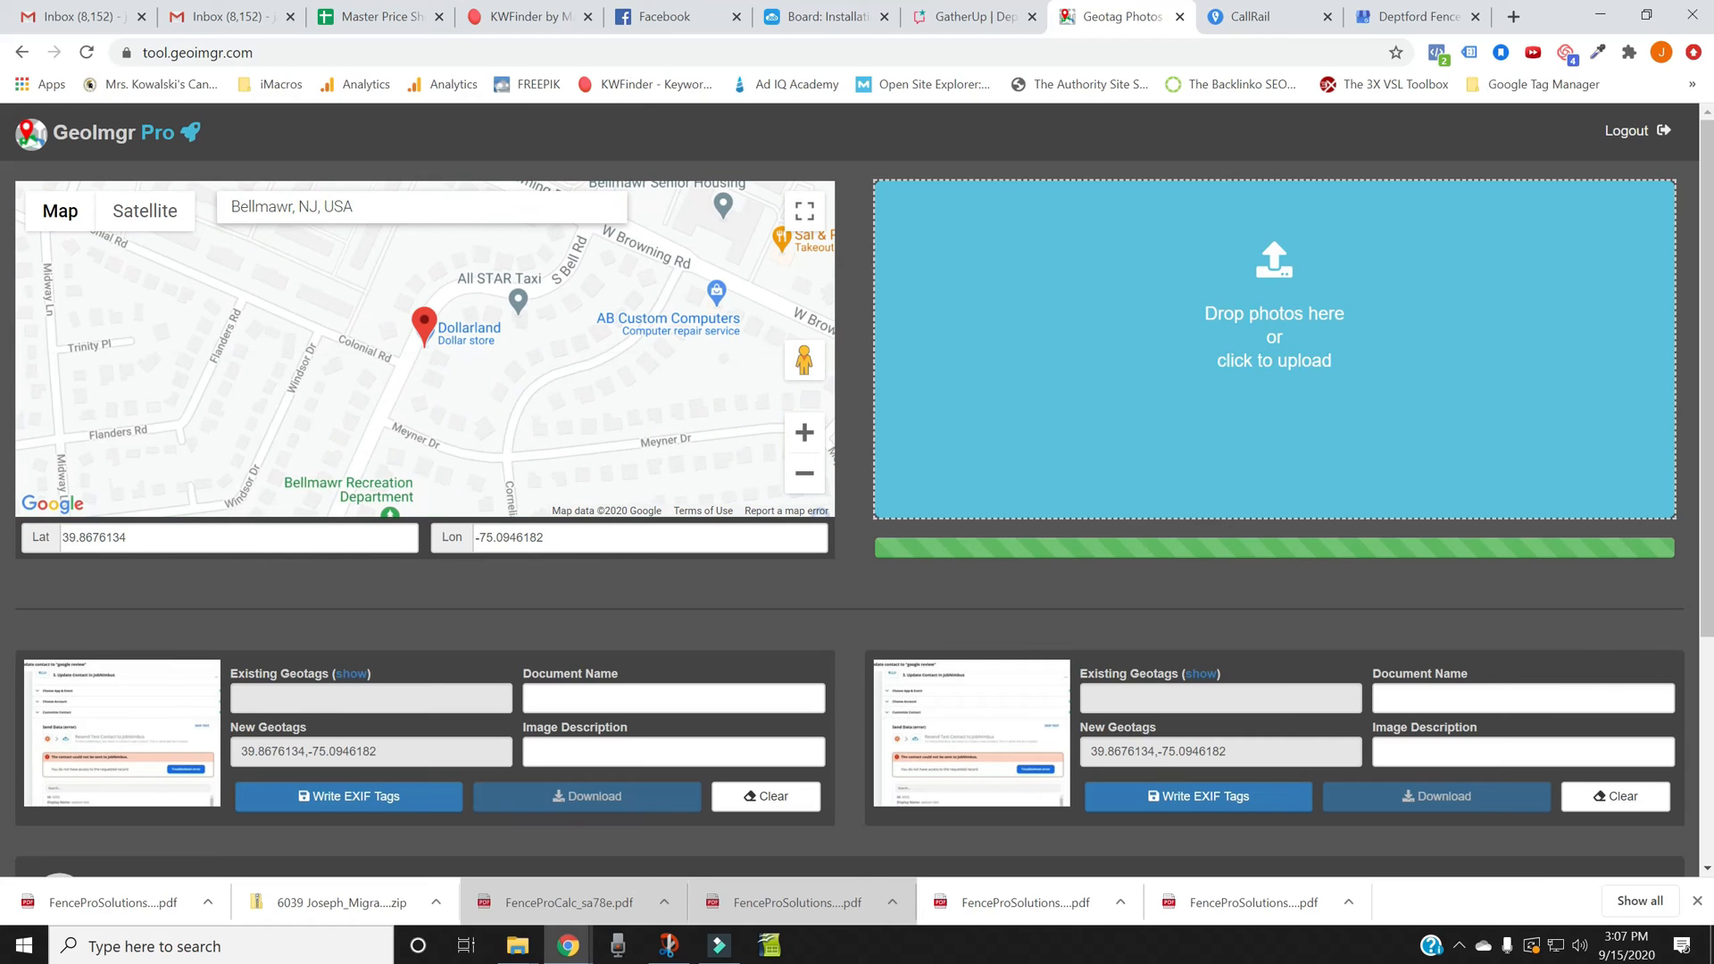
{"action": "mouse_move", "coordinate": [643, 593]}
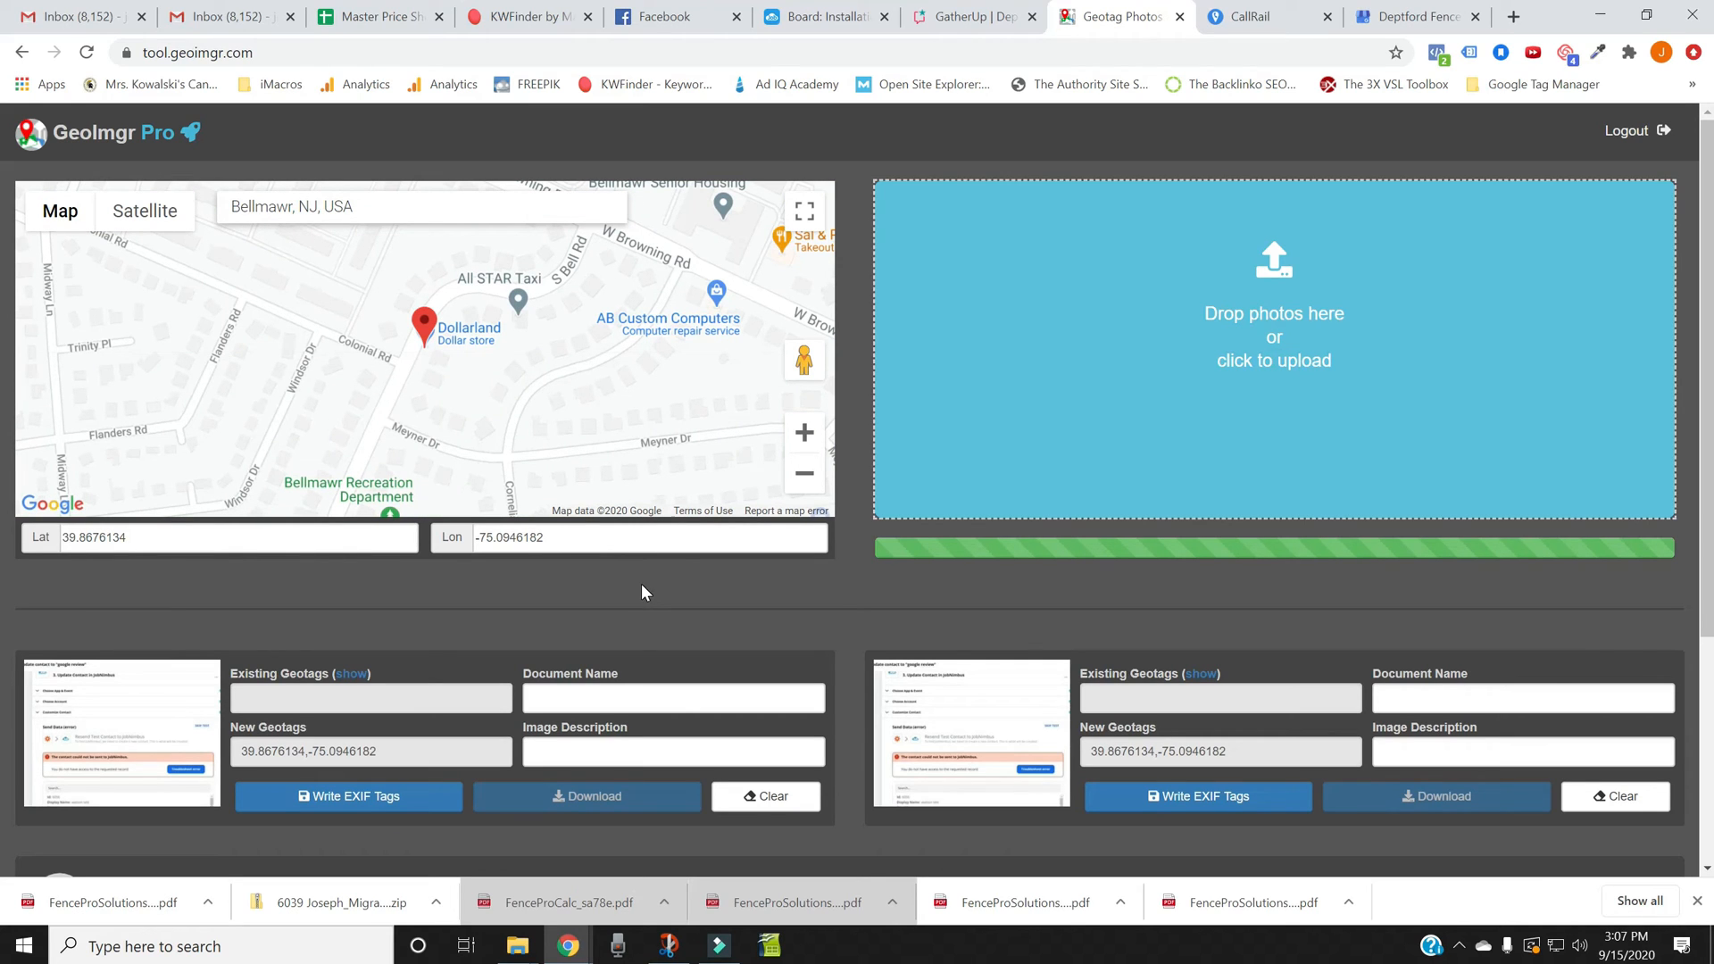
{"action": "scroll", "scroll_direction": "down", "scroll_amount": 3}
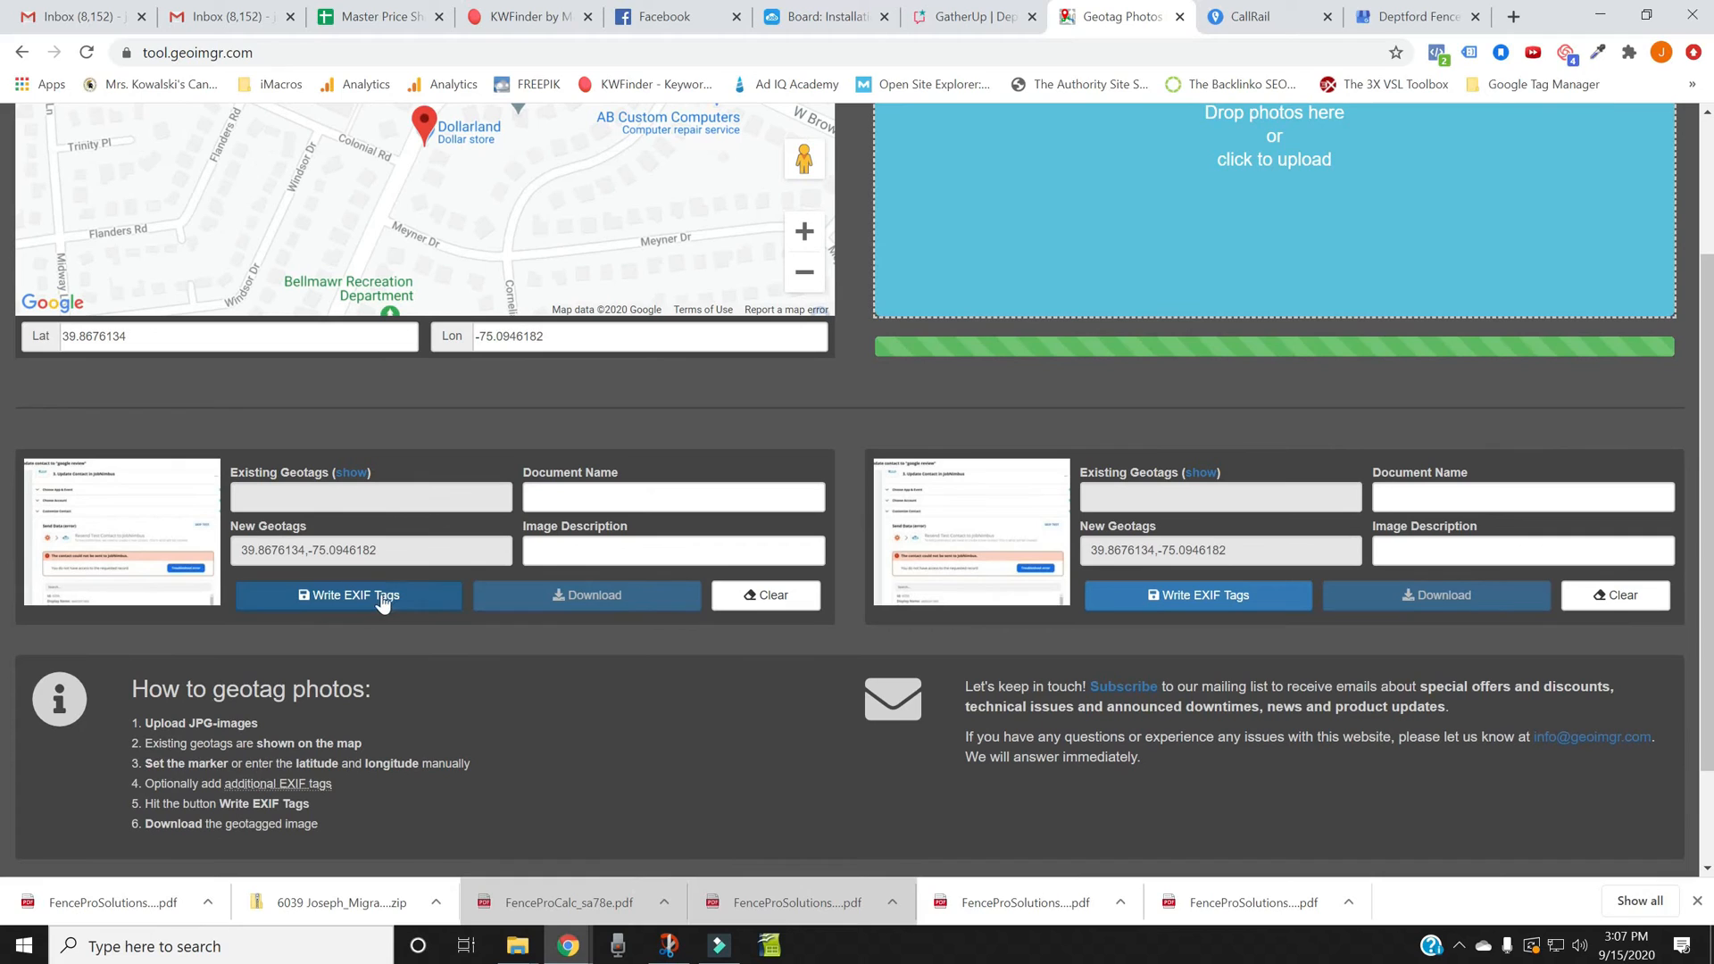
{"action": "mouse_move", "coordinate": [337, 601]}
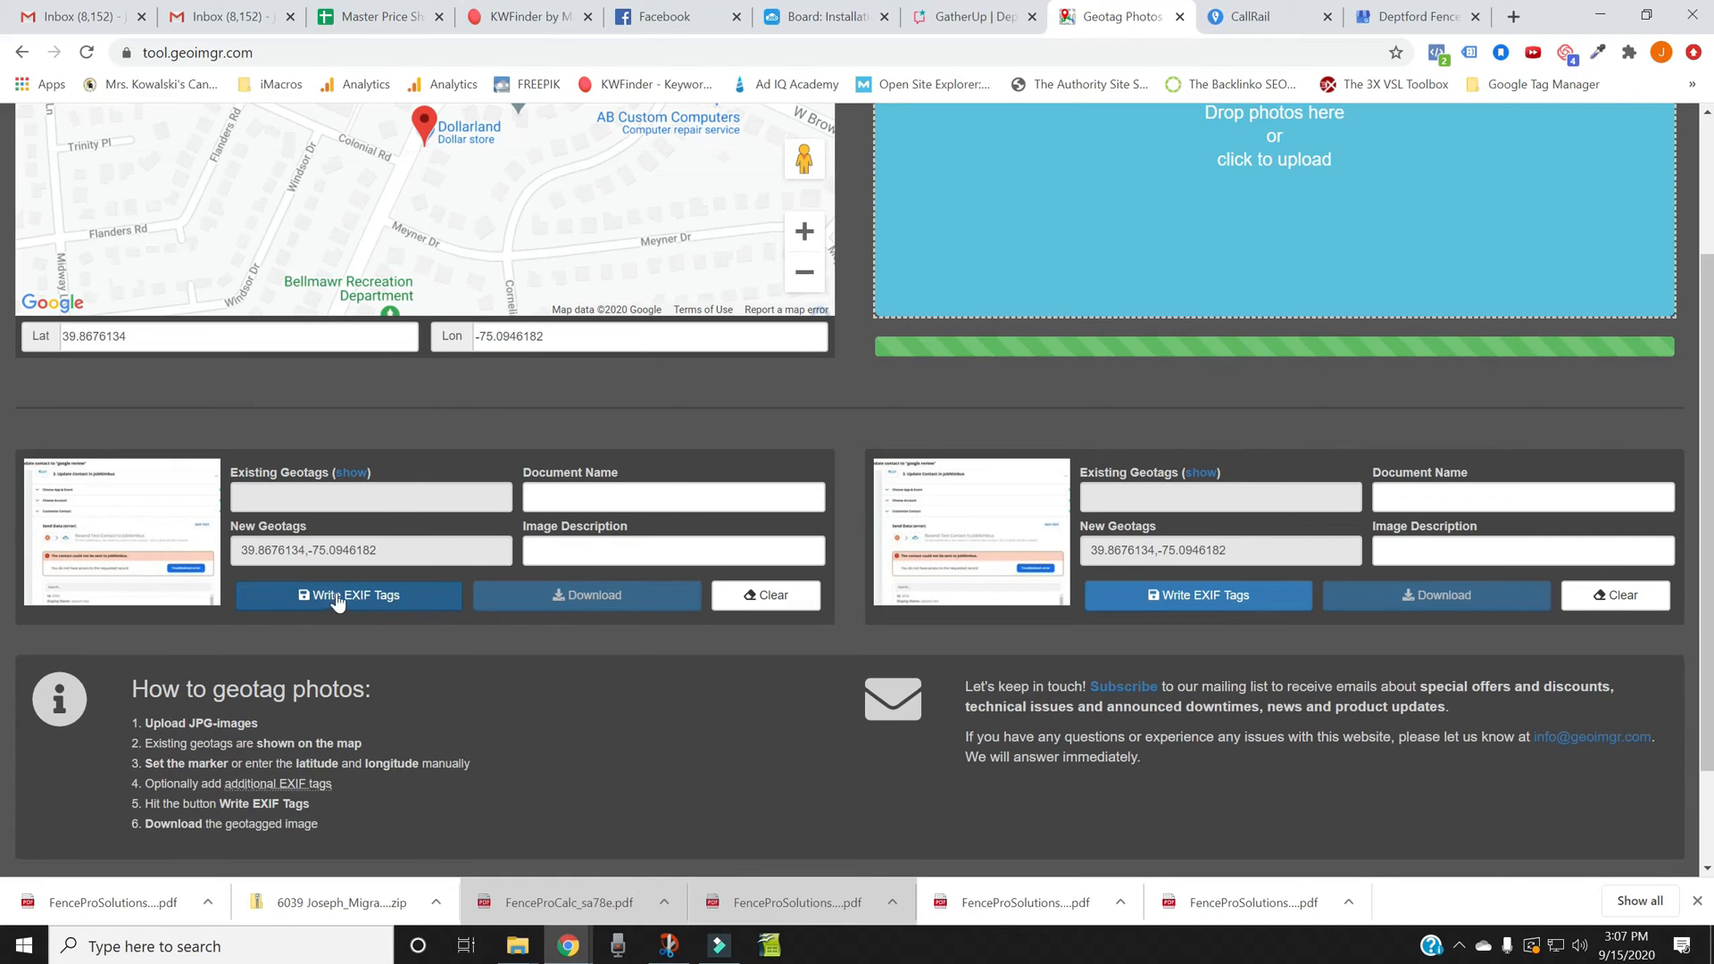
{"action": "left_click", "coordinate": [347, 595]}
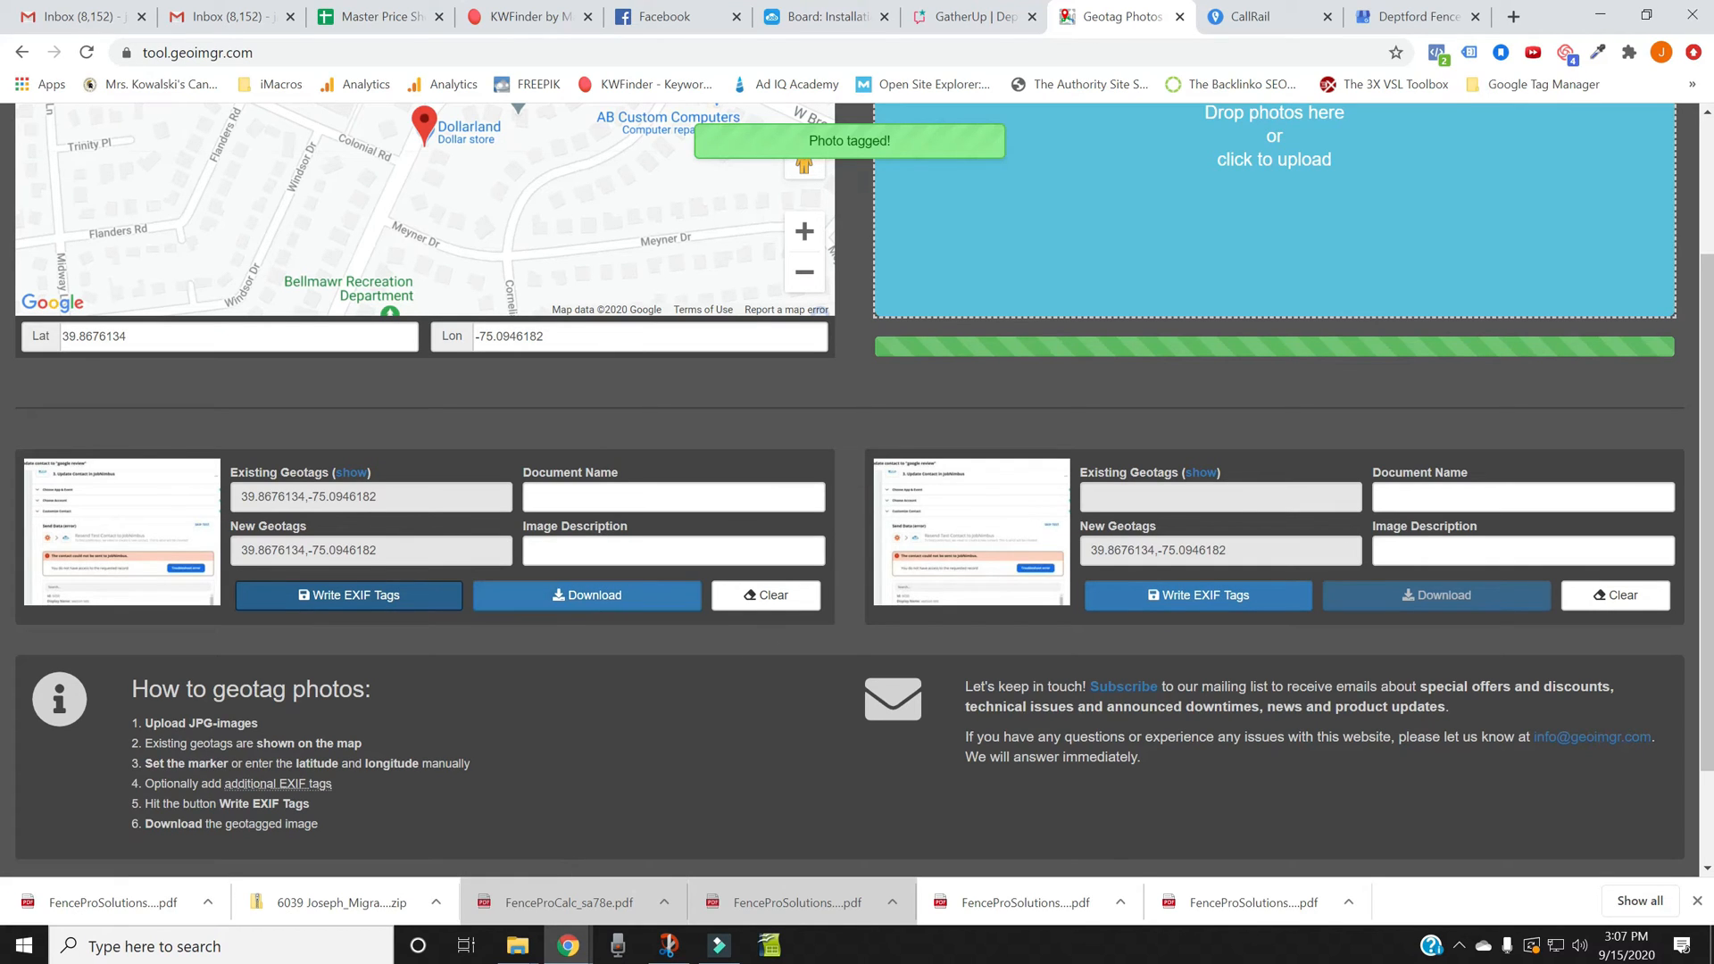
Step: Set the document name and description to 'Belmawr NJ Vinyl Fence Installation'
{"action": "left_click", "coordinate": [672, 496]}
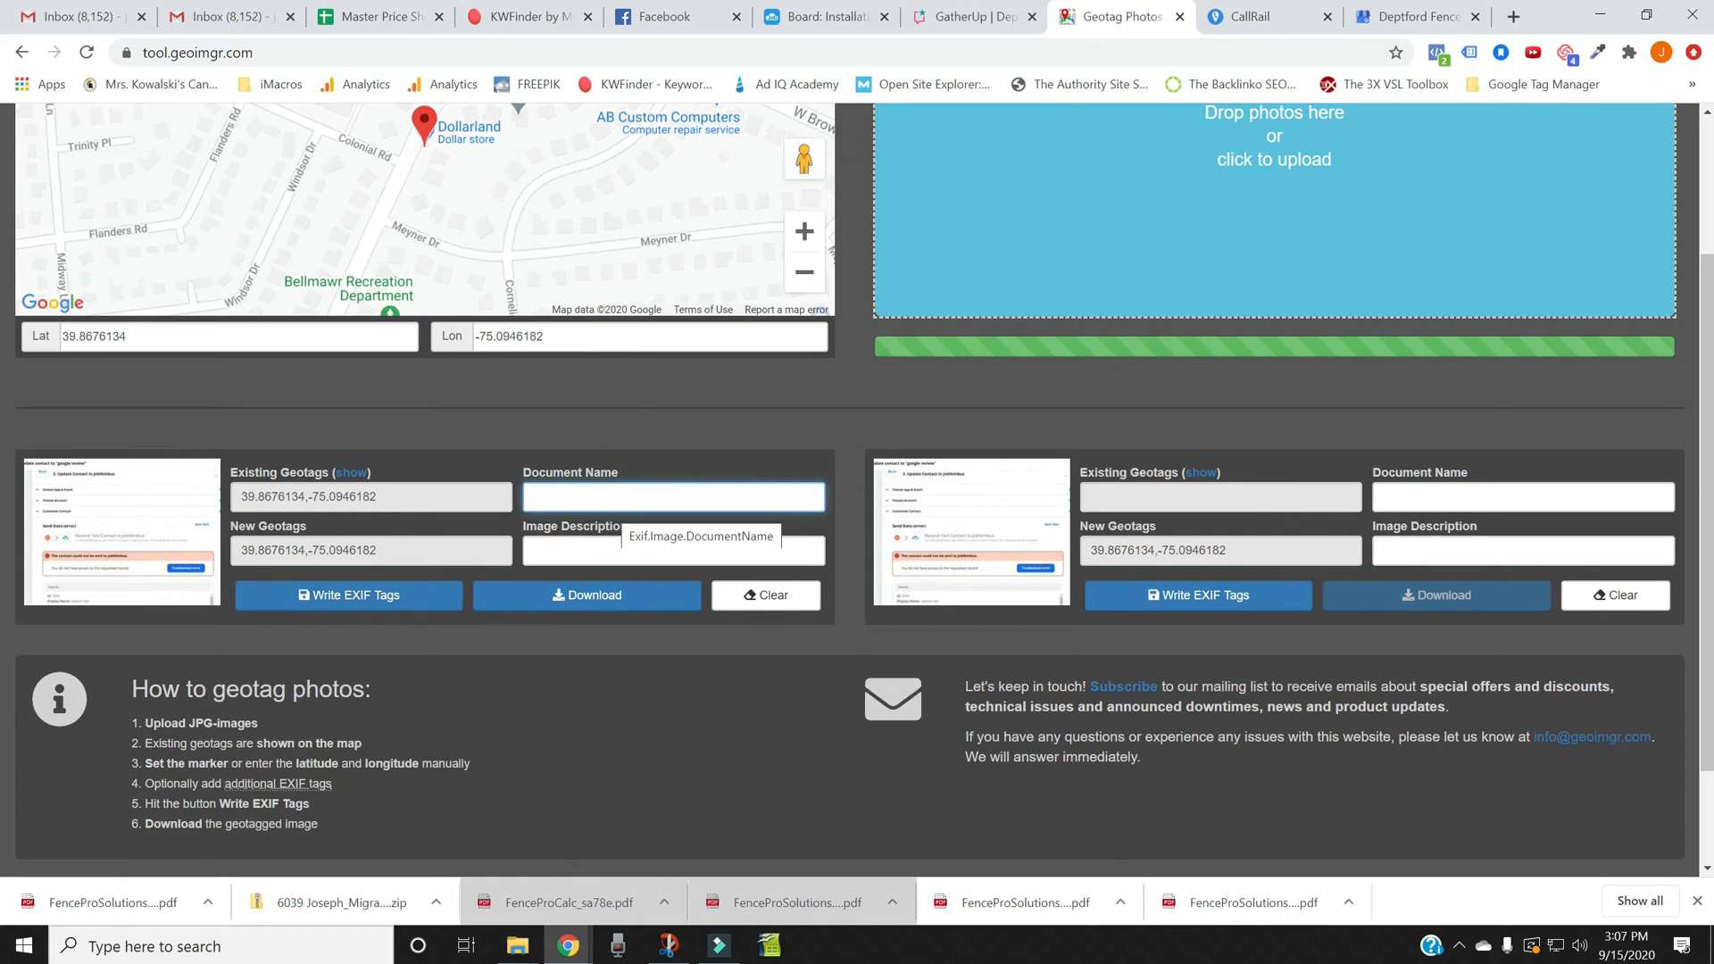
{"action": "type", "text": "Belmawr"}
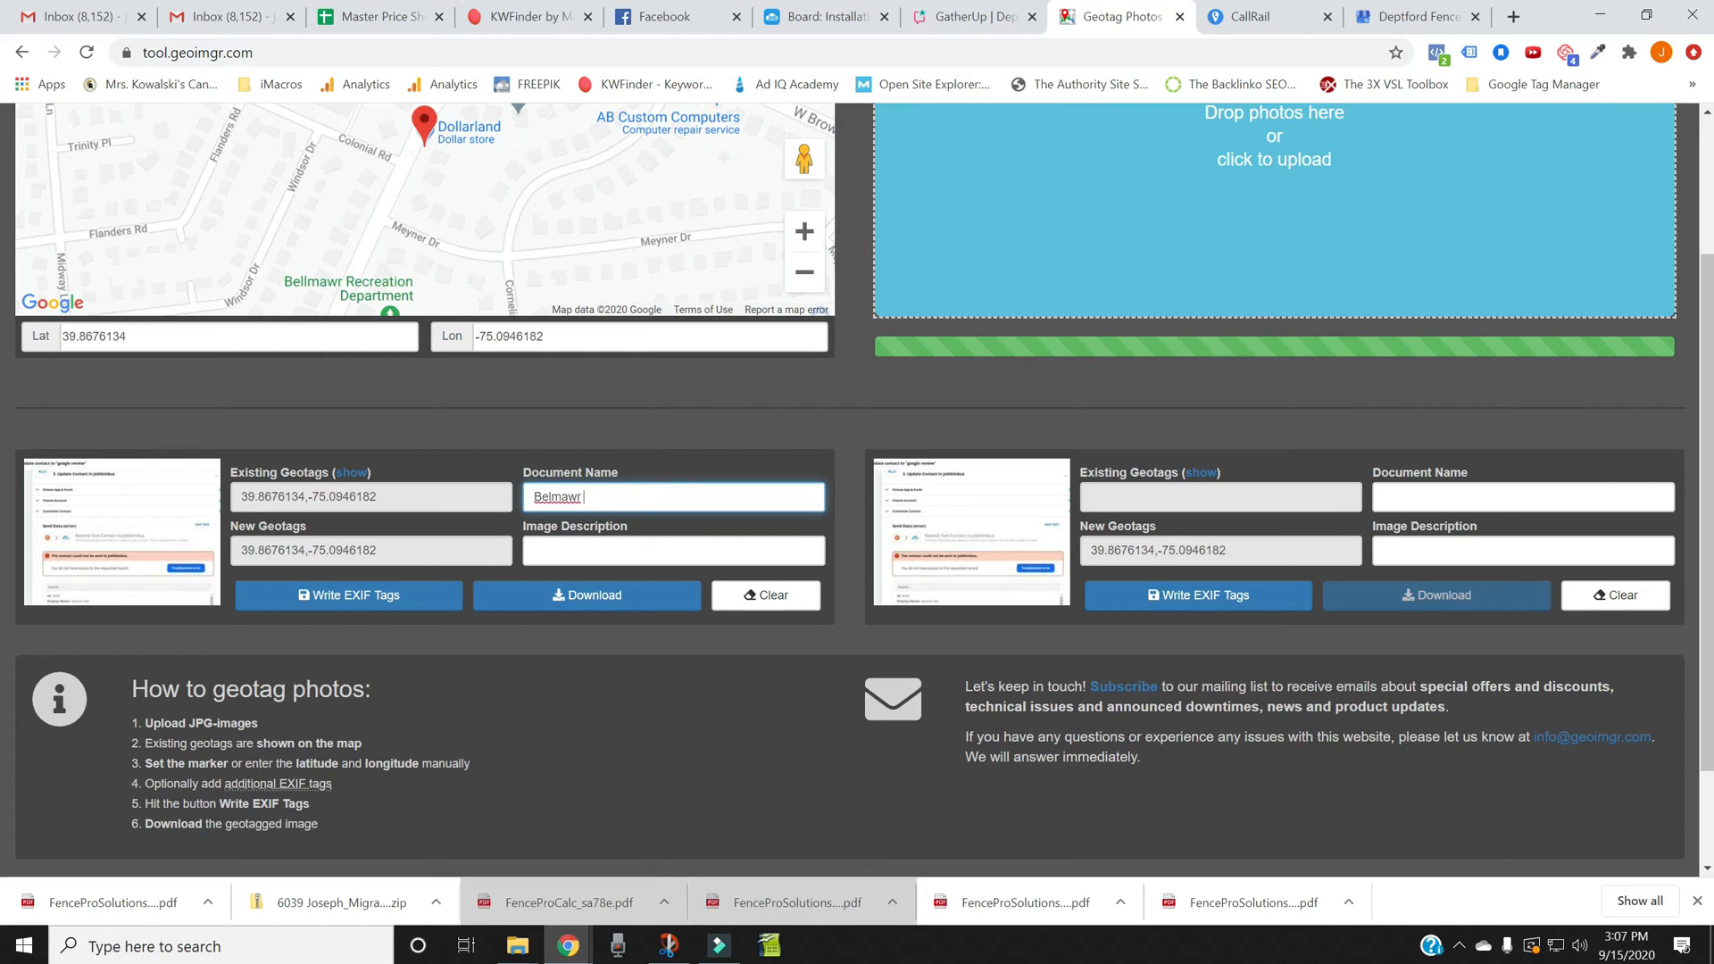
{"action": "type", "text": "NJ Fence Installation"}
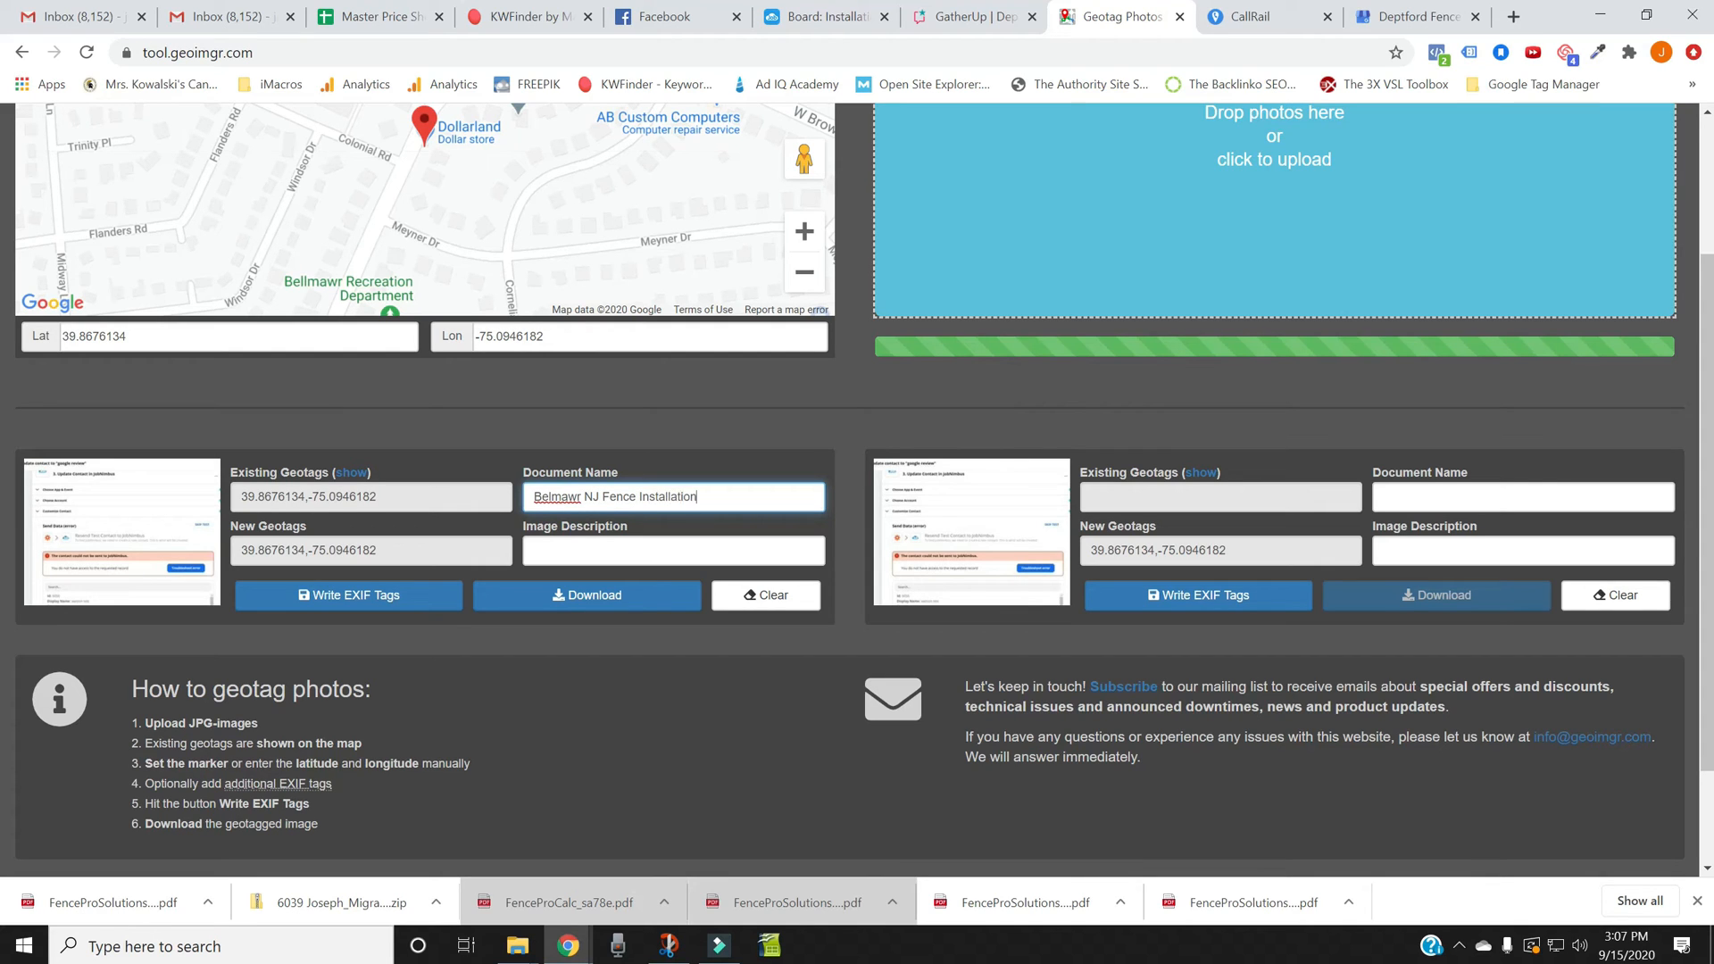
{"action": "left_click", "coordinate": [673, 550]}
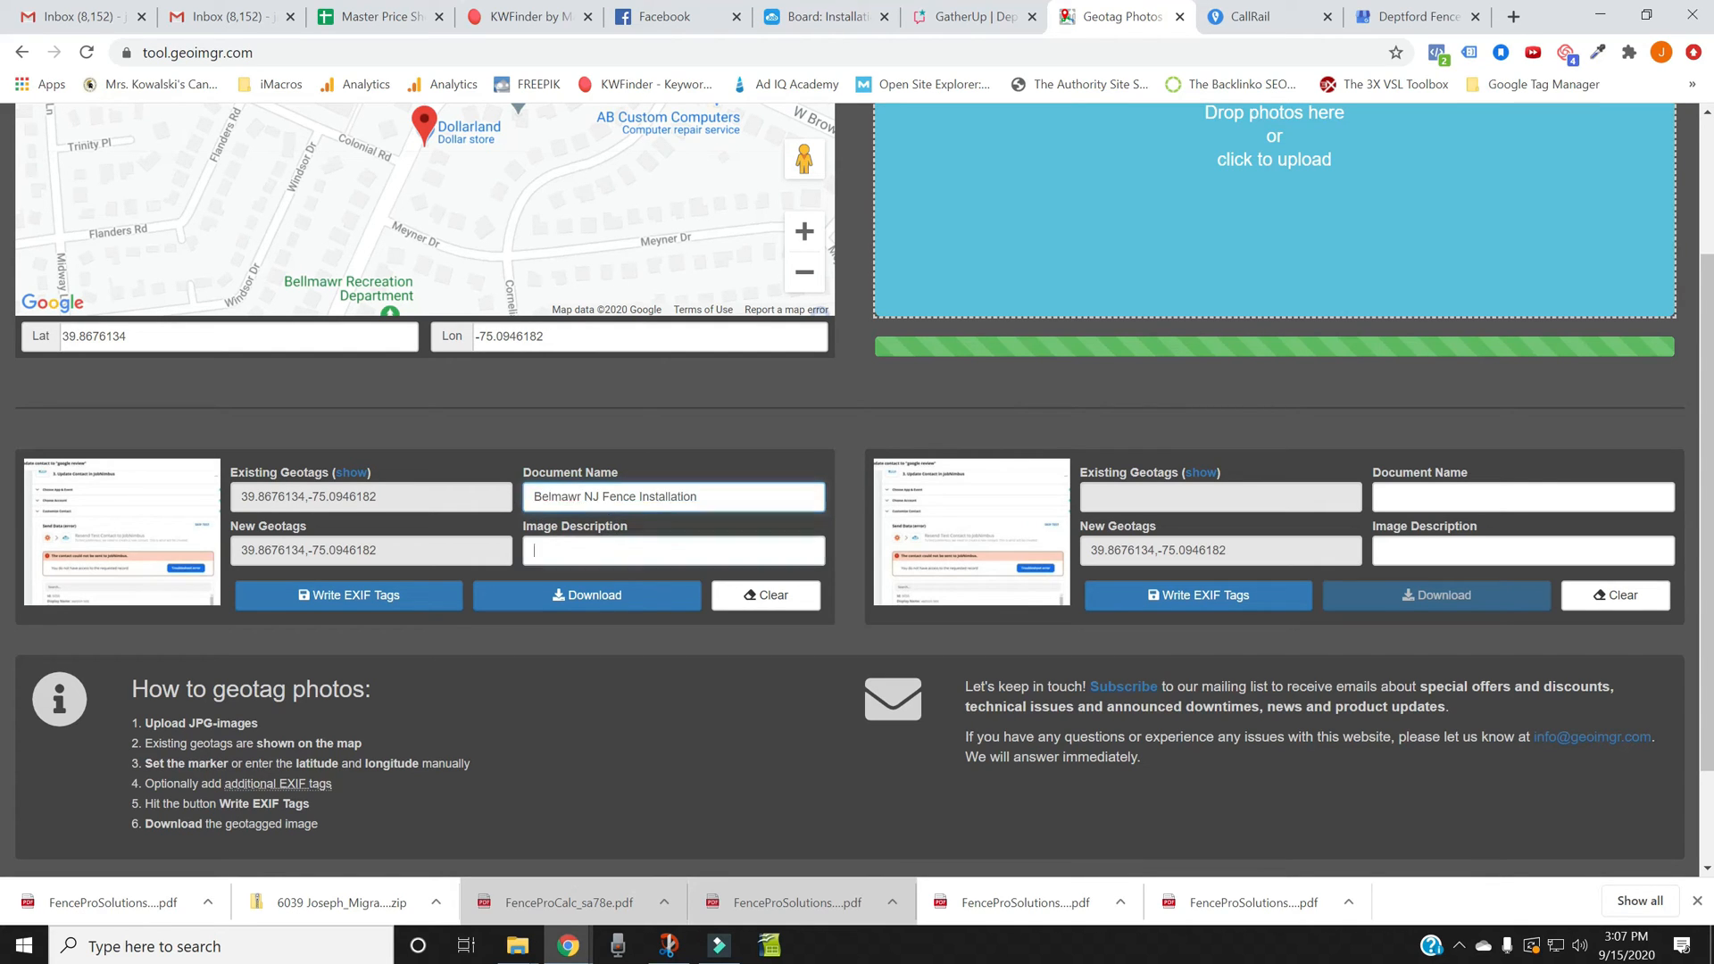
{"action": "type", "text": "Belmawr NJ Fence Installation"}
{"action": "left_click", "coordinate": [673, 496]}
{"action": "type", "text": " Vinyl"}
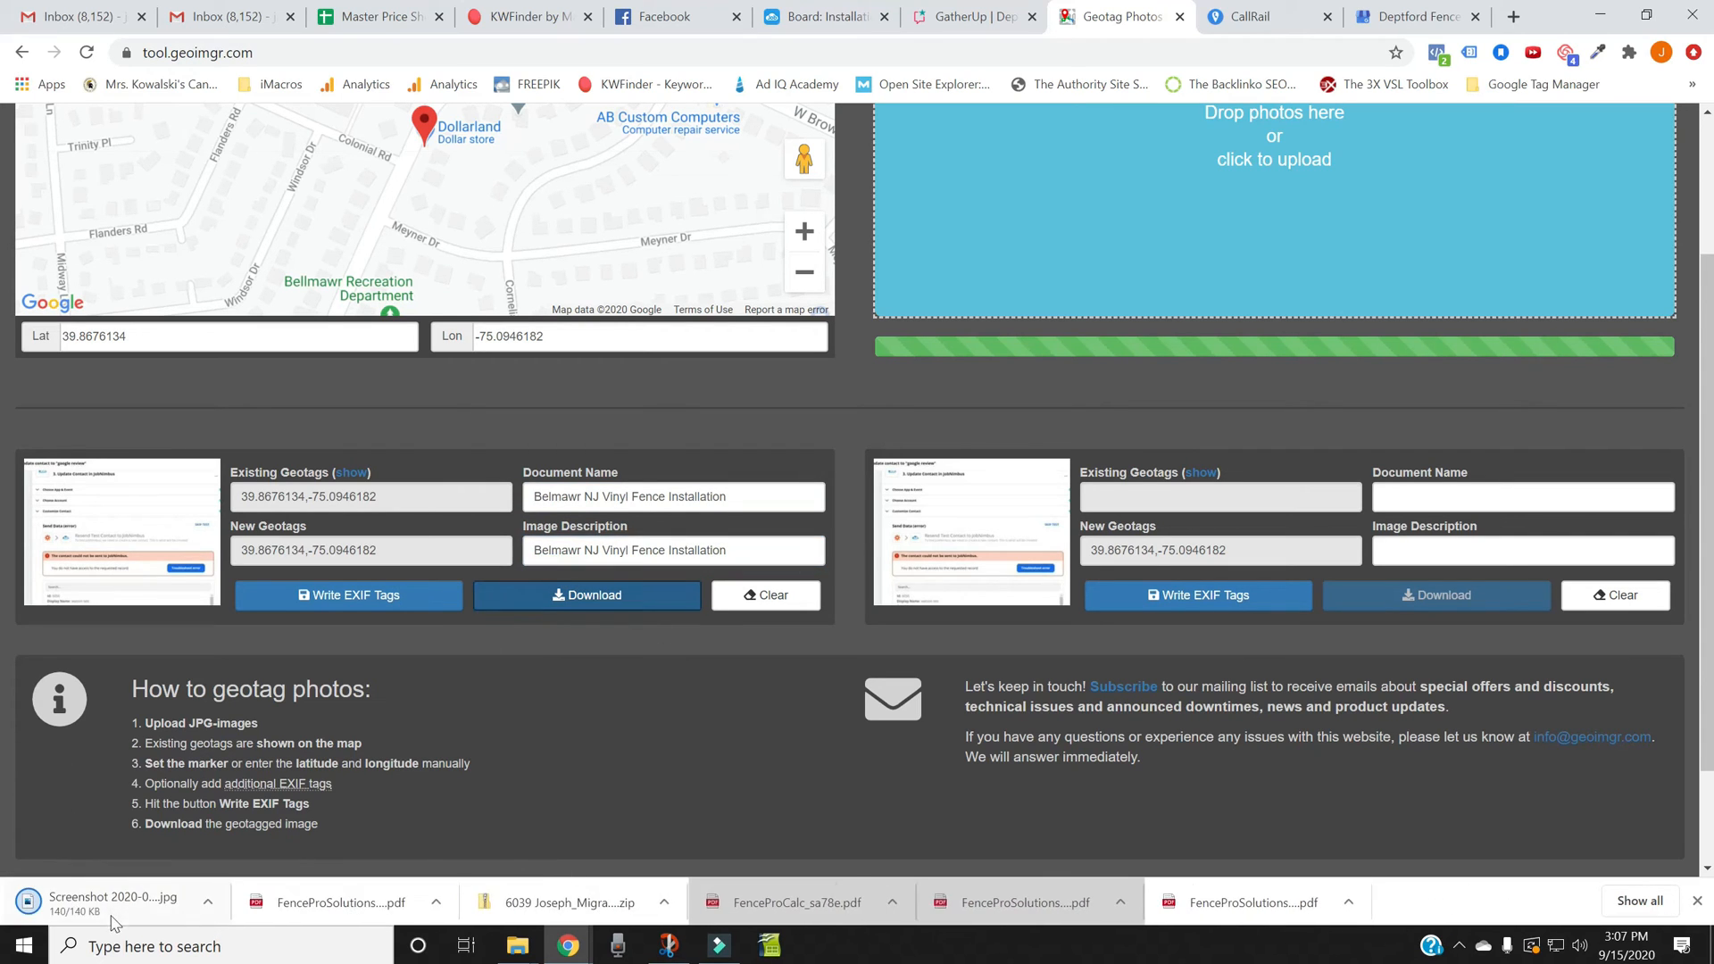
{"action": "mouse_move", "coordinate": [156, 909]}
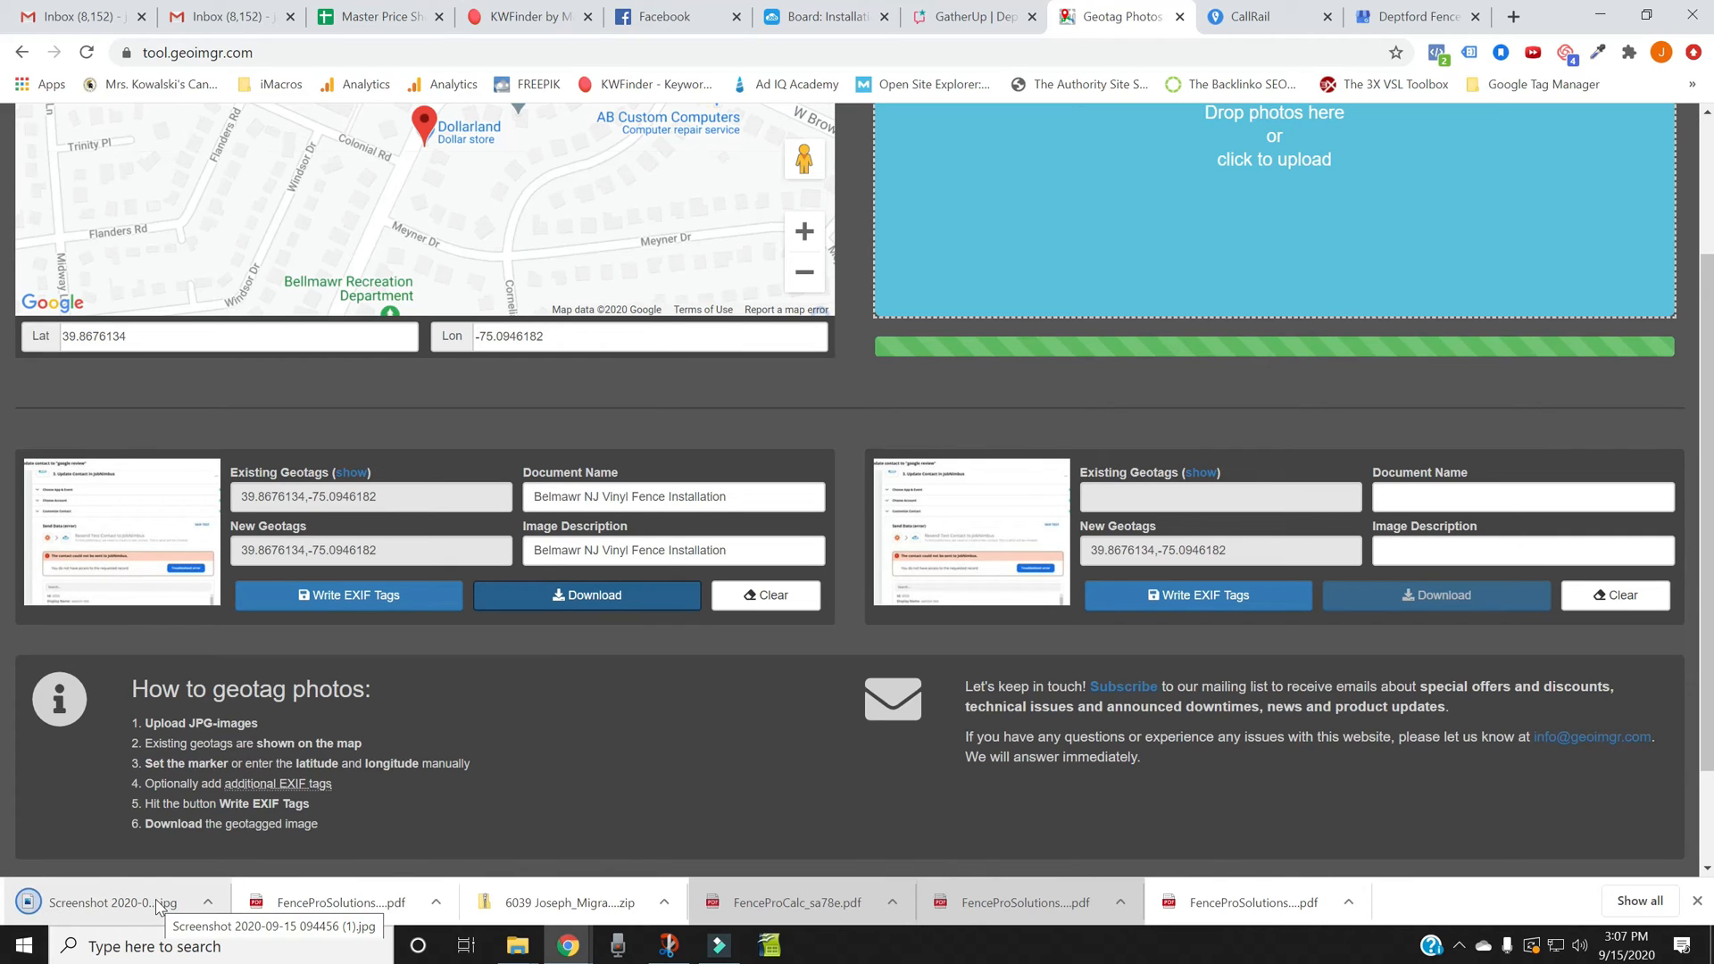
Step: Rename the newest downloaded JPG to belmawr-nj-vinyl-fence-installation in the upload file picker
{"action": "left_click", "coordinate": [1414, 16]}
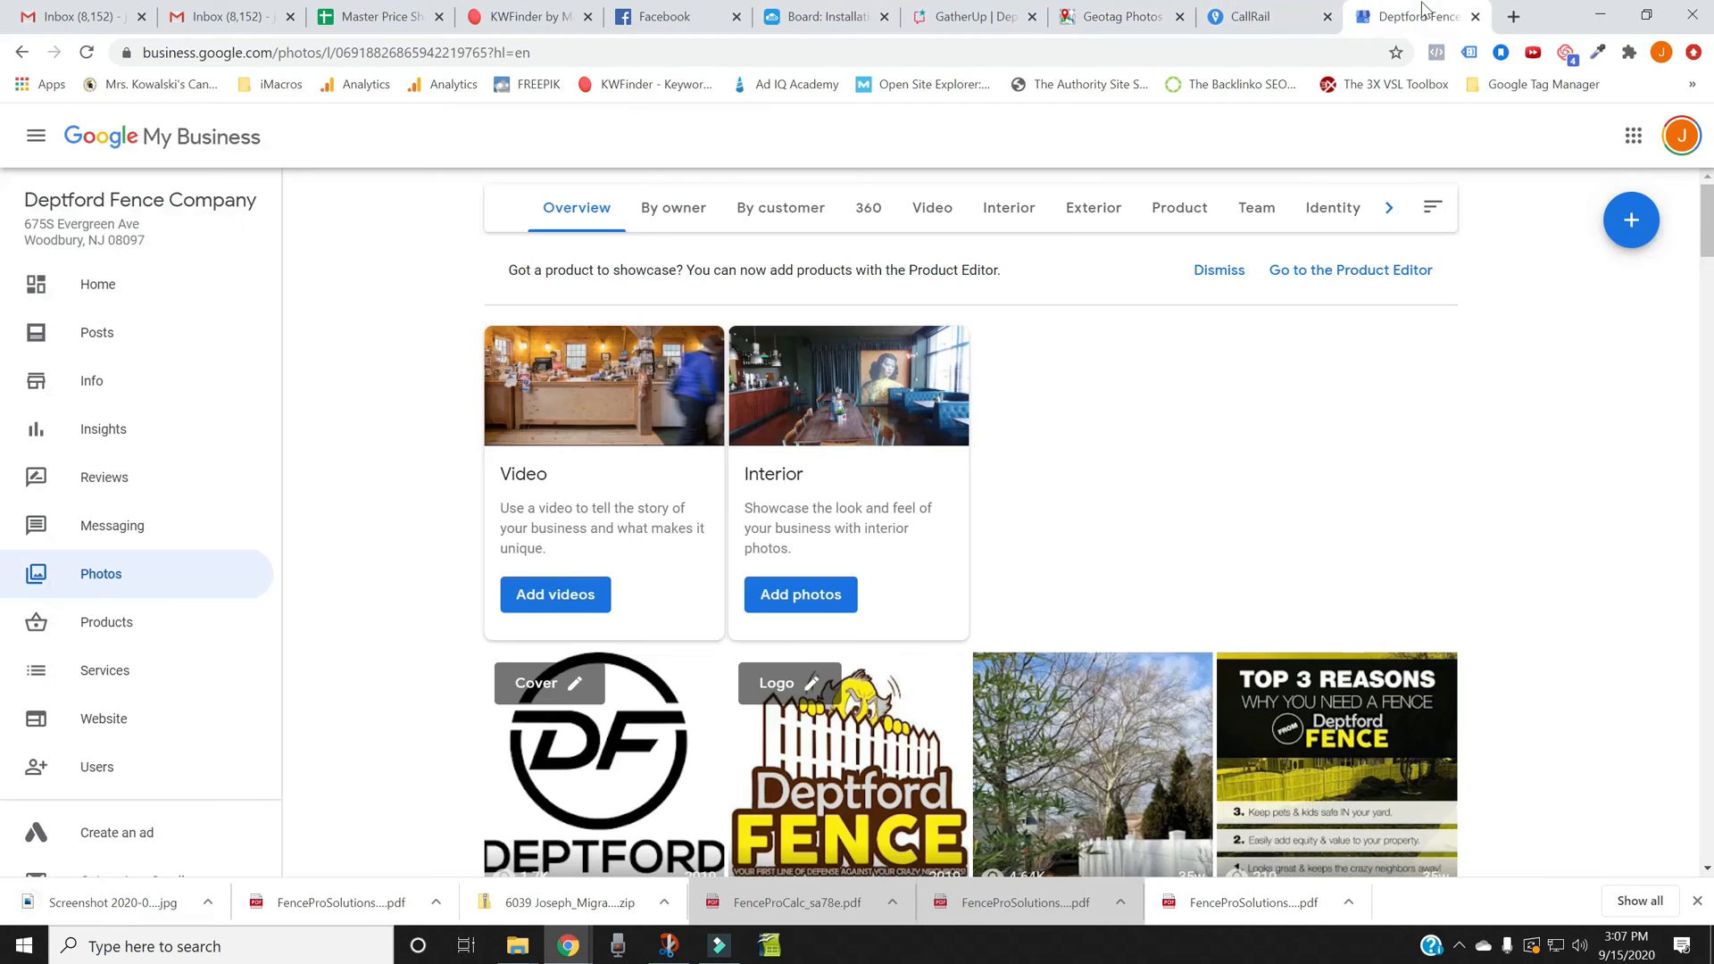
{"action": "mouse_move", "coordinate": [522, 601]}
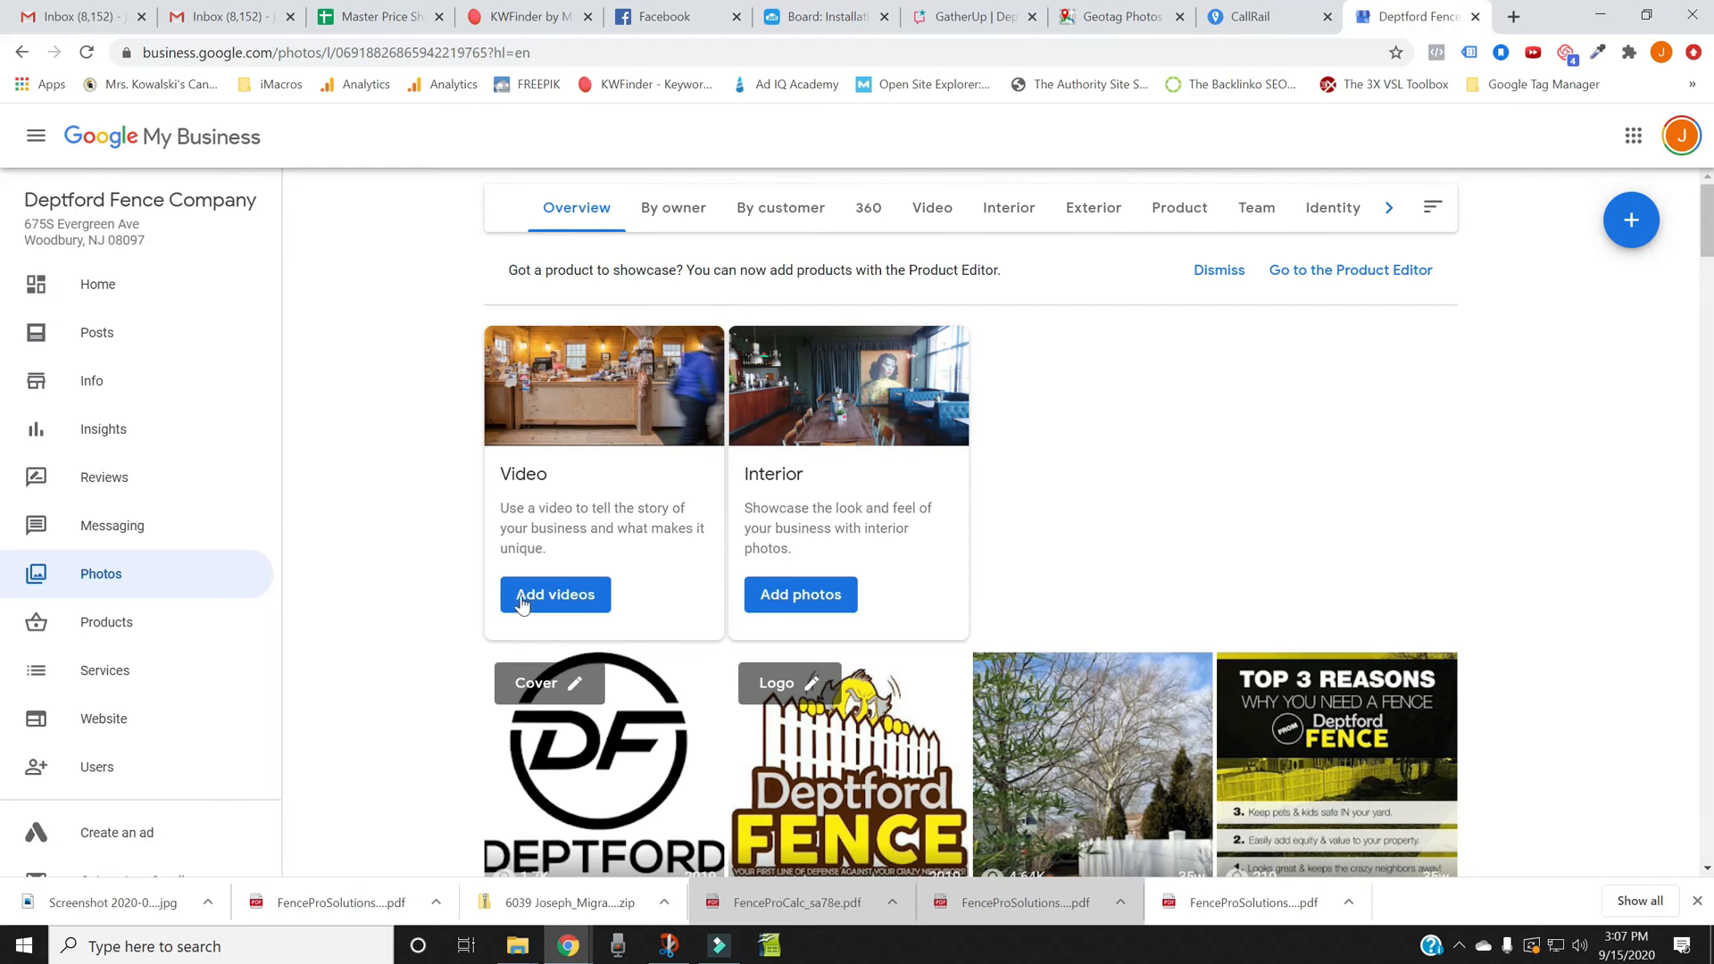
{"action": "mouse_move", "coordinate": [800, 595]}
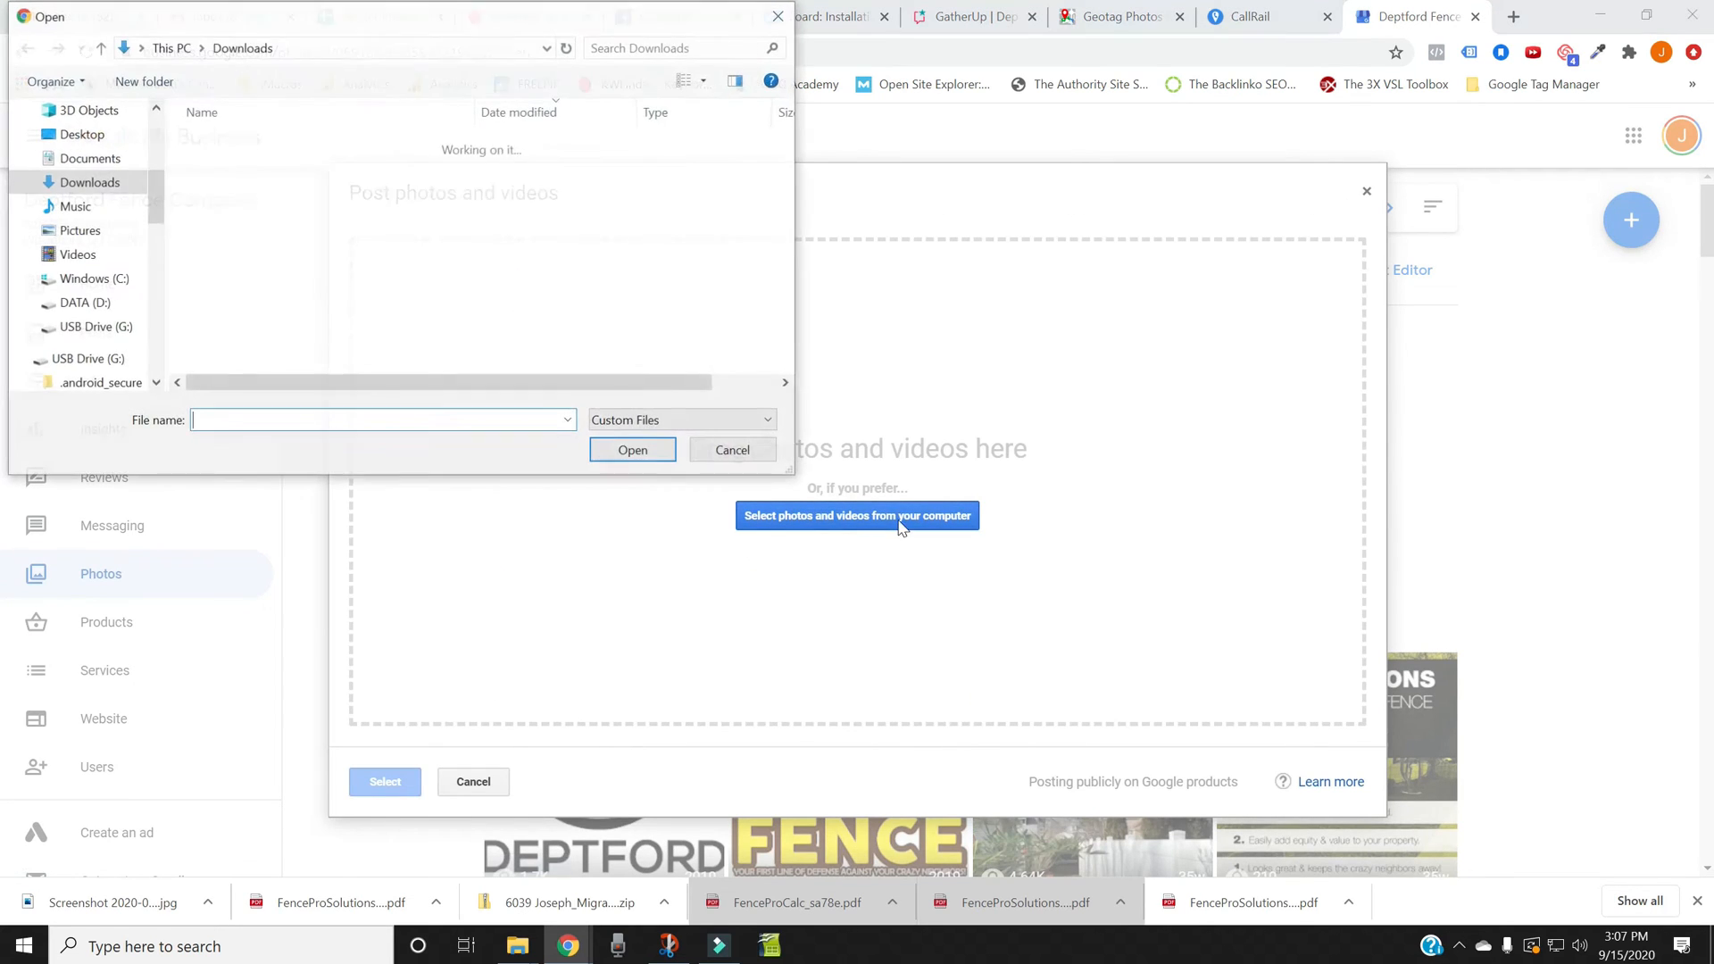
{"action": "left_click", "coordinate": [296, 167]}
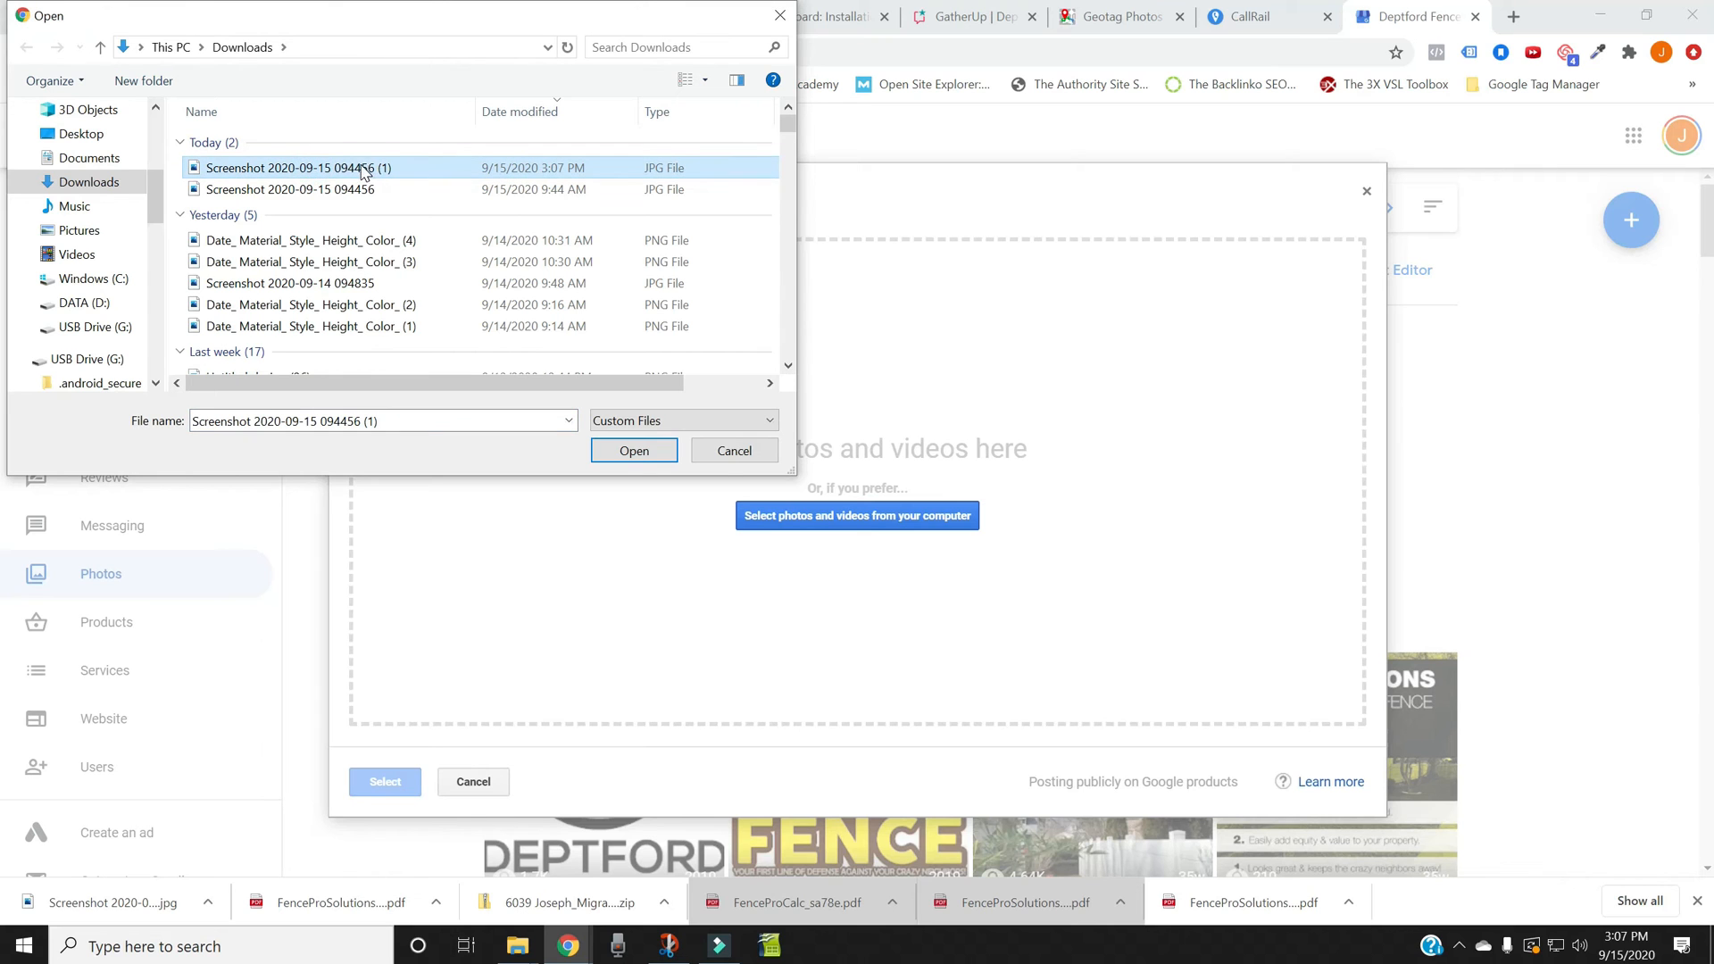
{"action": "right_click", "coordinate": [296, 167]}
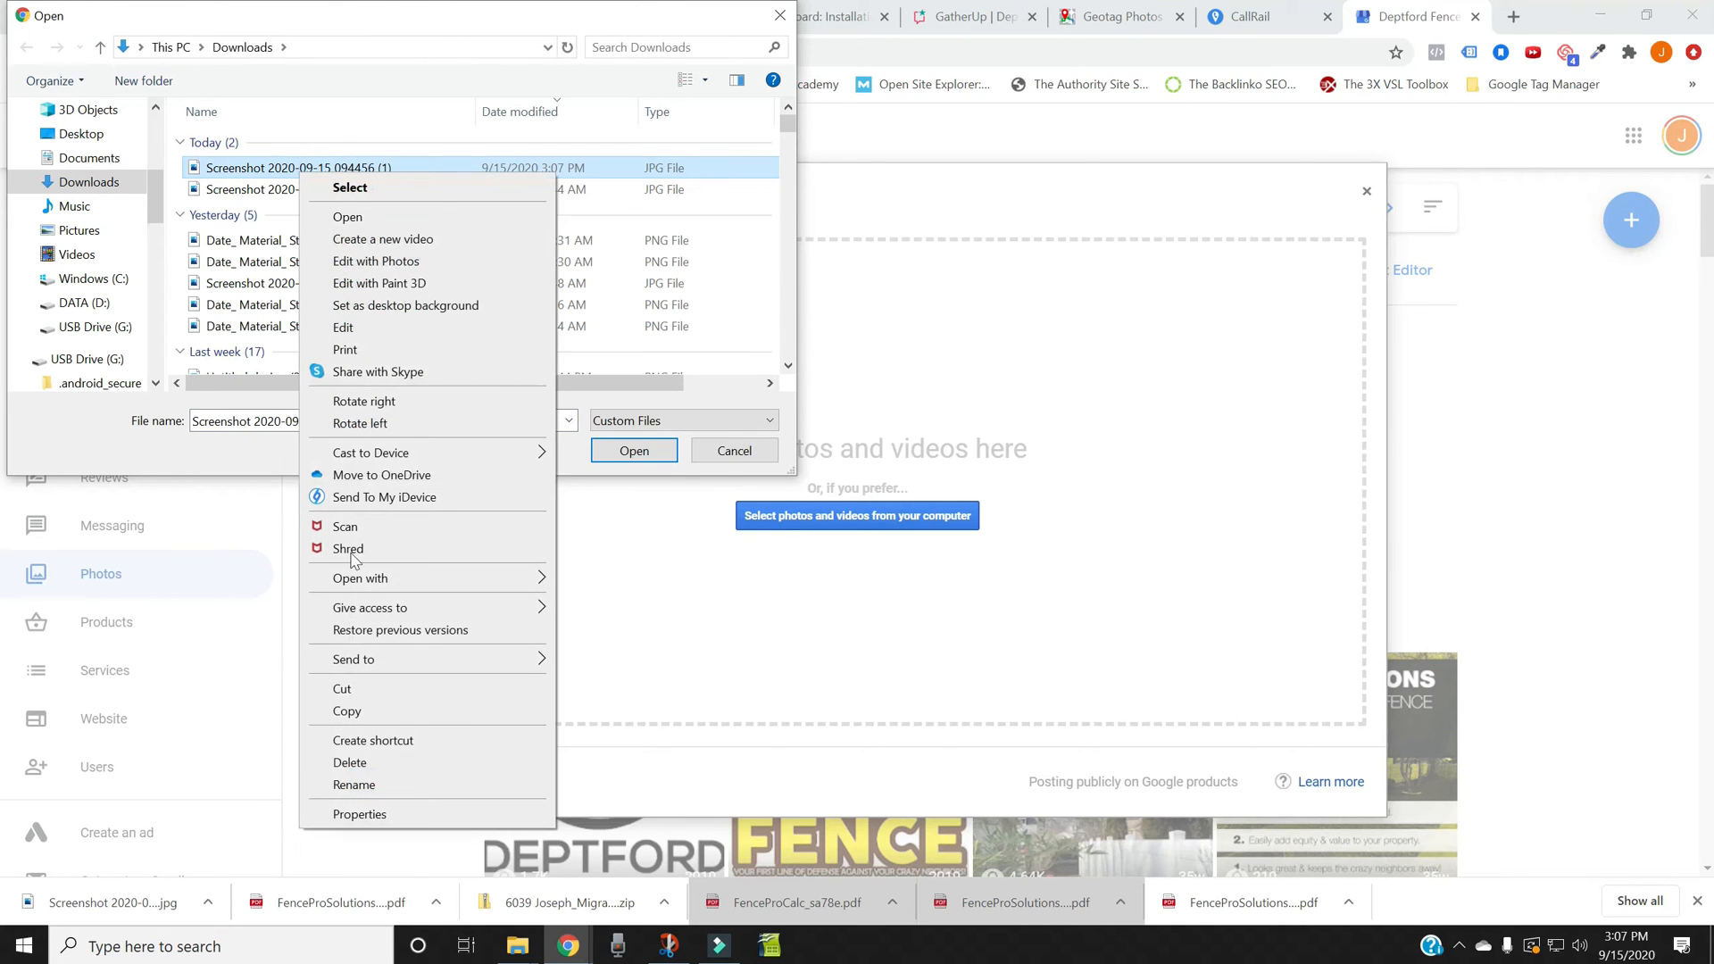
{"action": "left_click", "coordinate": [355, 785]}
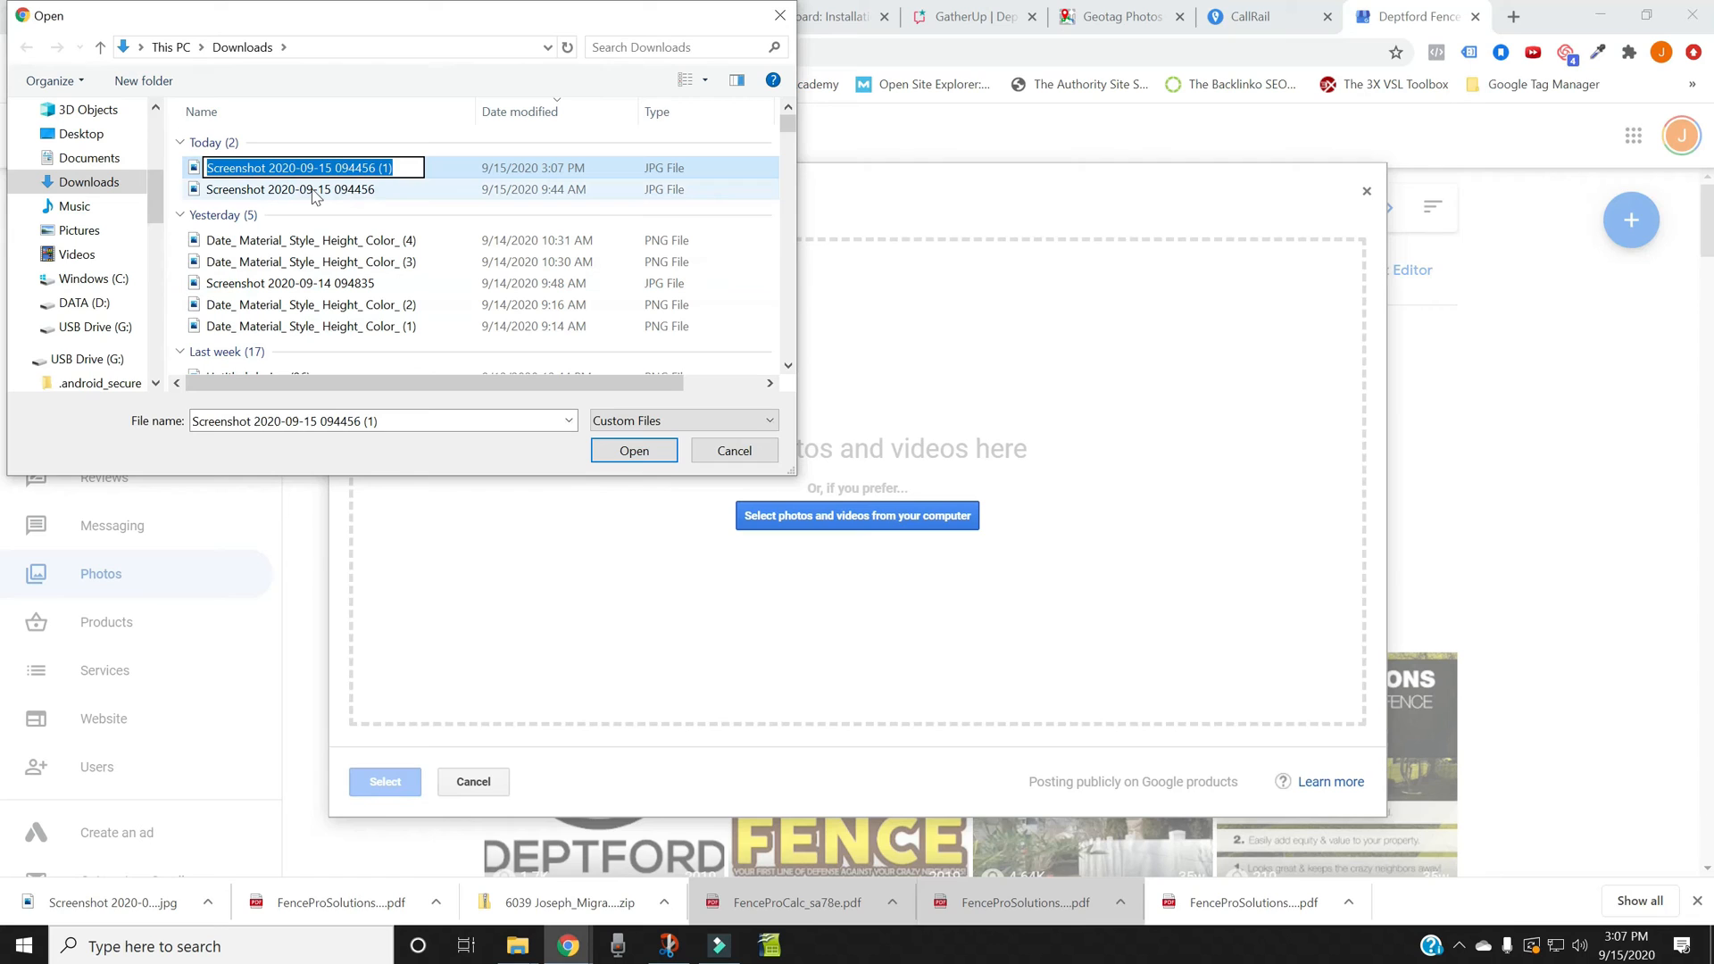
{"action": "type", "text": "belmar"}
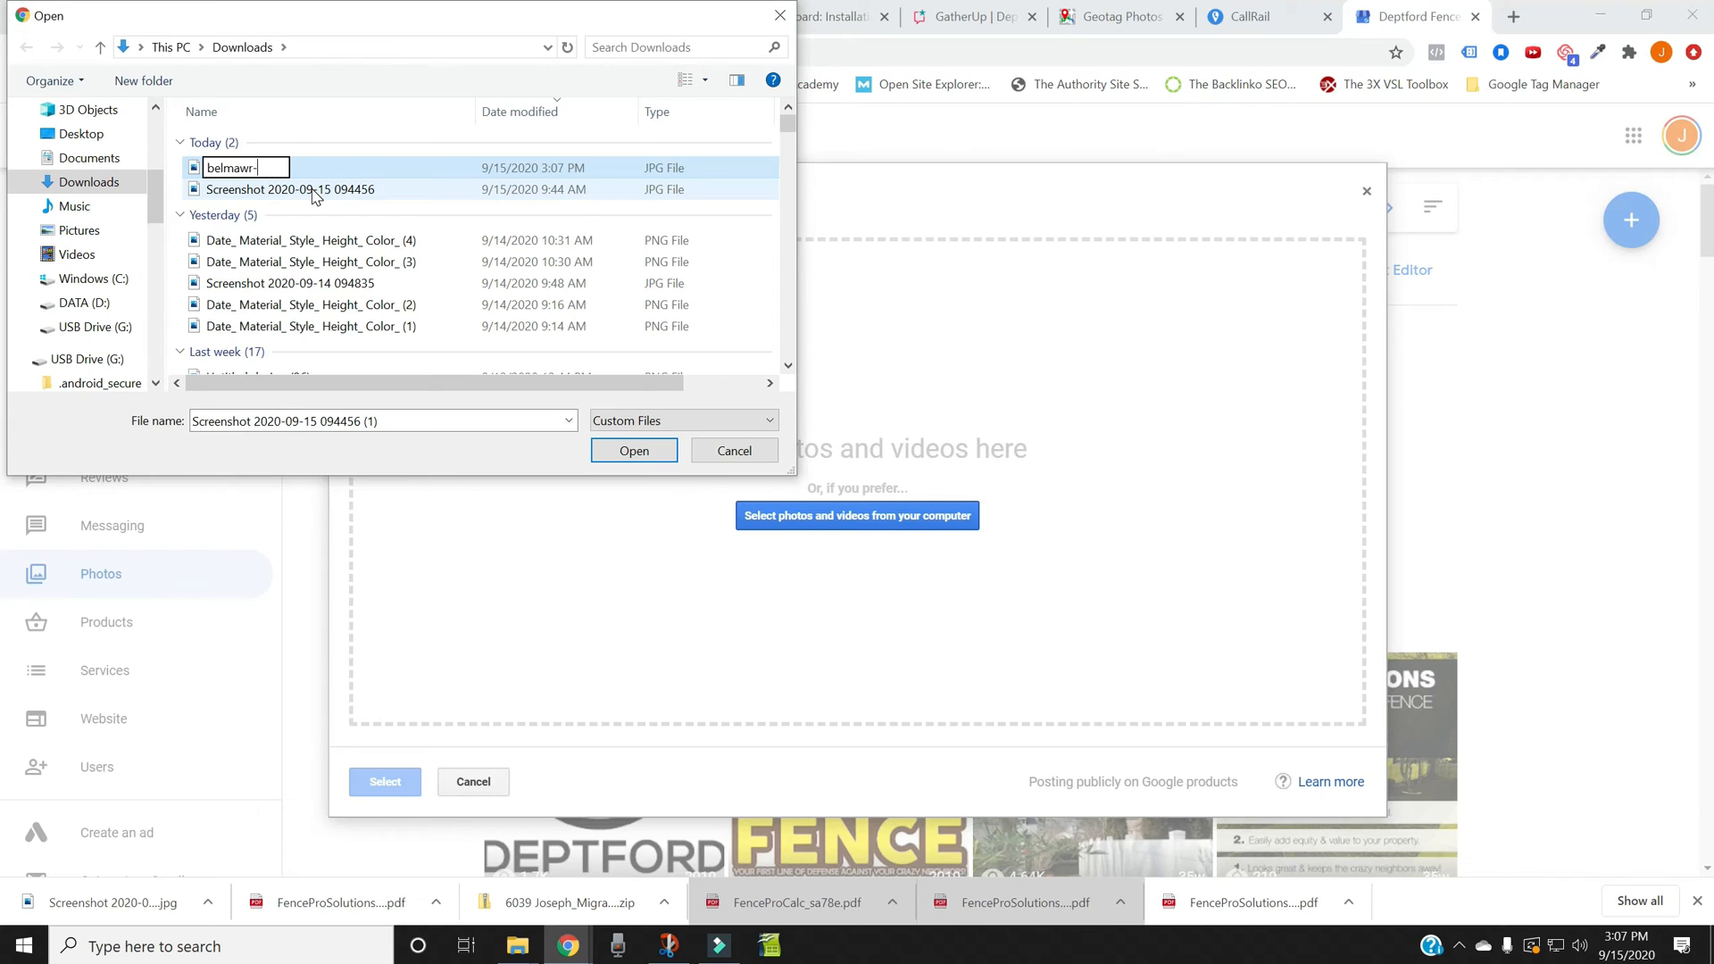
{"action": "type", "text": "nj-vinyl-fence"}
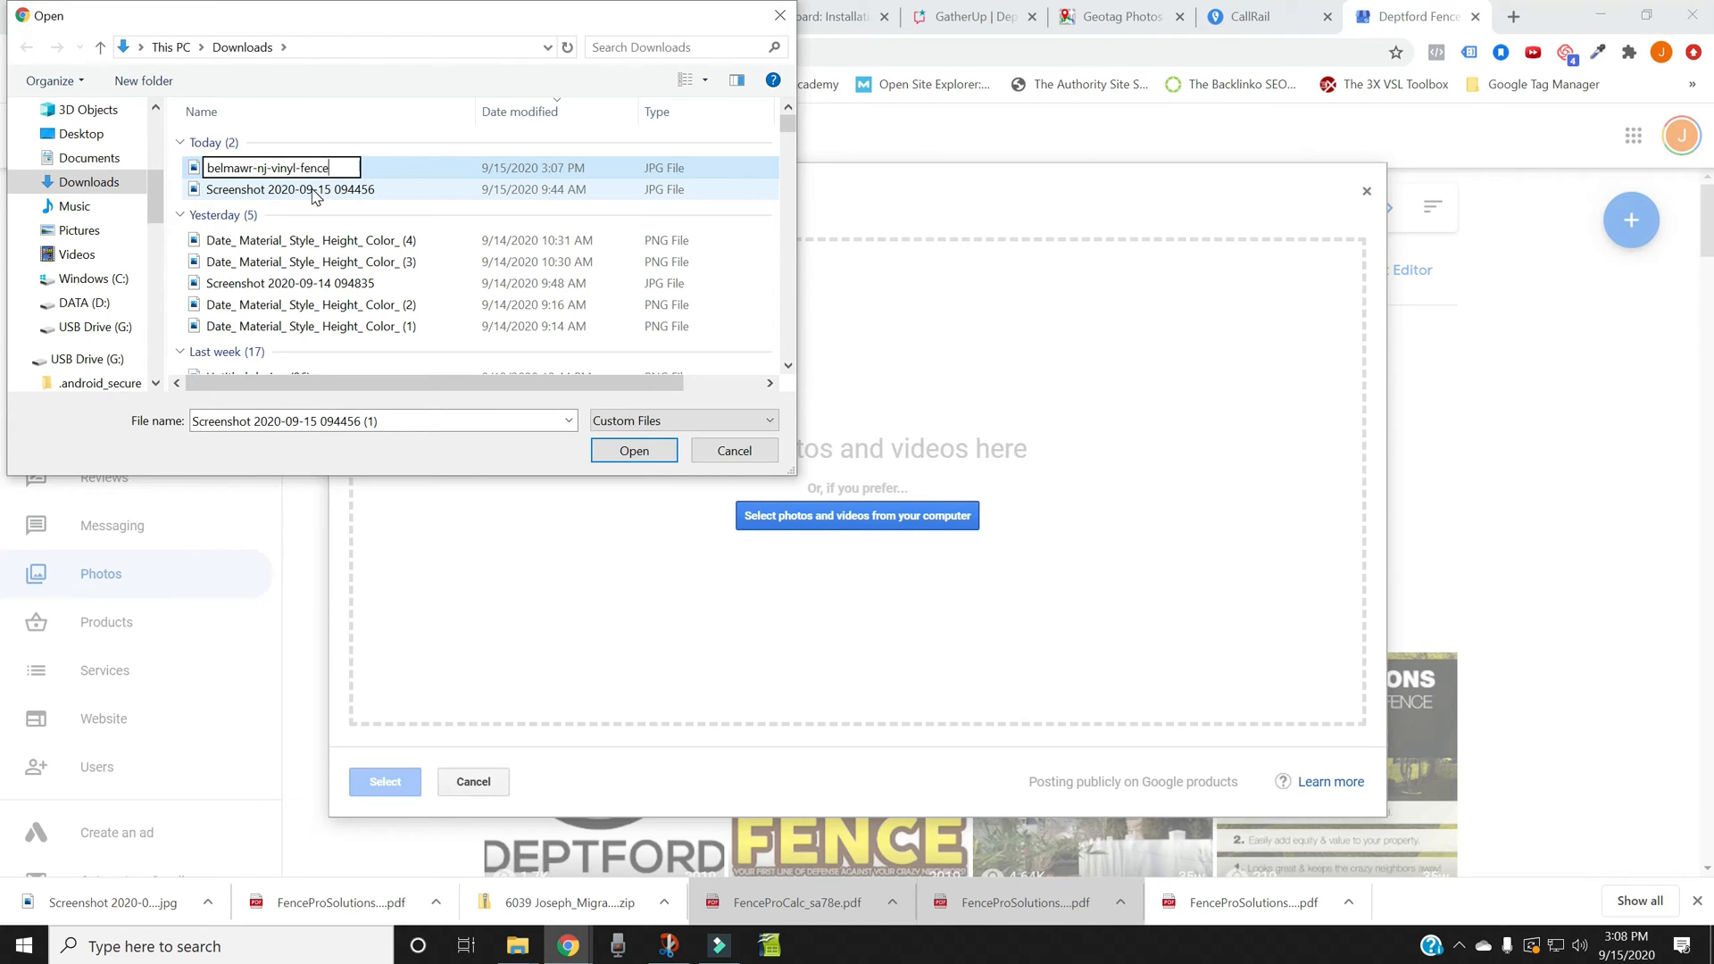
{"action": "type", "text": "-"}
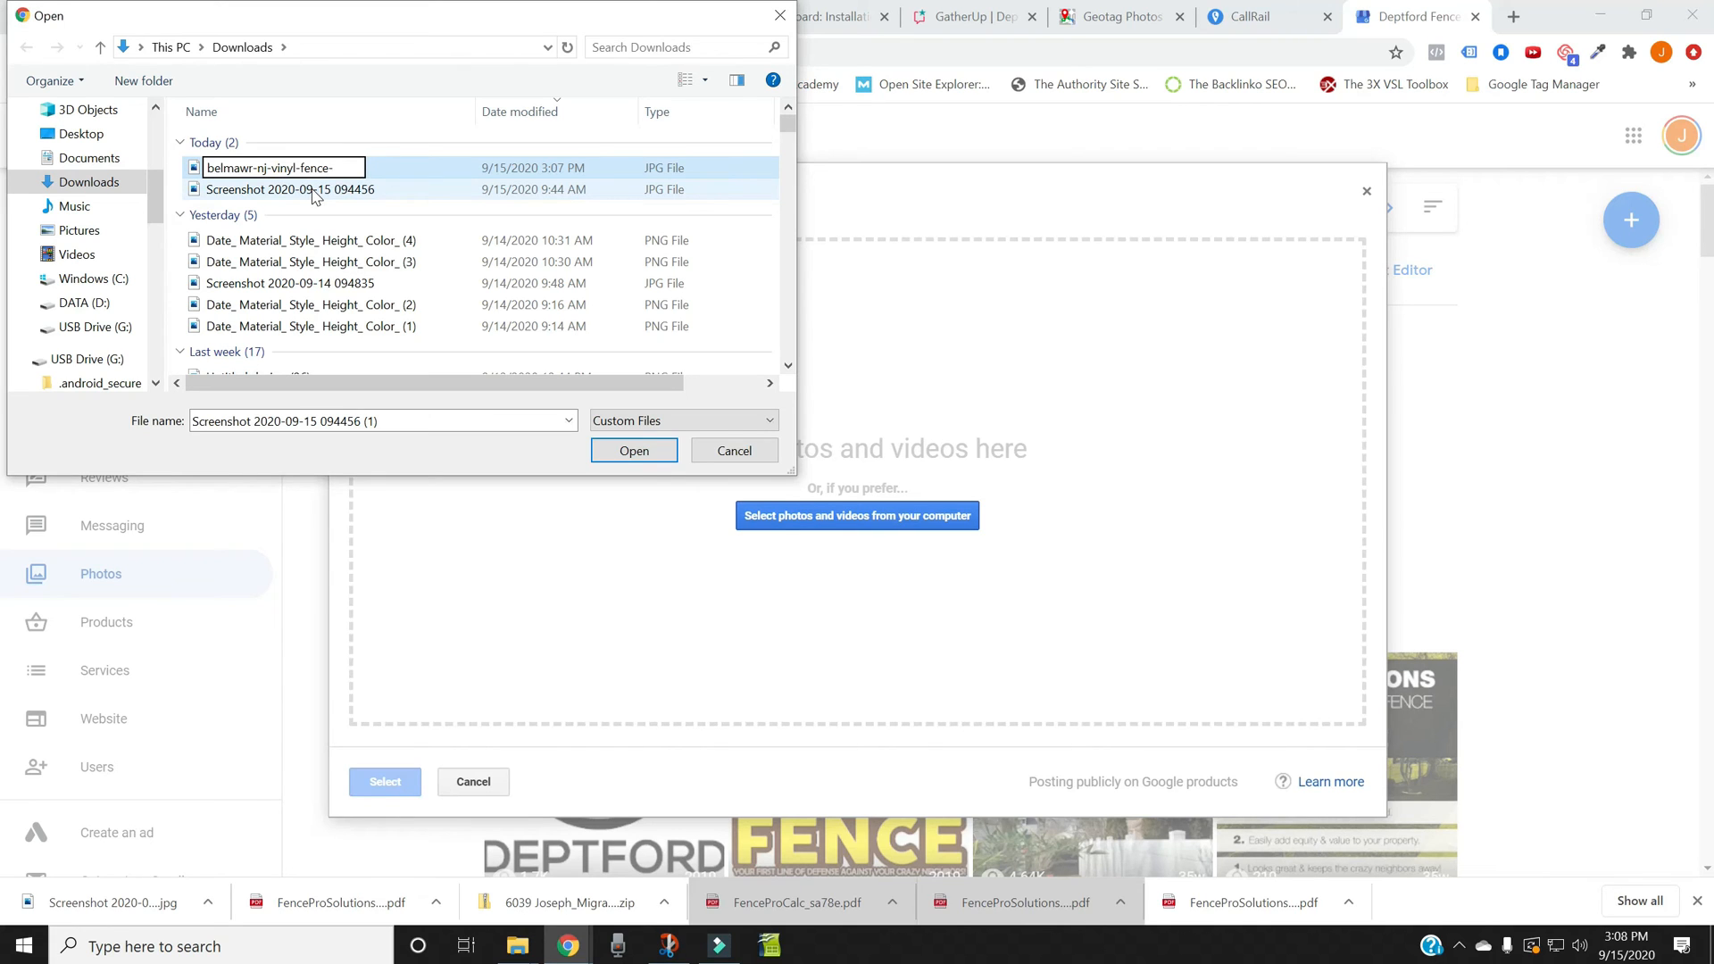
{"action": "type", "text": "installation"}
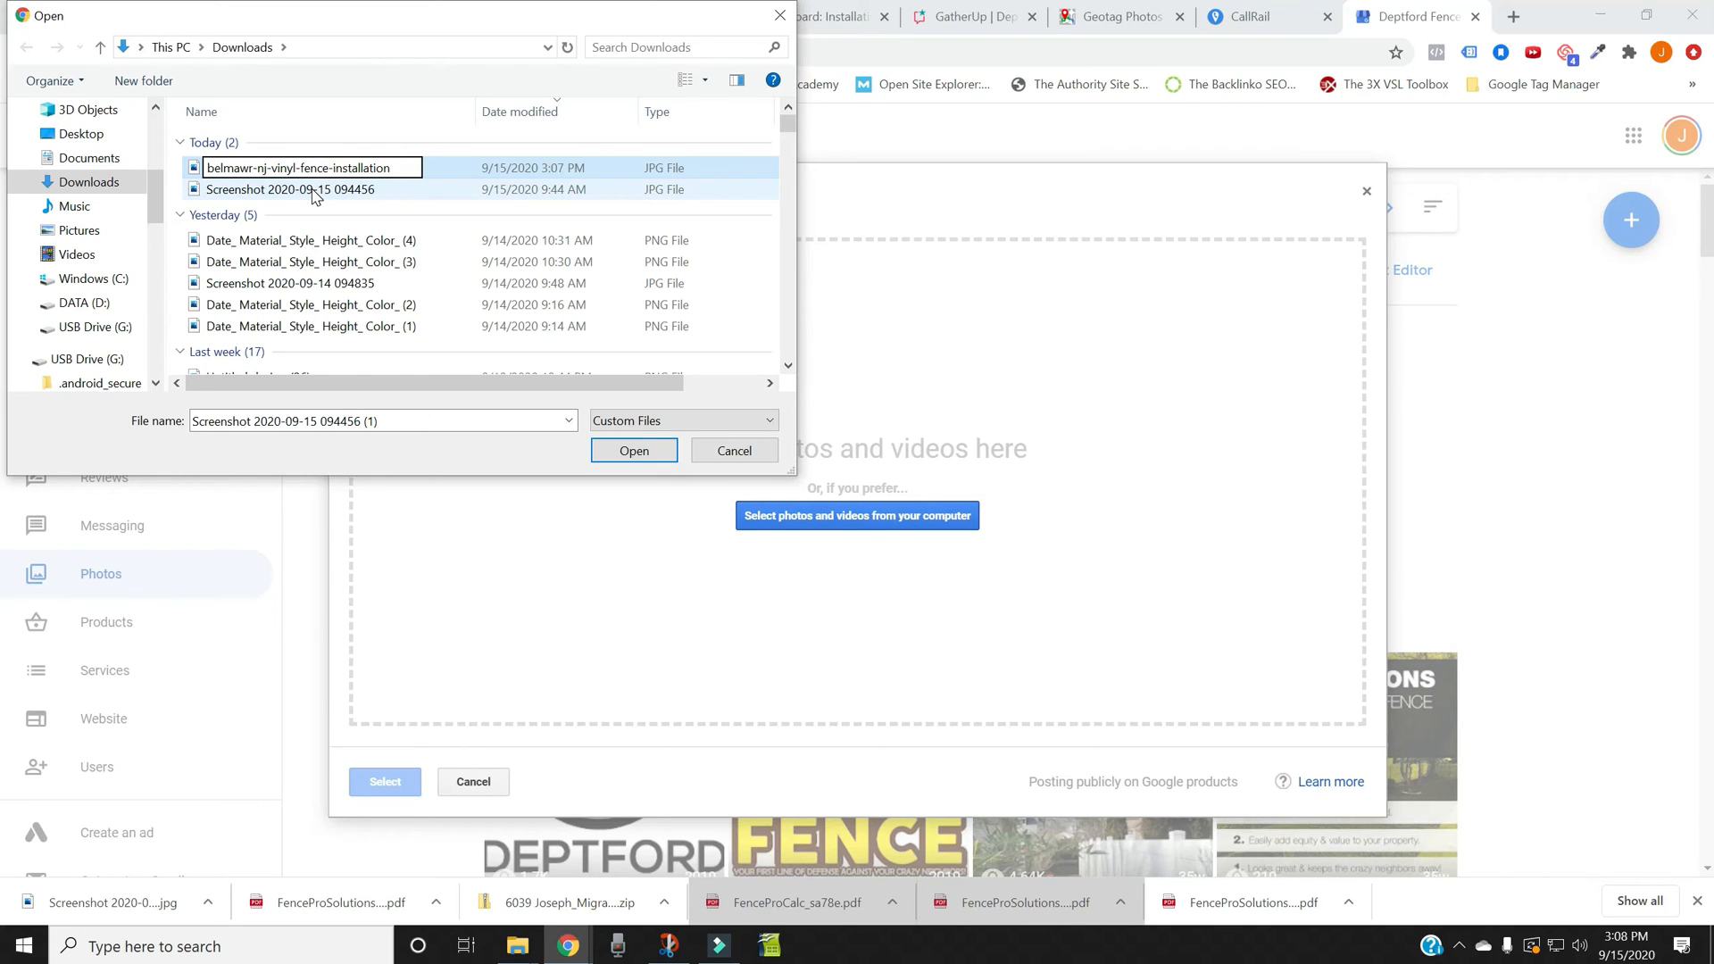
{"action": "left_click", "coordinate": [289, 190]}
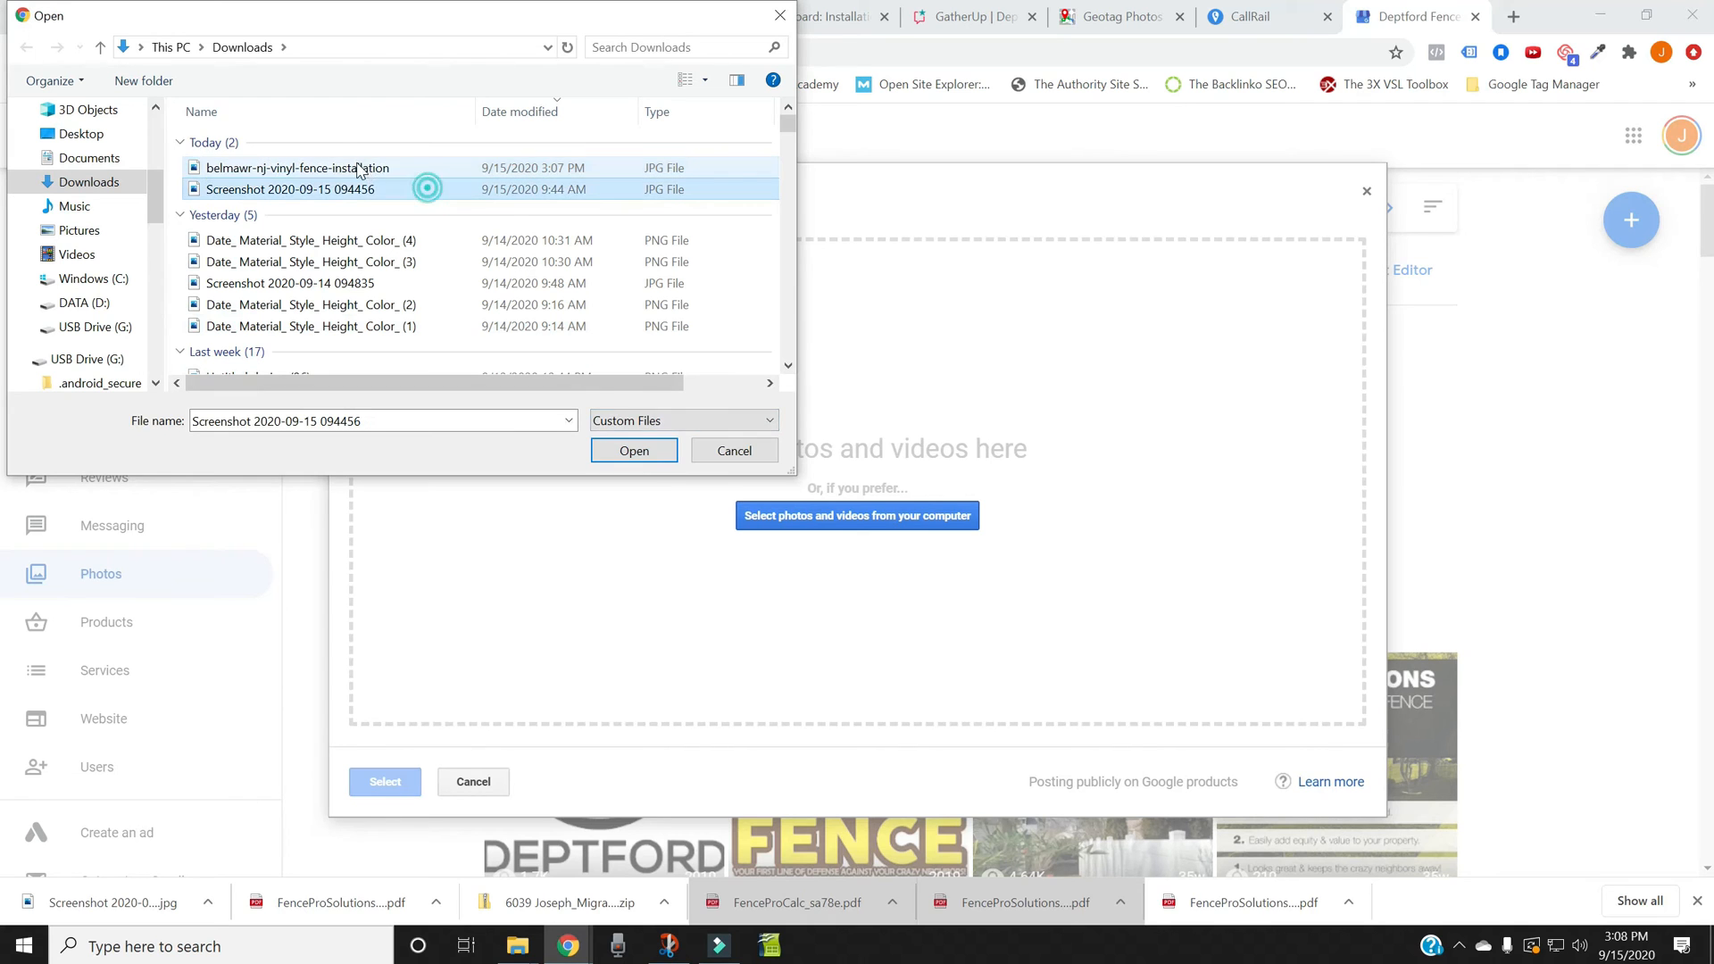
Step: Upload the selected screenshot, then delete it, checking the GeoImgr and photo viewer tabs
{"action": "left_click", "coordinate": [633, 450]}
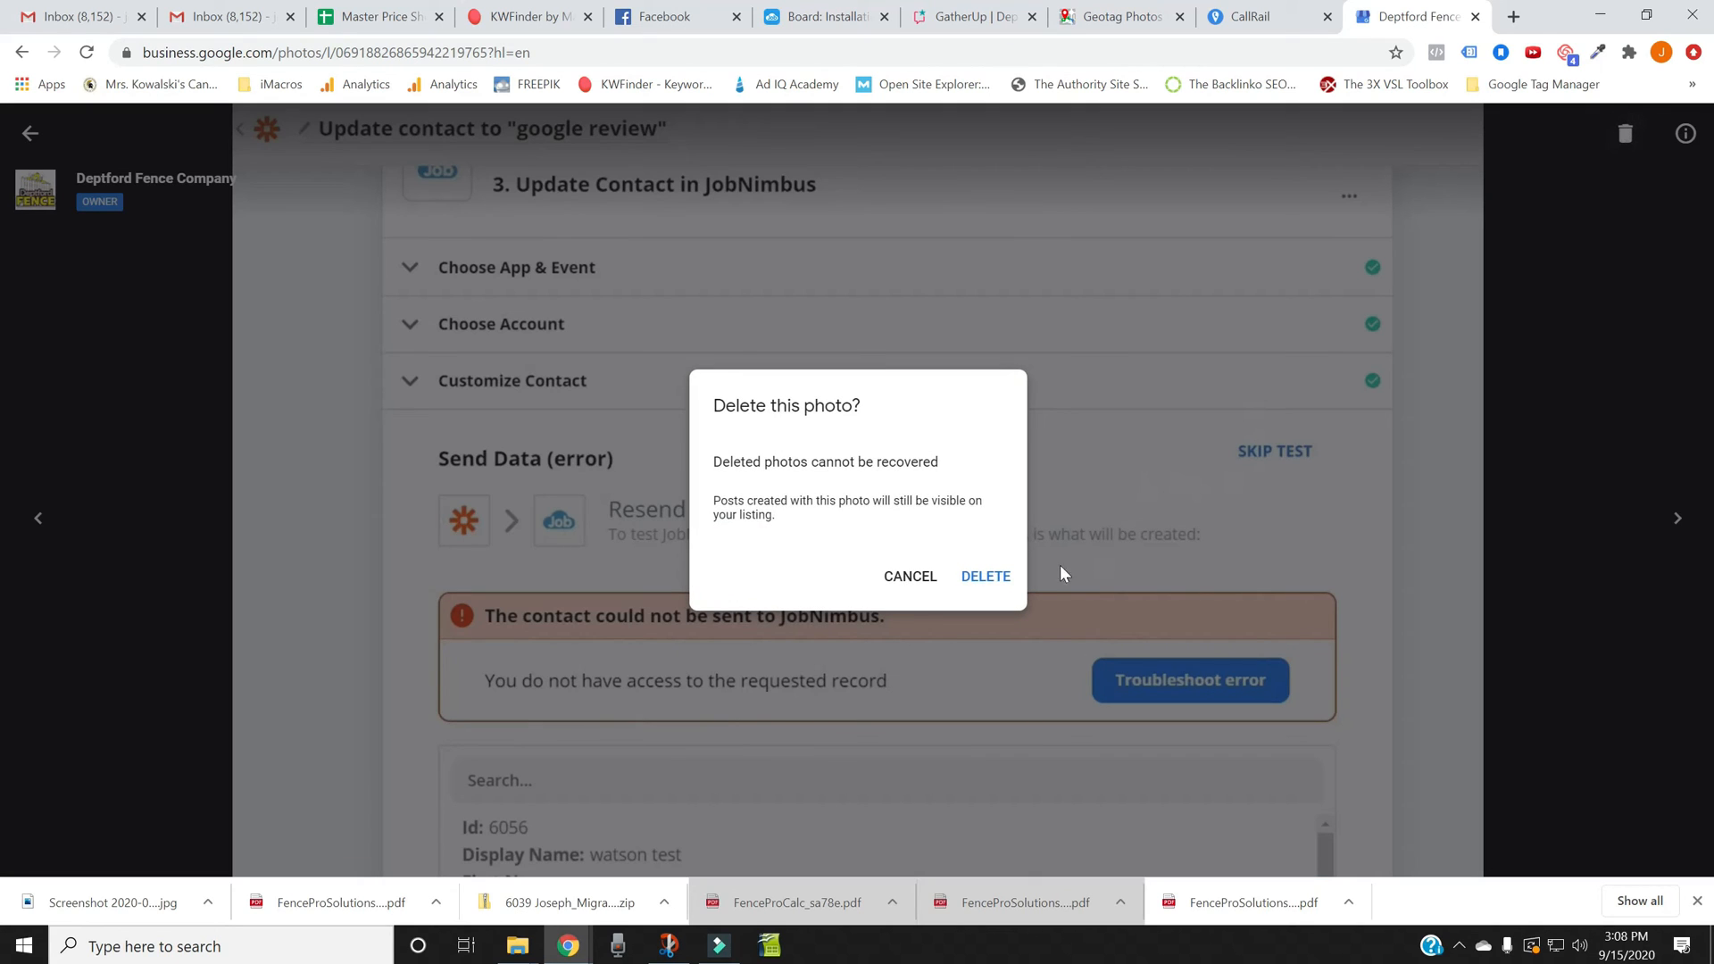
{"action": "left_click", "coordinate": [984, 576]}
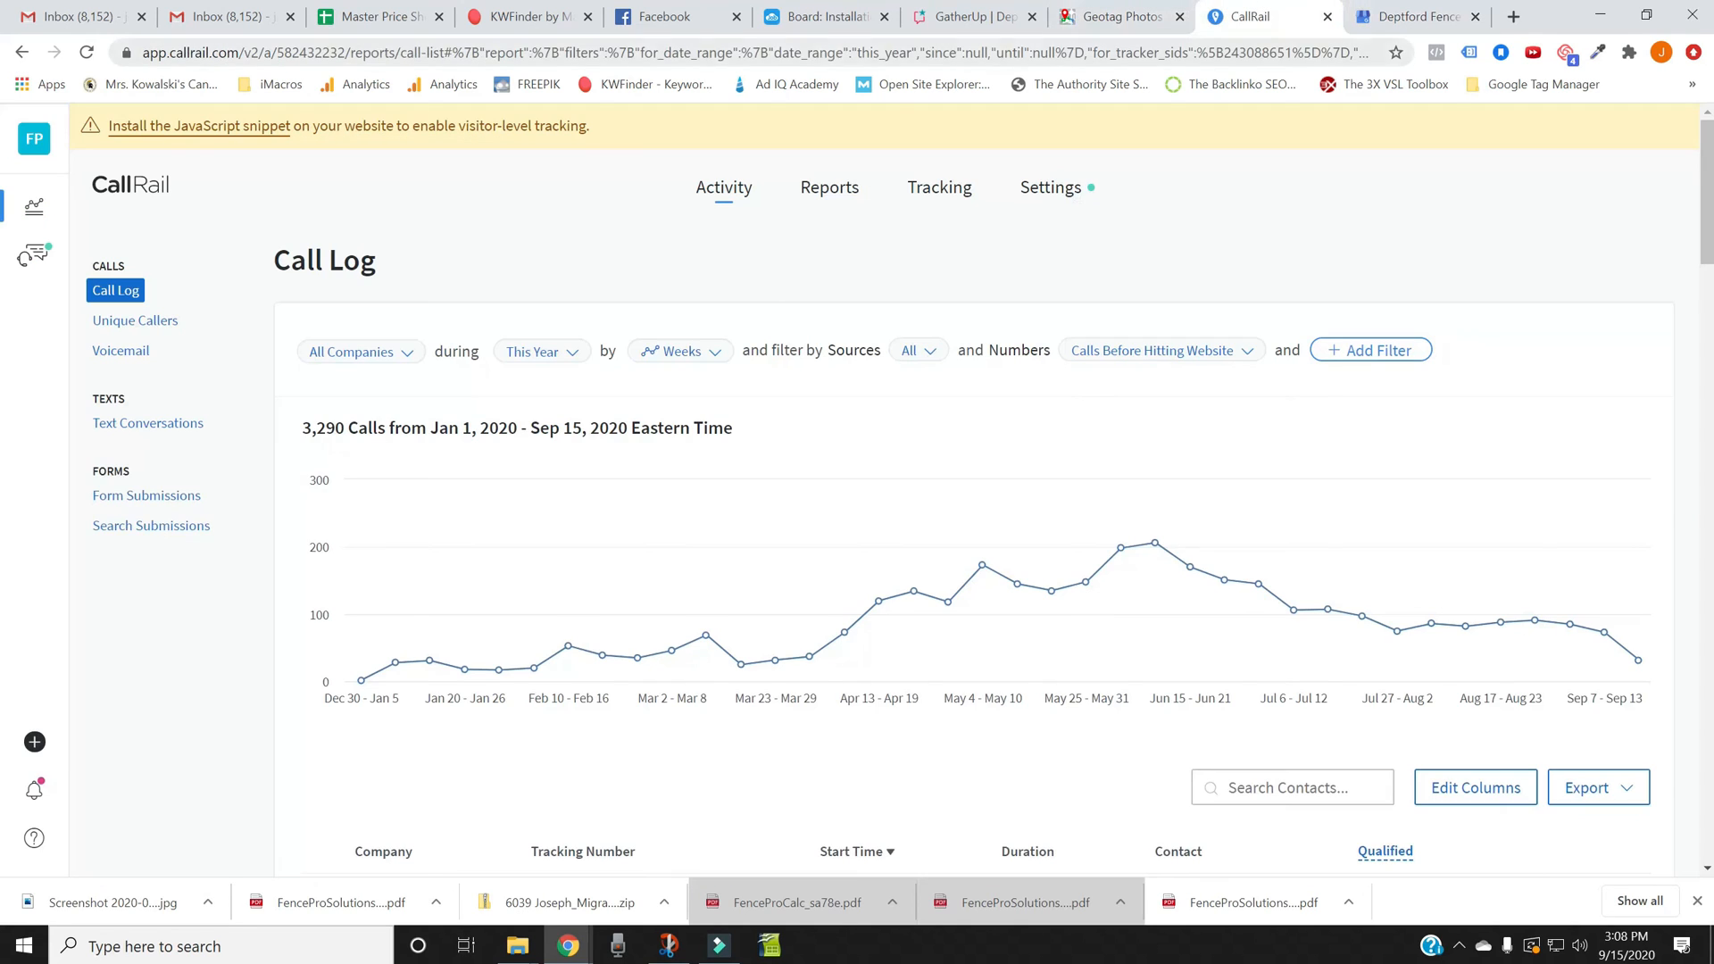
{"action": "left_click", "coordinate": [1113, 16]}
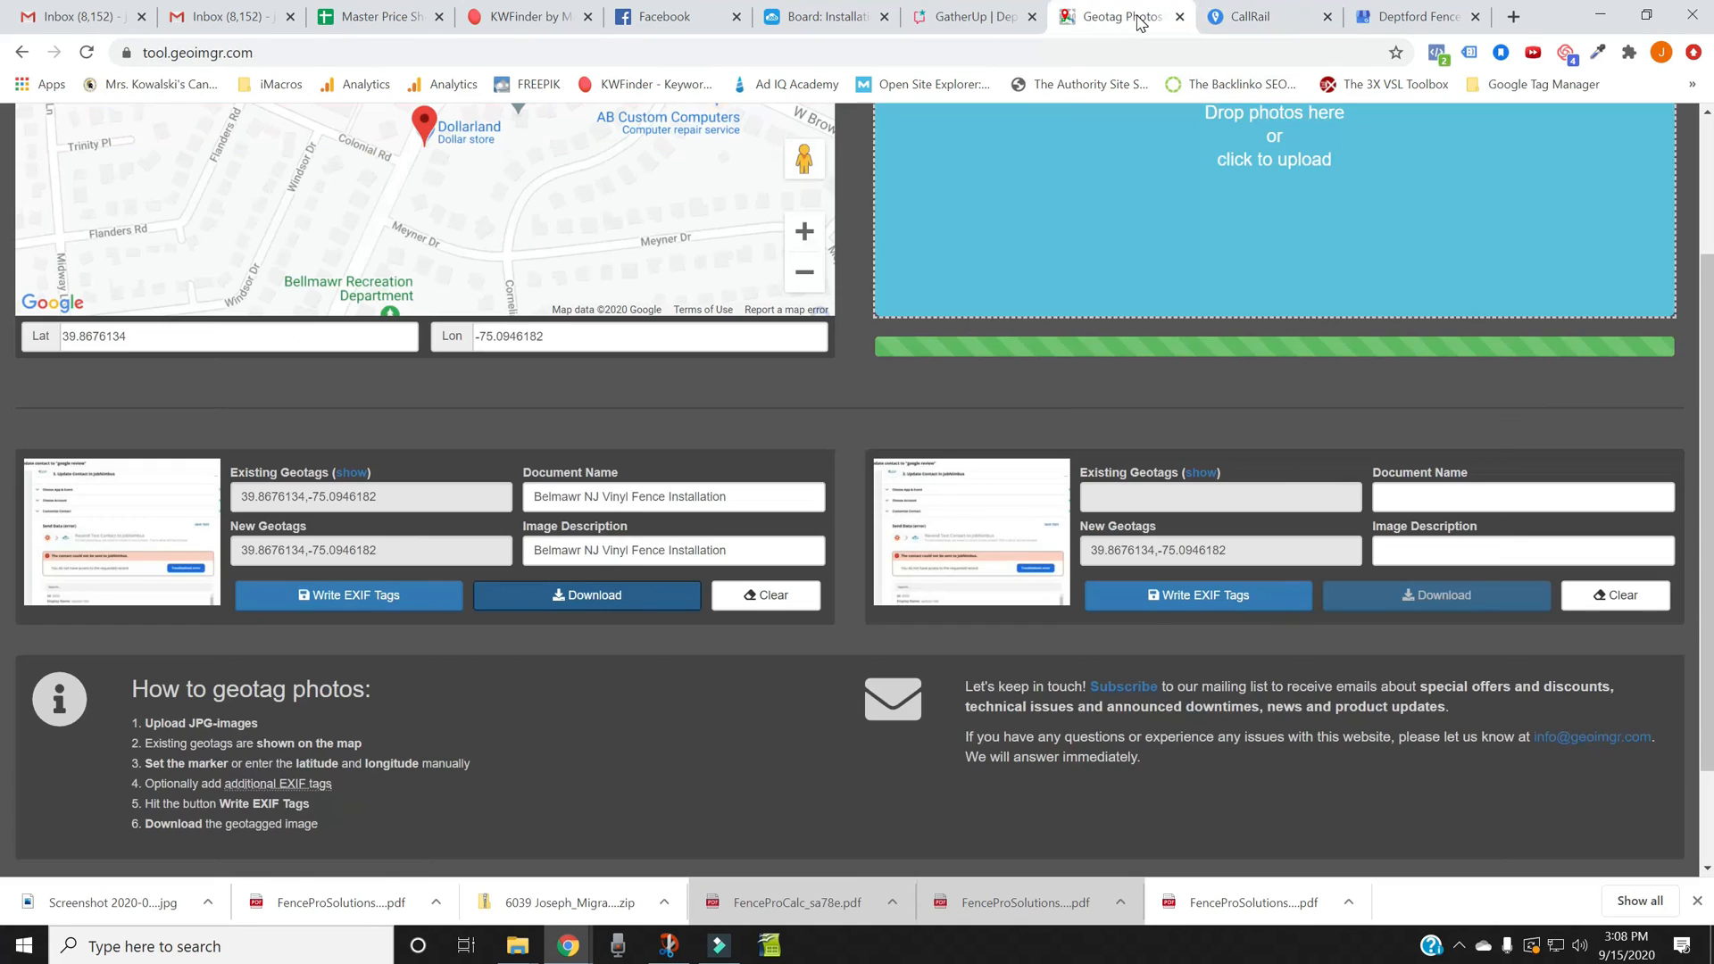
{"action": "left_click", "coordinate": [1411, 16]}
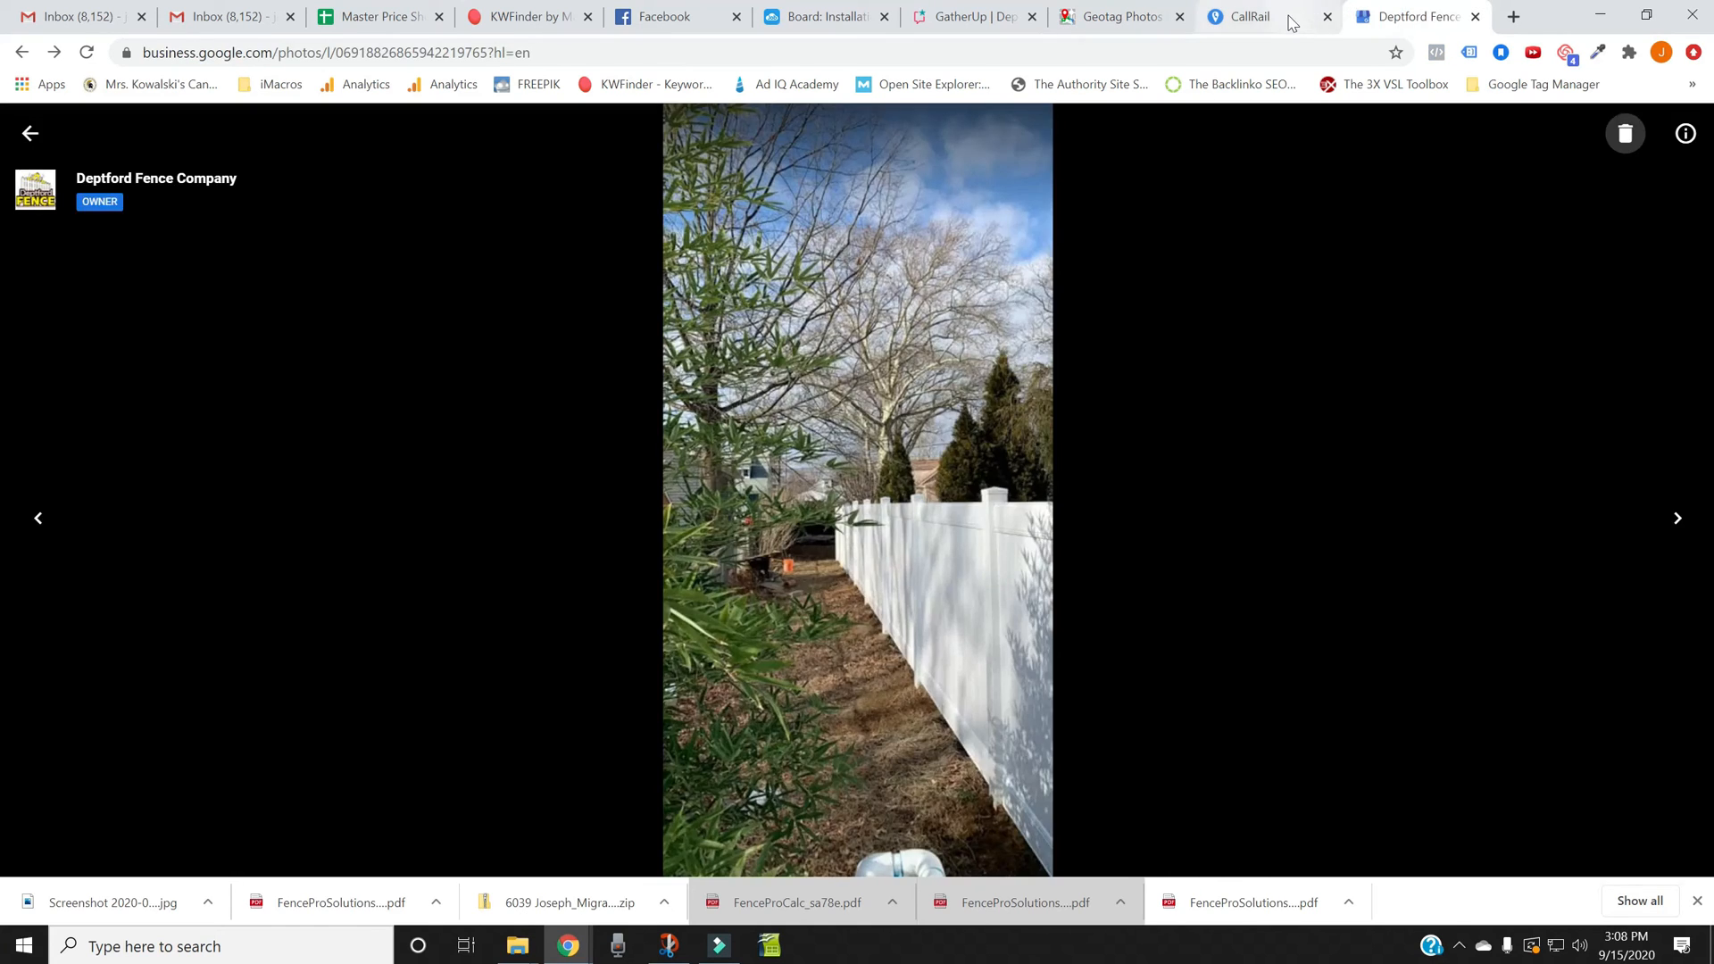
Step: Switch to CallRail's yearly call log chart, showing 37 calls for March 30–April 5
{"action": "left_click", "coordinate": [1241, 16]}
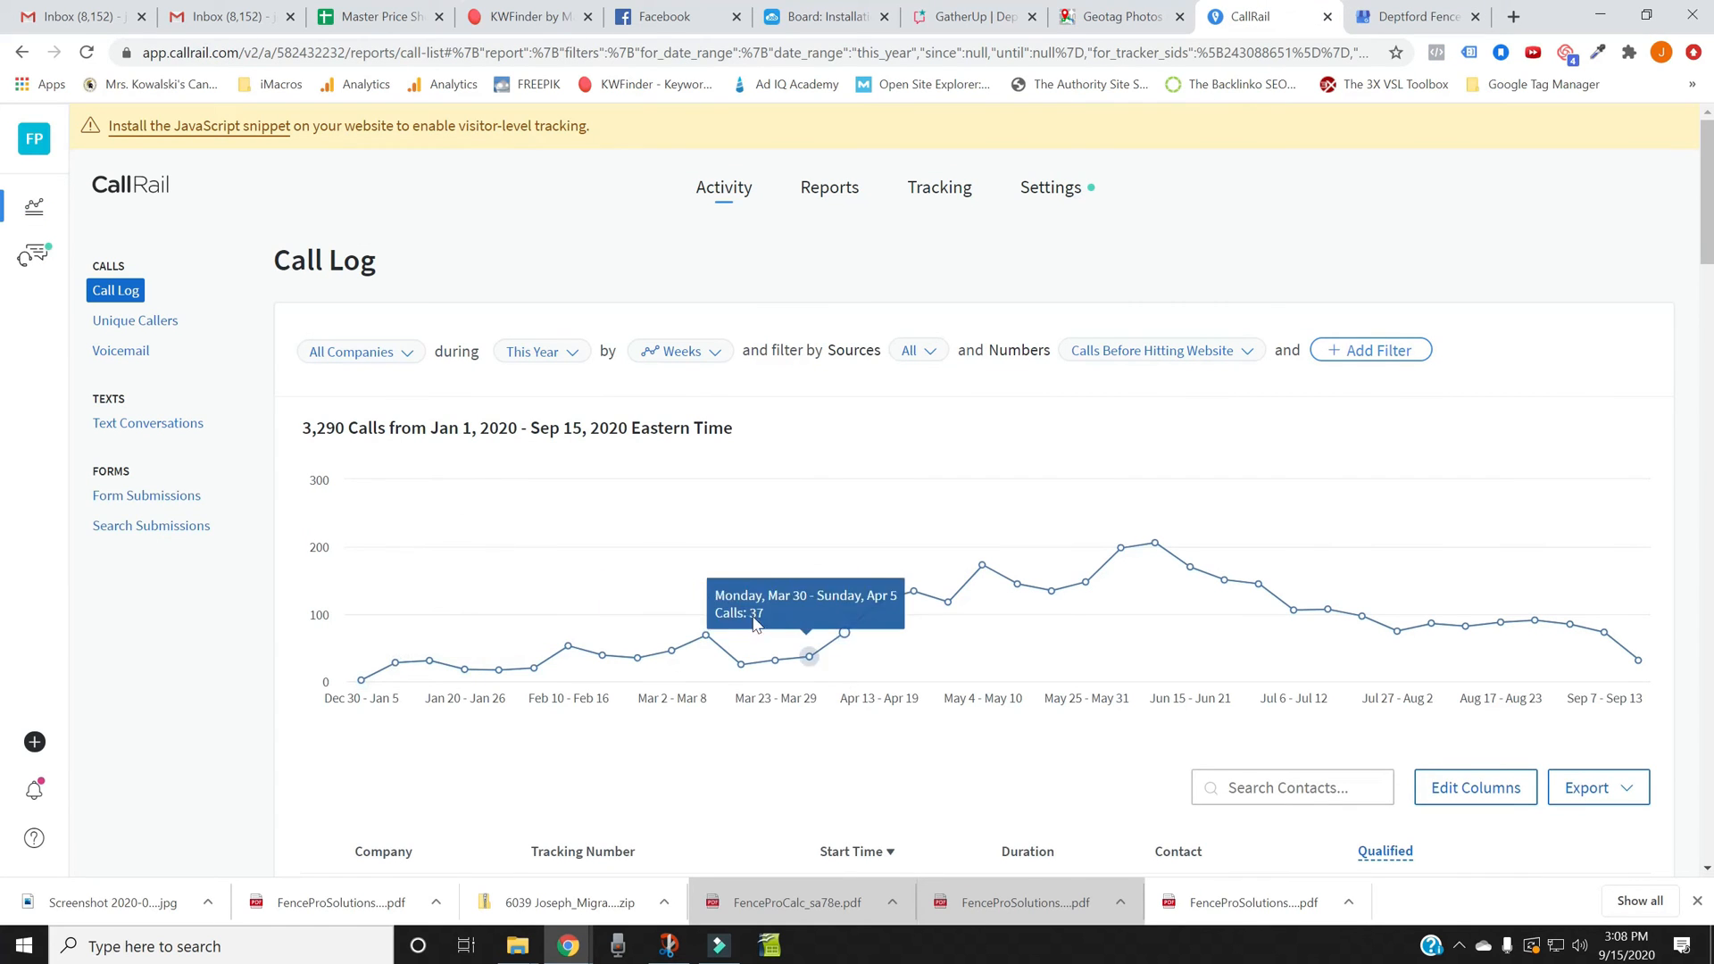
{"action": "mouse_move", "coordinate": [395, 663]}
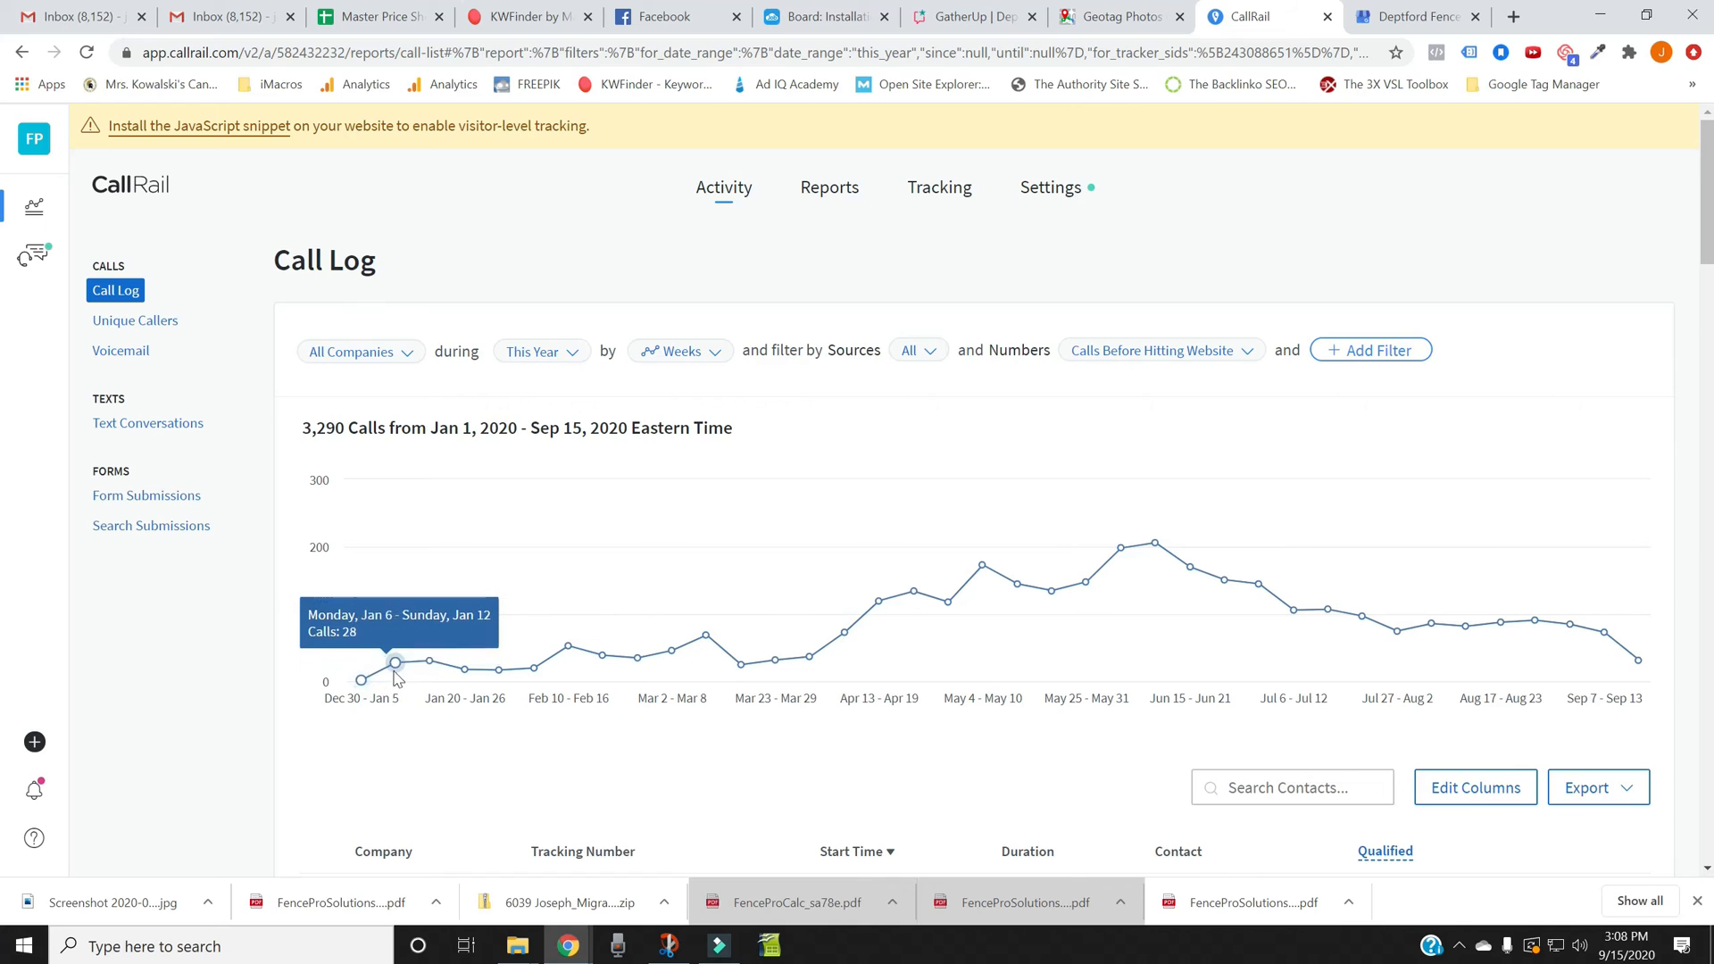
{"action": "mouse_move", "coordinate": [360, 679]}
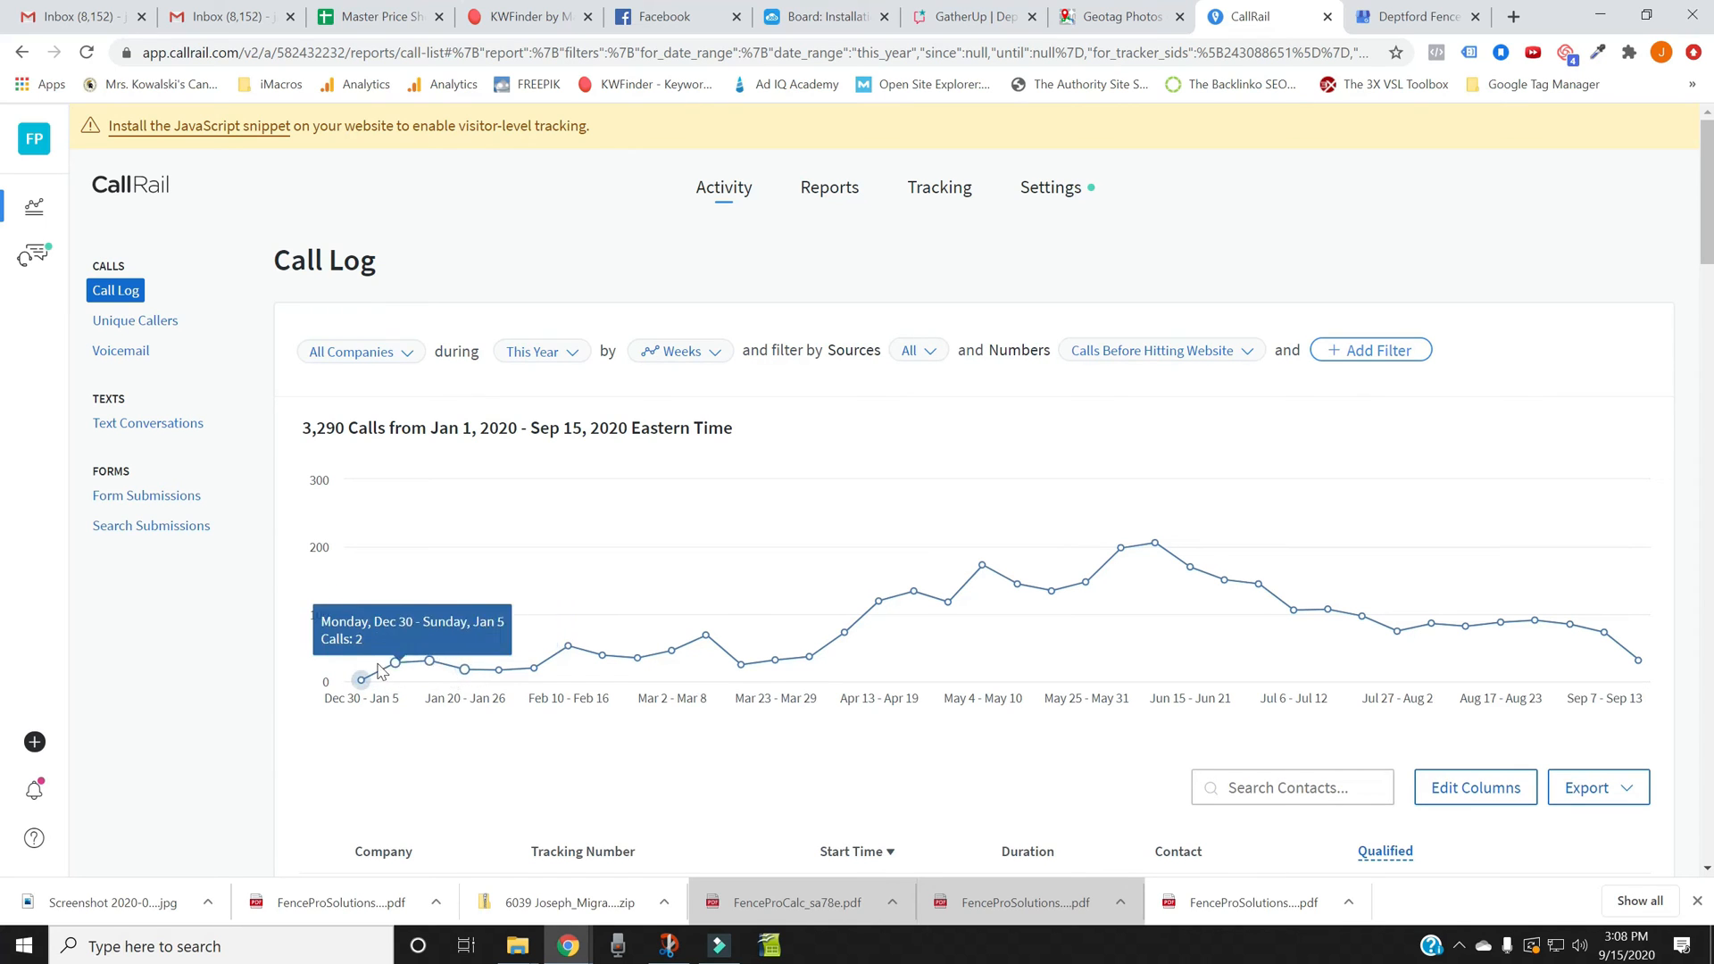
{"action": "mouse_move", "coordinate": [1155, 544]}
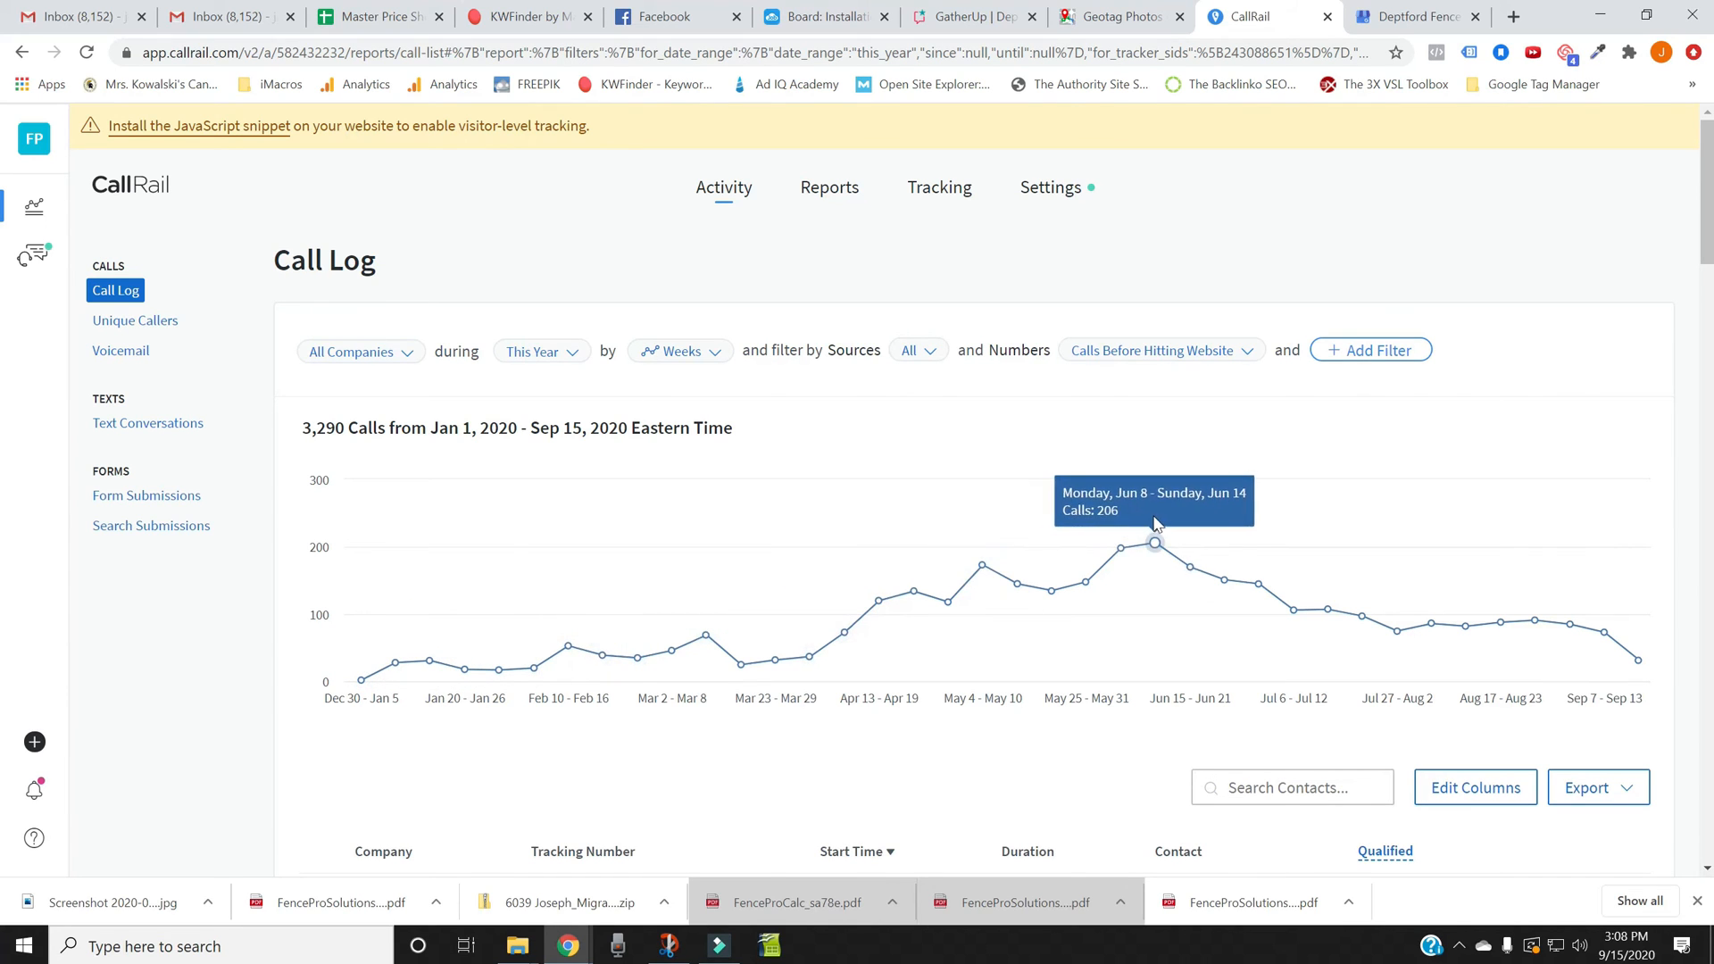
{"action": "mouse_move", "coordinate": [981, 565]}
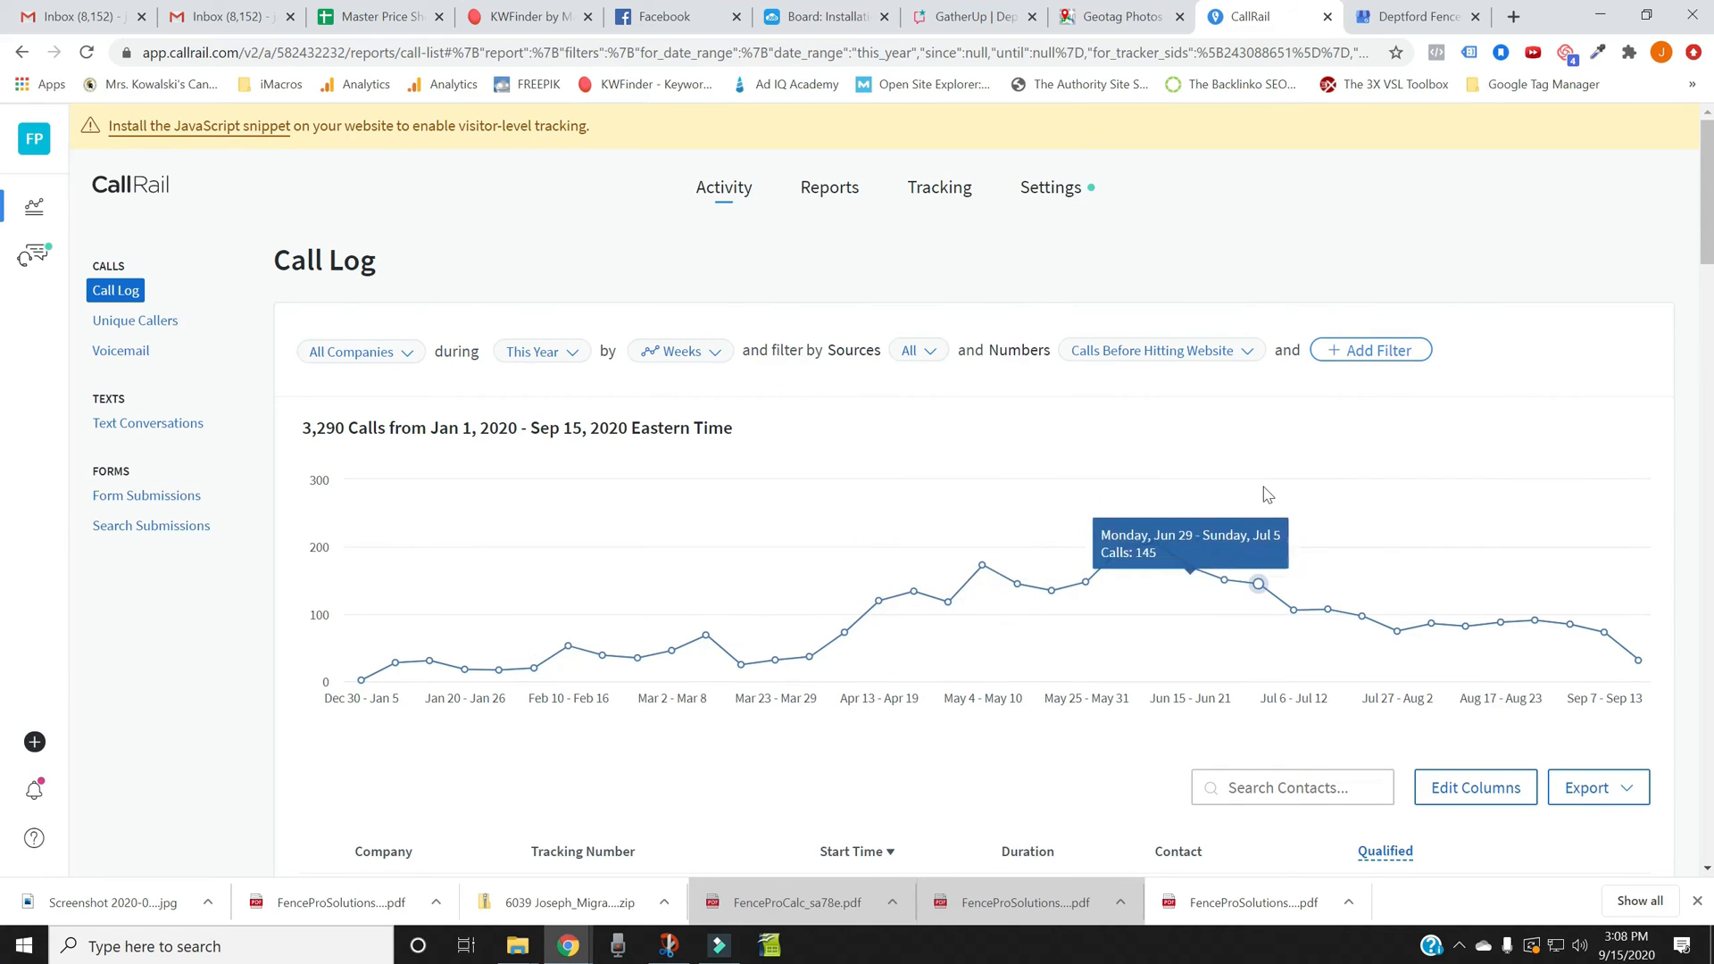
{"action": "mouse_move", "coordinate": [532, 659]}
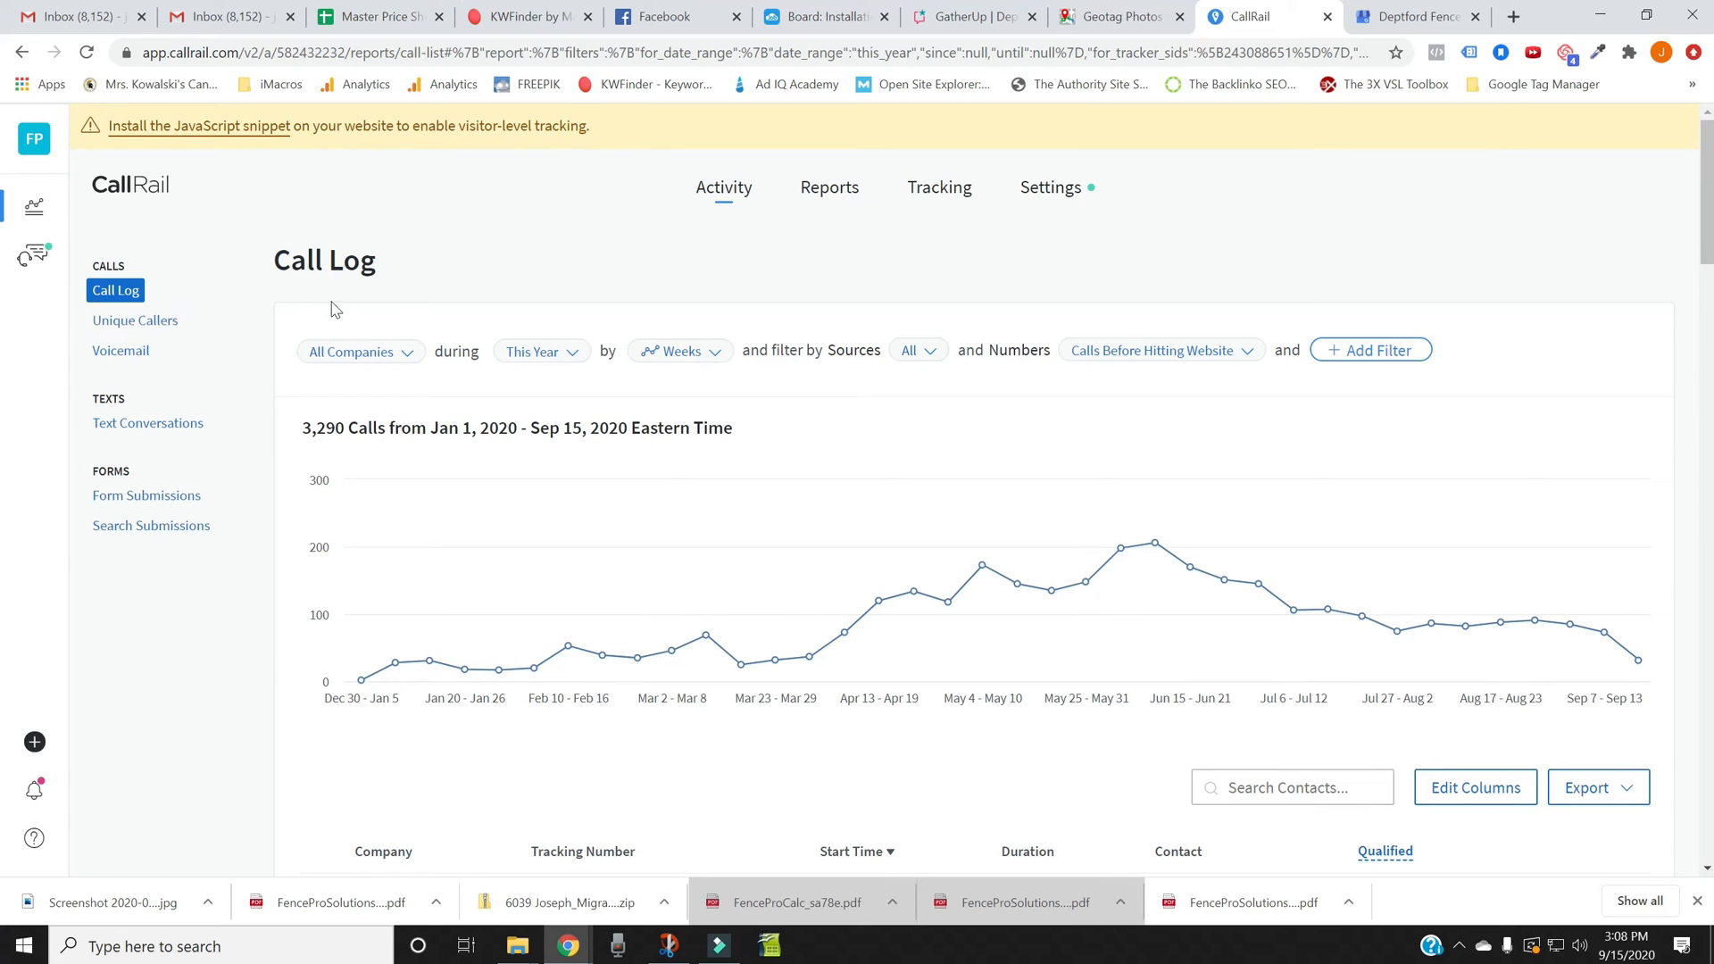
{"action": "mouse_move", "coordinate": [938, 186]}
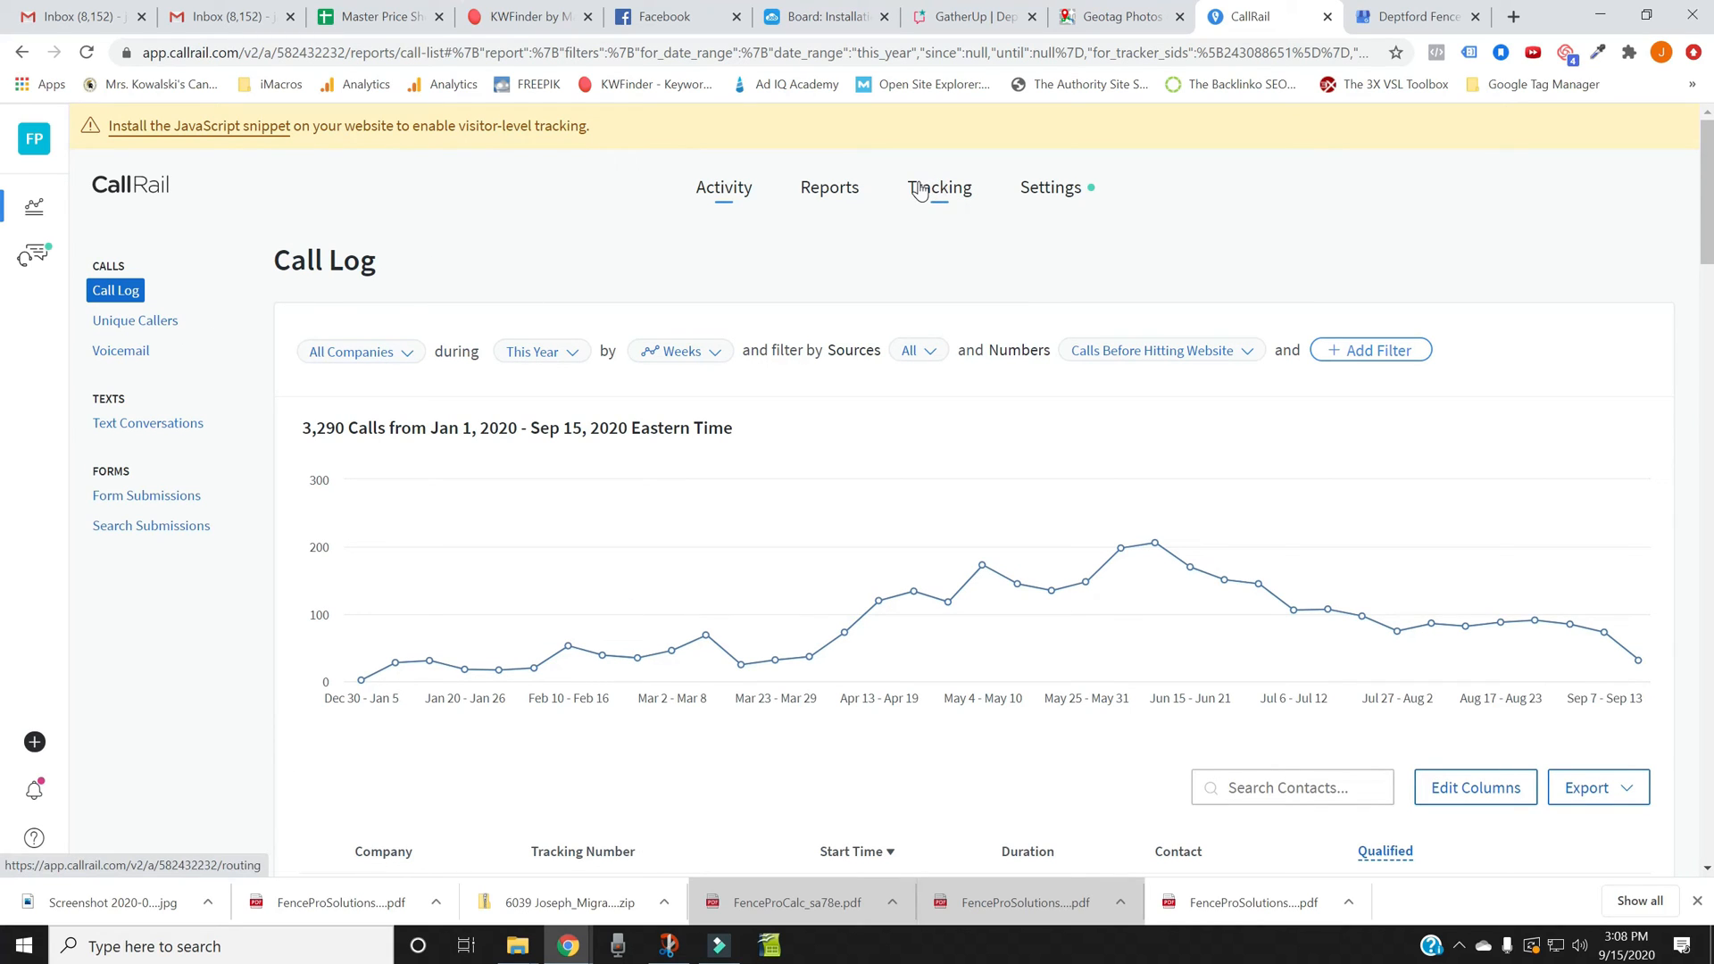
Step: Open Tracking and switch the company to Deptford Fence, listing its 23 active numbers
{"action": "left_click", "coordinate": [946, 186]}
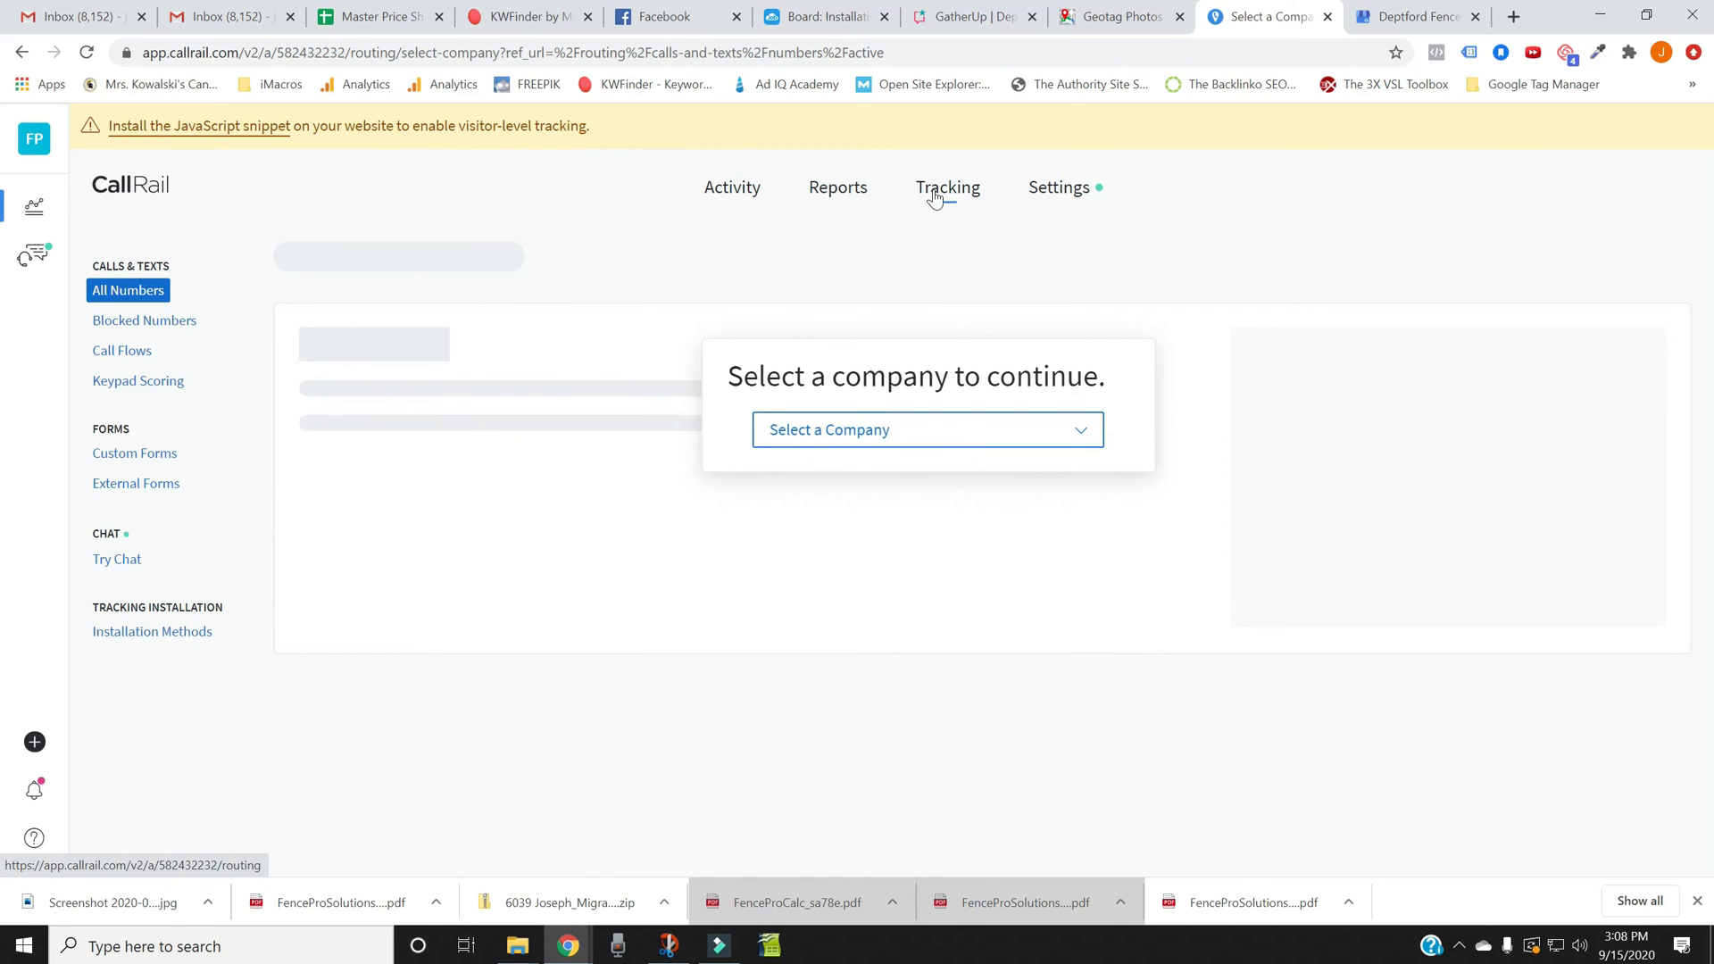
{"action": "left_click", "coordinate": [927, 428]}
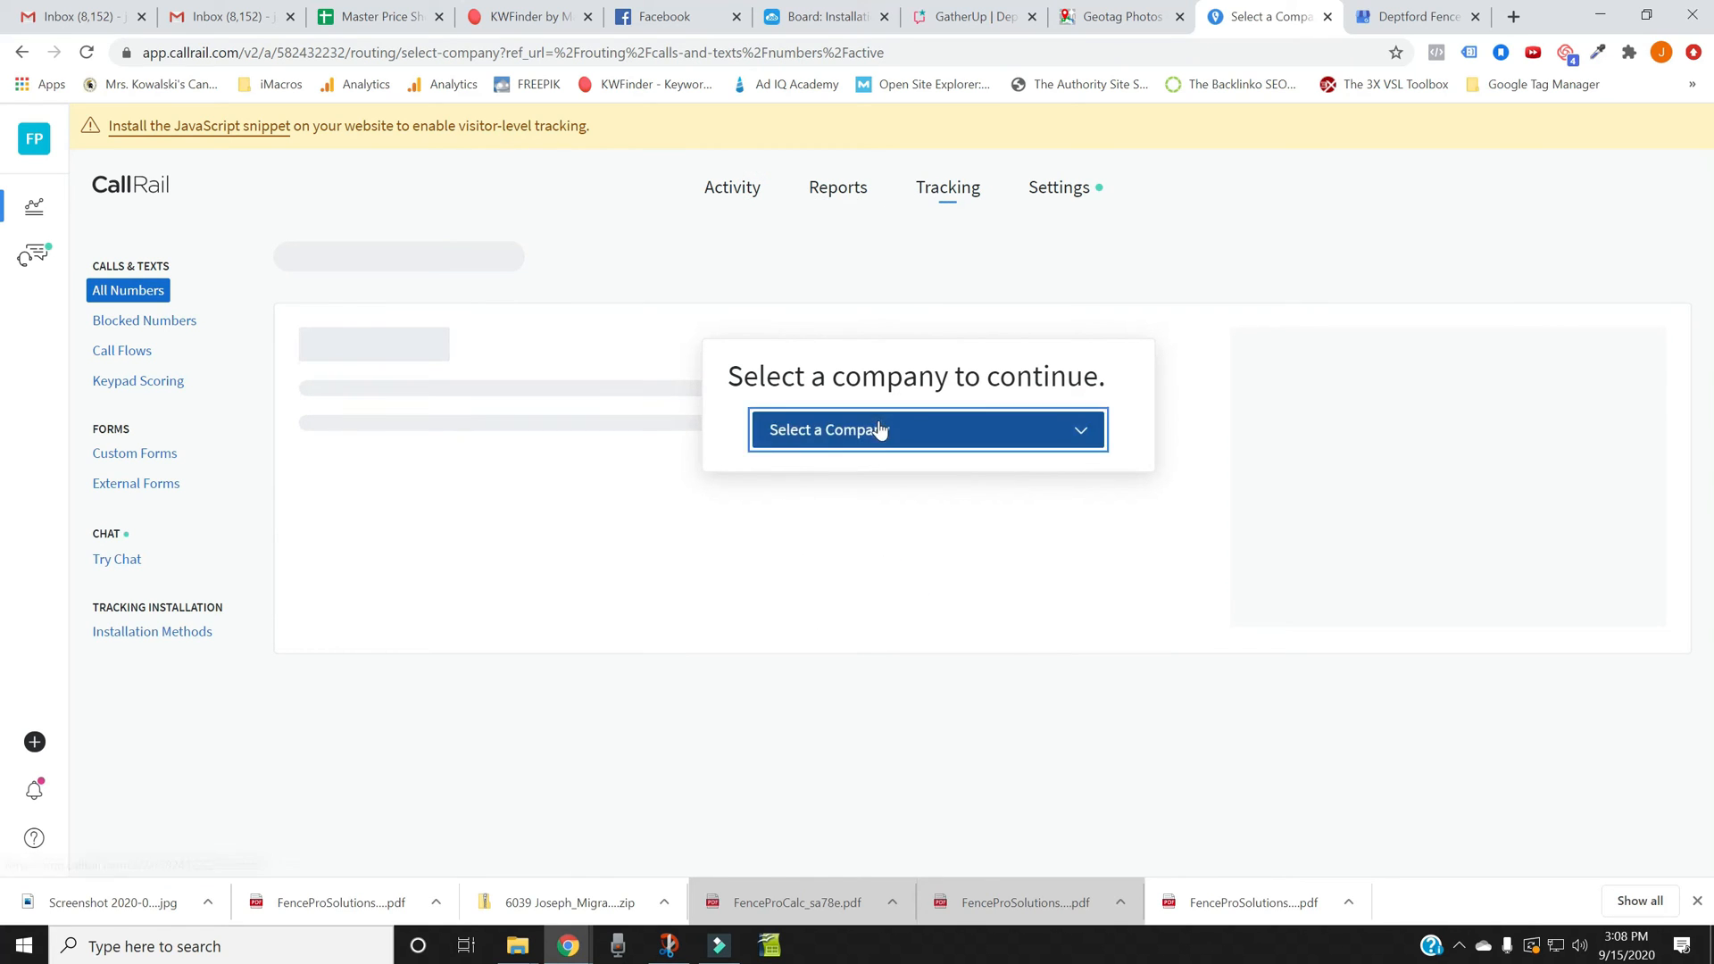
{"action": "left_click", "coordinate": [926, 429]}
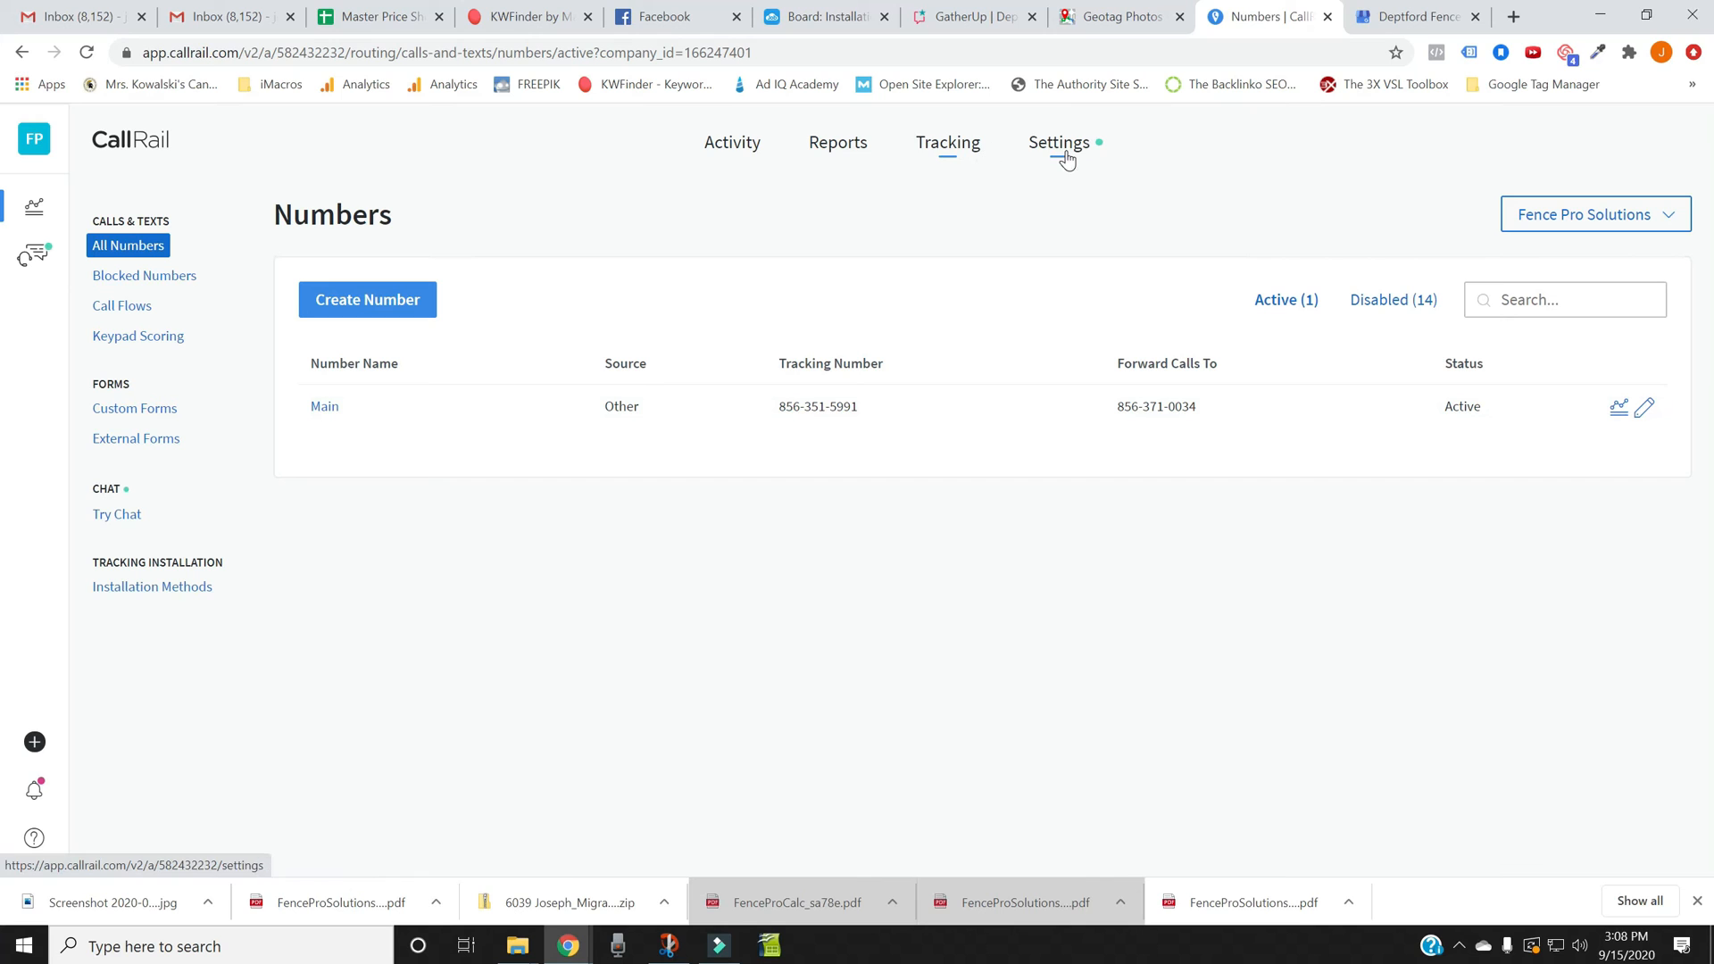
{"action": "left_click", "coordinate": [828, 142]}
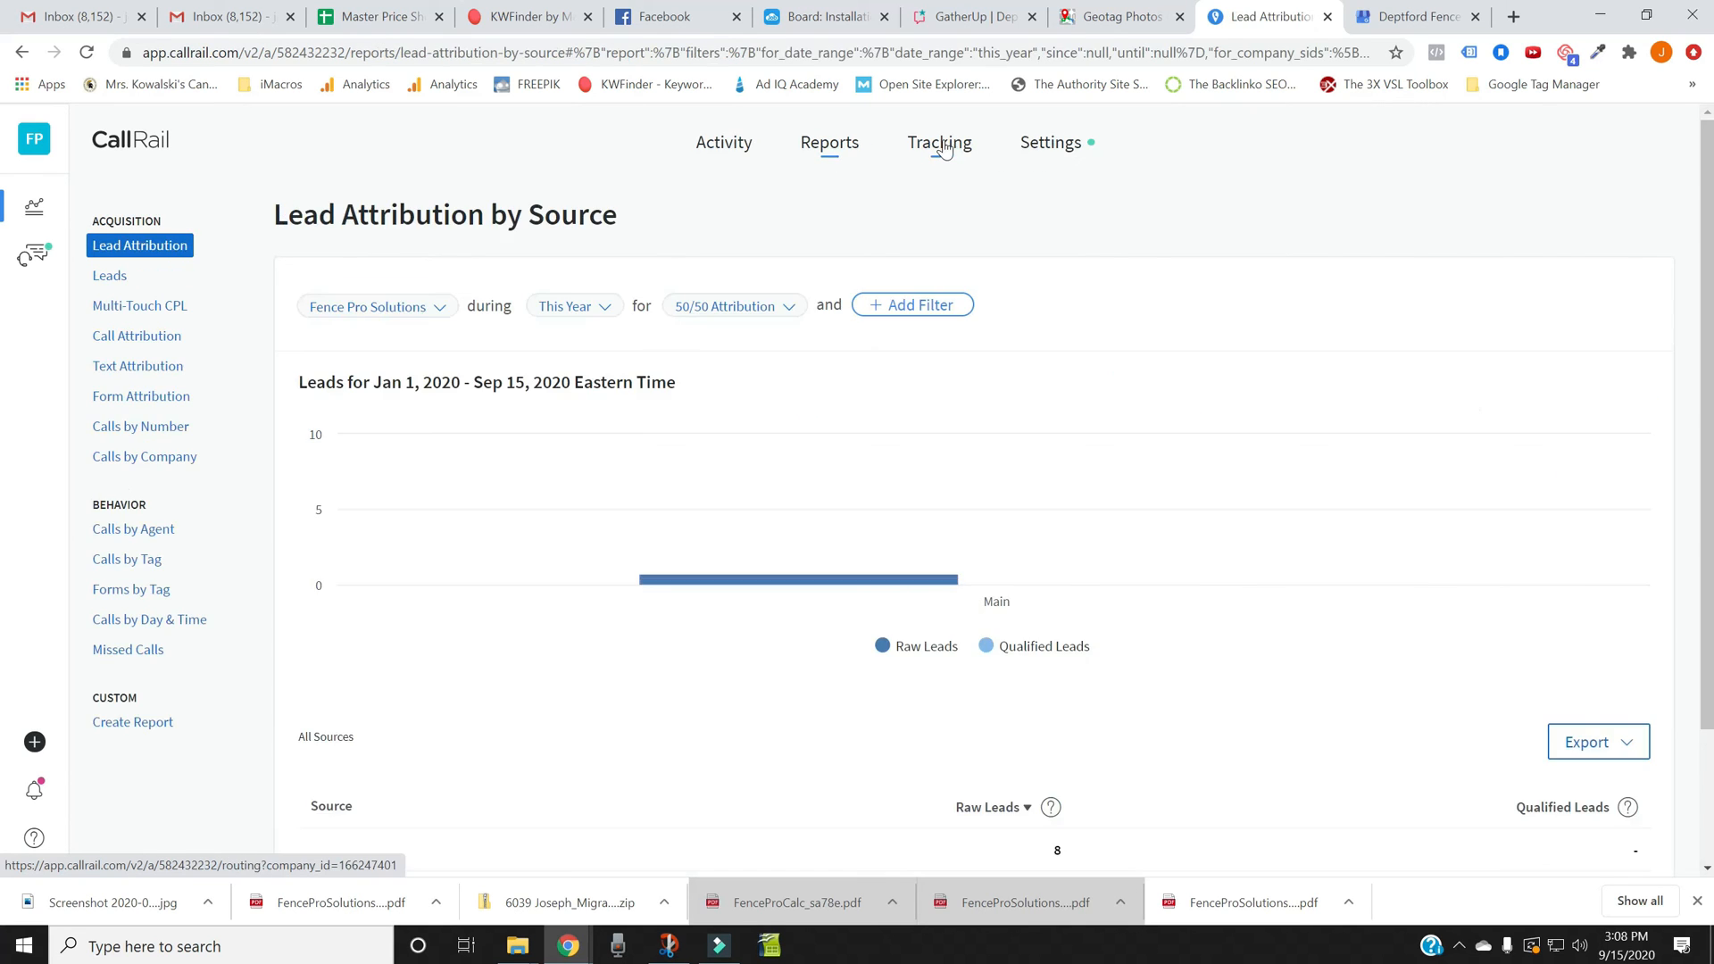
{"action": "left_click", "coordinate": [939, 142]}
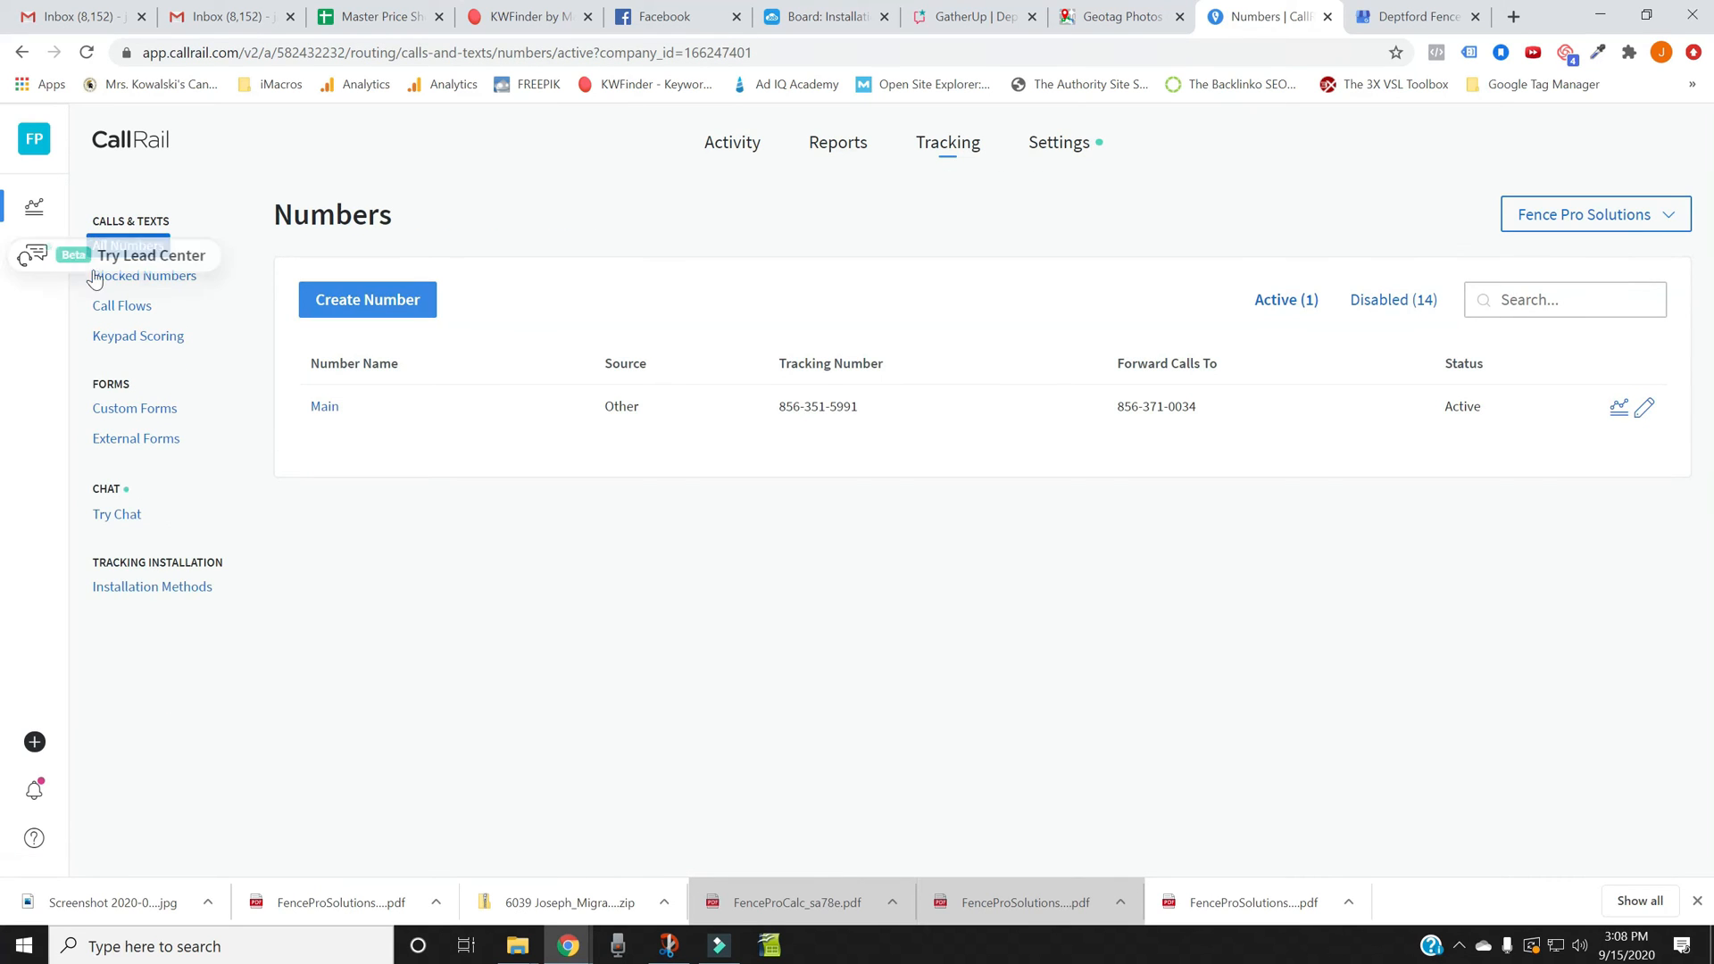
{"action": "left_click", "coordinate": [724, 142]}
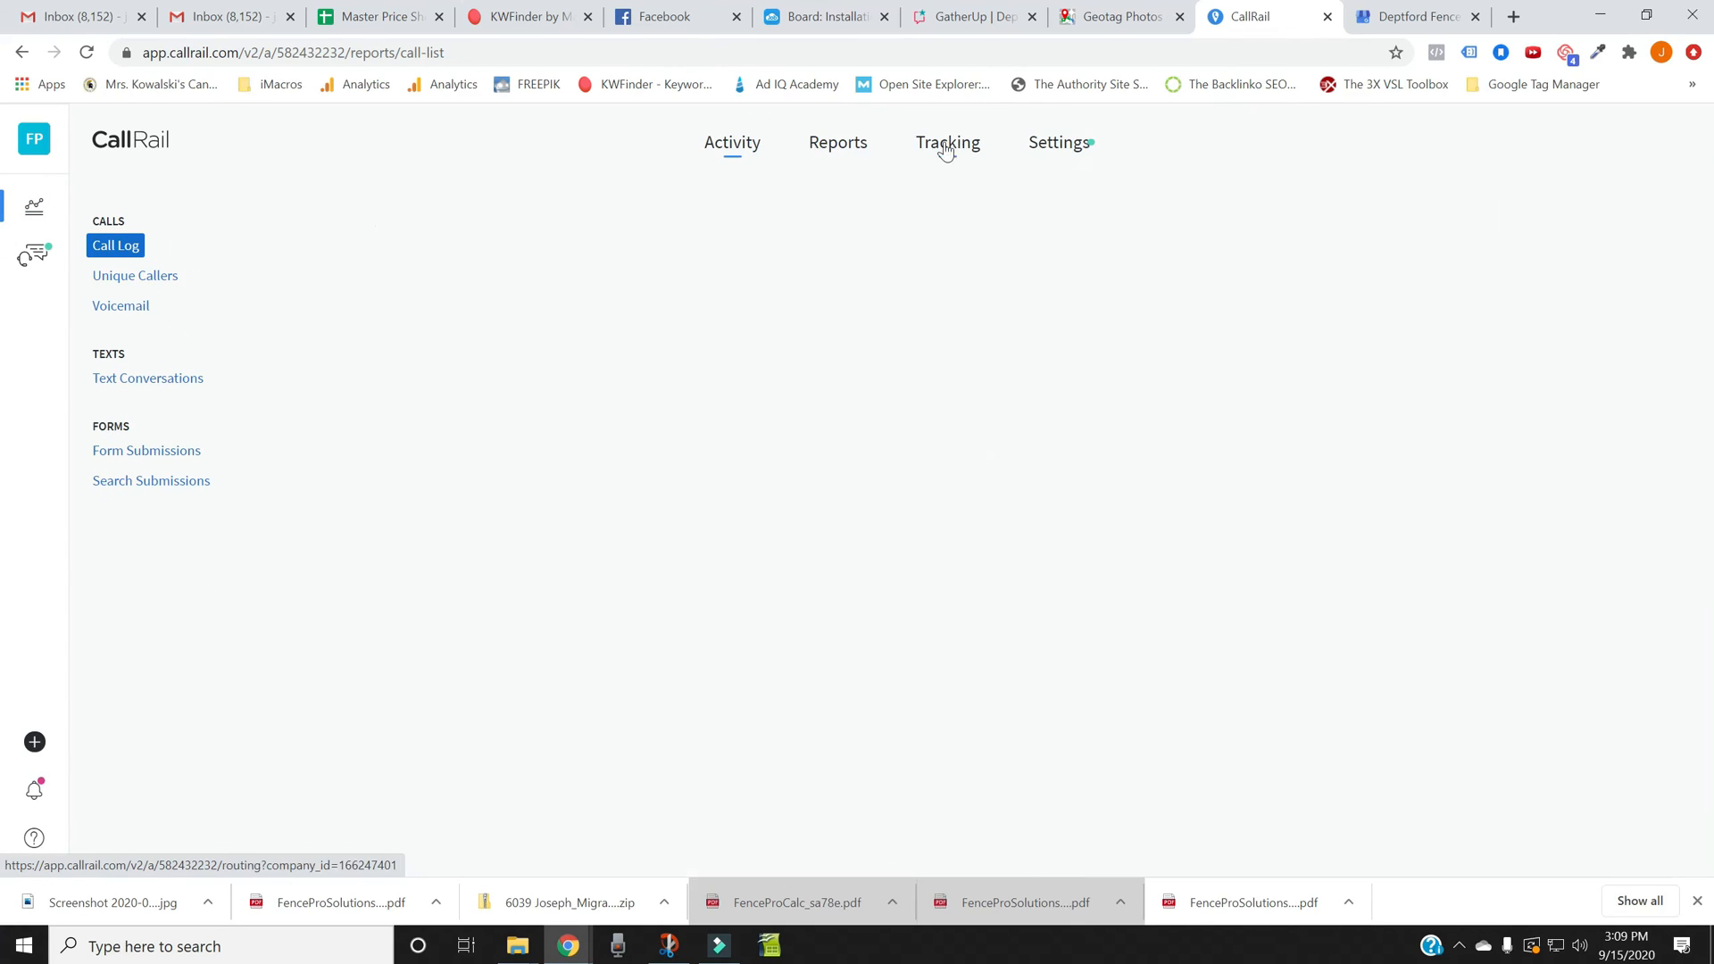
{"action": "left_click", "coordinate": [946, 142]}
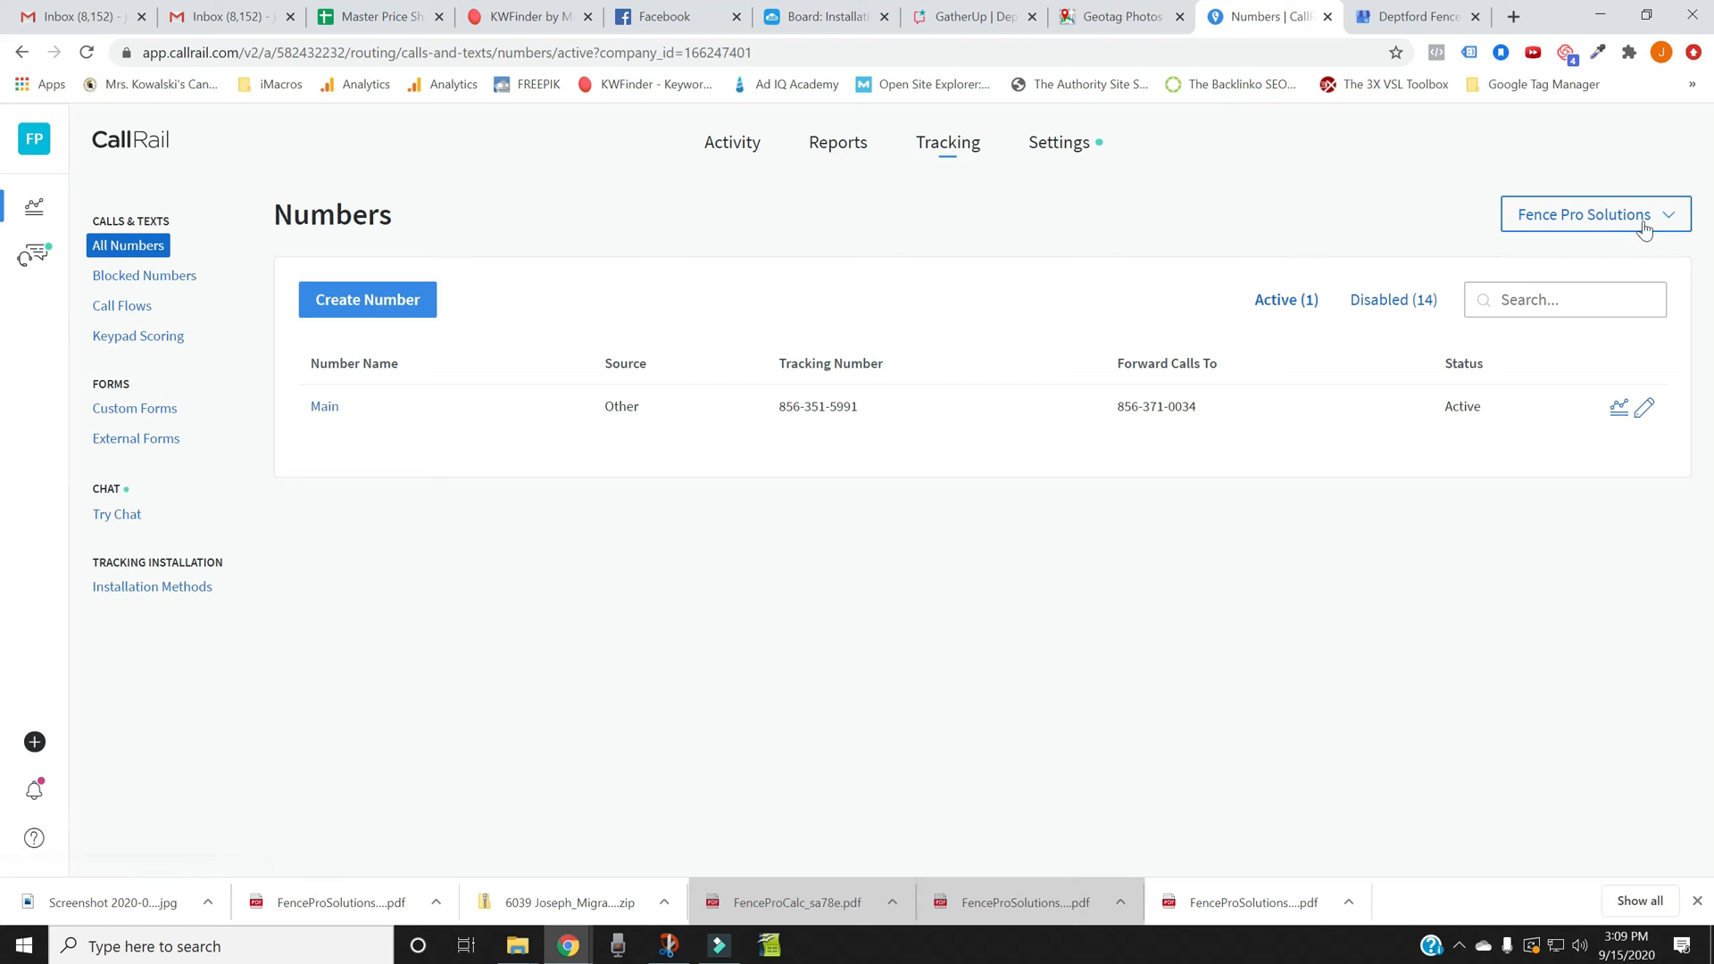
{"action": "left_click", "coordinate": [1592, 215]}
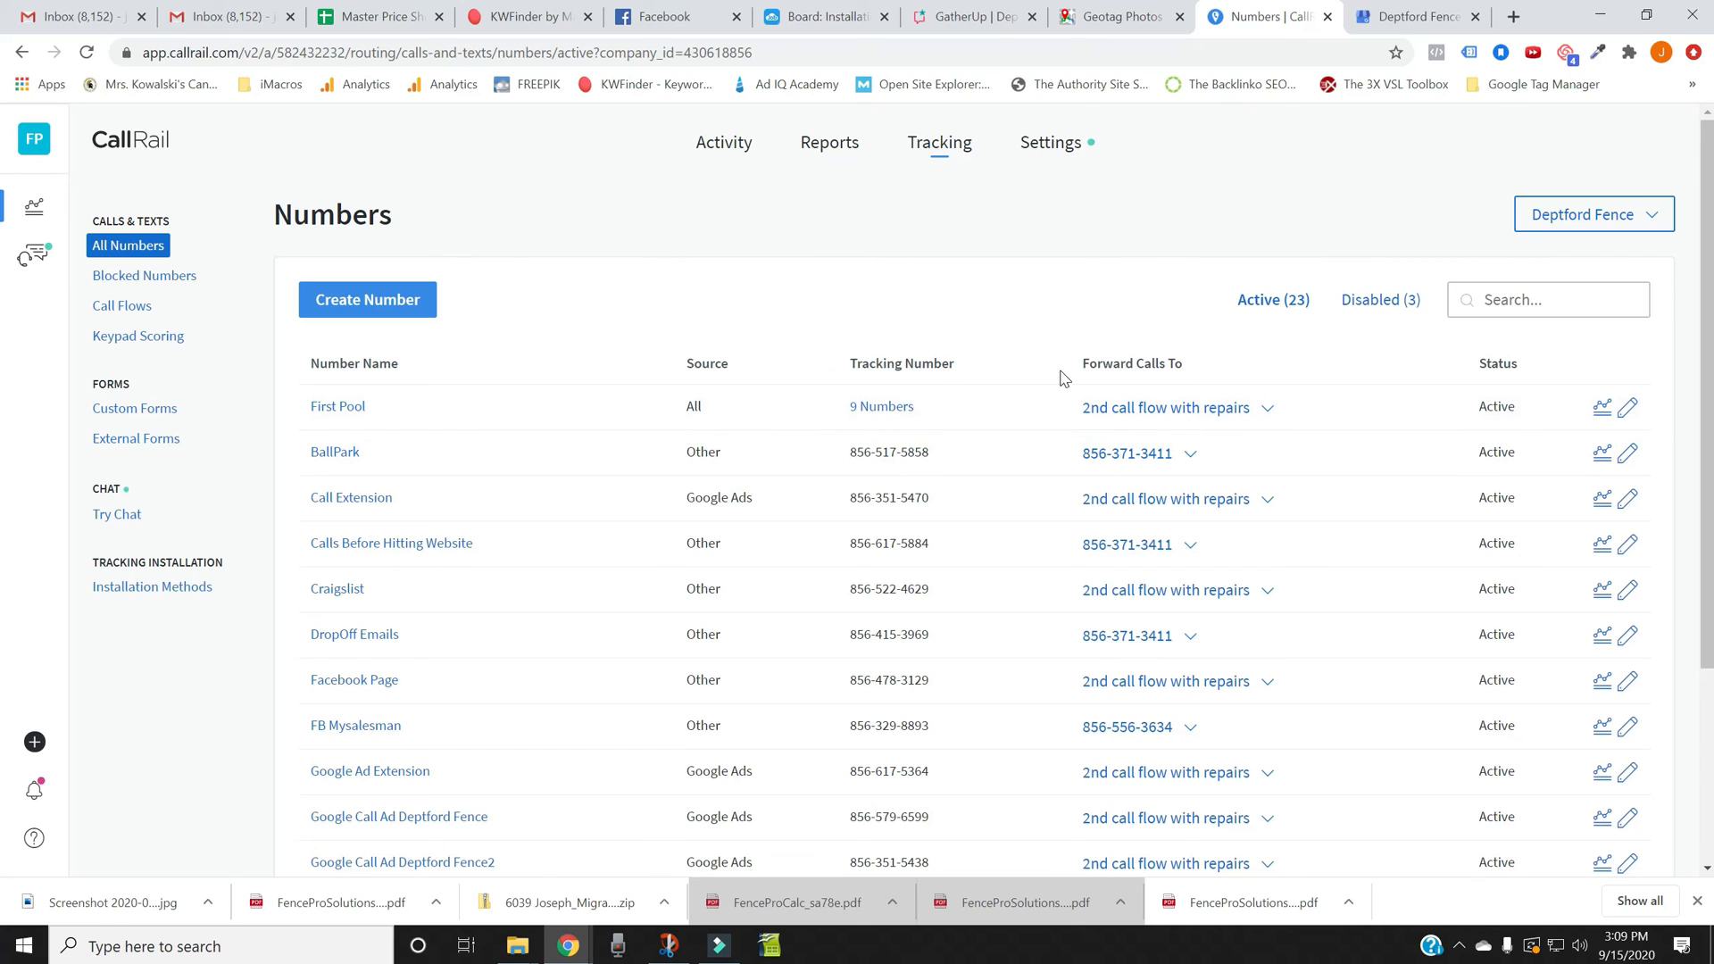
{"action": "mouse_move", "coordinate": [1062, 491]}
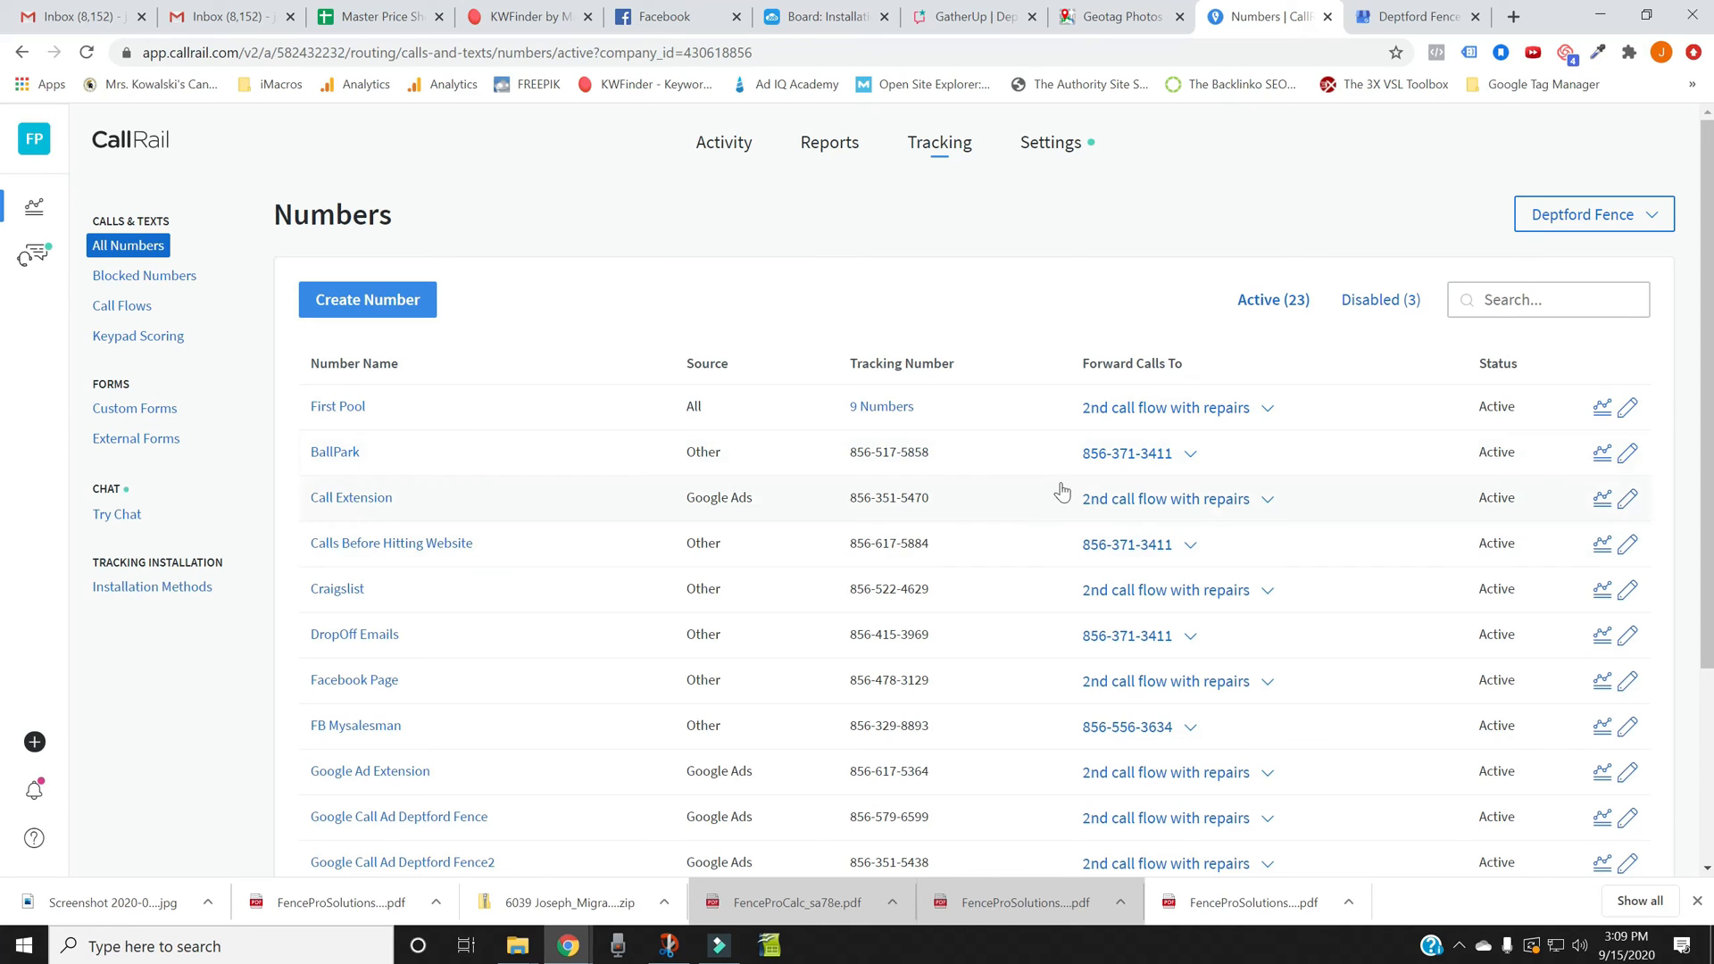
{"action": "mouse_move", "coordinate": [825, 500]}
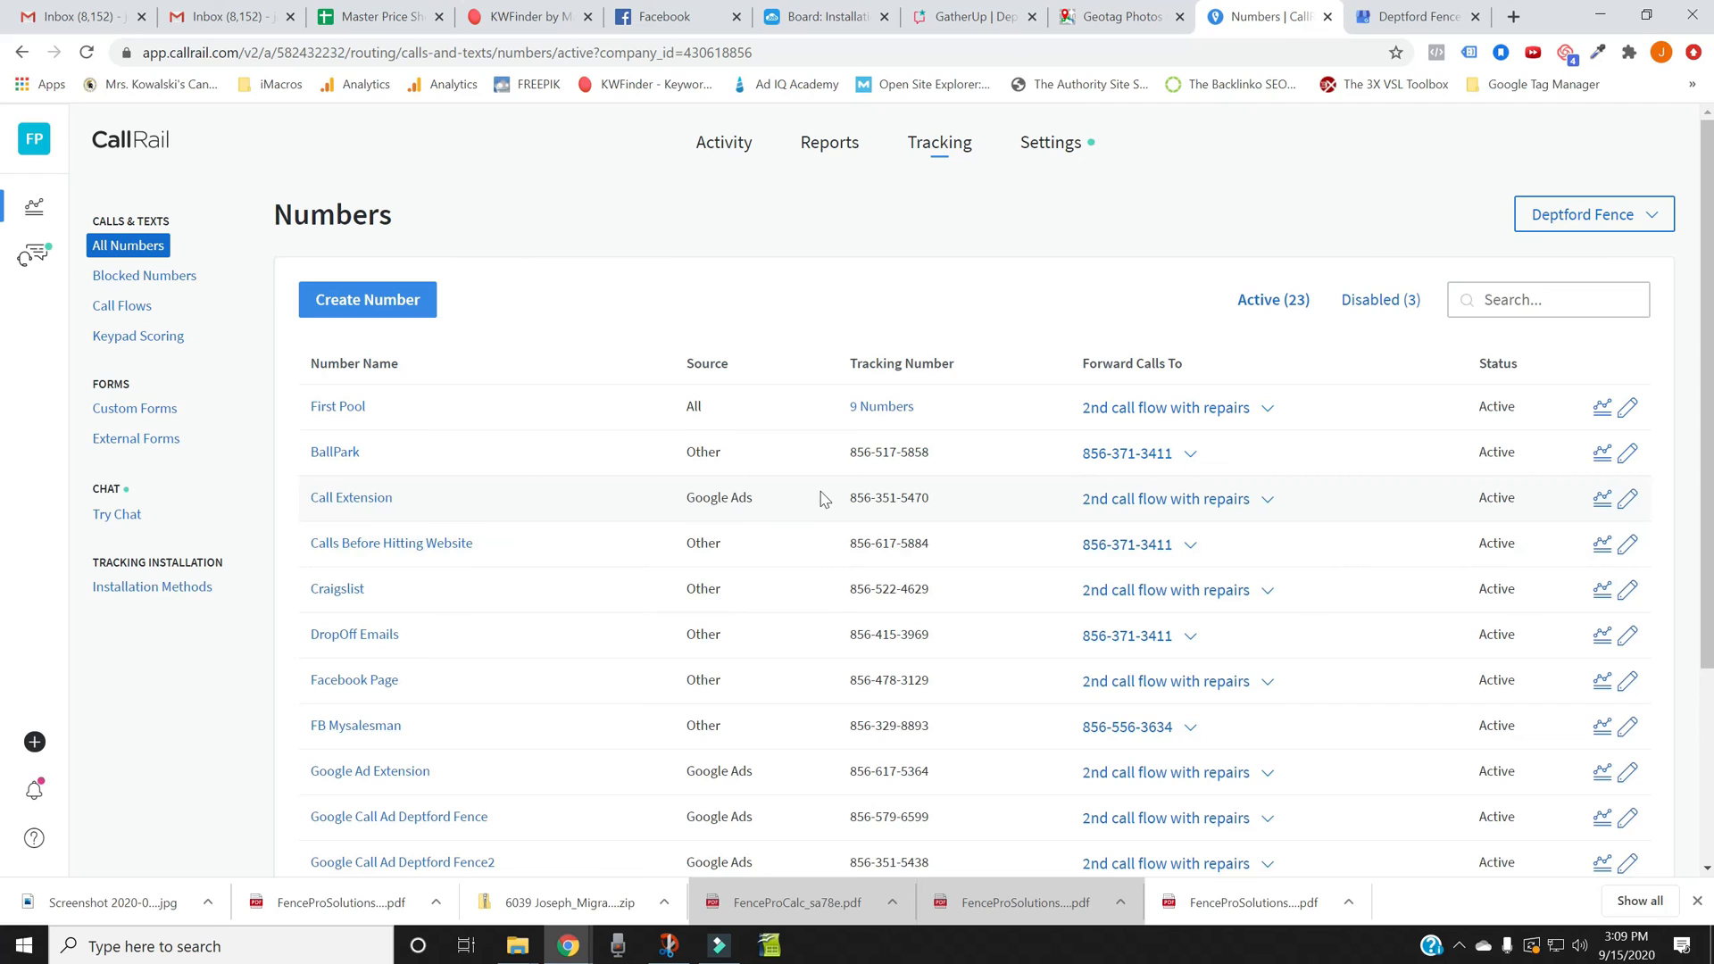
{"action": "mouse_move", "coordinate": [1081, 532]}
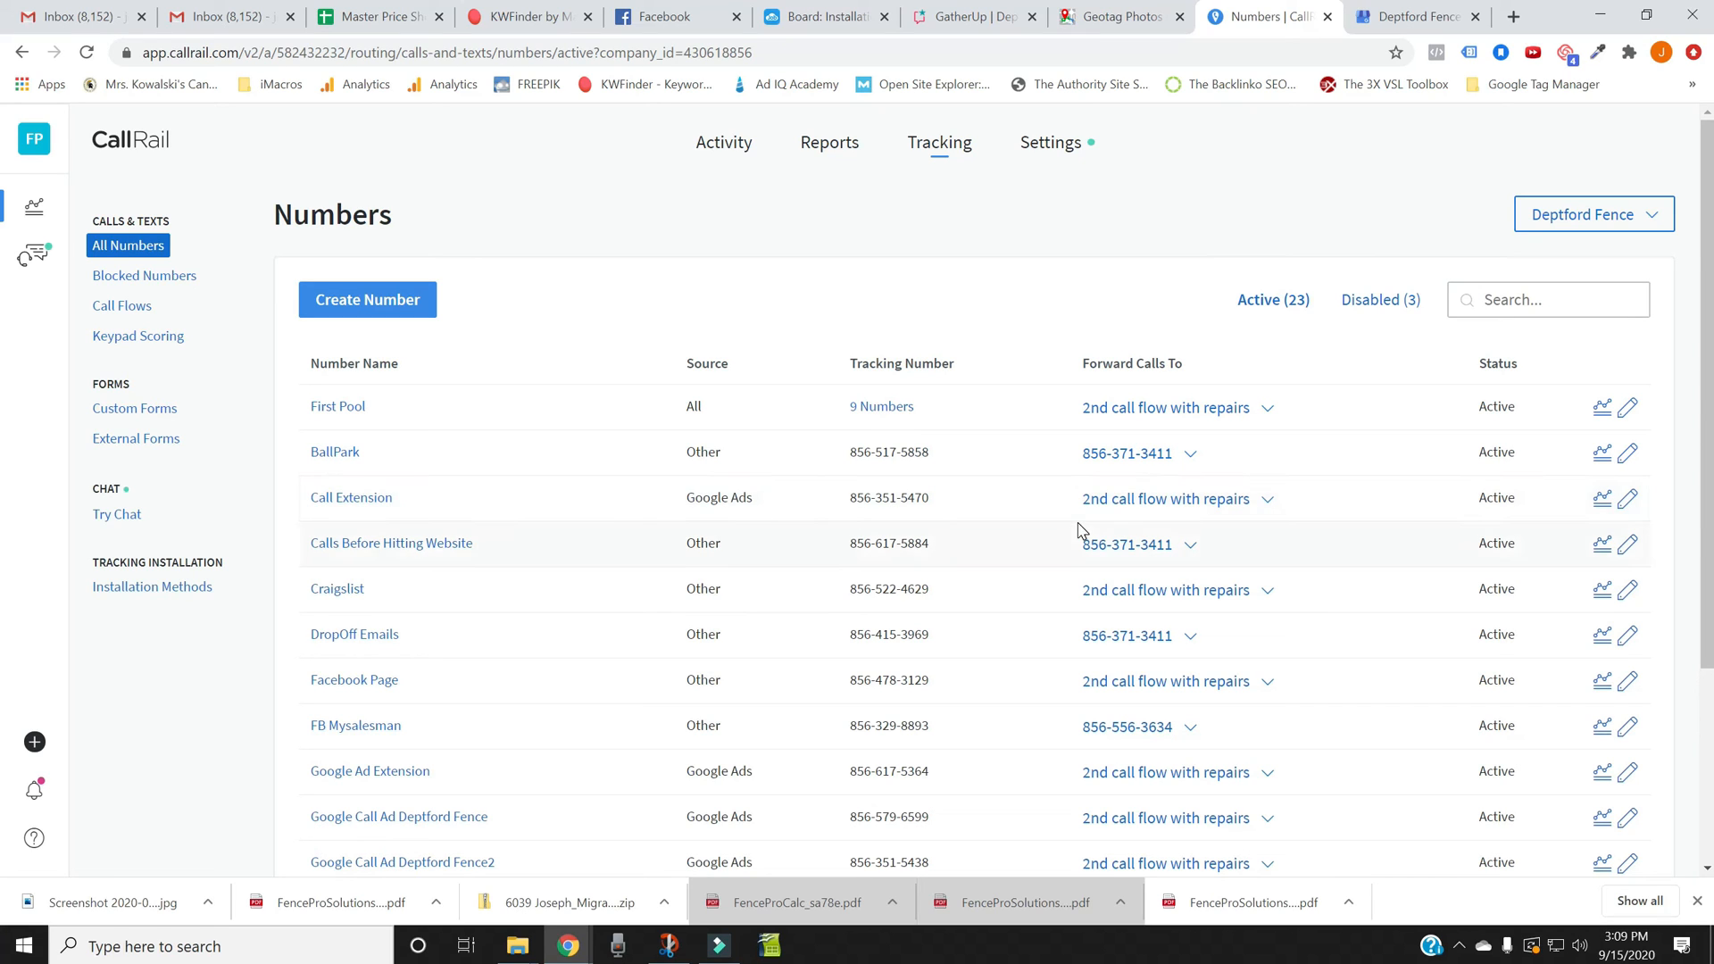
{"action": "mouse_move", "coordinate": [1191, 514]}
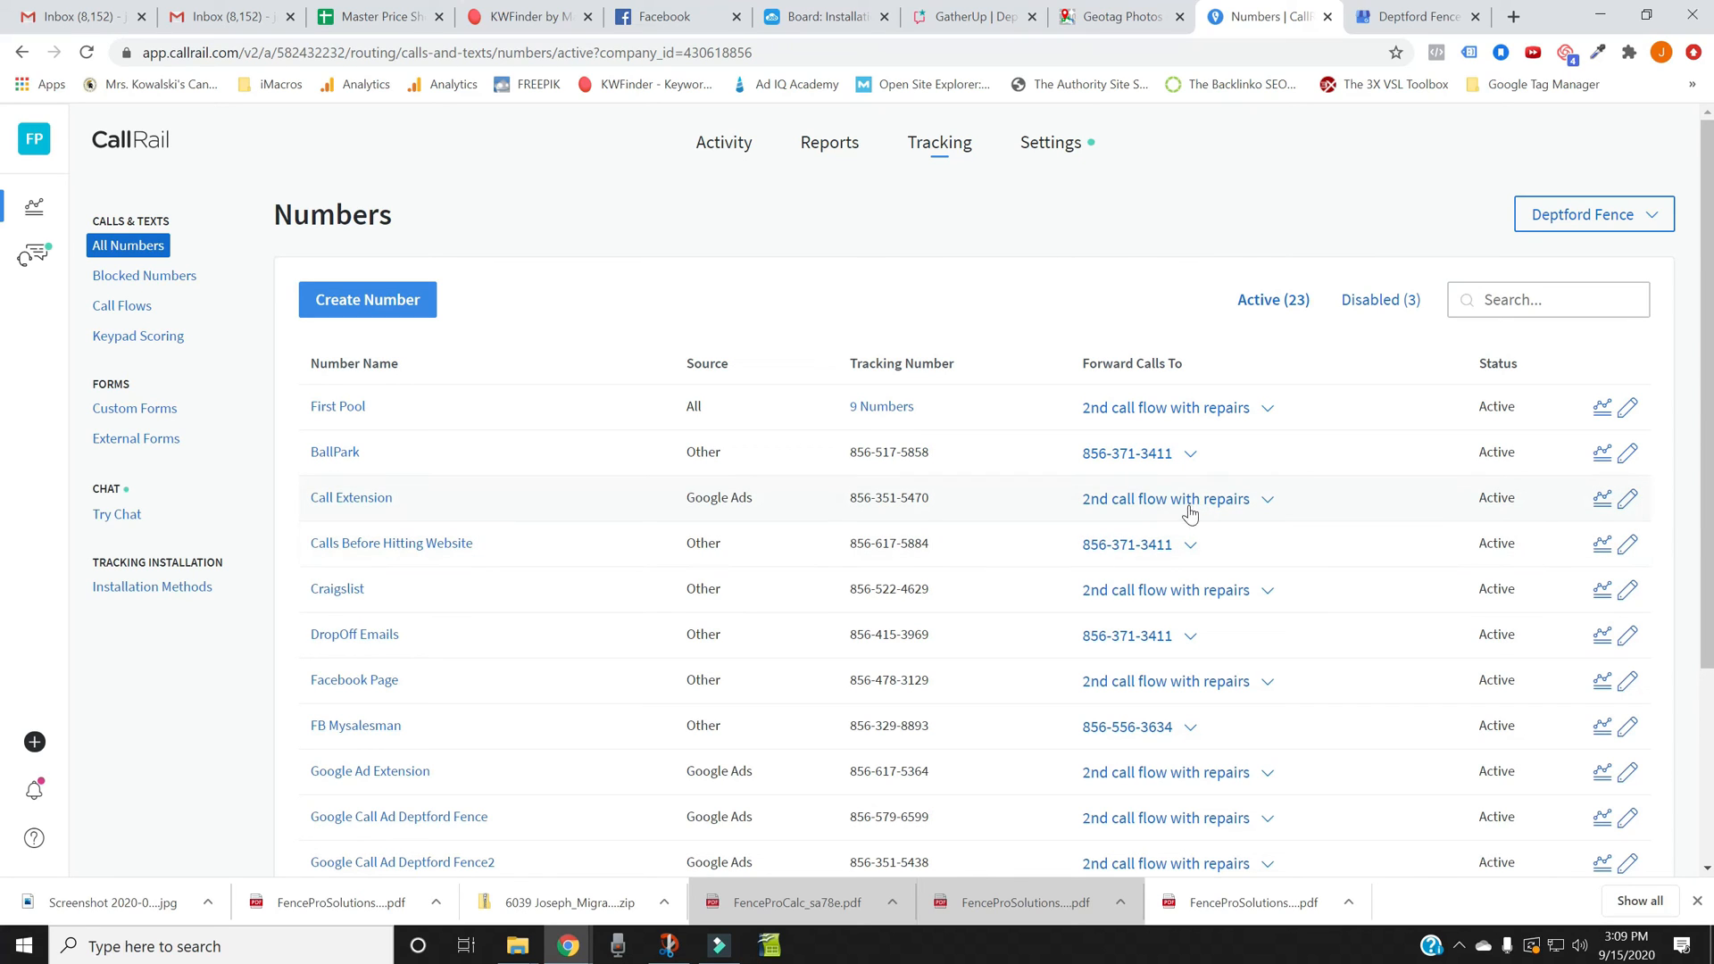
{"action": "mouse_move", "coordinate": [181, 396]}
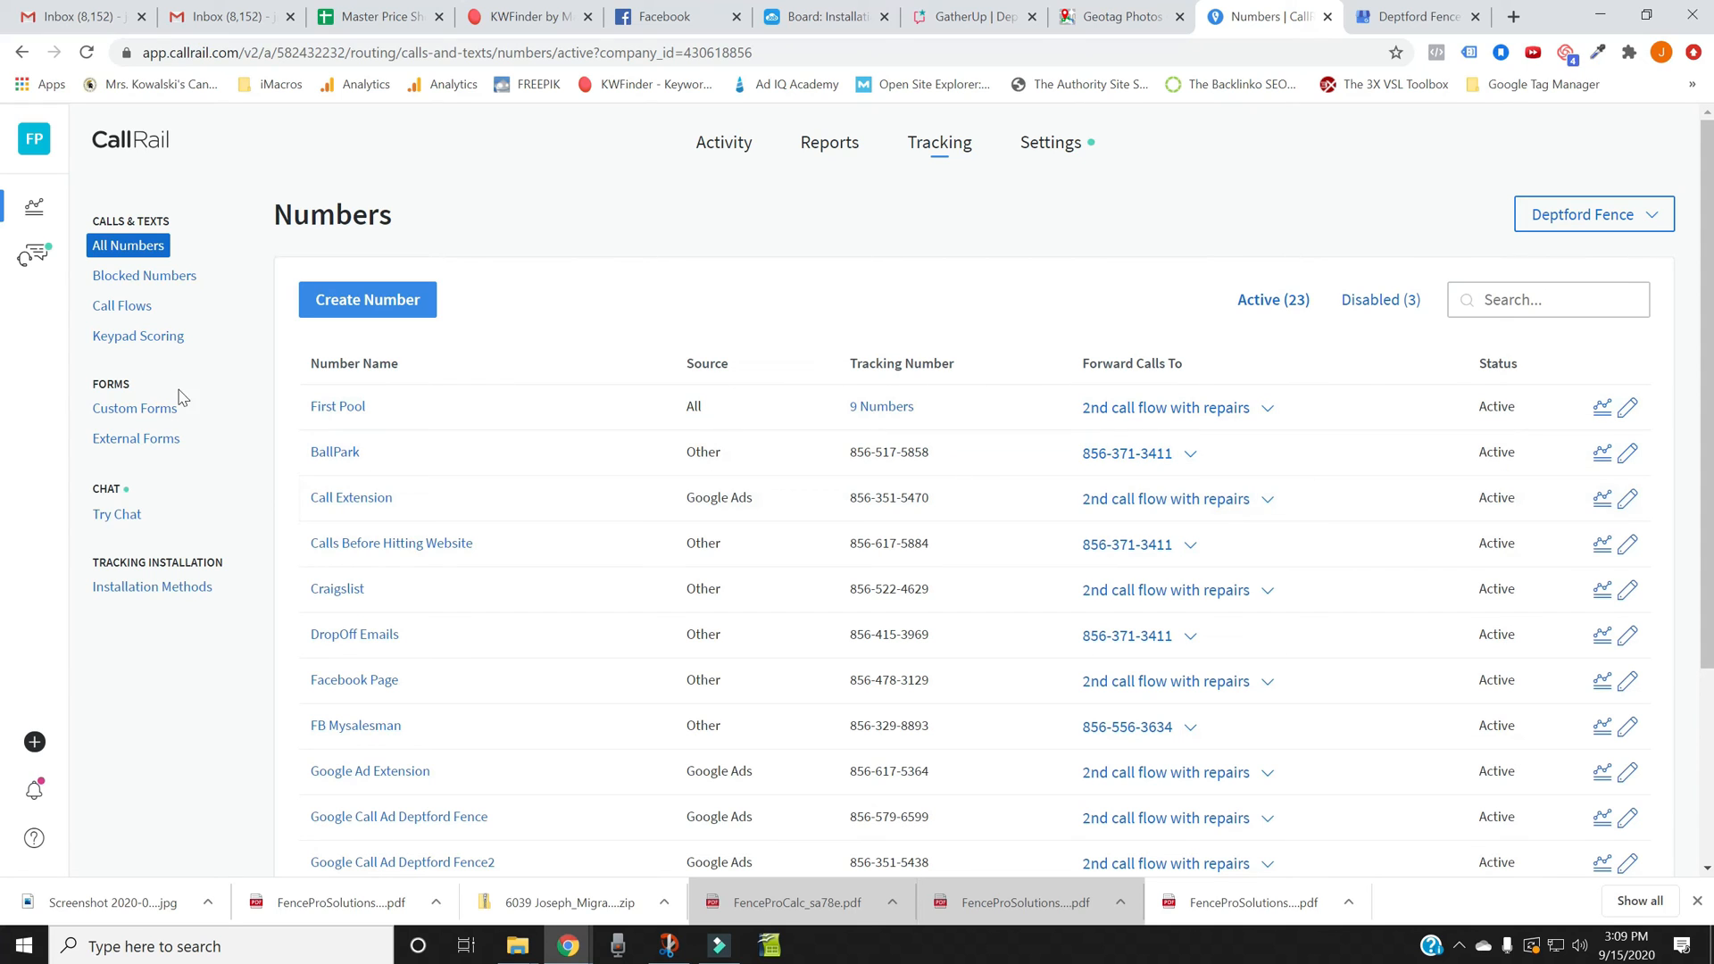
{"action": "left_click", "coordinate": [121, 305]}
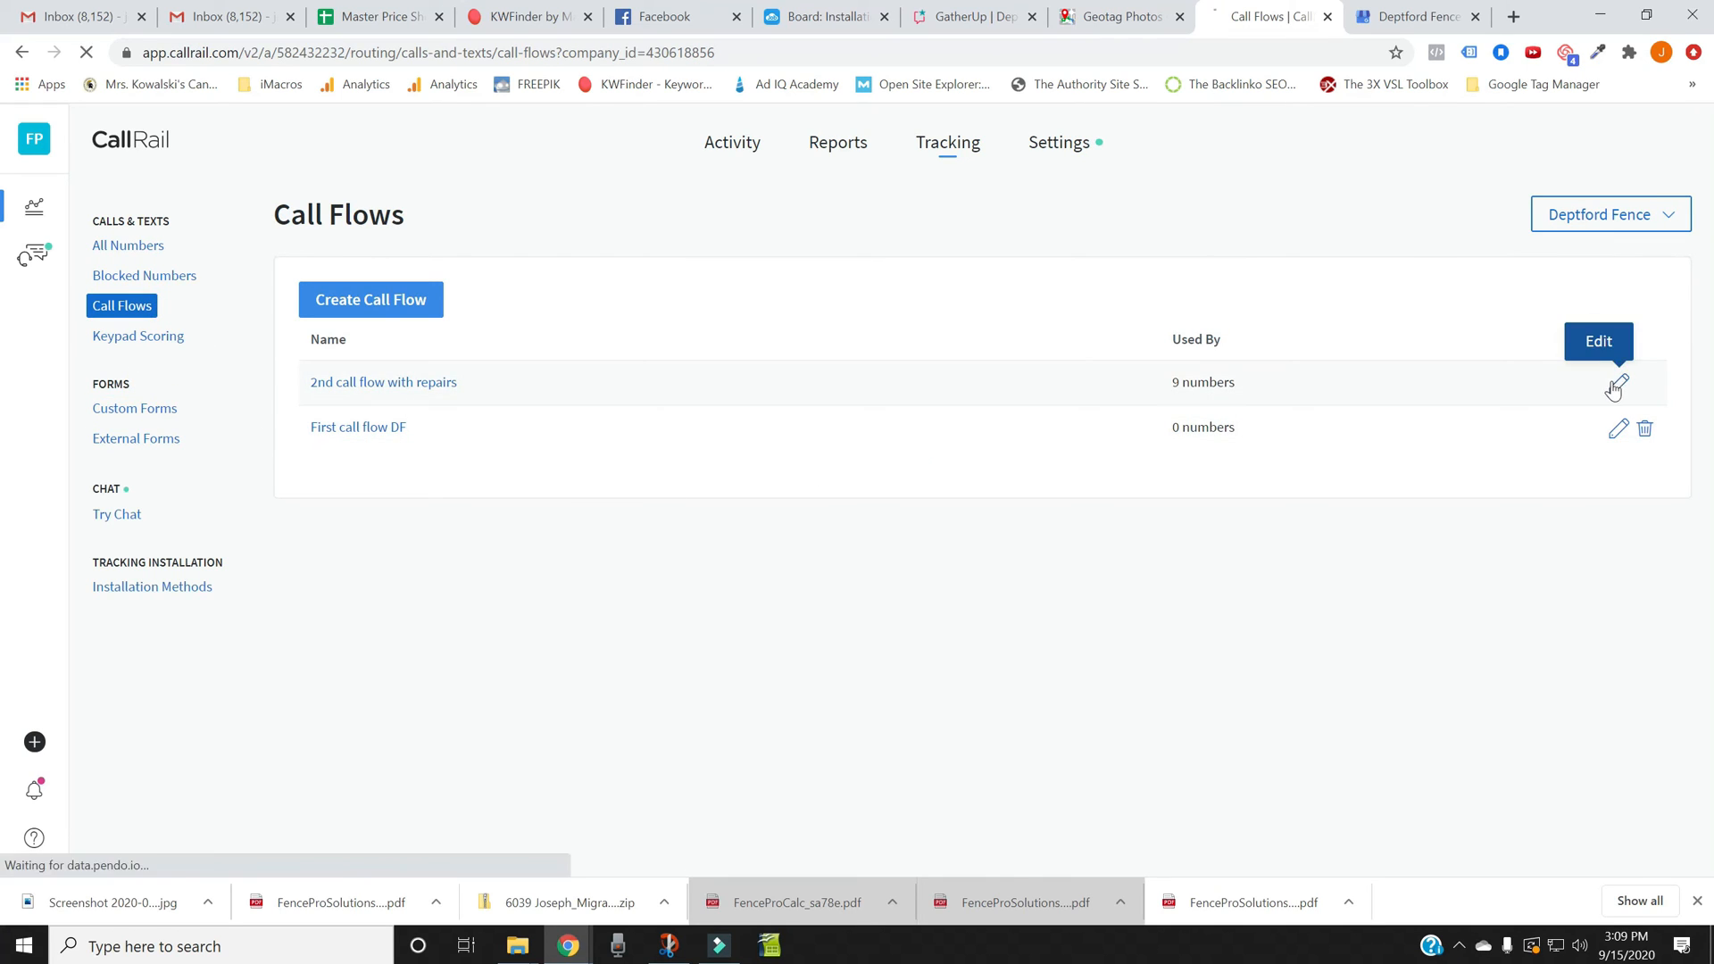
{"action": "left_click", "coordinate": [1619, 389]}
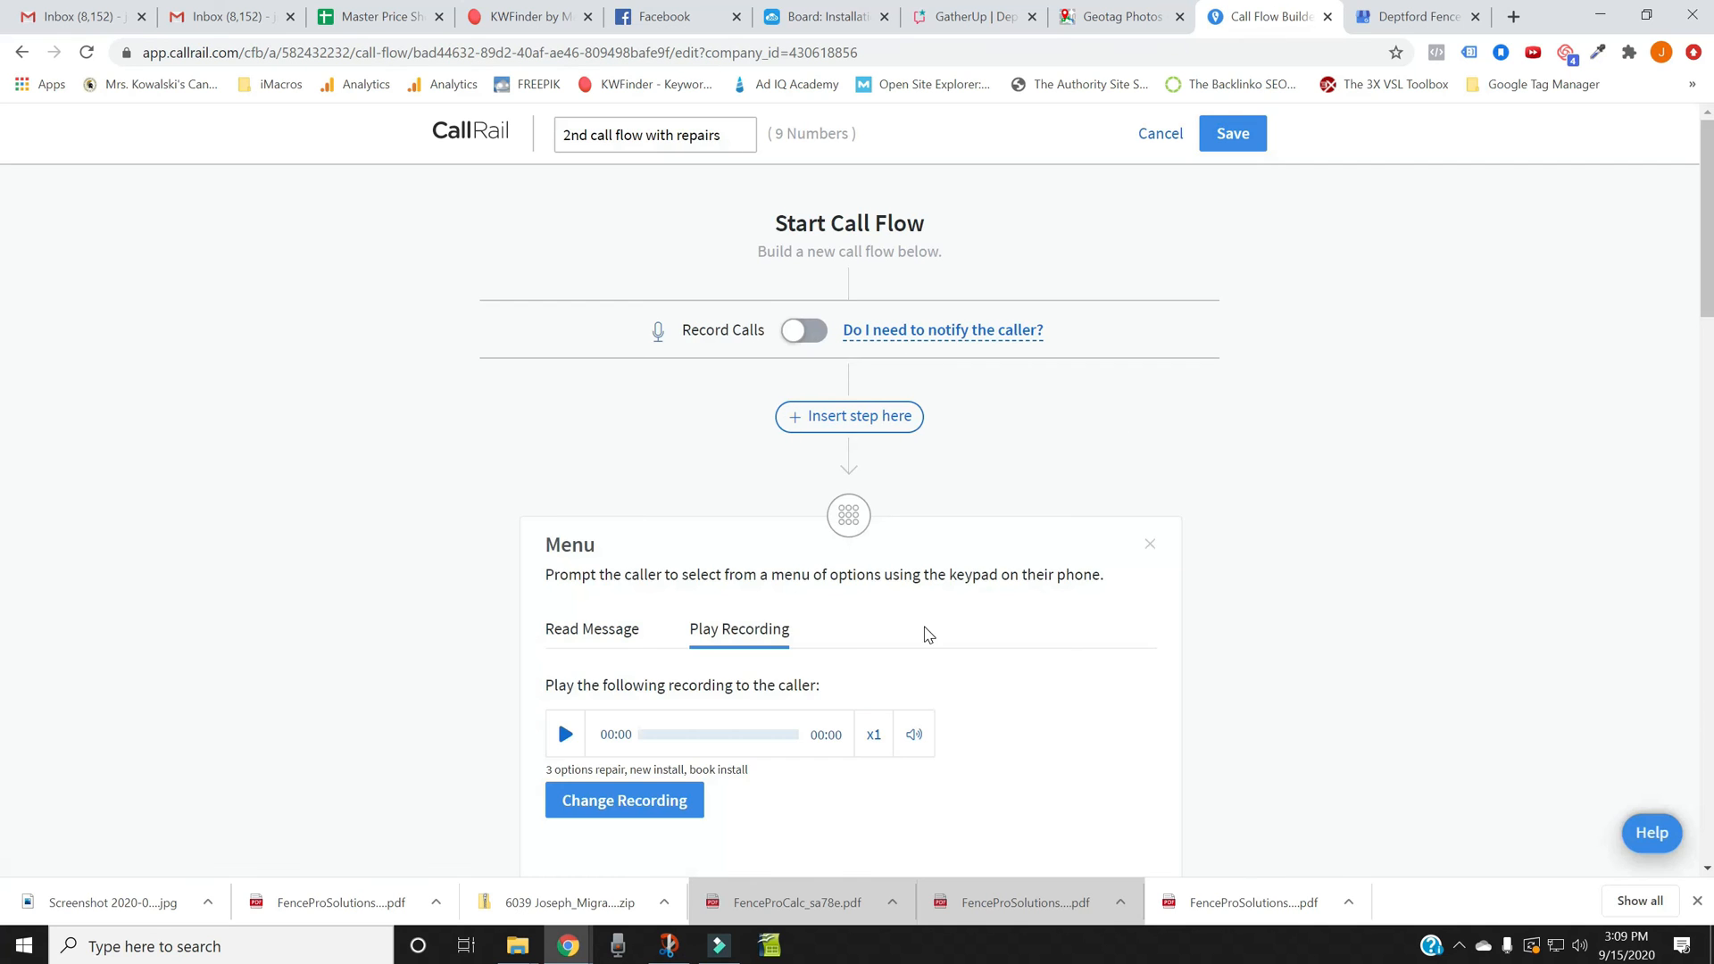
{"action": "scroll", "scroll_direction": "down", "scroll_amount": 3}
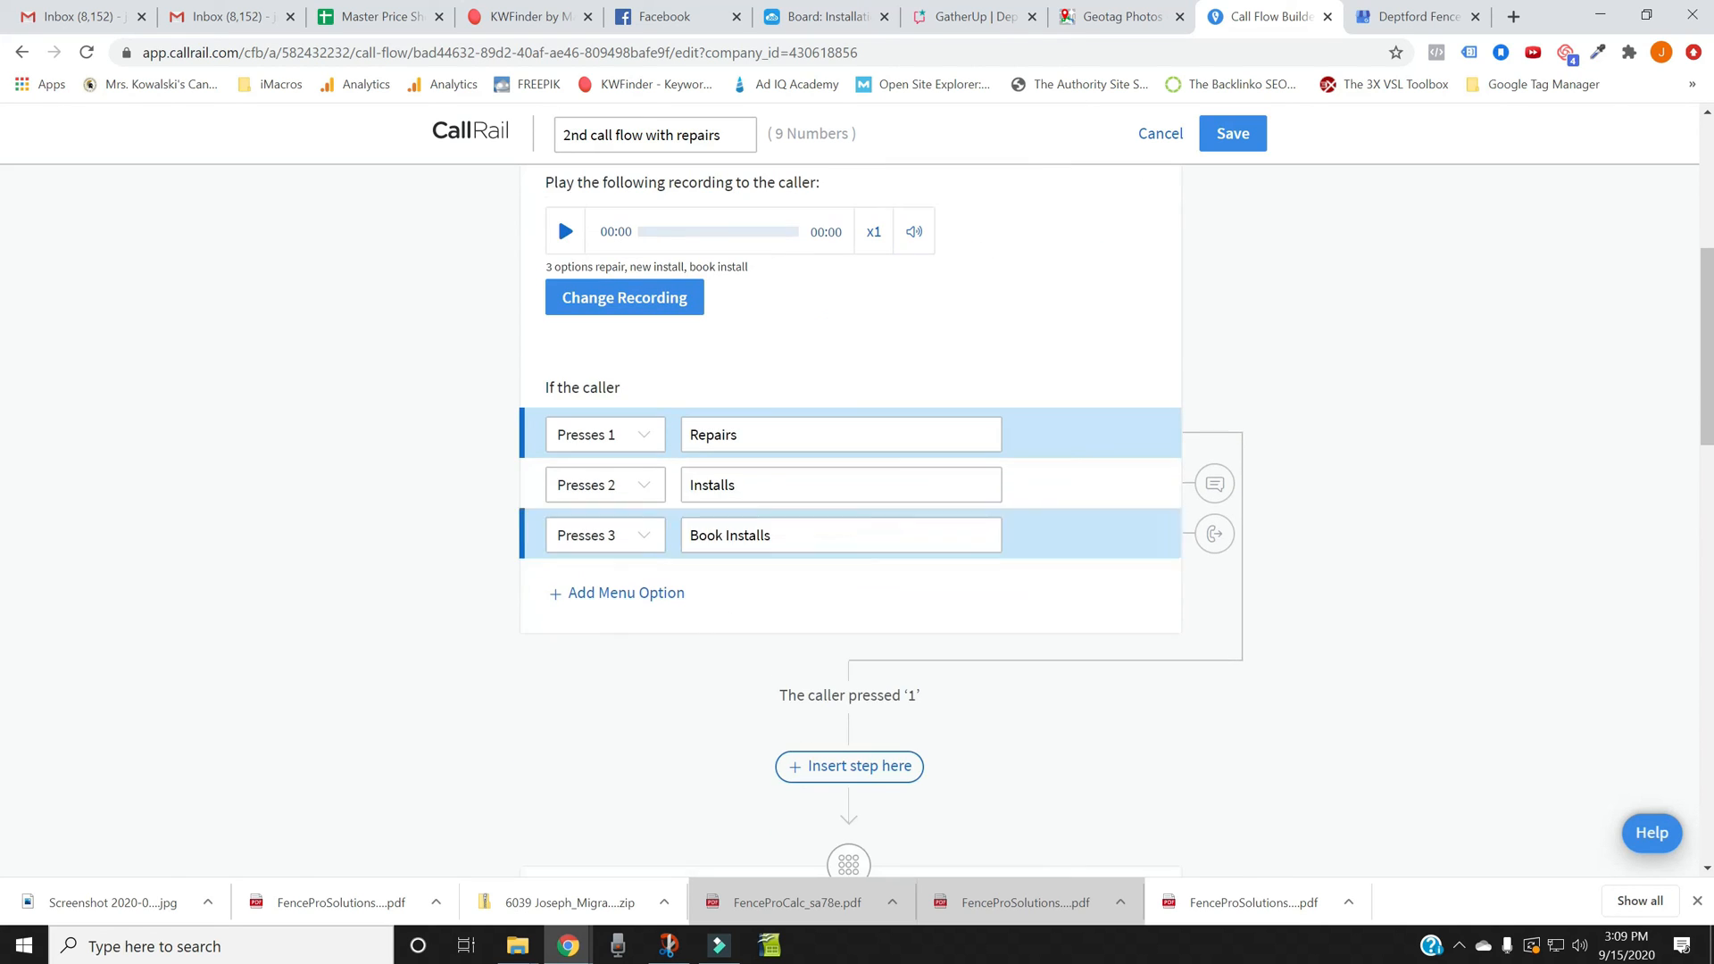
{"action": "mouse_move", "coordinate": [827, 471]}
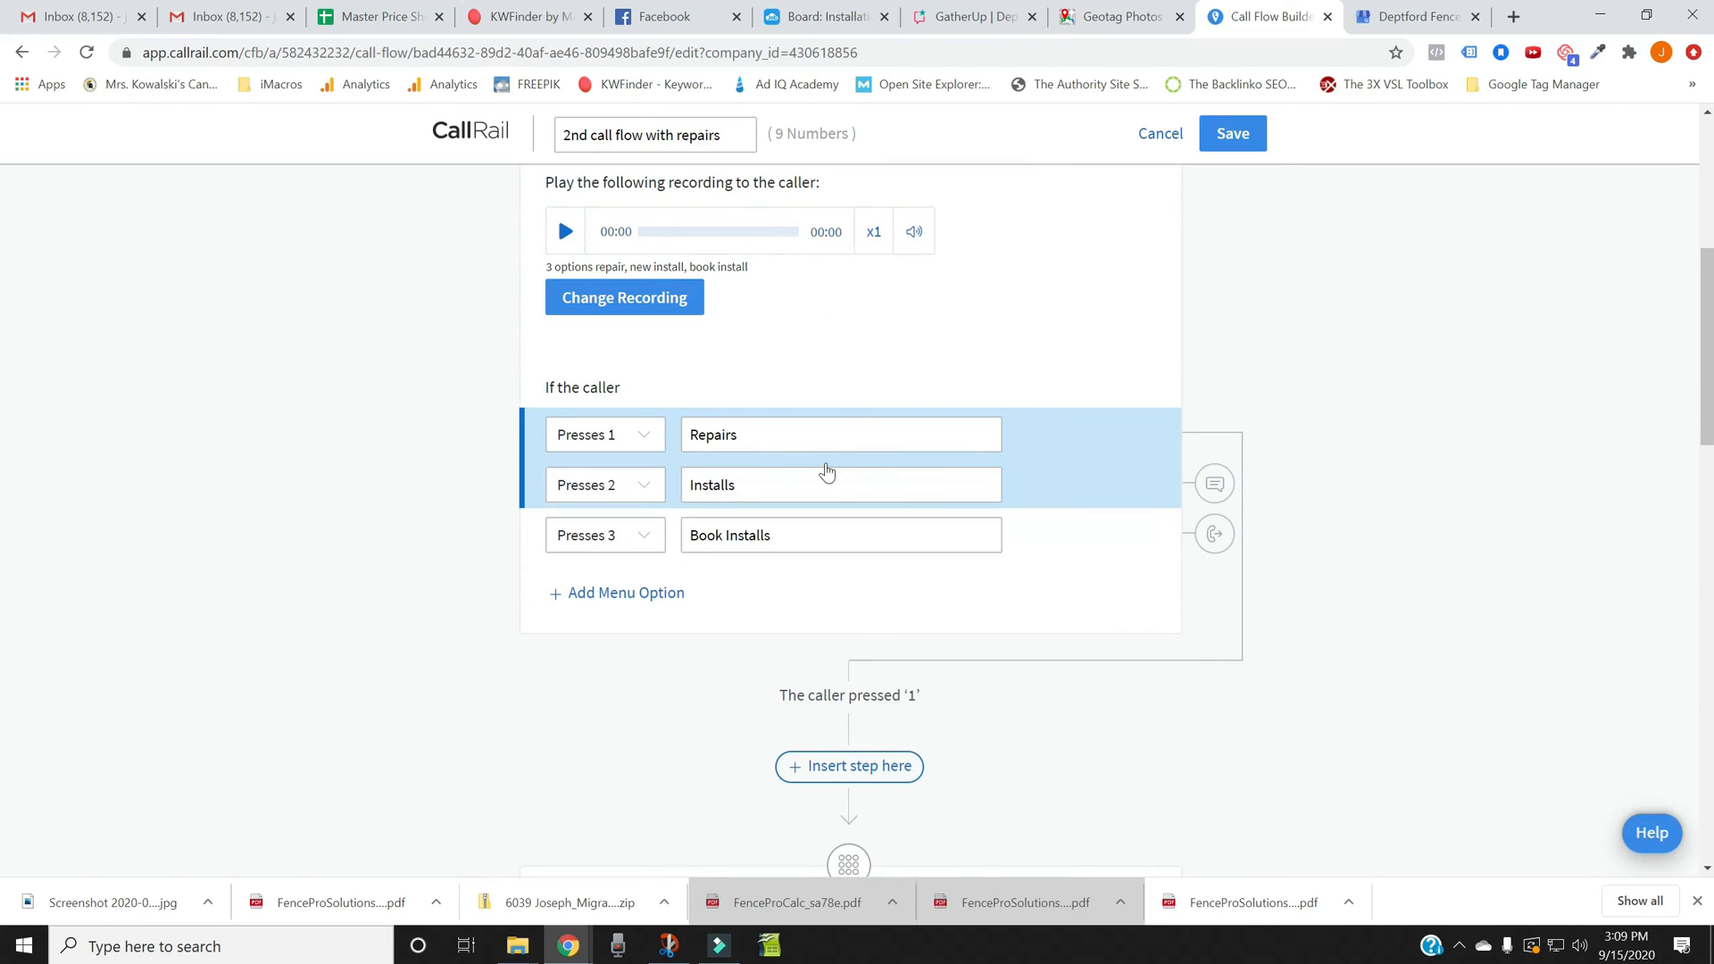
{"action": "scroll", "scroll_direction": "down", "scroll_amount": 3}
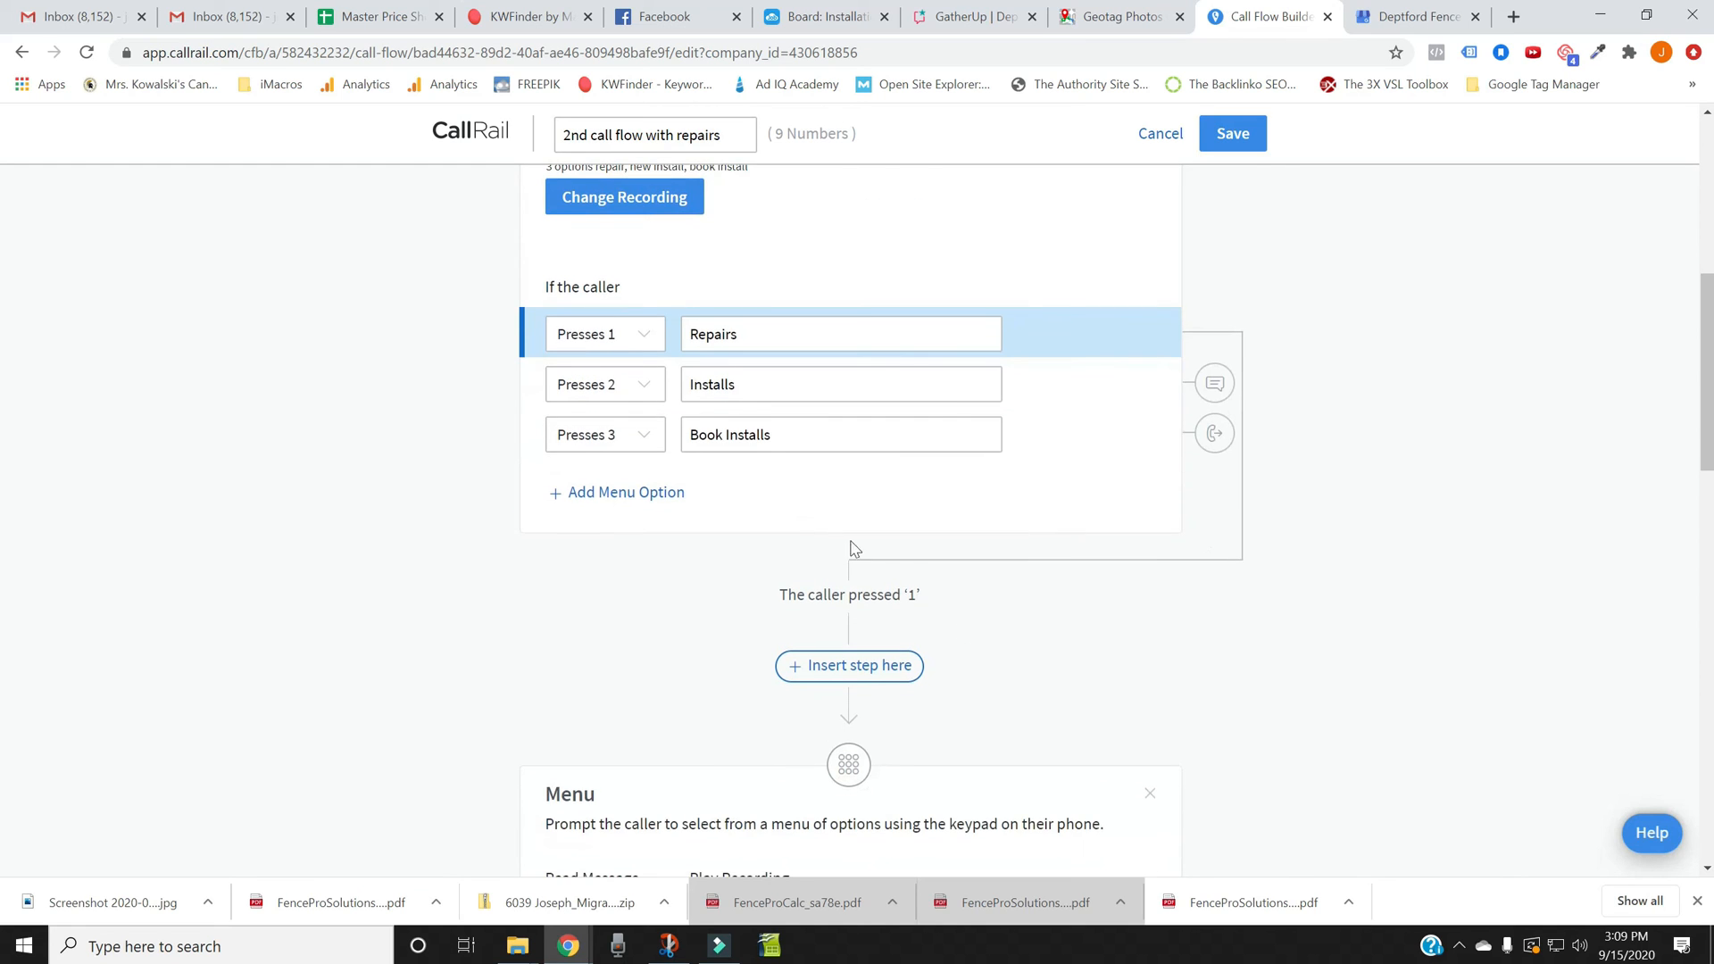
{"action": "mouse_move", "coordinate": [901, 573]}
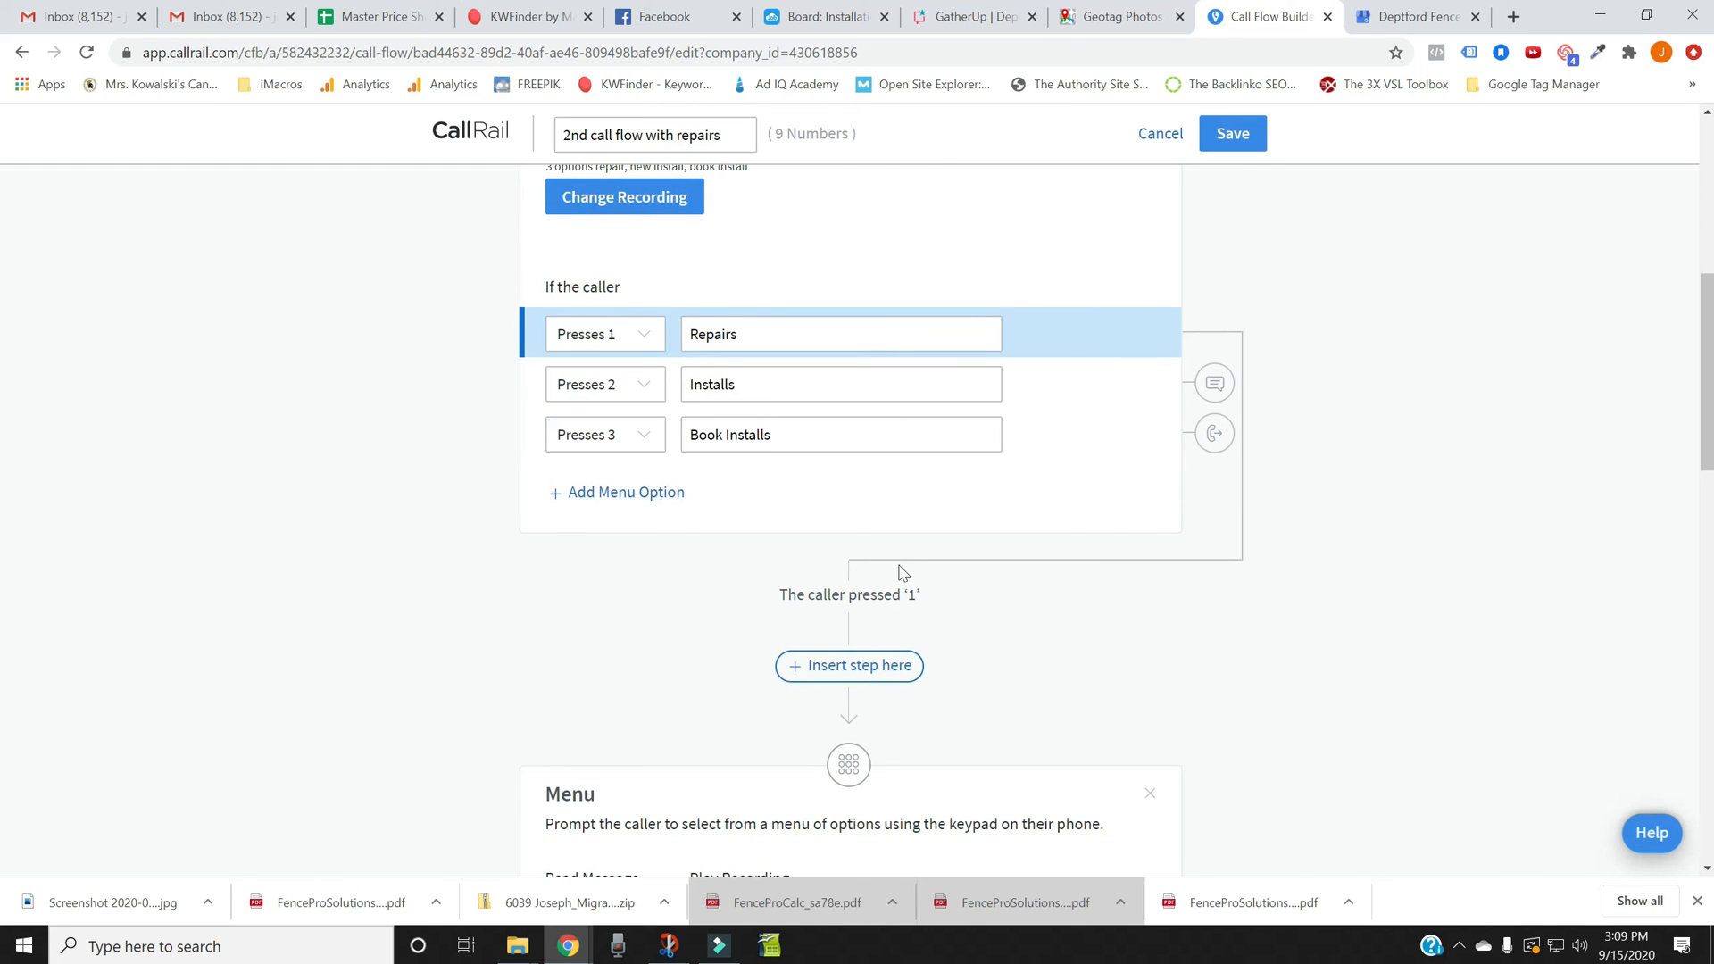
{"action": "scroll", "scroll_direction": "down", "scroll_amount": 3}
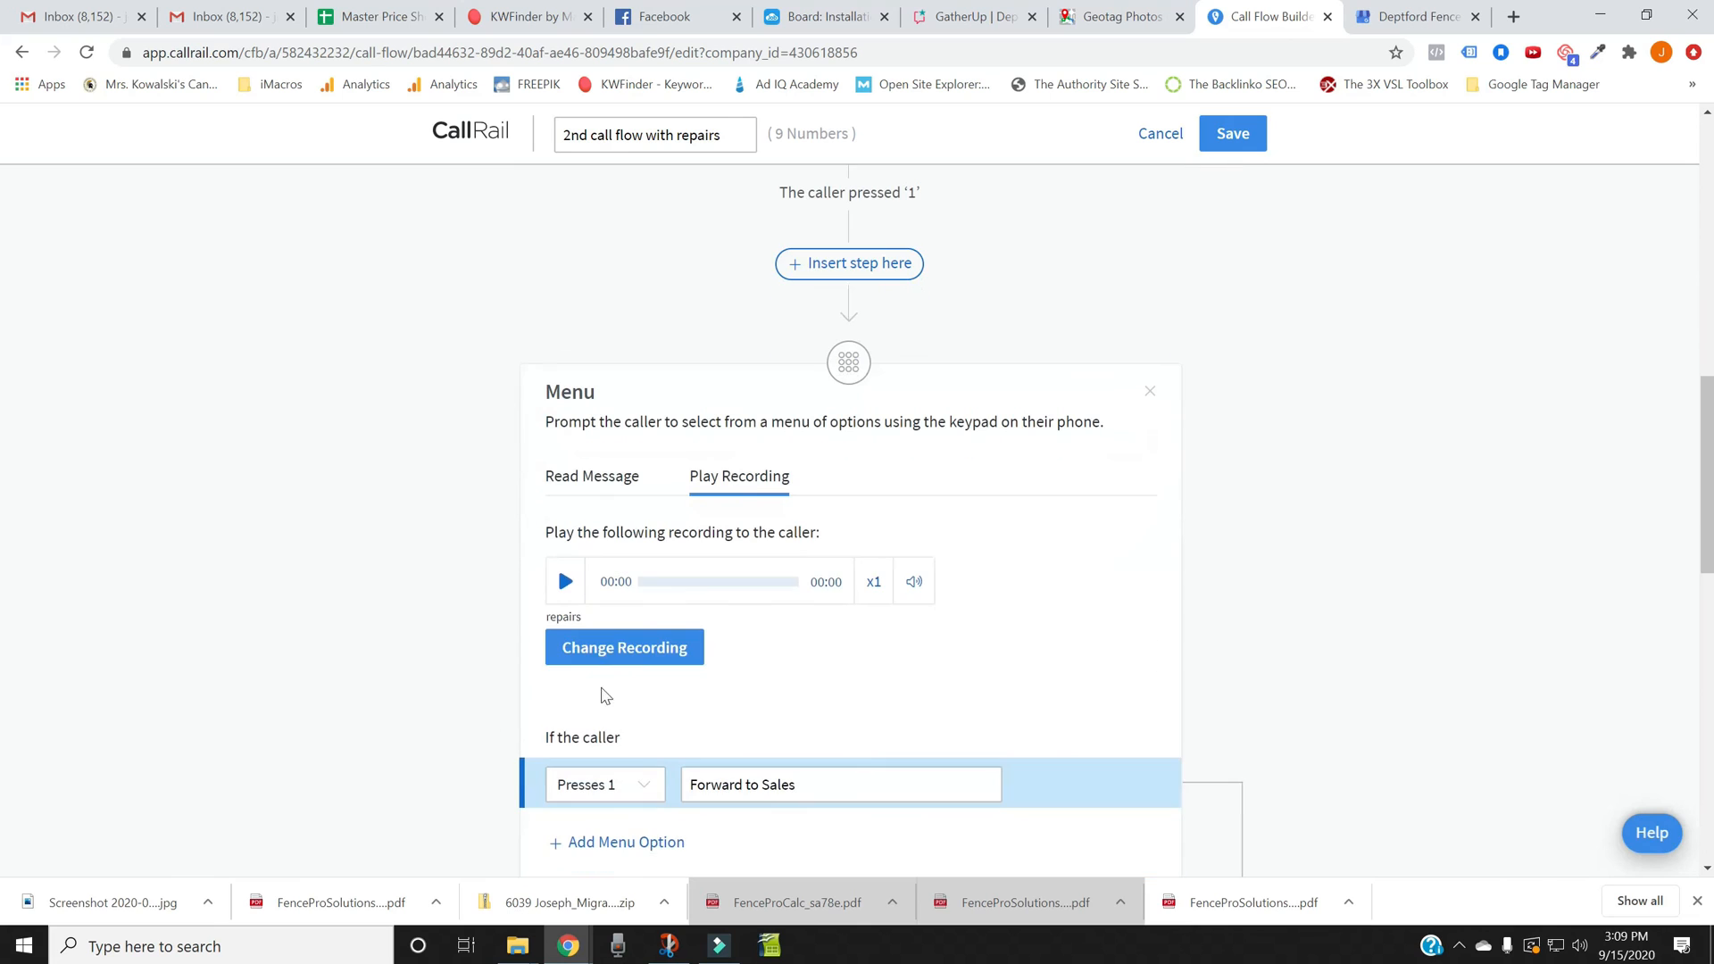
{"action": "mouse_move", "coordinate": [670, 568]}
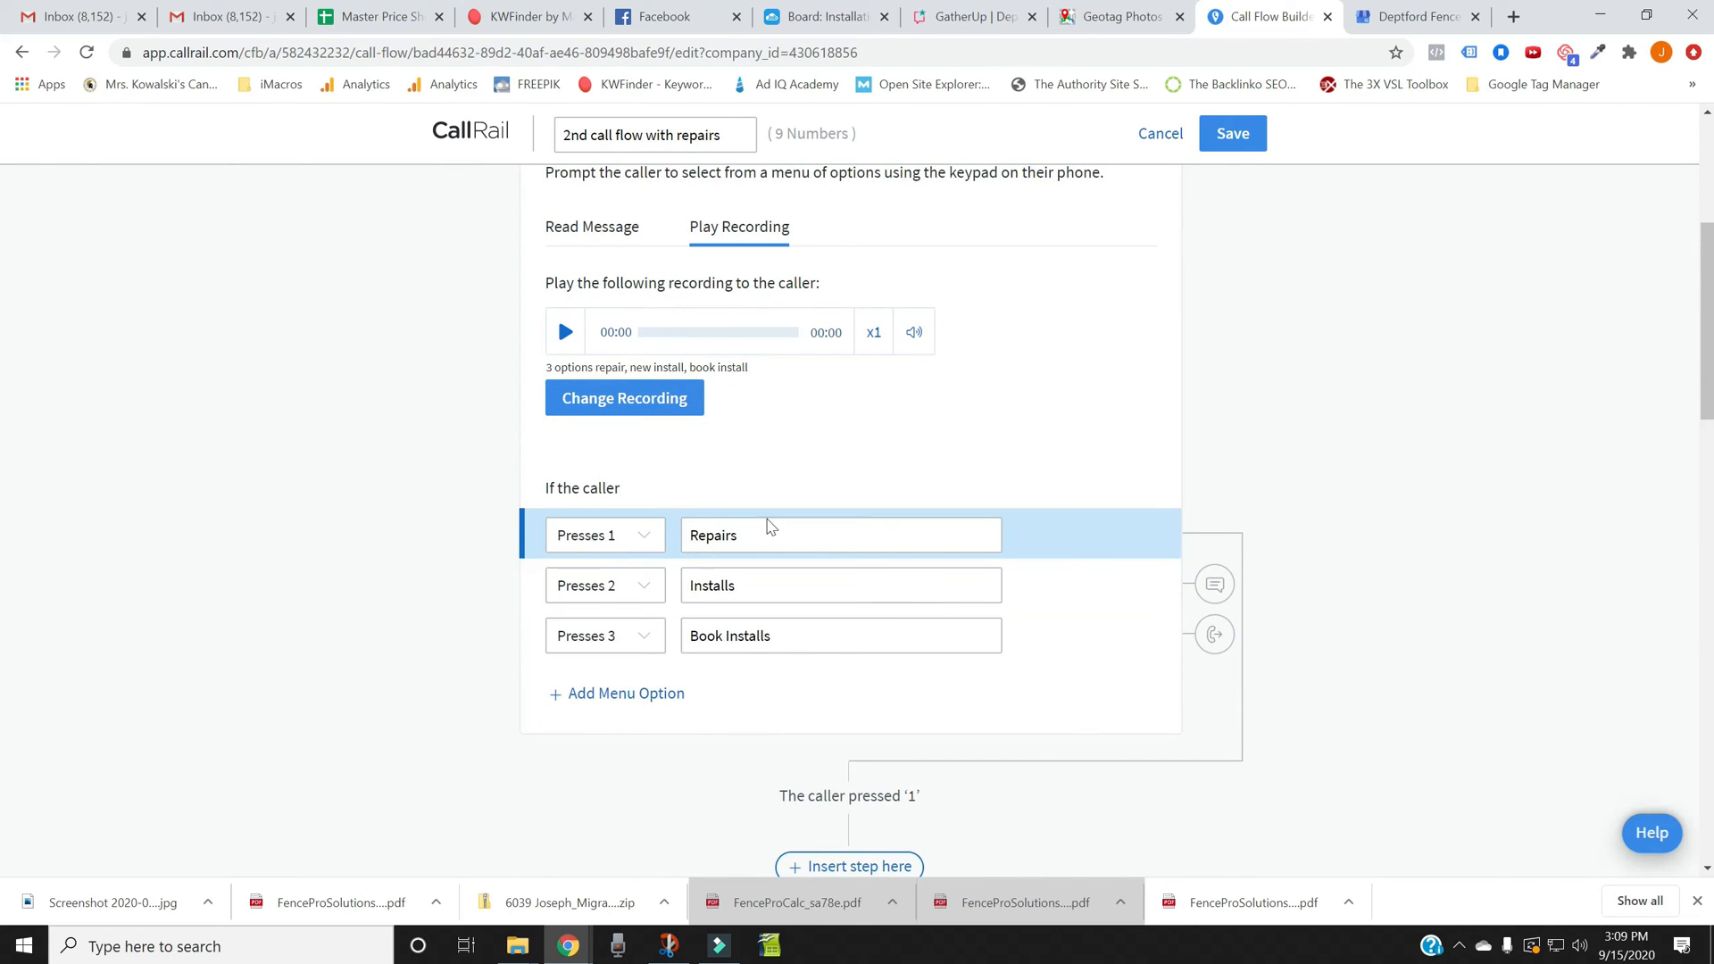
{"action": "mouse_move", "coordinate": [735, 502]}
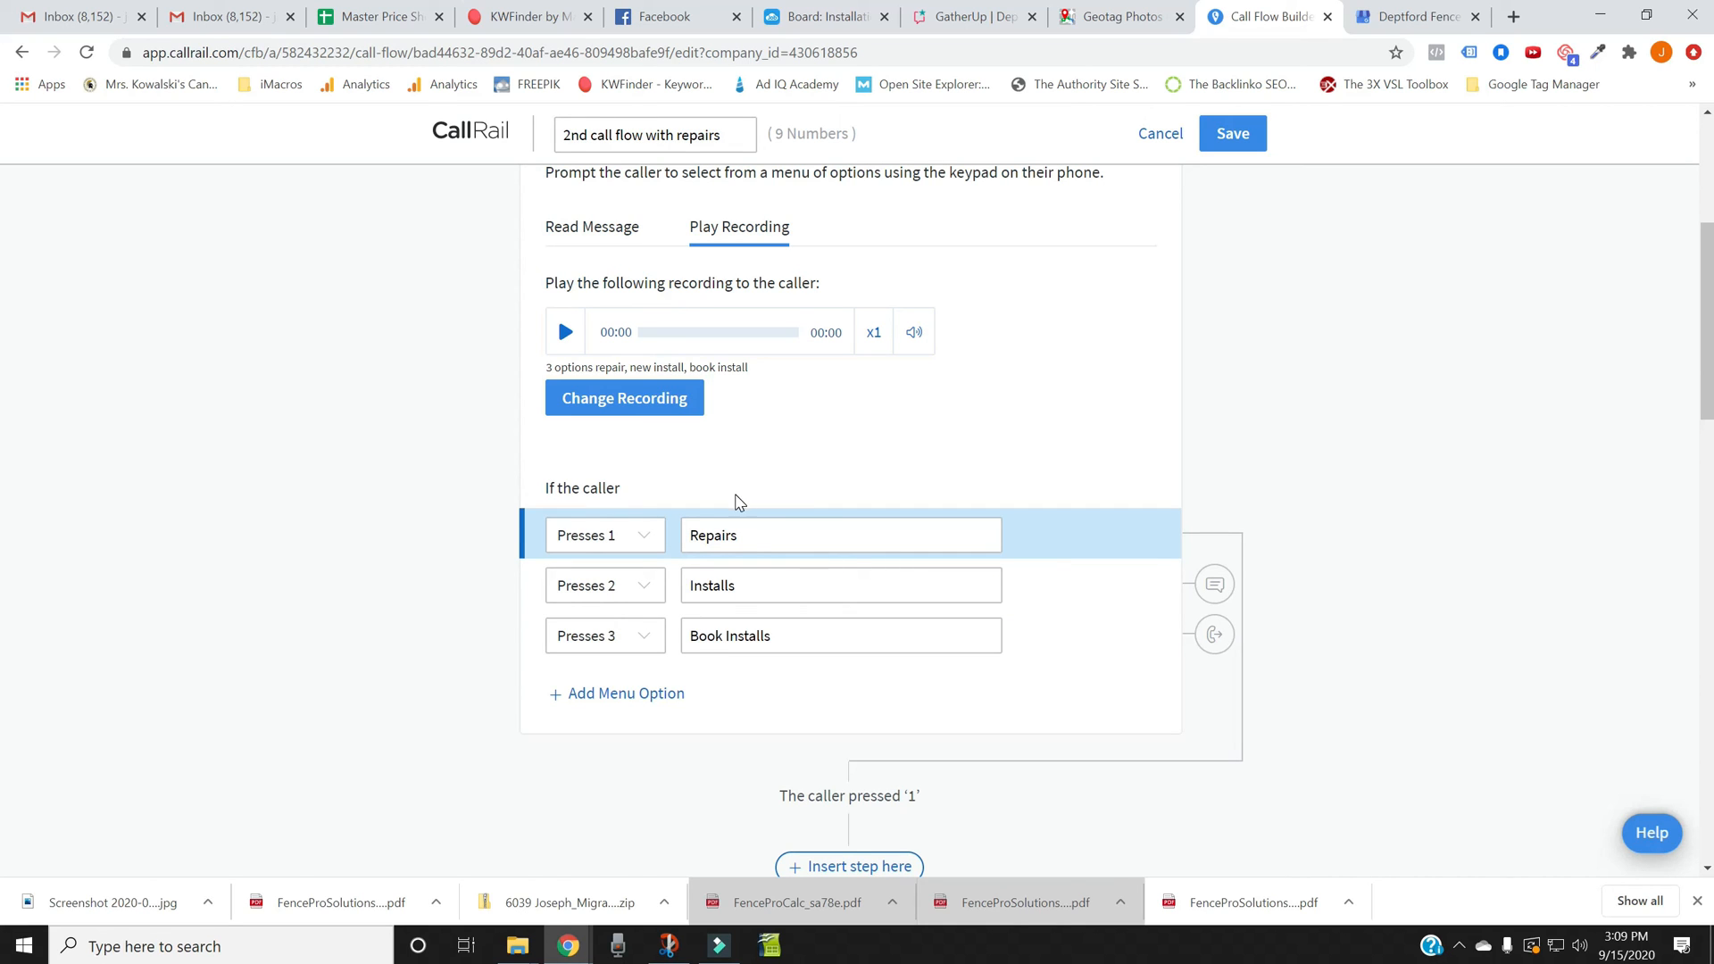
{"action": "scroll", "scroll_direction": "down", "scroll_amount": 3}
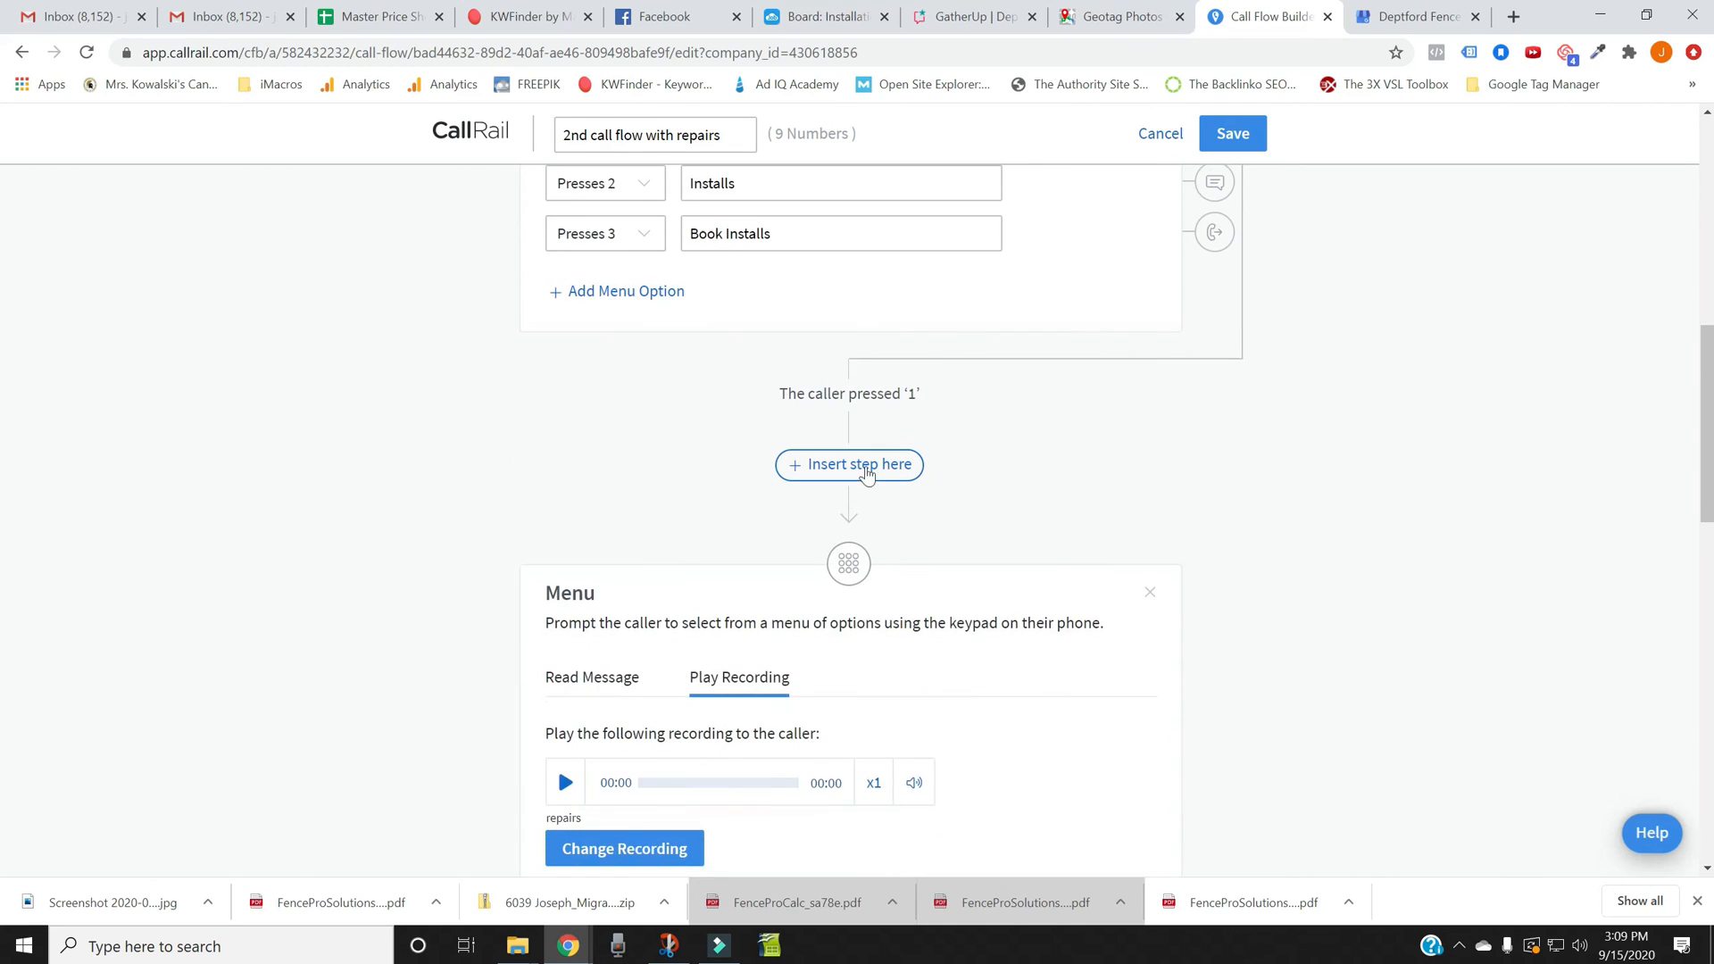
{"action": "mouse_move", "coordinate": [1008, 613]}
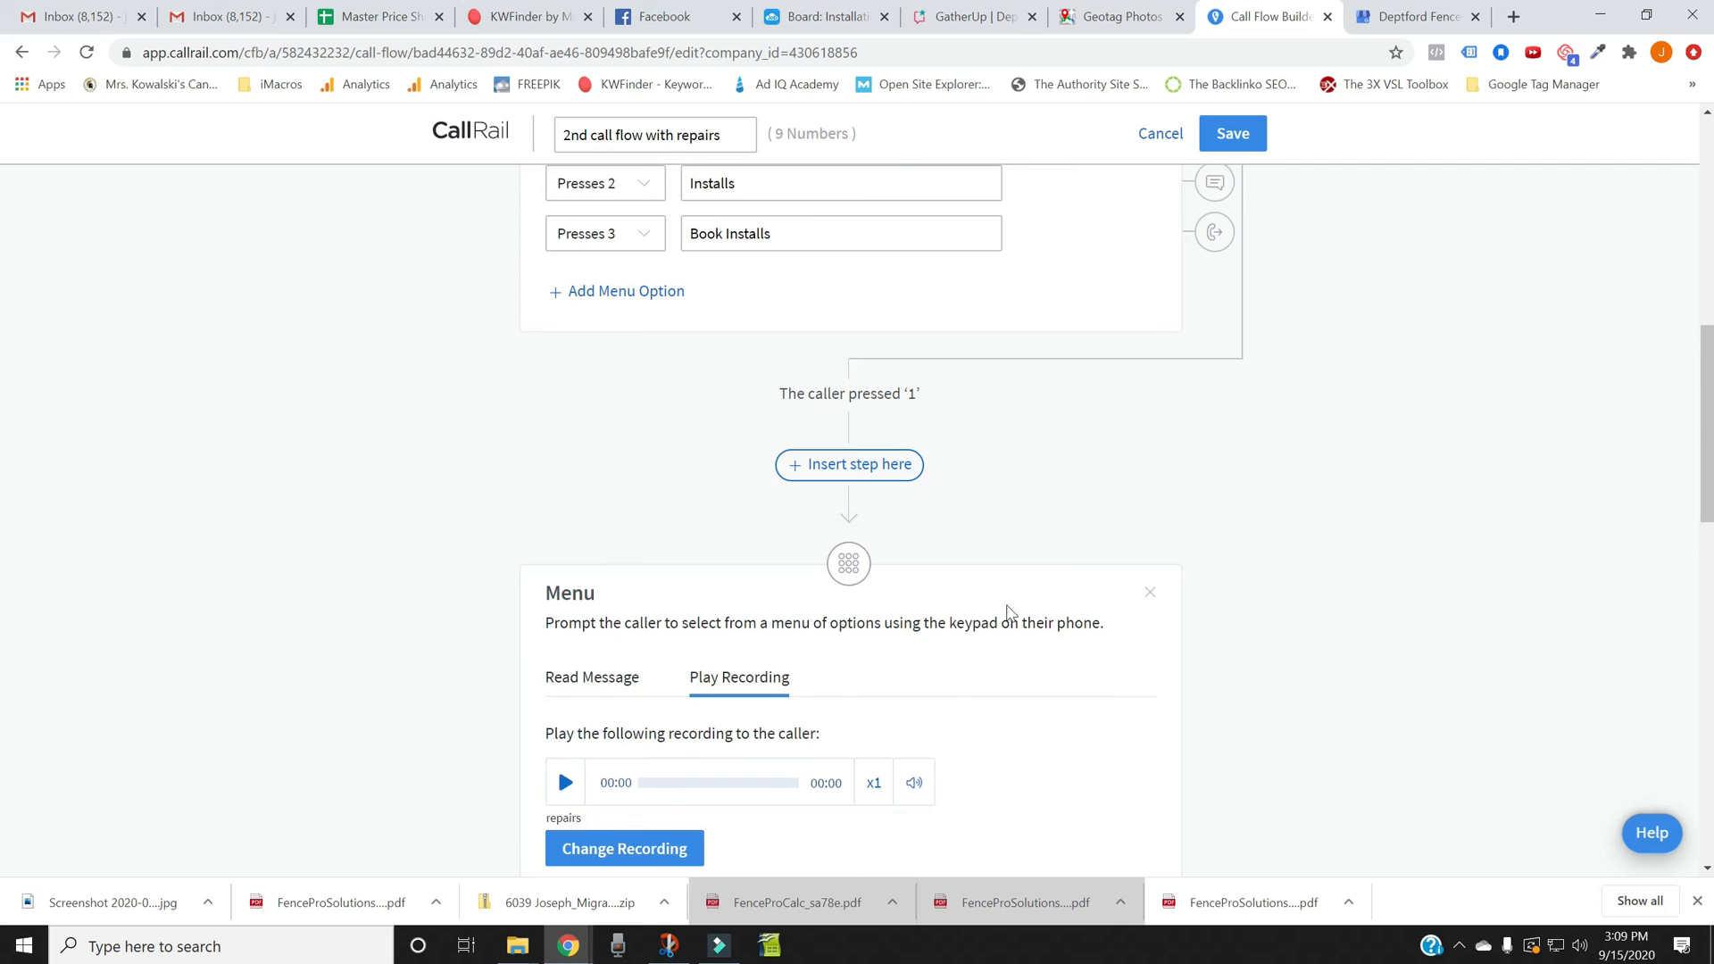
{"action": "scroll", "scroll_direction": "down", "scroll_amount": 3}
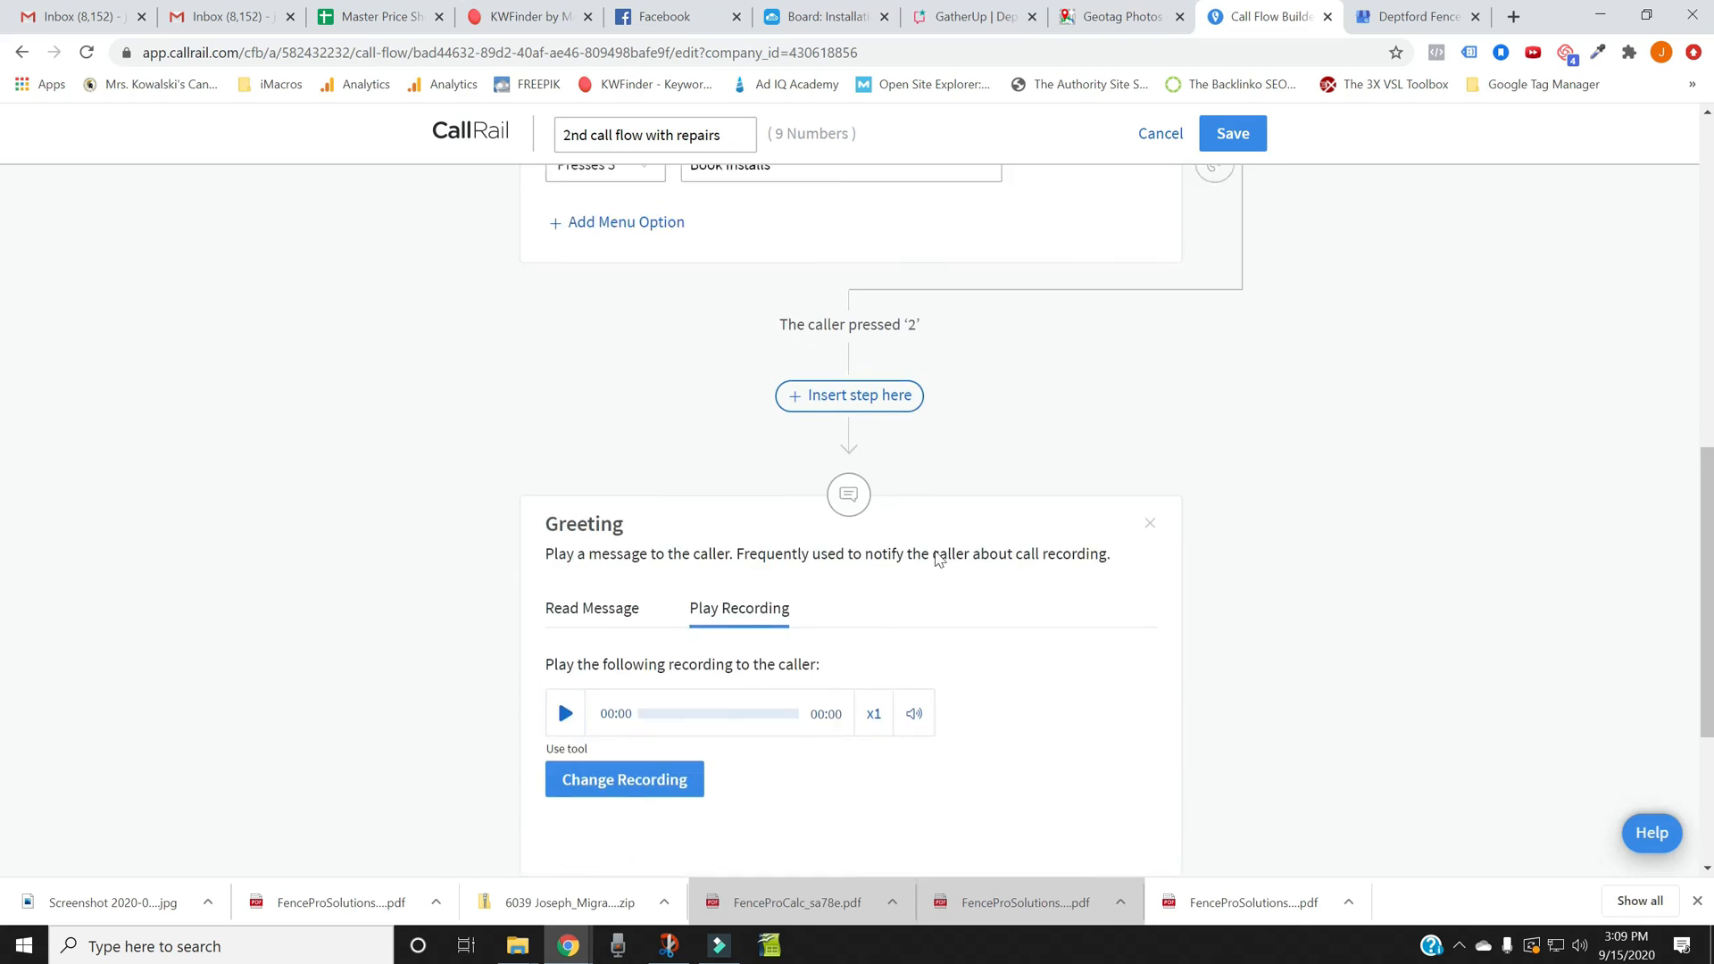
{"action": "scroll", "scroll_direction": "down", "scroll_amount": 3}
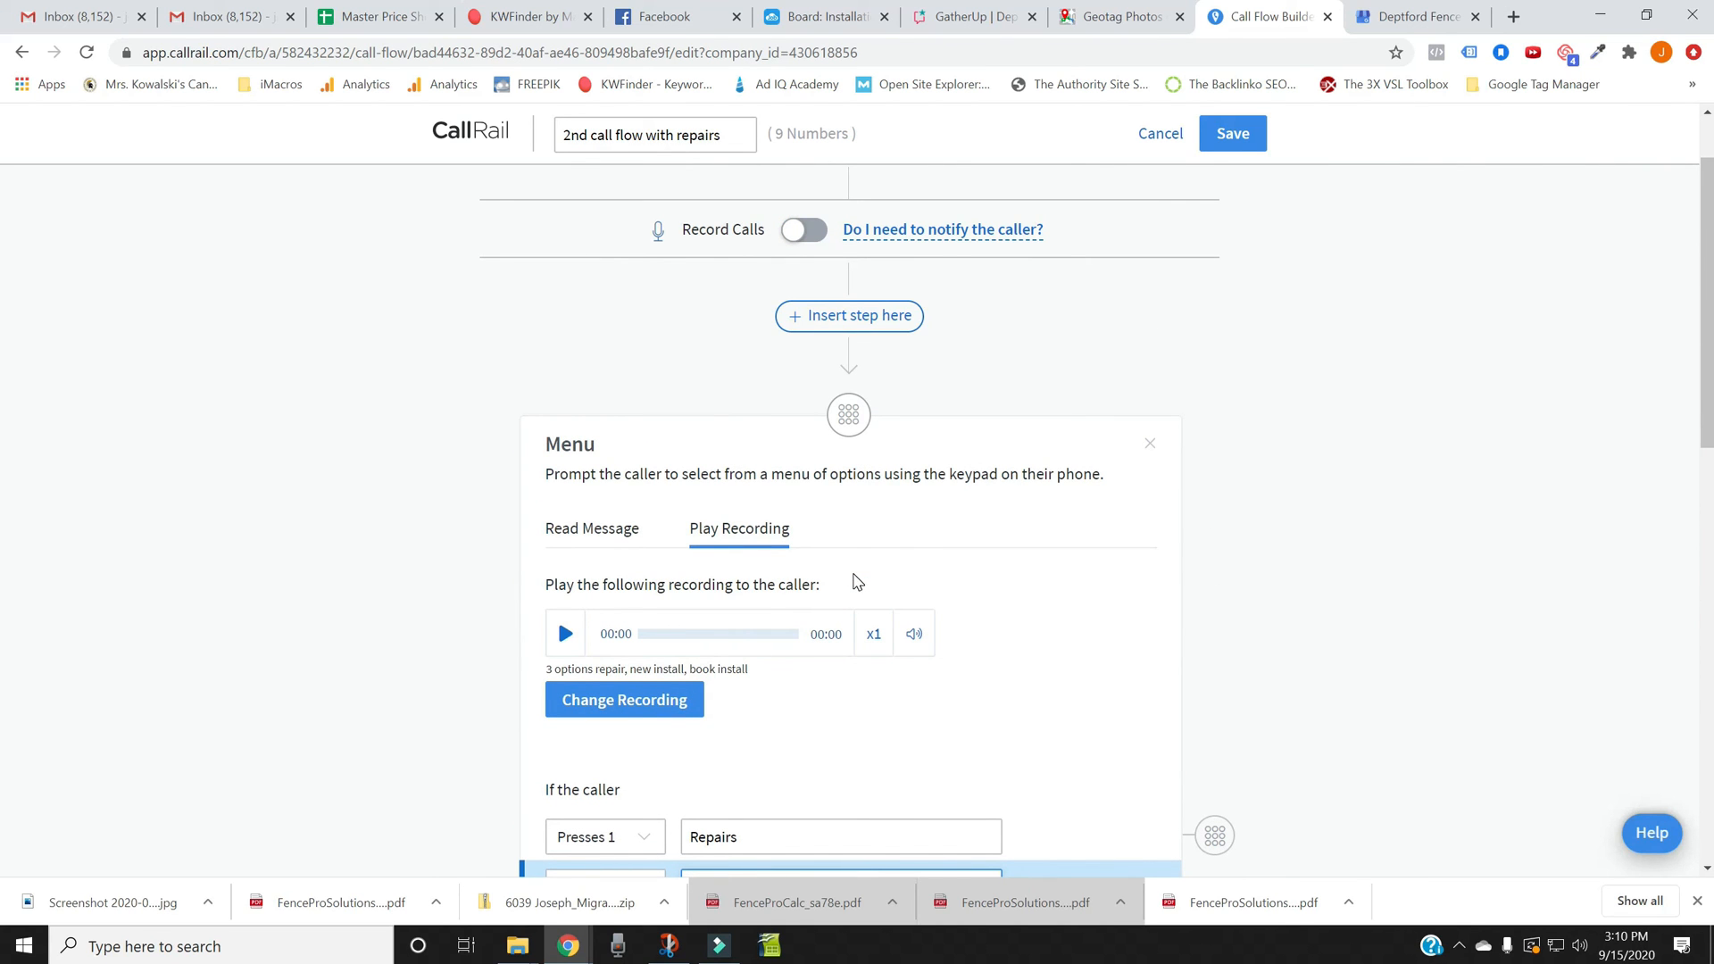
{"action": "mouse_move", "coordinate": [1416, 15]}
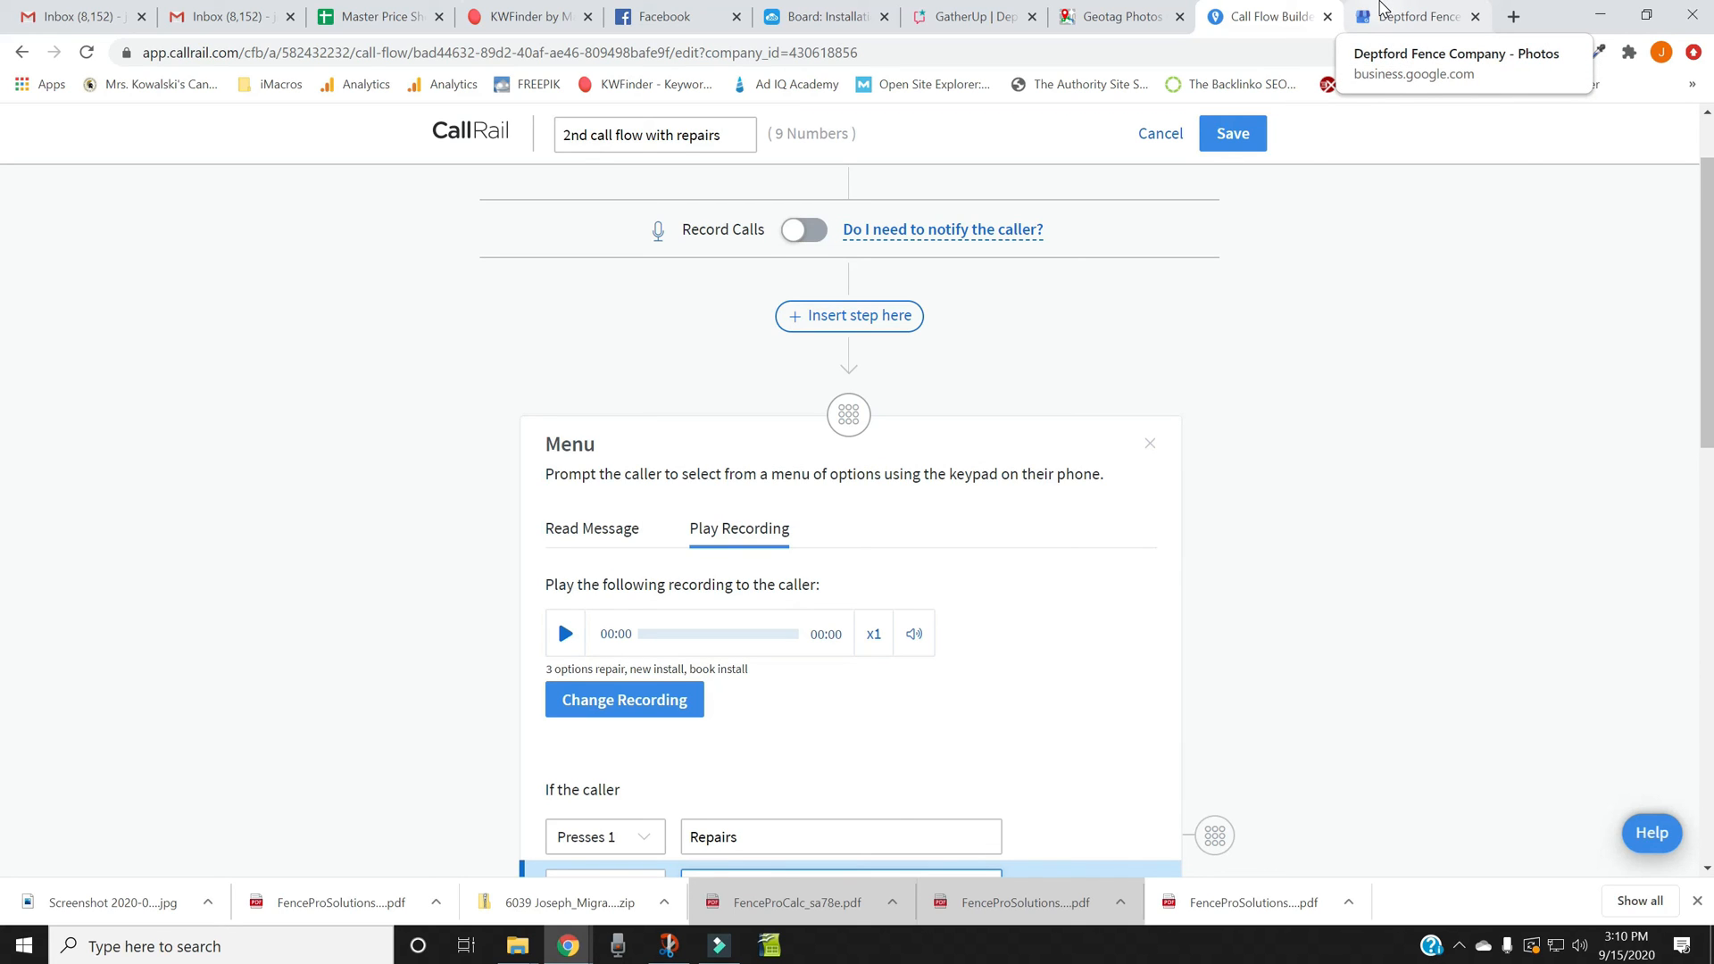
{"action": "mouse_move", "coordinate": [1375, 35]}
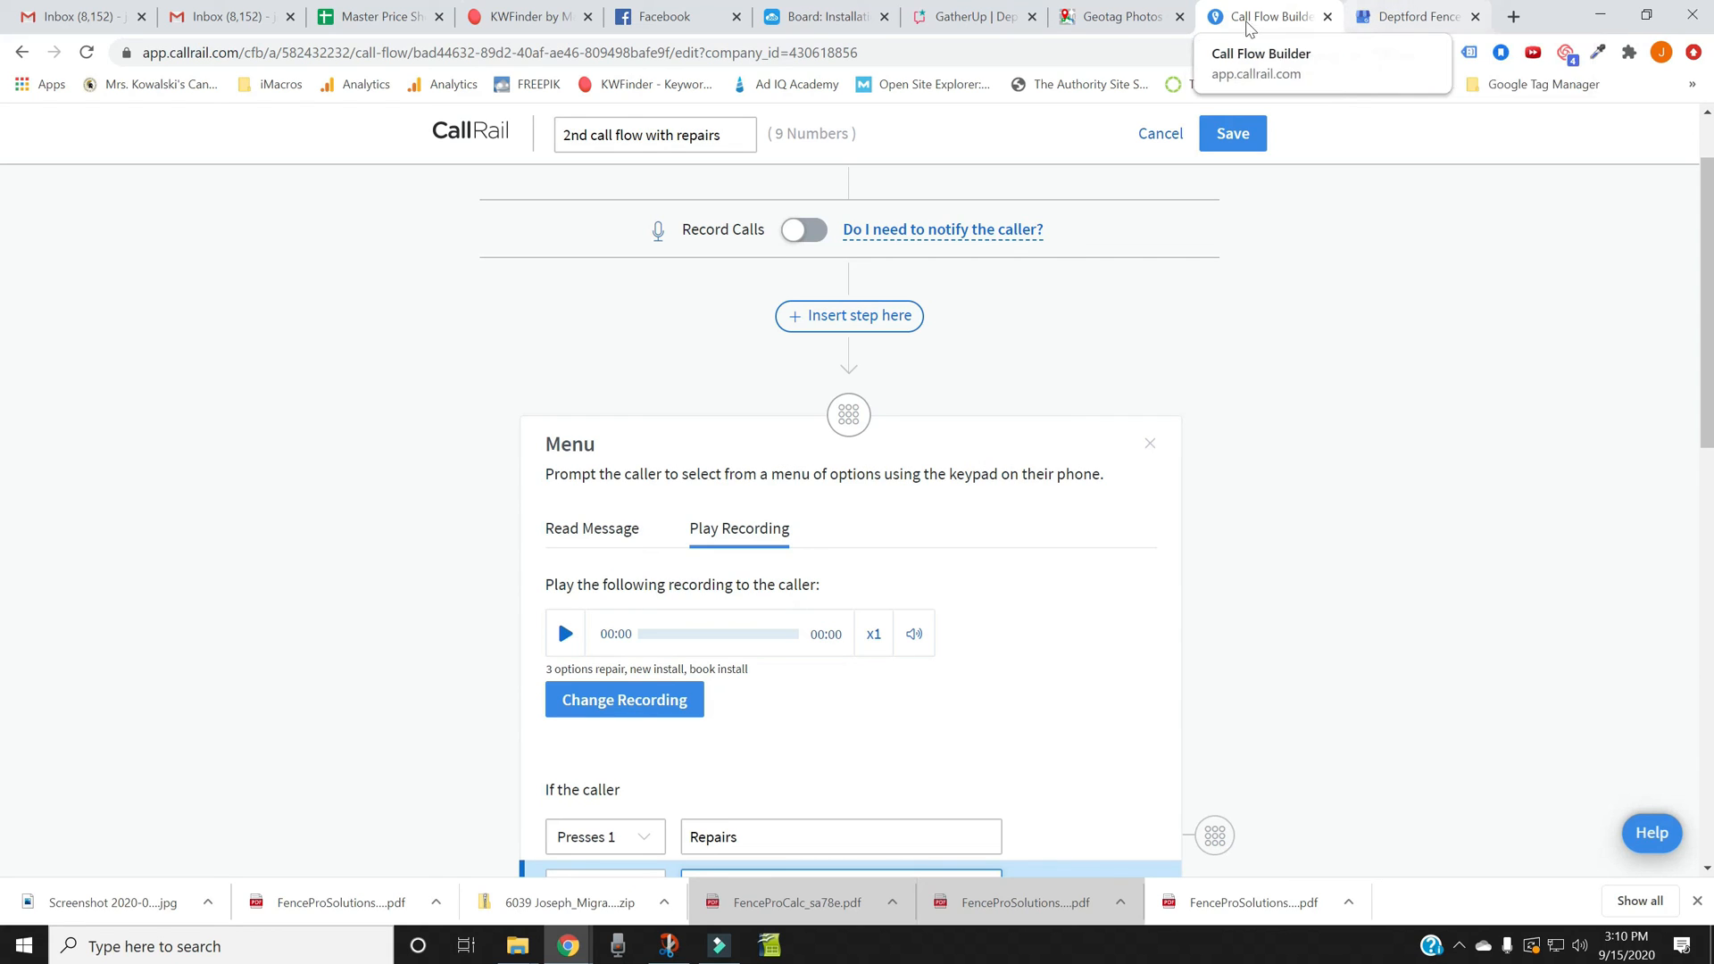
{"action": "mouse_move", "coordinate": [1092, 356]}
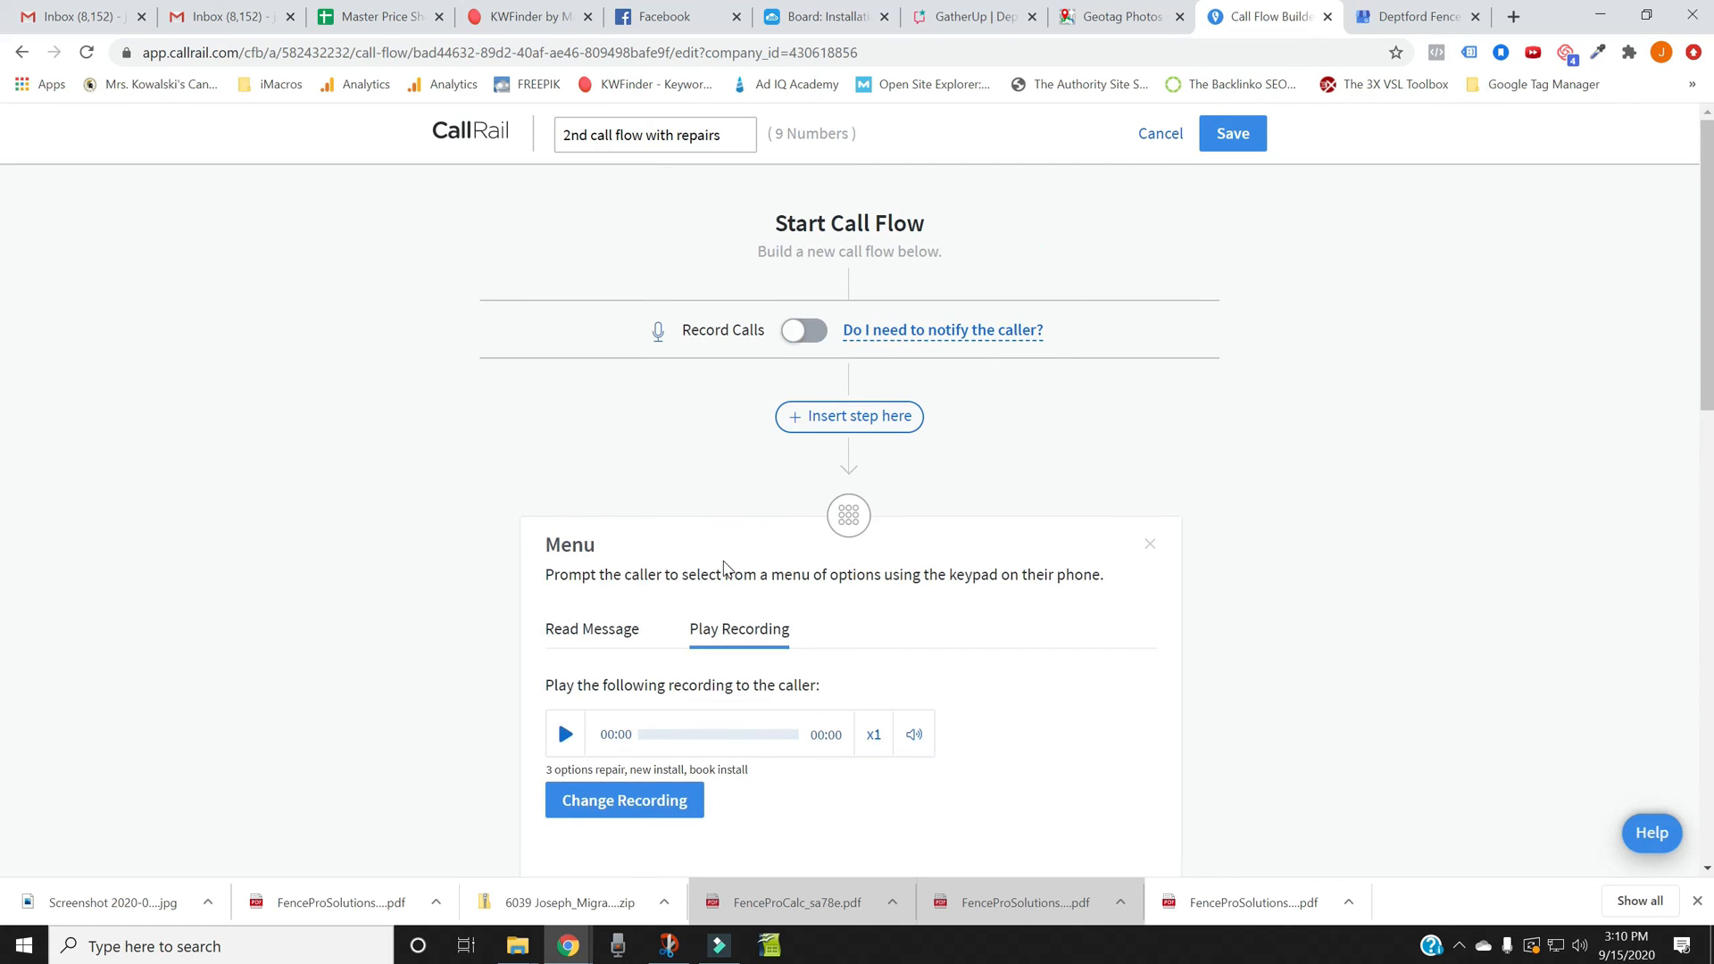
{"action": "scroll", "scroll_direction": "down", "scroll_amount": 3}
{"action": "type", "text": "Book Installs"}
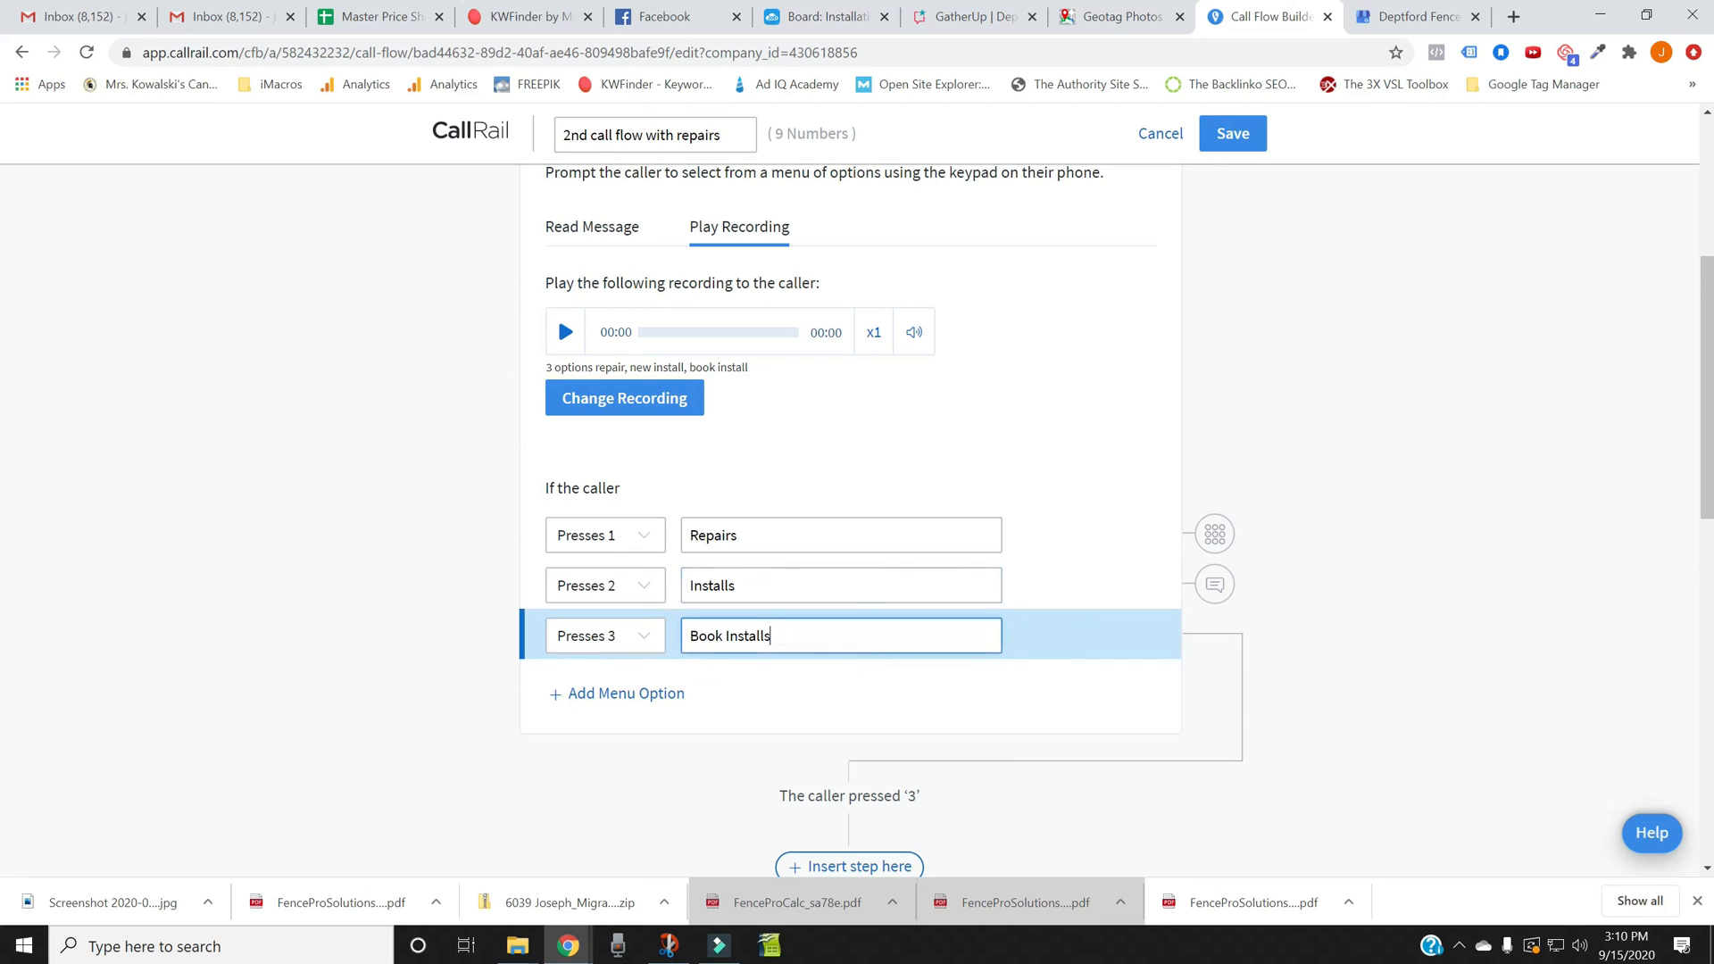
{"action": "scroll", "scroll_direction": "down", "scroll_amount": 3}
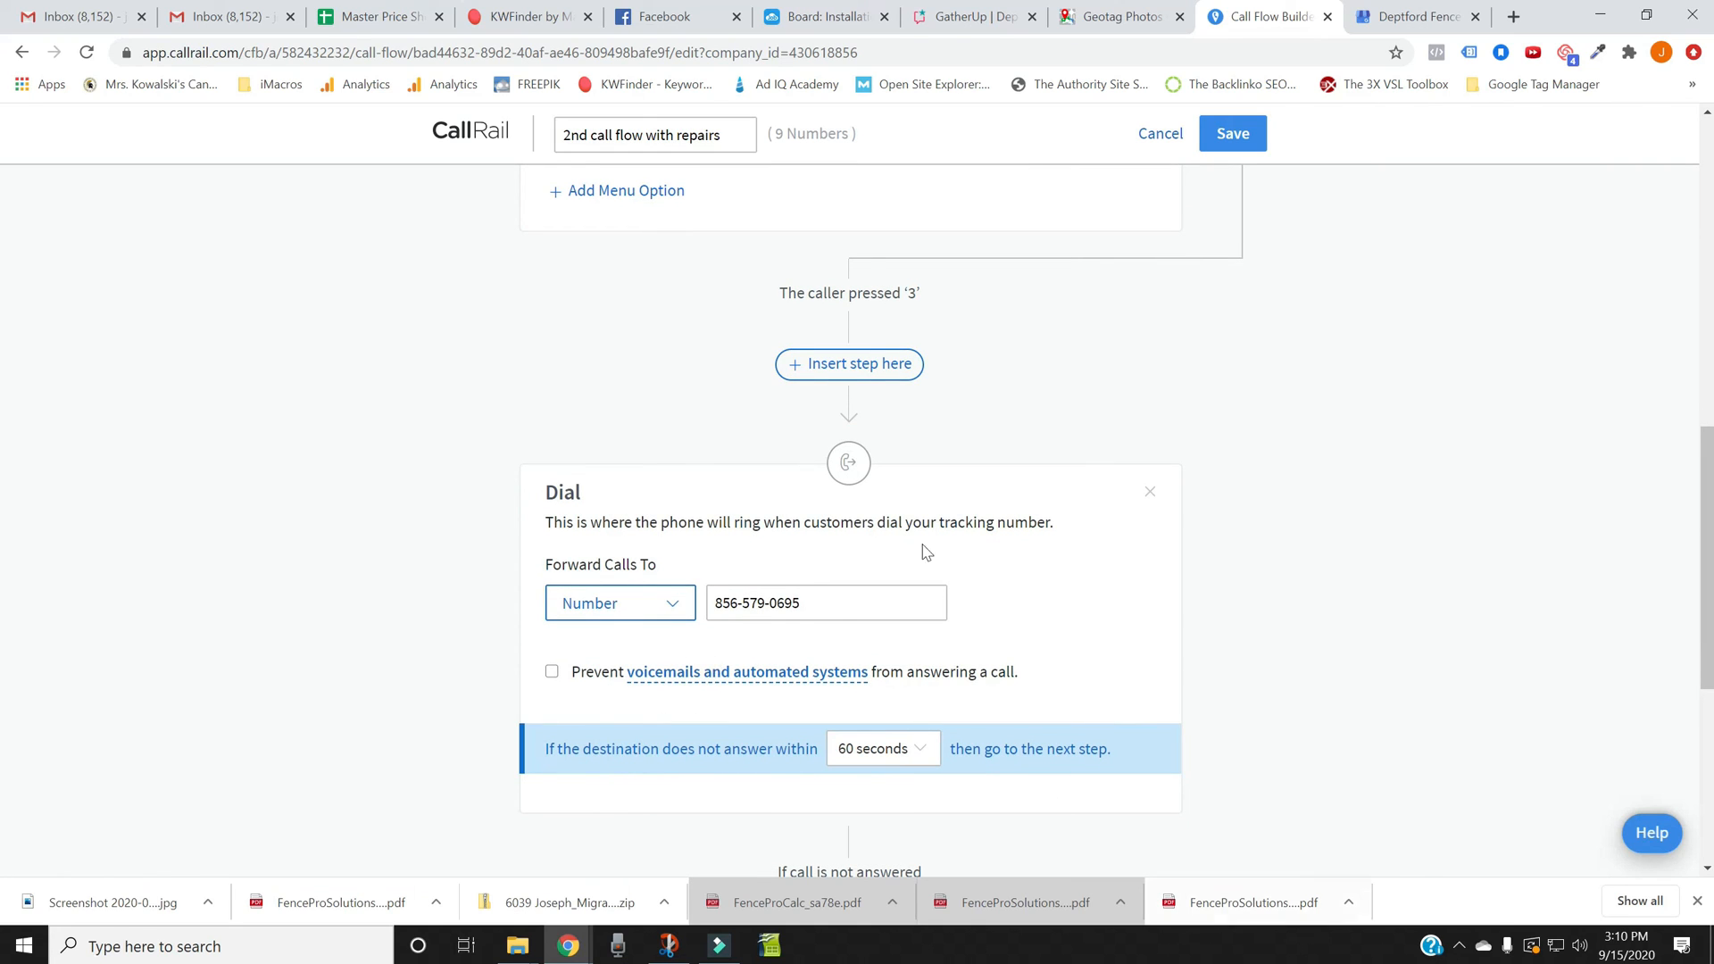
{"action": "mouse_move", "coordinate": [1303, 304]}
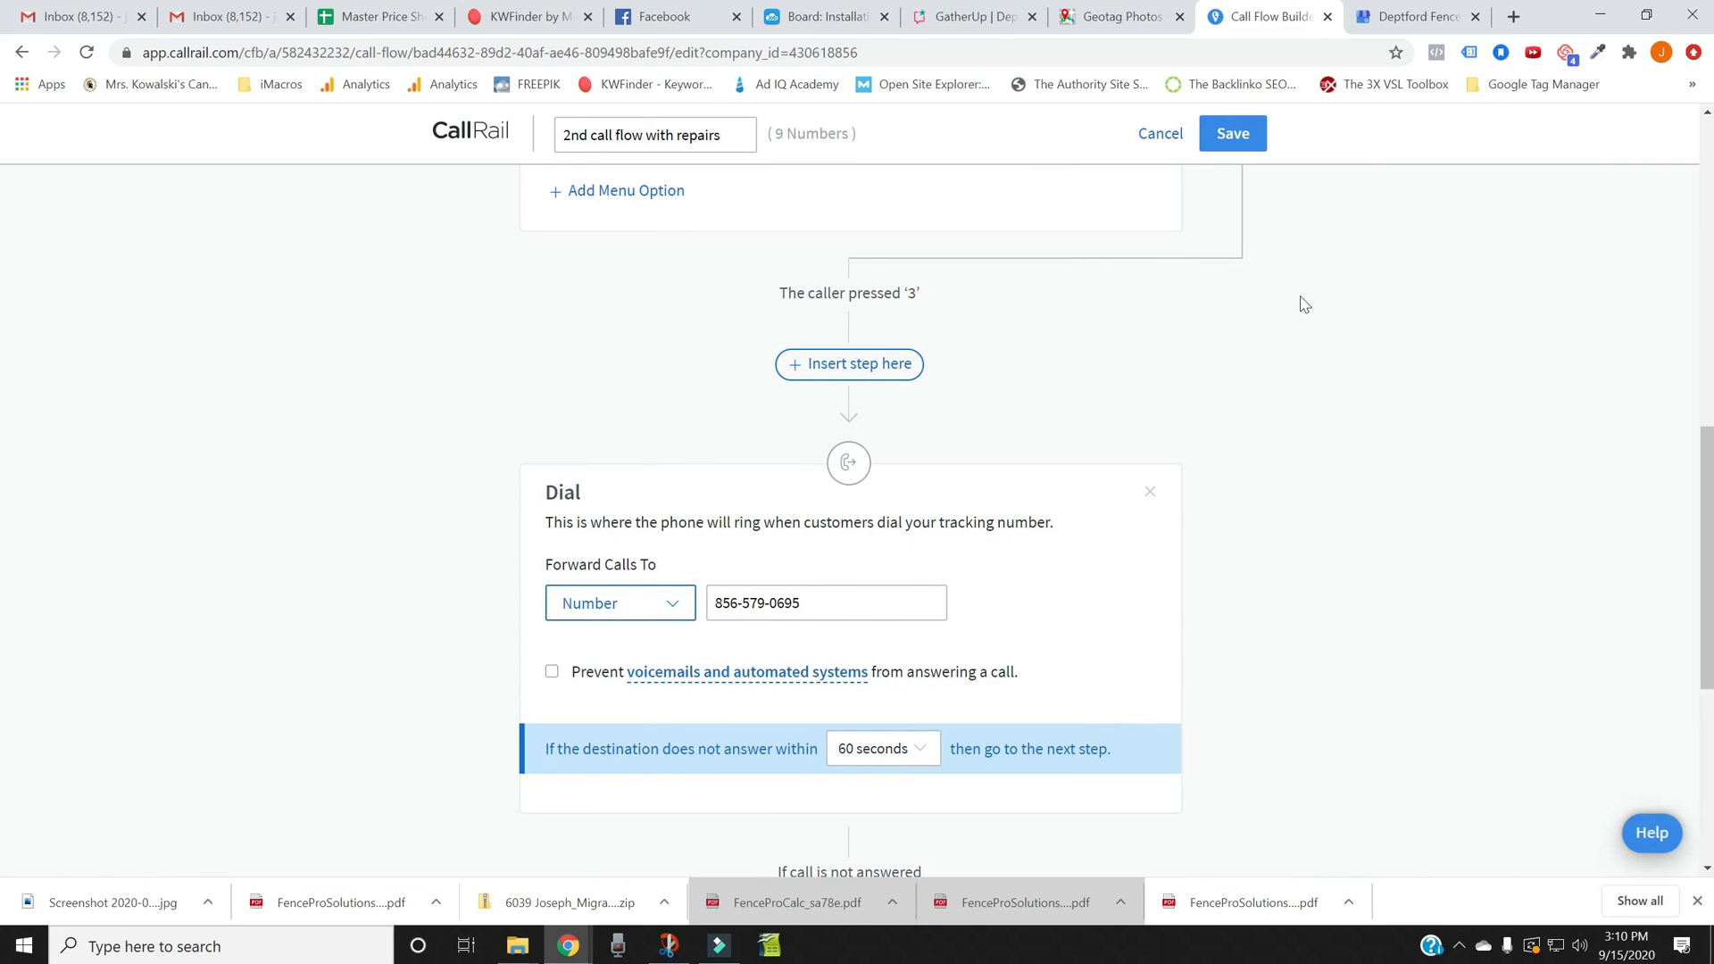
{"action": "mouse_move", "coordinate": [1111, 16]}
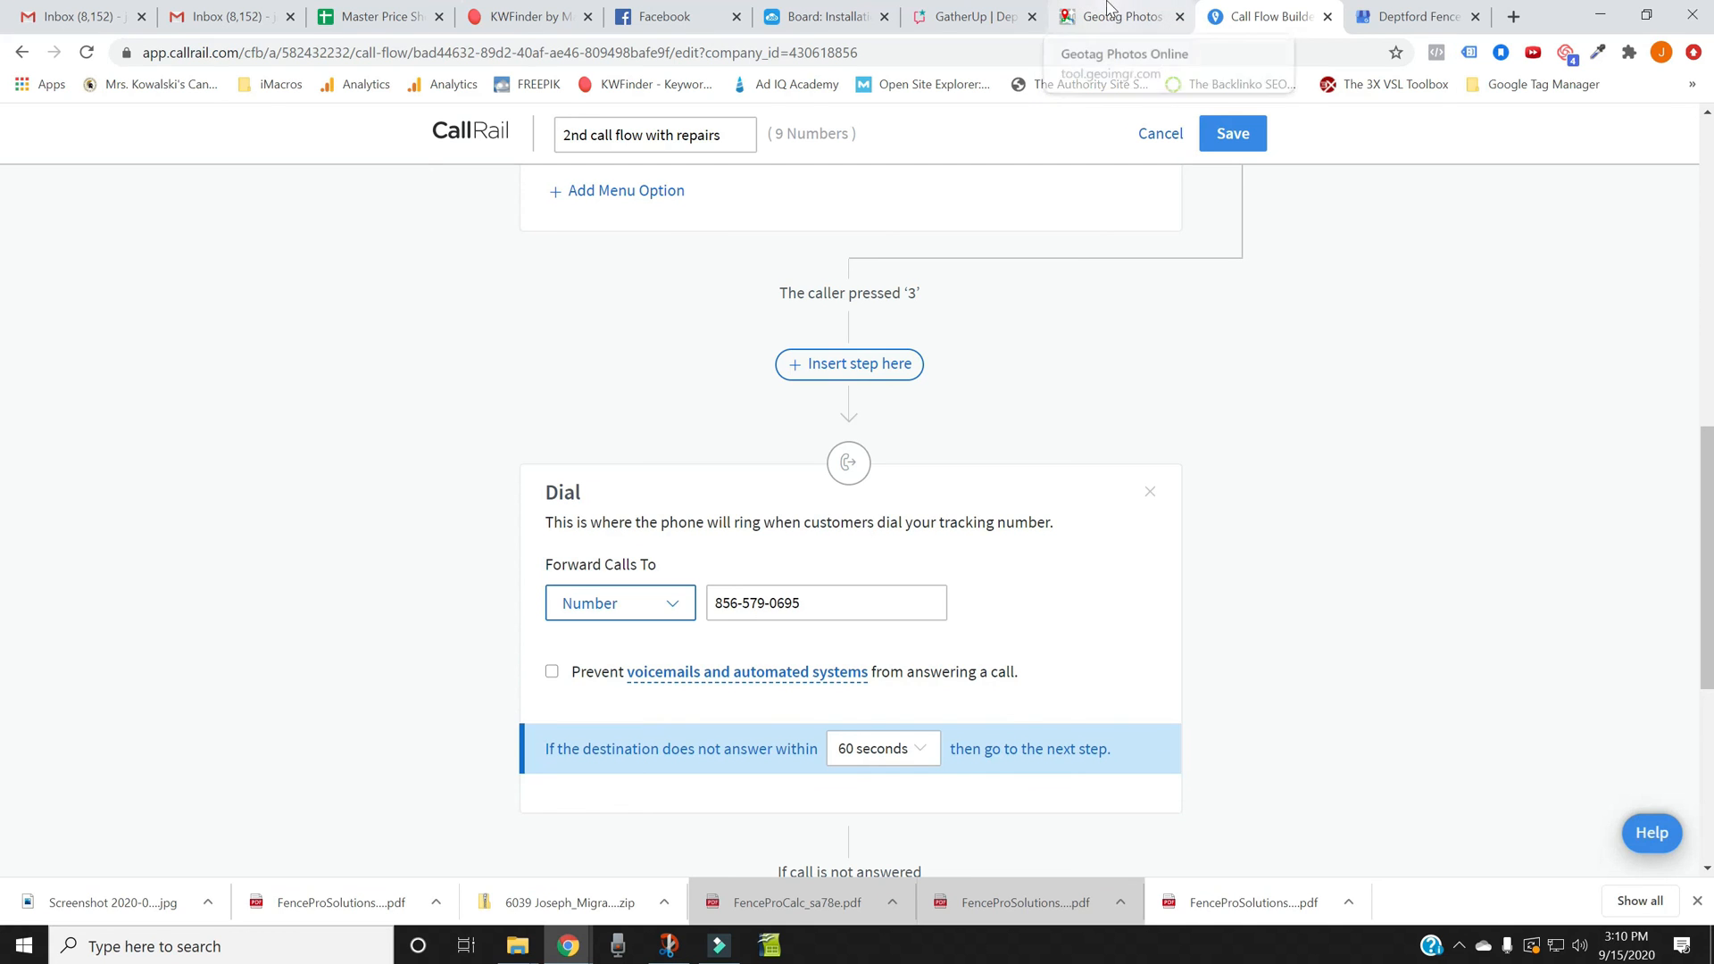
Step: Return to the GeoImgr Geotag Photos Online tab with the Bellmawr vinyl fence photo
{"action": "left_click", "coordinate": [1115, 16]}
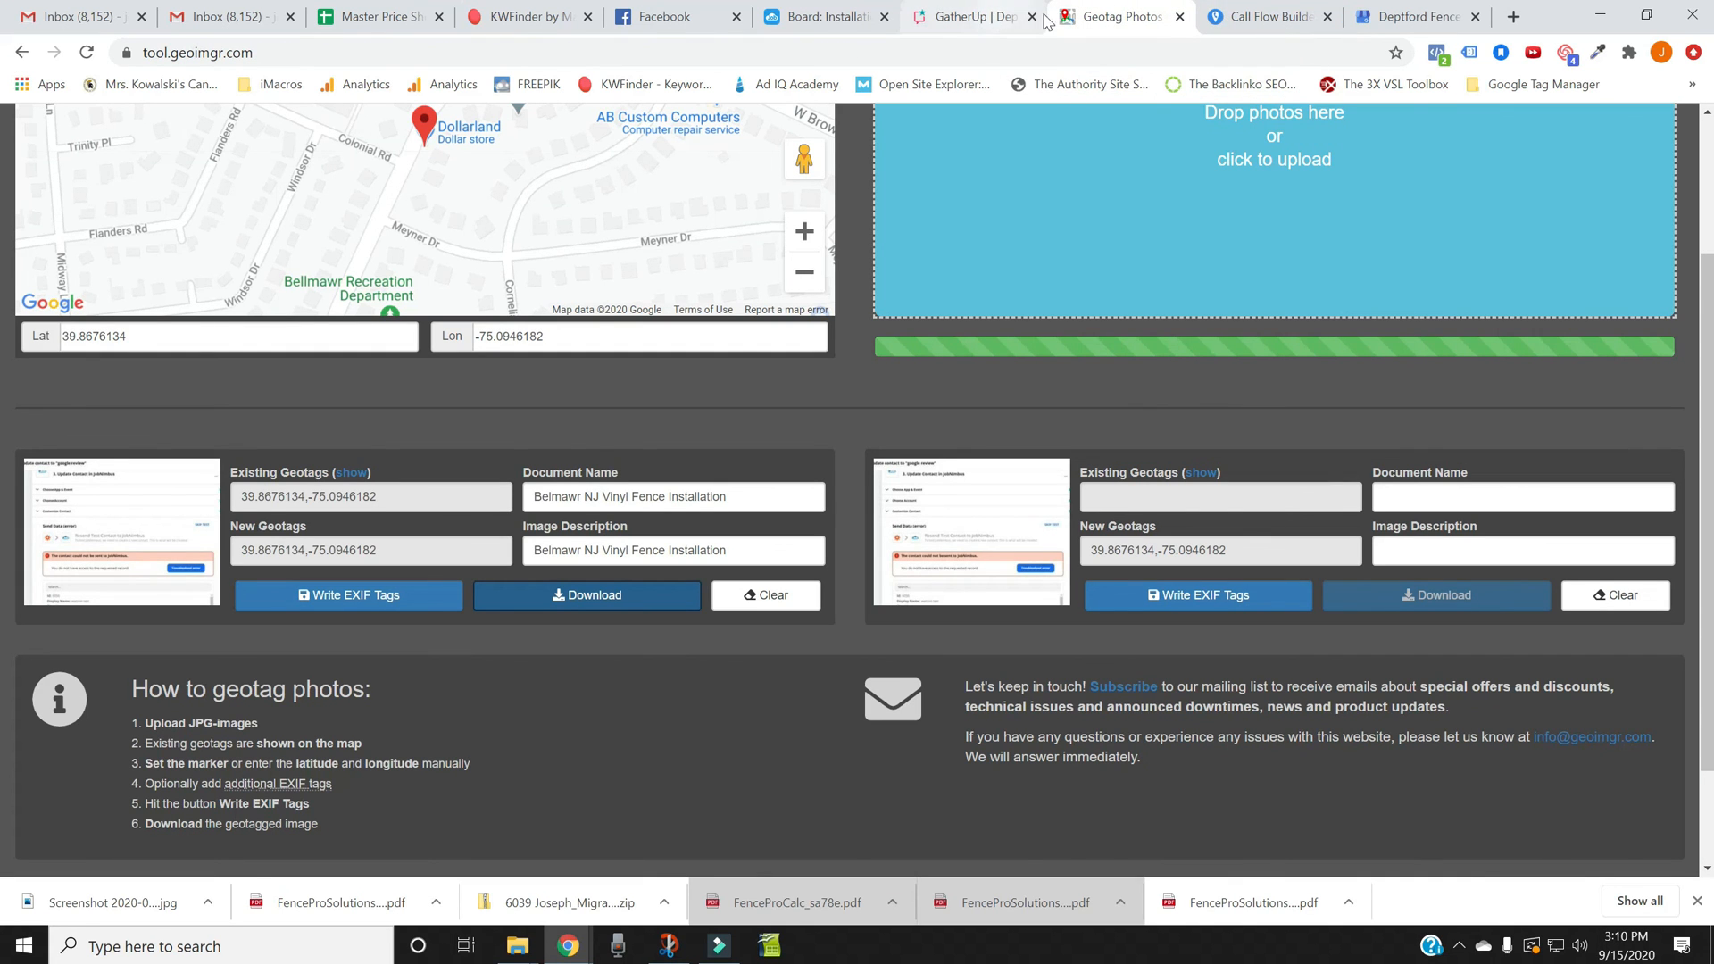
{"action": "mouse_move", "coordinate": [1105, 17]}
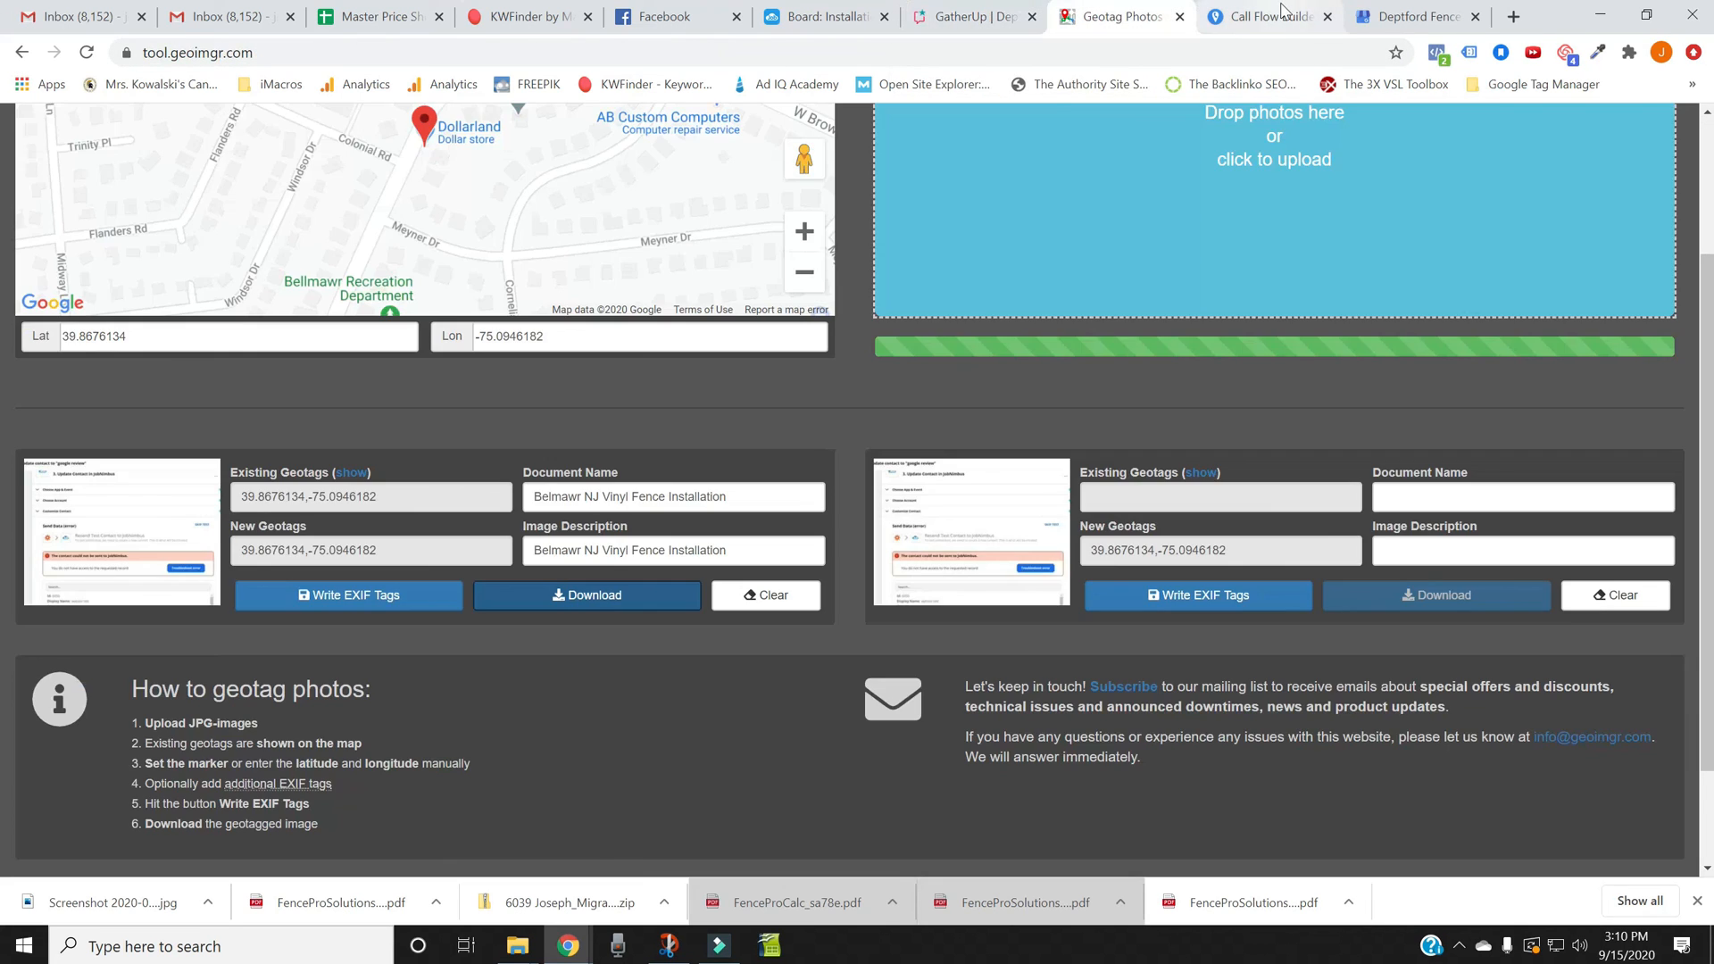
Step: Return to the Call Flow Builder tab for '2nd call flow with repairs'
{"action": "left_click", "coordinate": [1268, 16]}
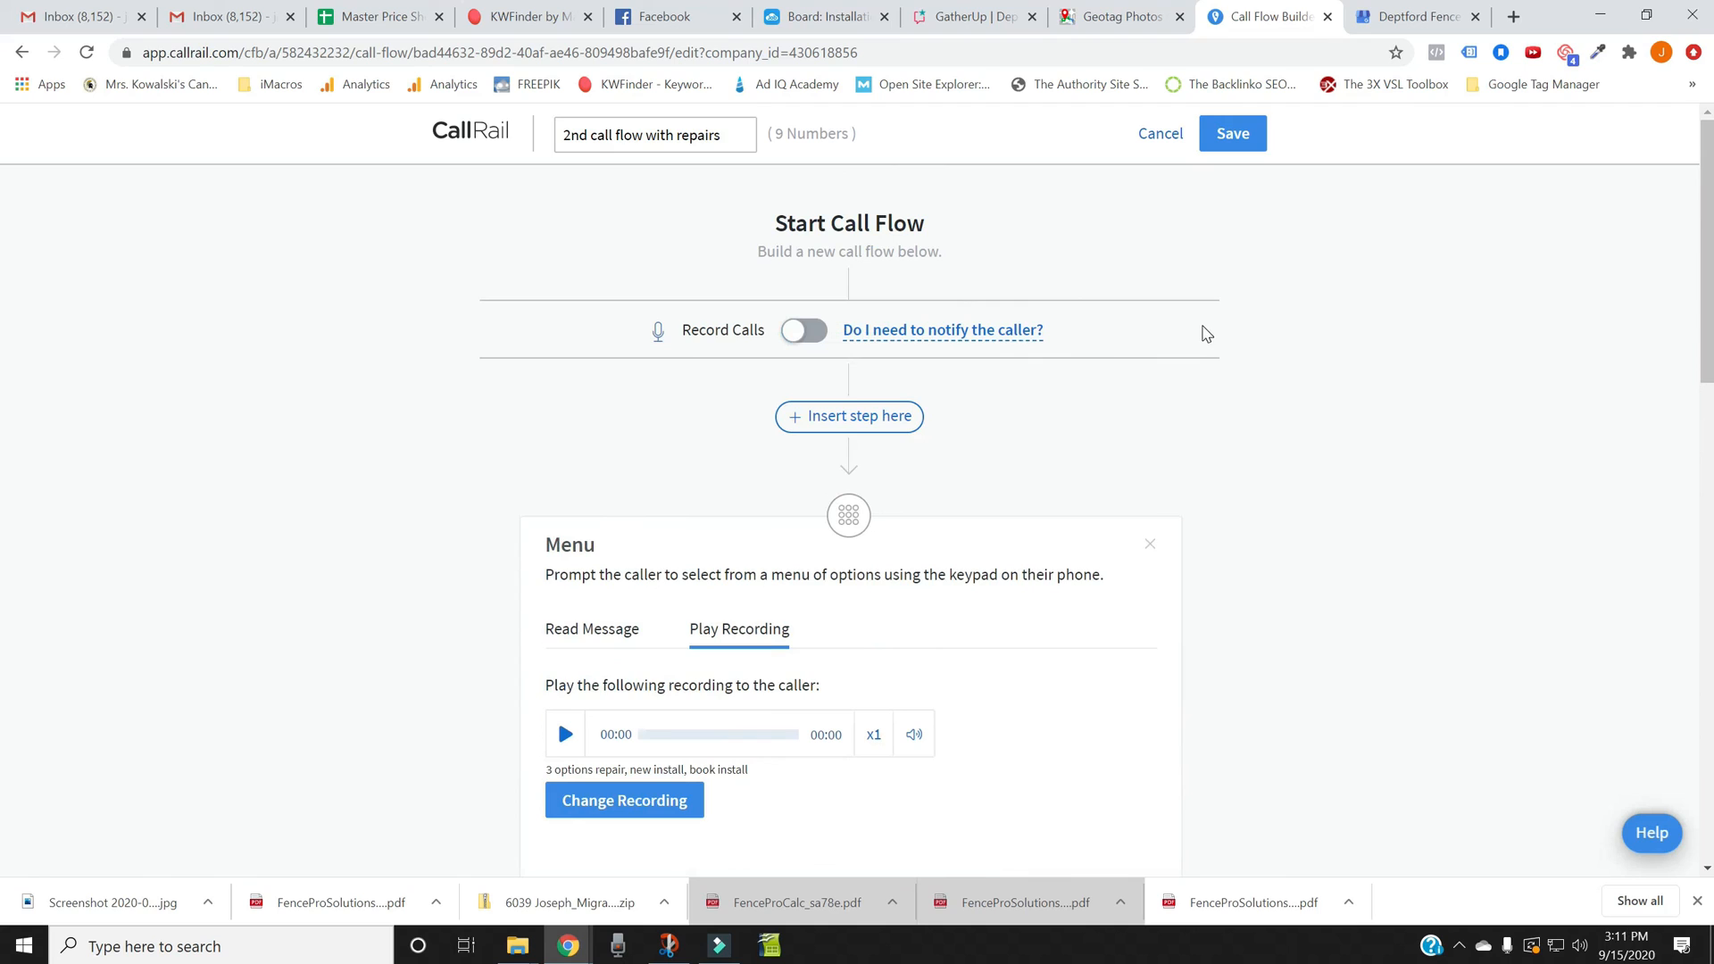
{"action": "mouse_move", "coordinate": [941, 330]}
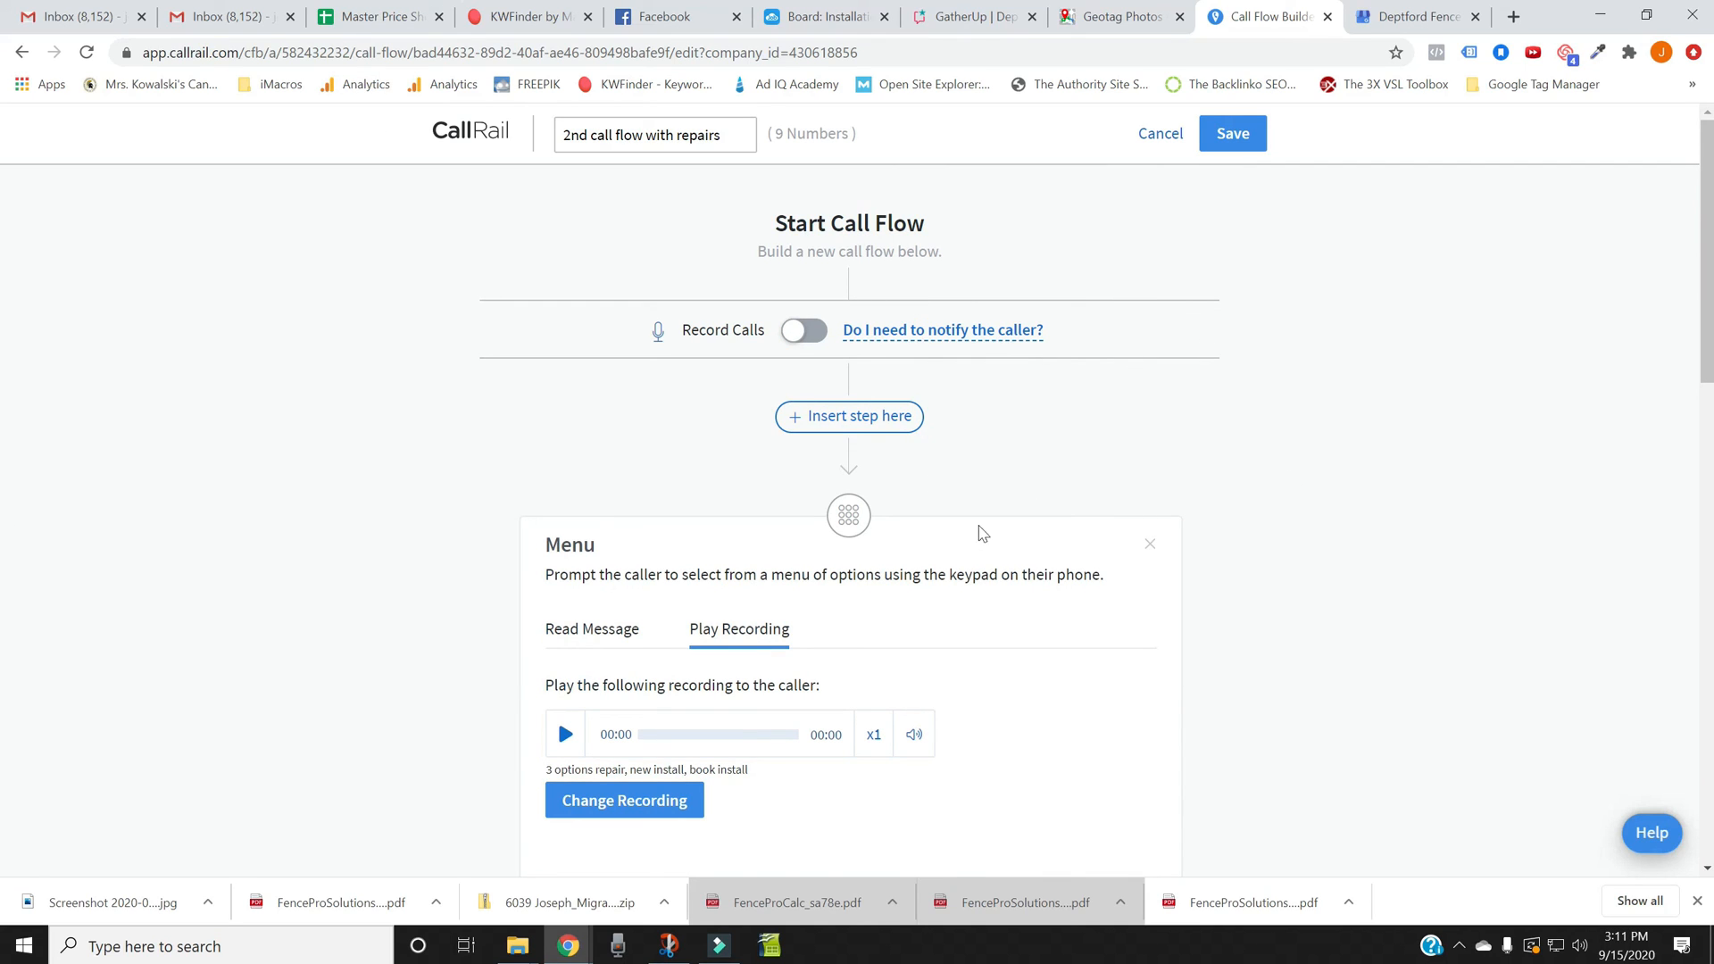
{"action": "mouse_move", "coordinate": [959, 451]}
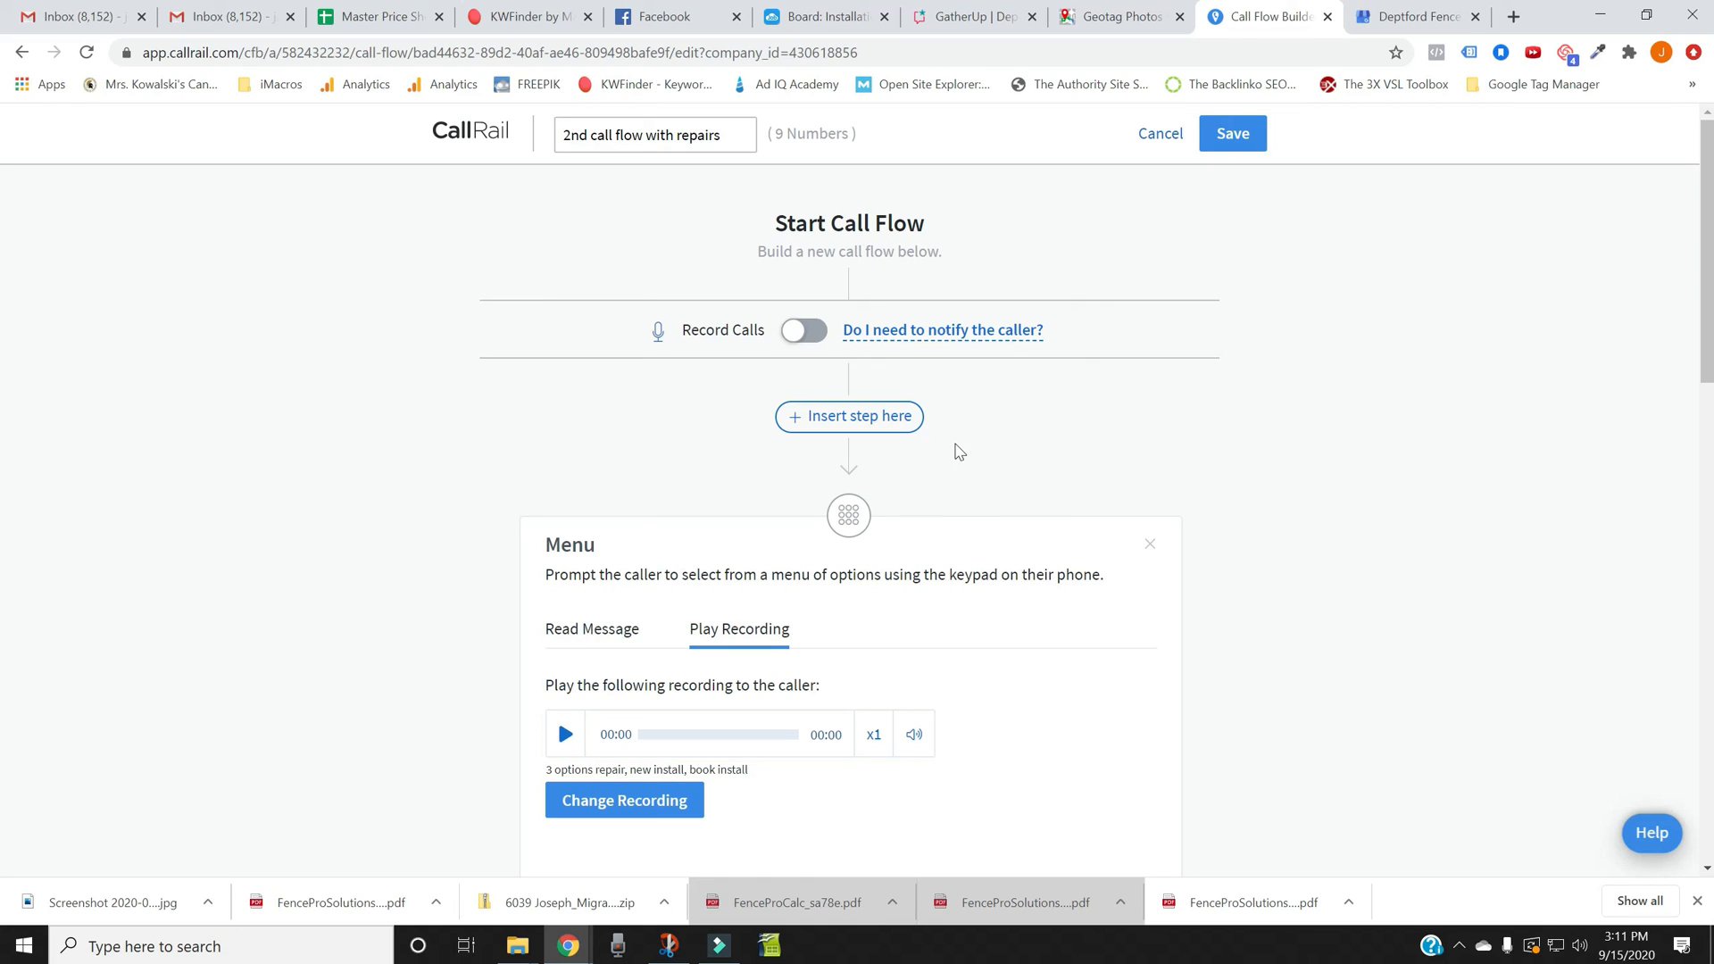
{"action": "mouse_move", "coordinate": [958, 496]}
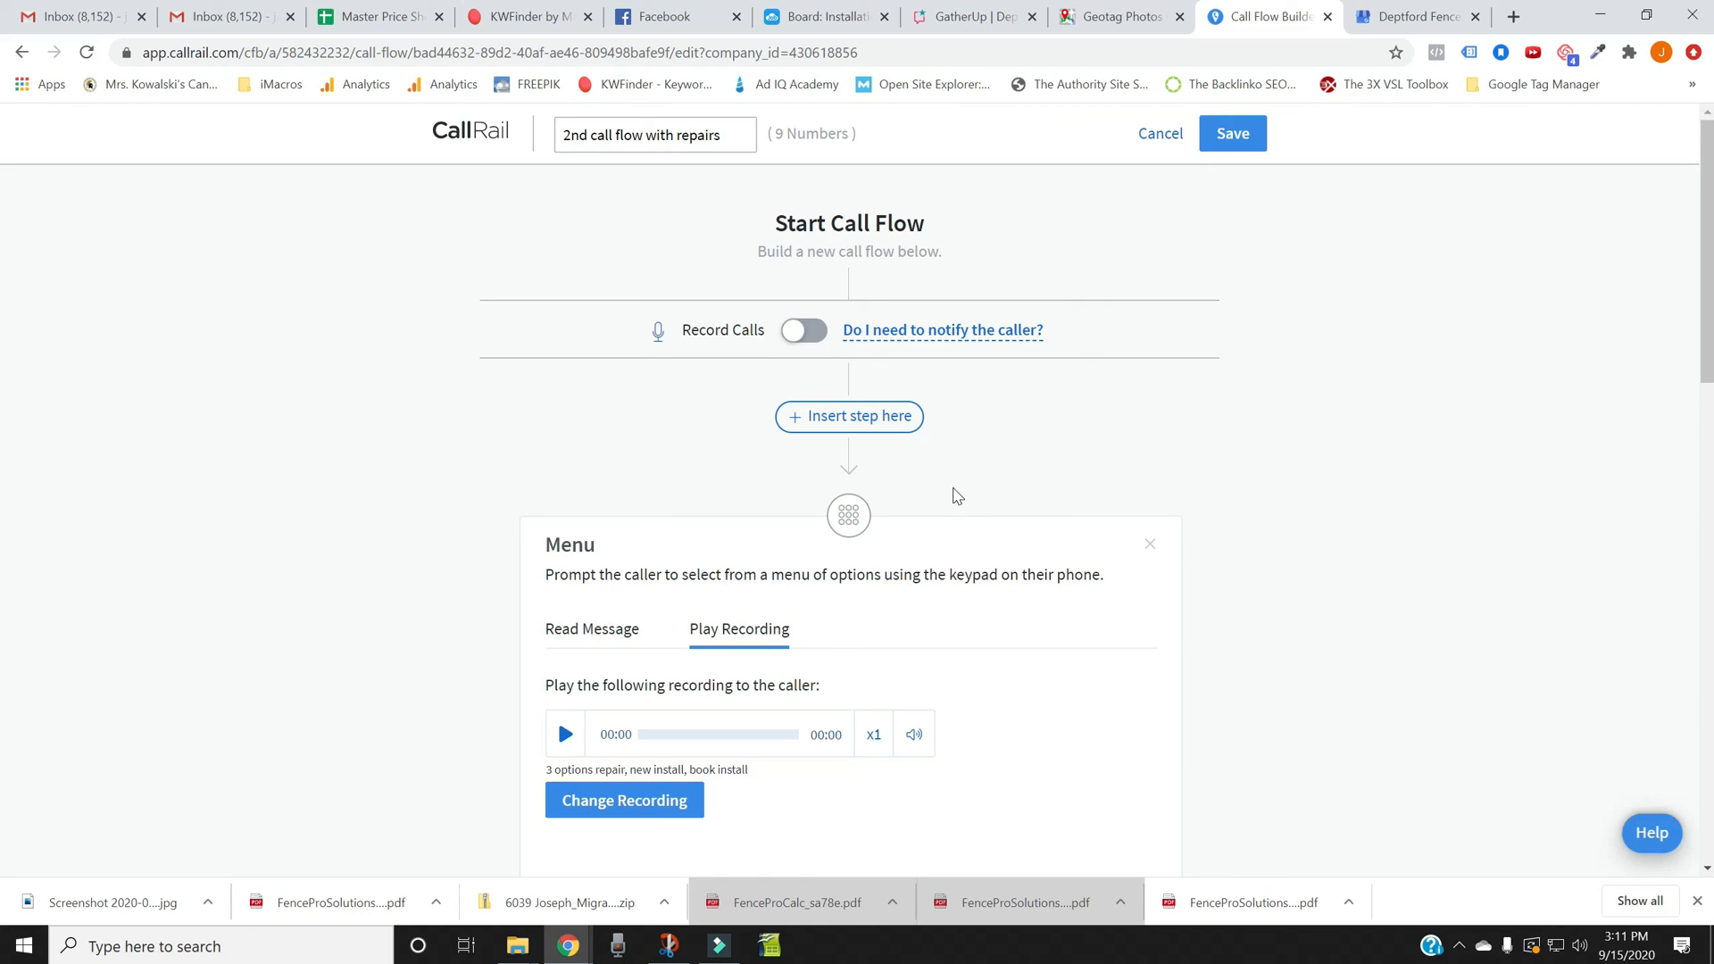
{"action": "mouse_move", "coordinate": [963, 498]}
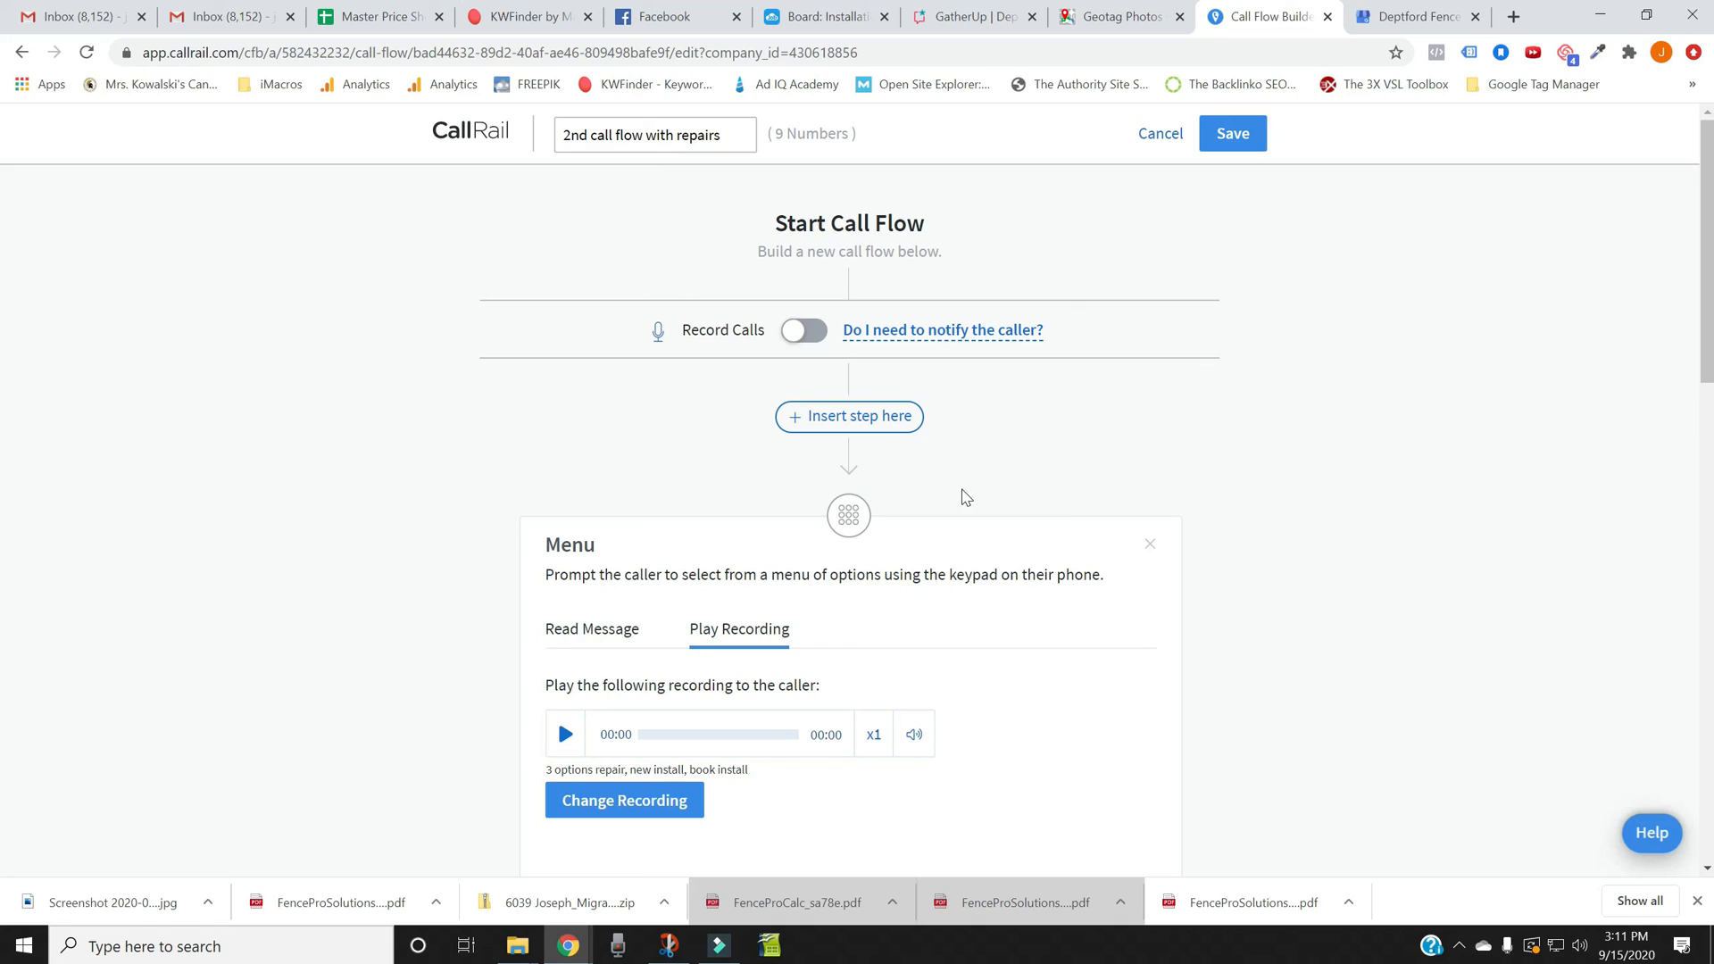
{"action": "mouse_move", "coordinate": [1117, 679]}
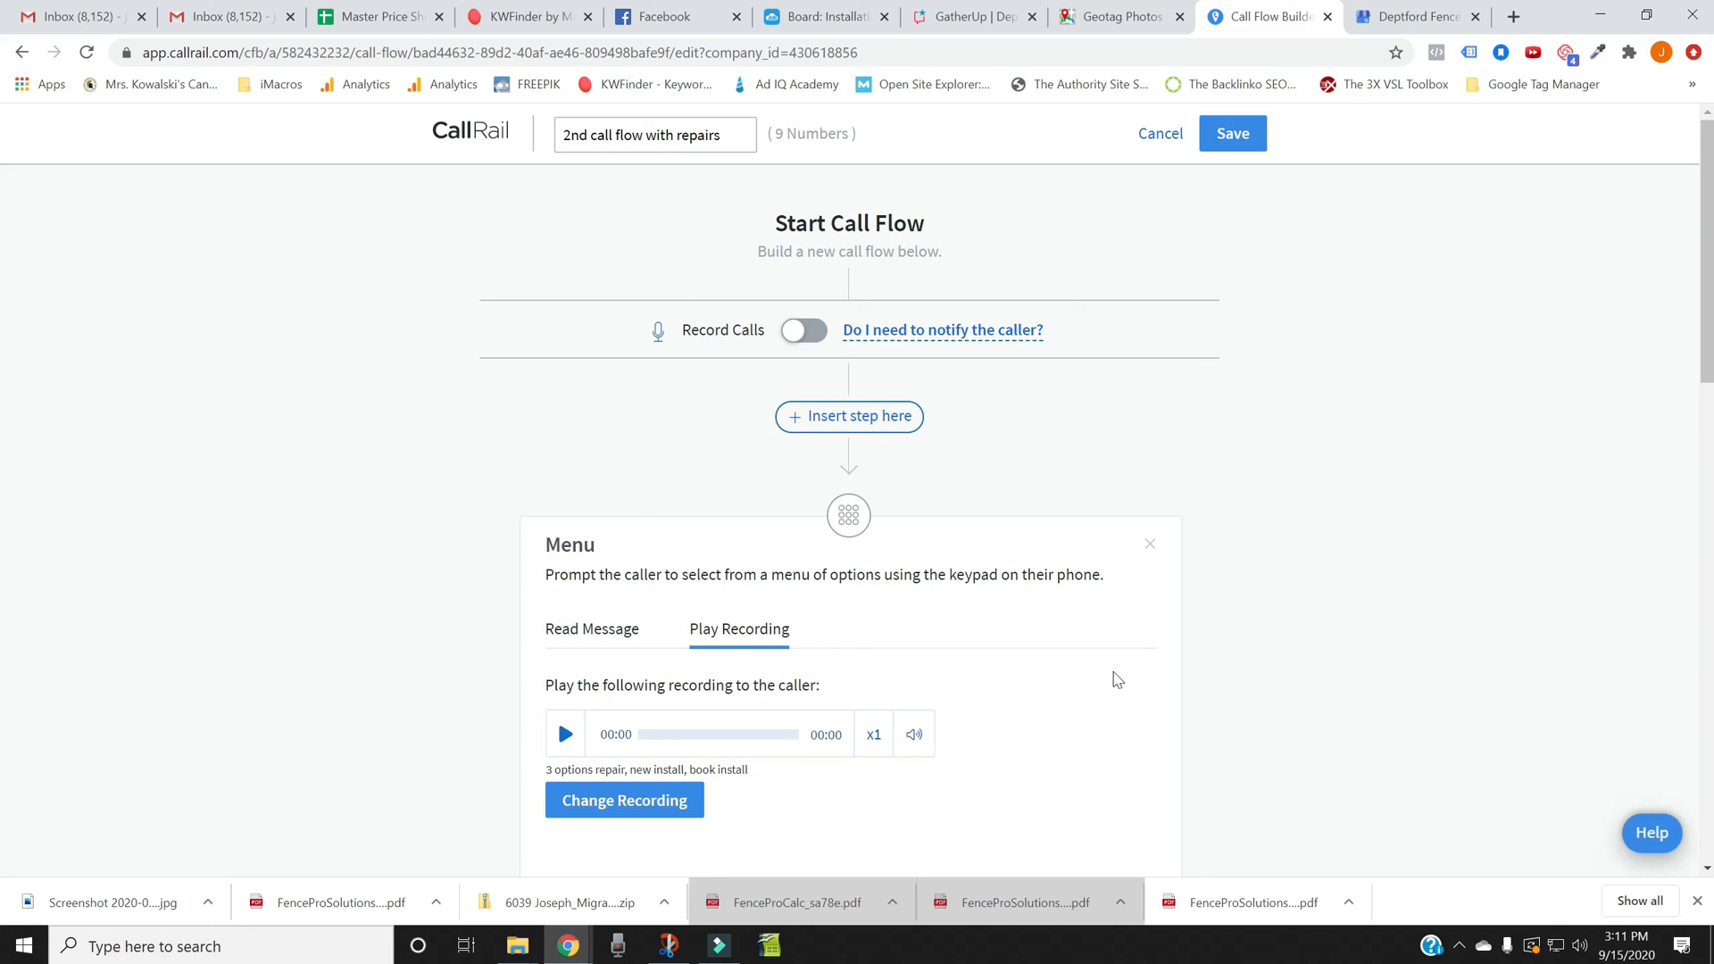
{"action": "mouse_move", "coordinate": [1248, 317]}
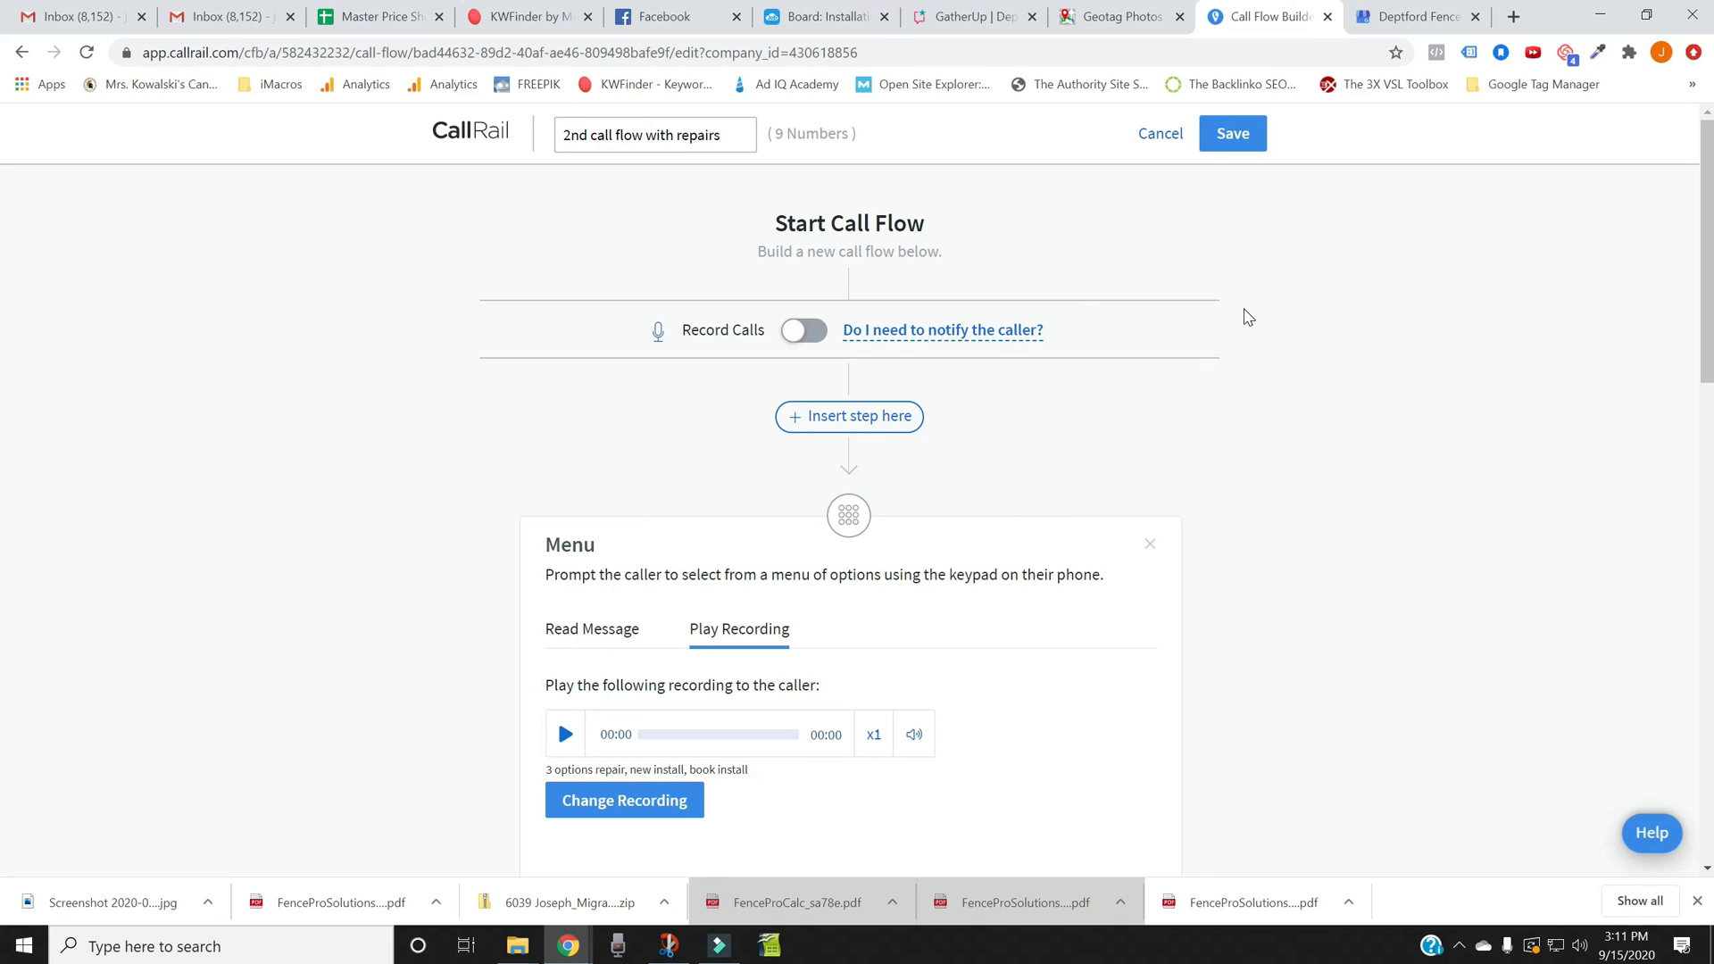
{"action": "mouse_move", "coordinate": [1263, 303]}
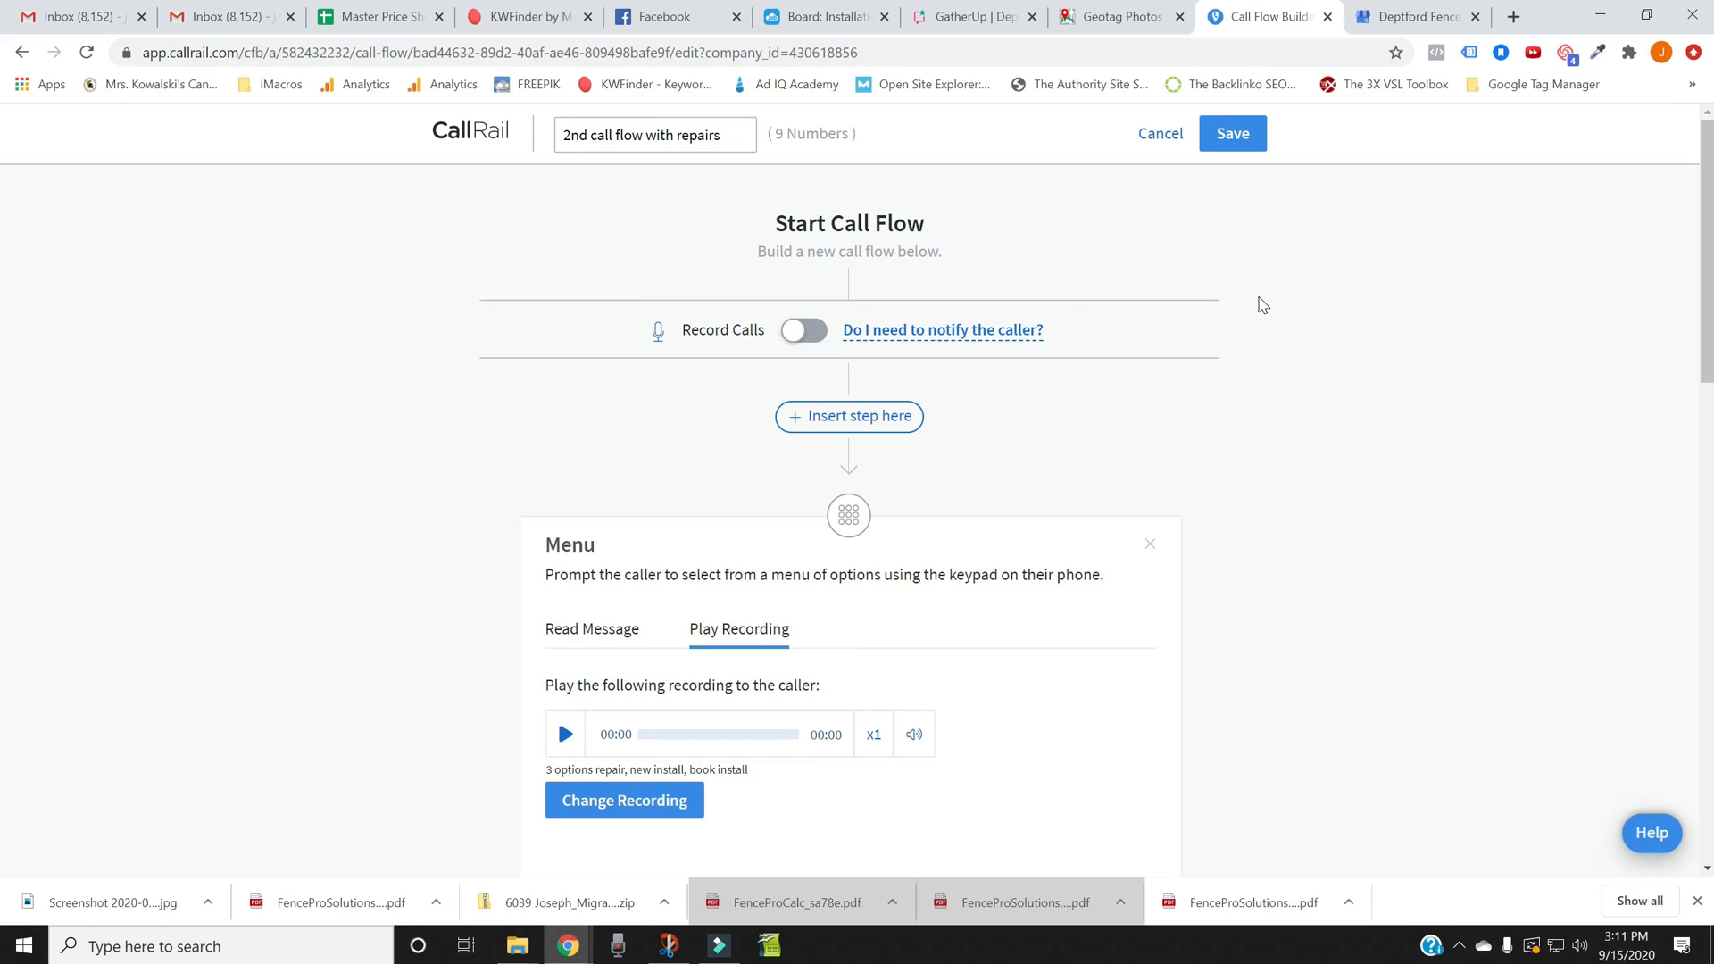